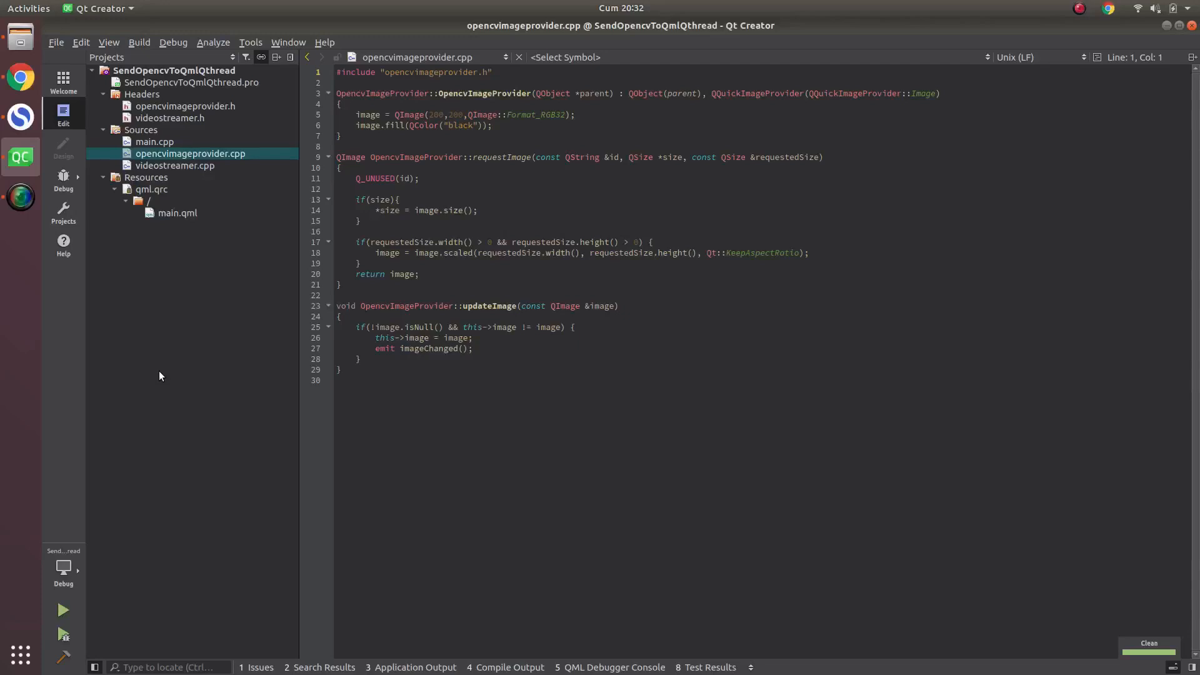
{"action": "mouse_move", "coordinate": [180, 368]}
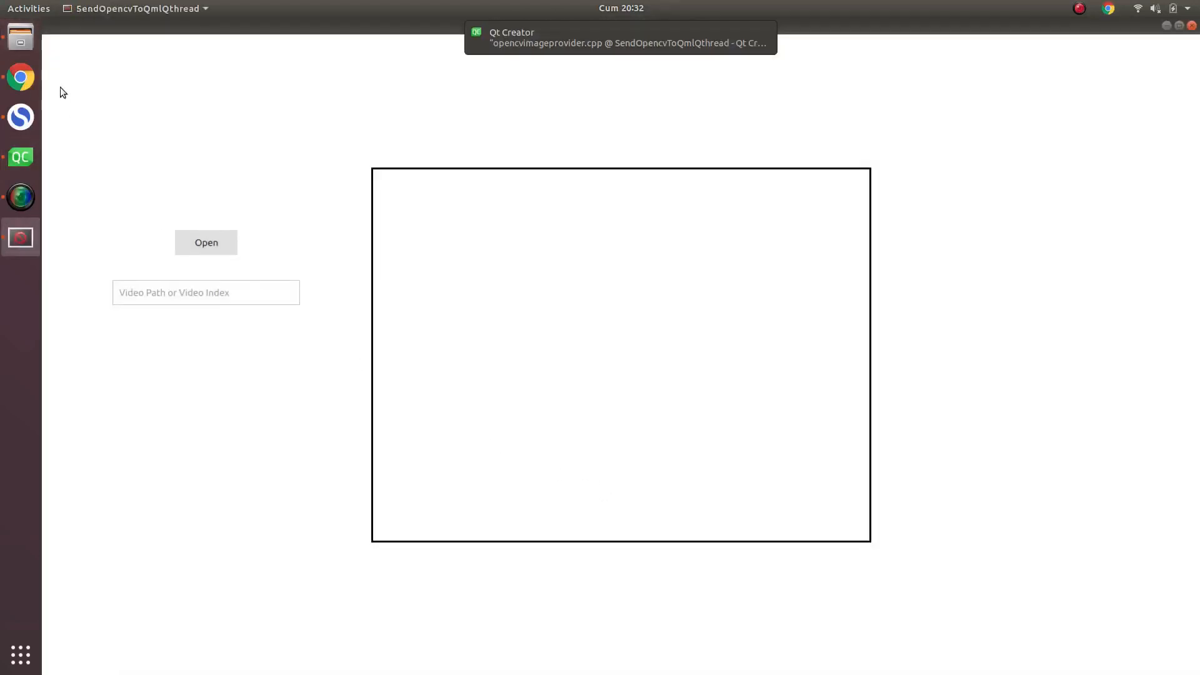
Step: Stream tomJerry.mp4 from videoTrashBox in OpencvToQml, then close the app window
{"action": "left_click", "coordinate": [205, 242]}
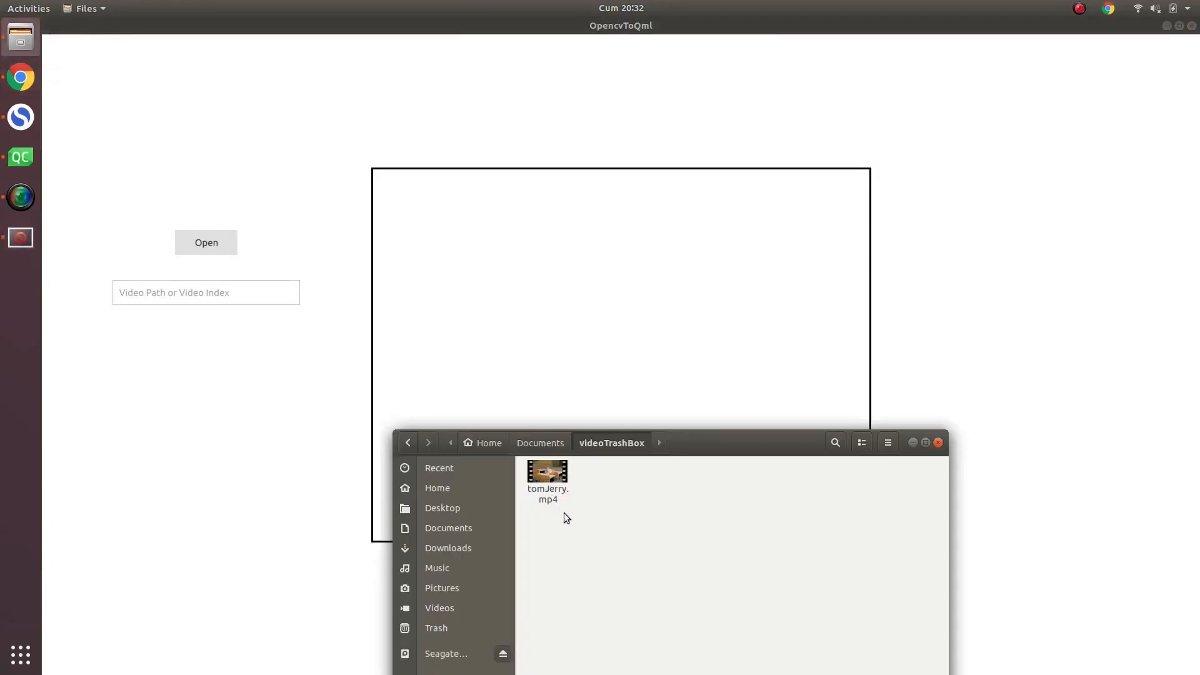
{"action": "left_click", "coordinate": [546, 483]}
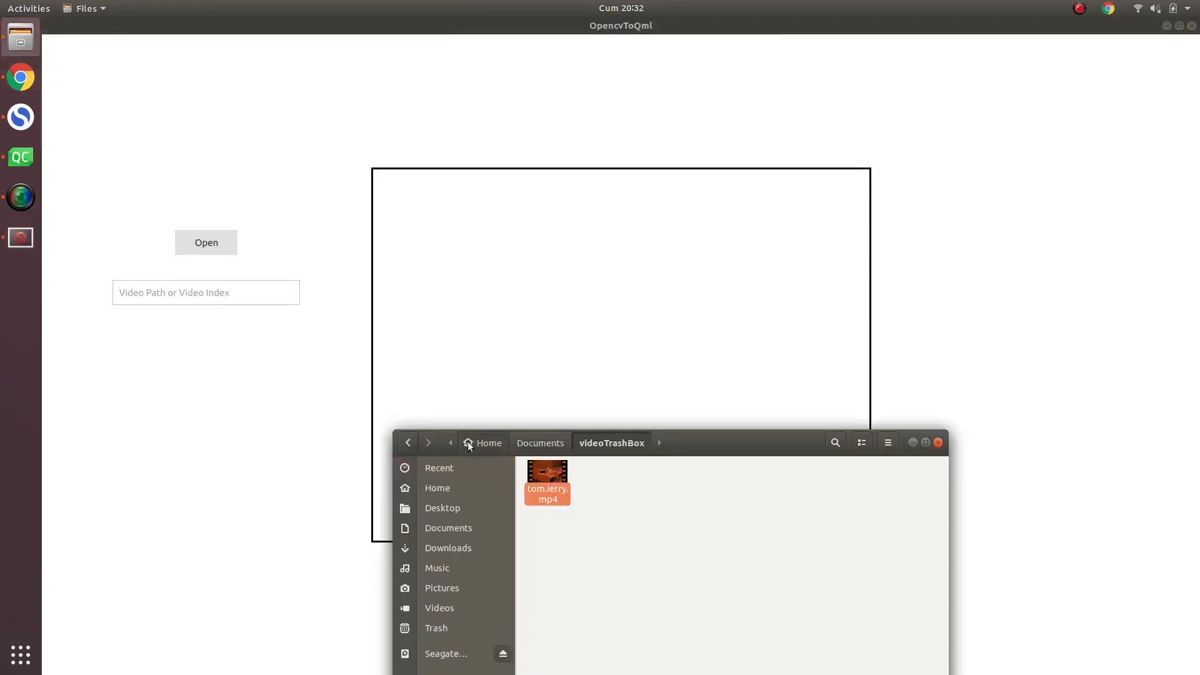
{"action": "mouse_move", "coordinate": [273, 299]}
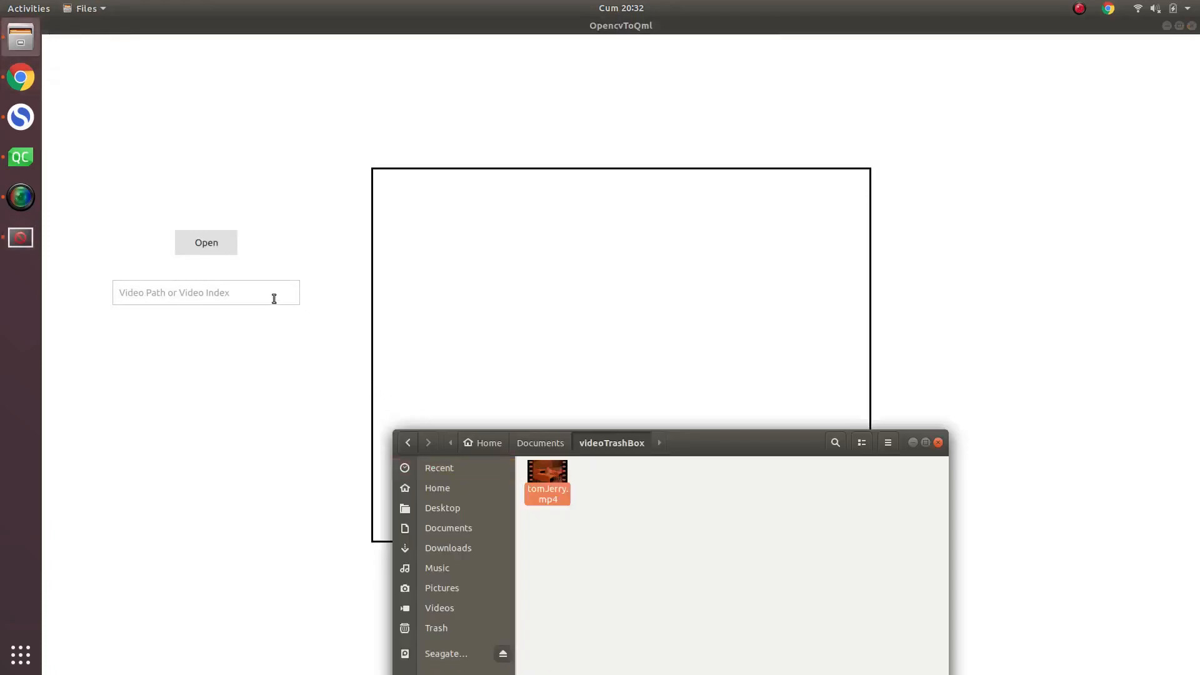
{"action": "double_click", "coordinate": [546, 474]}
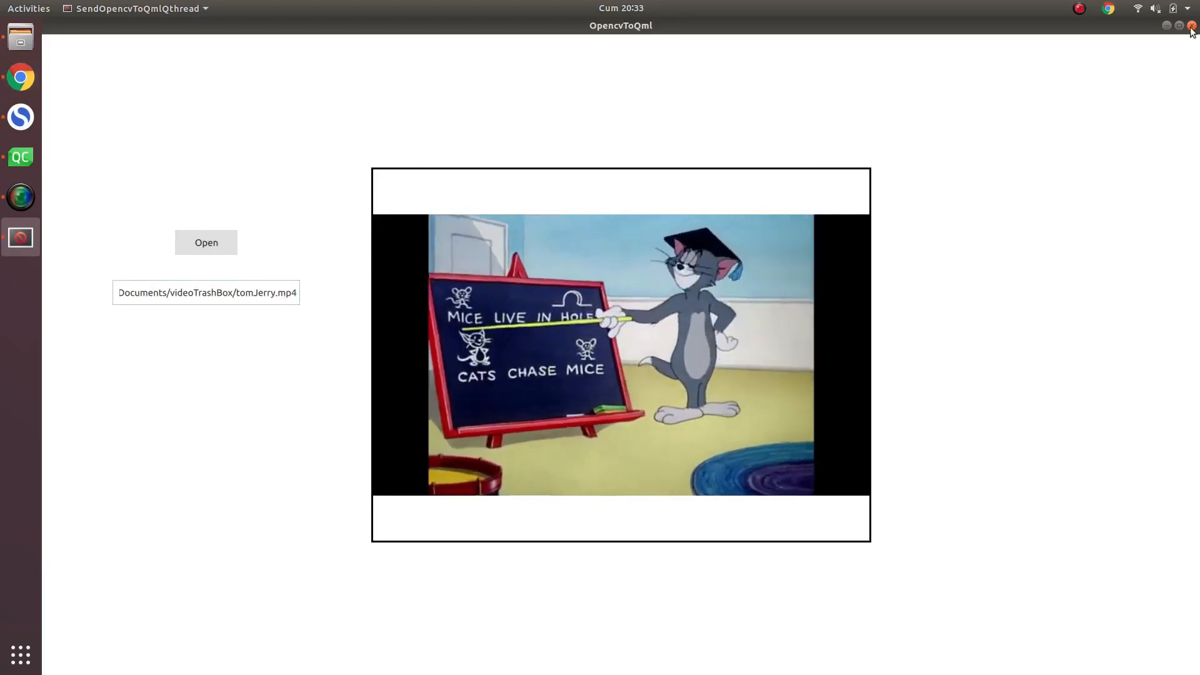
{"action": "left_click", "coordinate": [1191, 25]}
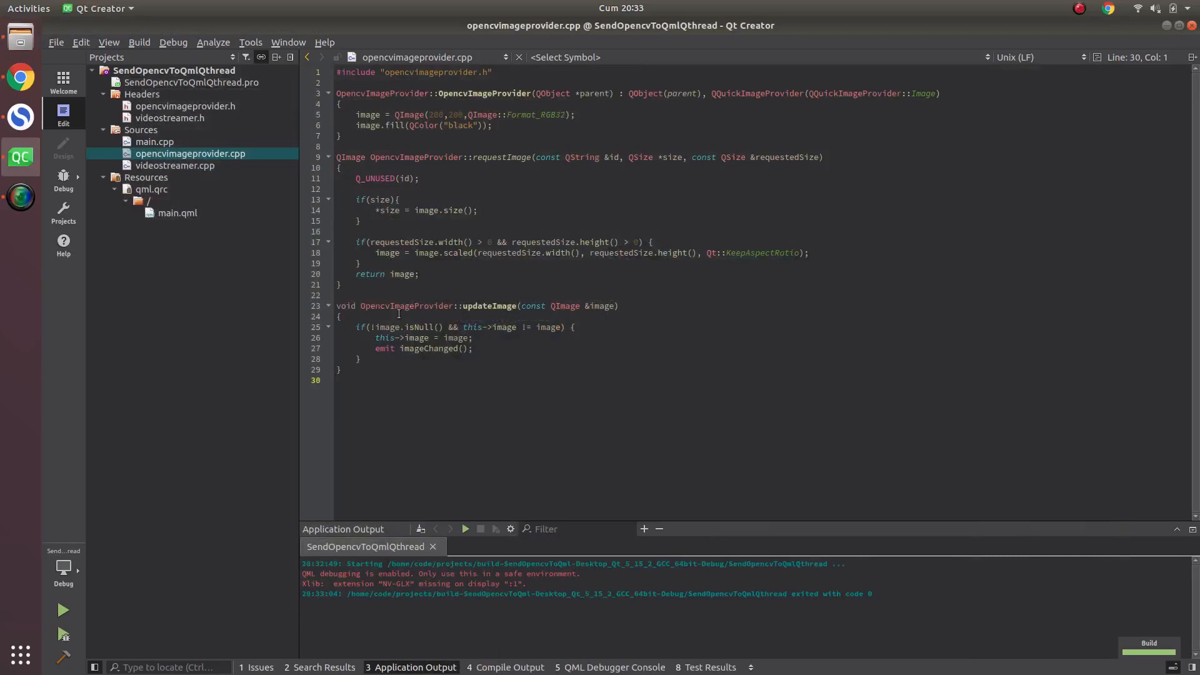
Step: Open videostreamer.cpp and place the caret on streamVideo's cap>>frame line
{"action": "left_click", "coordinate": [174, 165]}
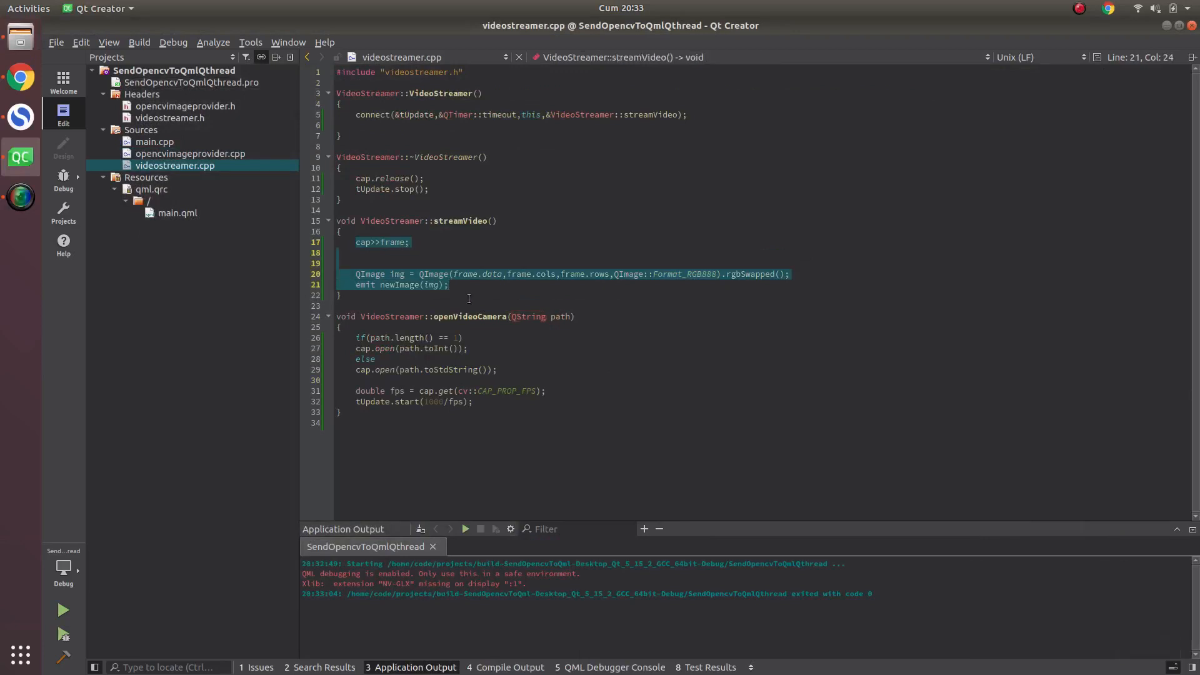
{"action": "mouse_move", "coordinate": [410, 312]}
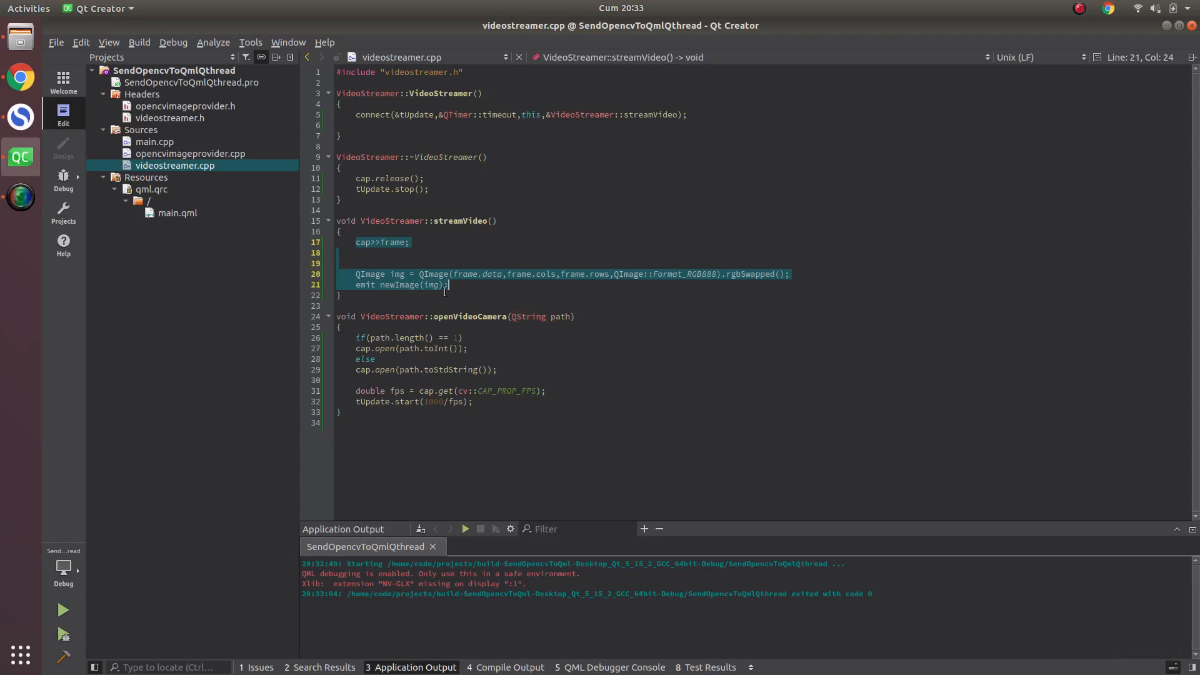
{"action": "left_click", "coordinate": [450, 285]}
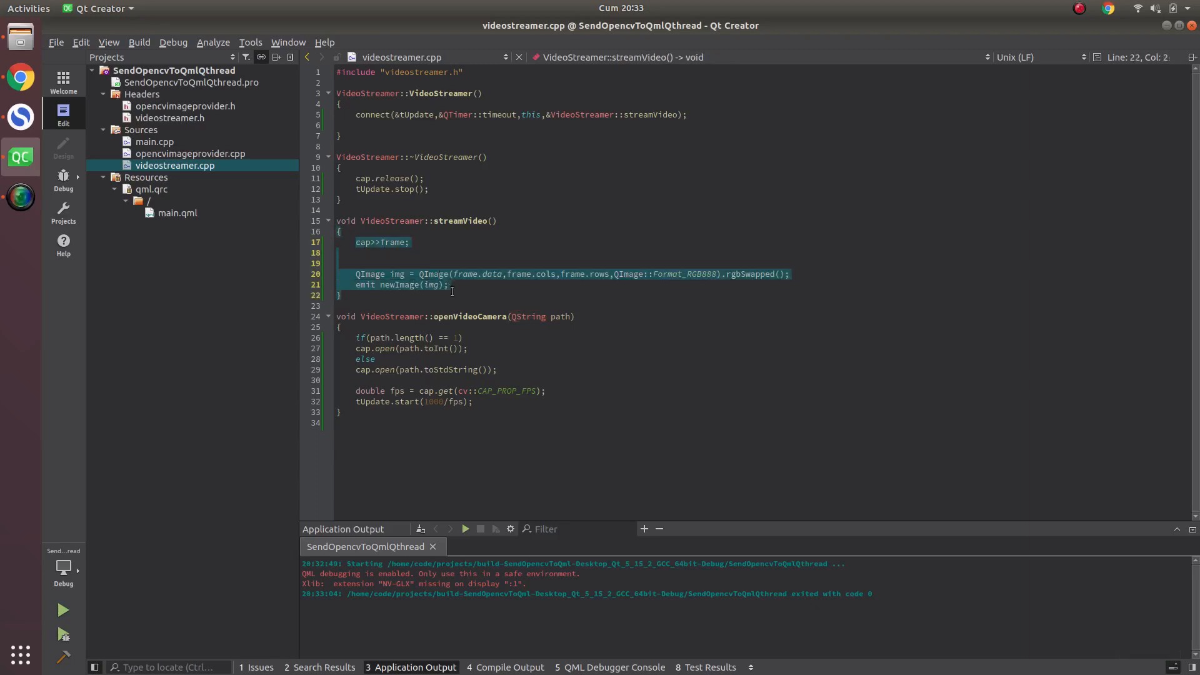
{"action": "left_click", "coordinate": [451, 287]}
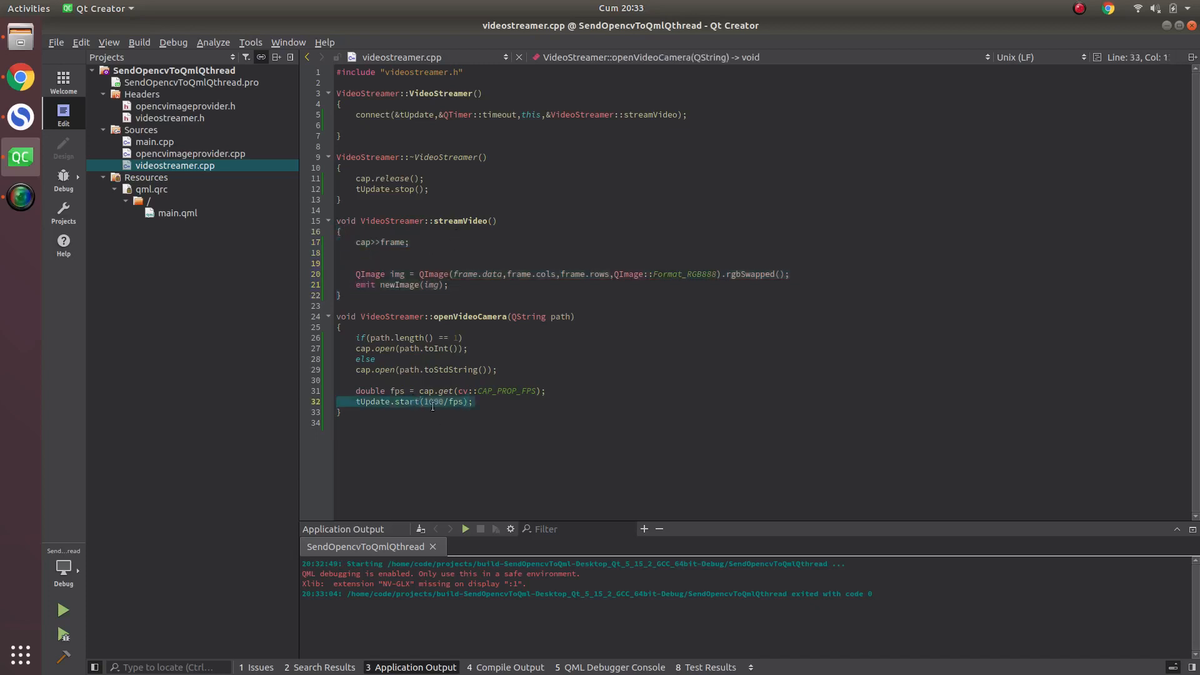
{"action": "mouse_move", "coordinate": [431, 401]}
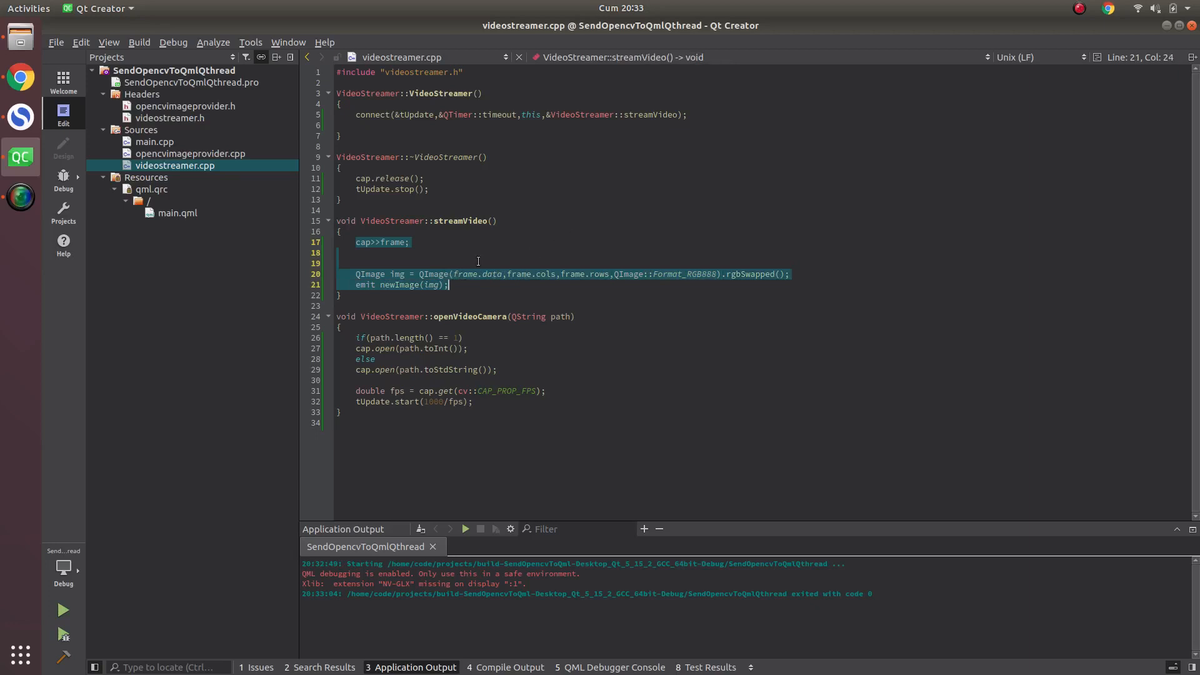
{"action": "left_click", "coordinate": [395, 242]}
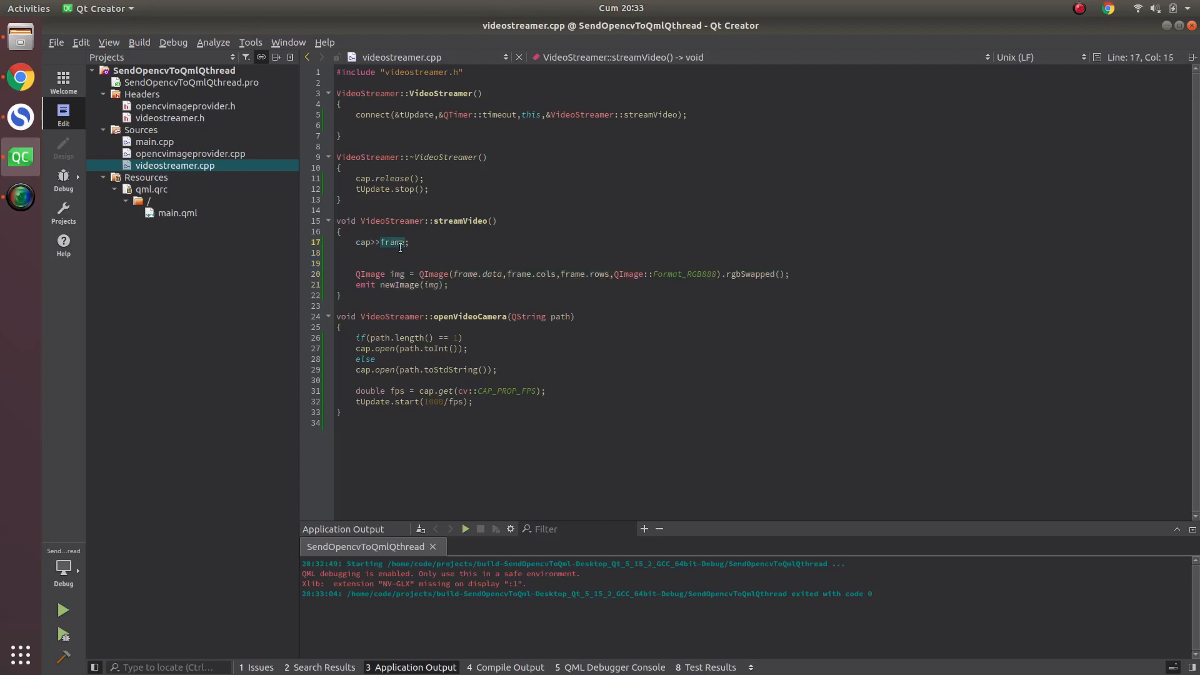
{"action": "mouse_move", "coordinate": [403, 255]}
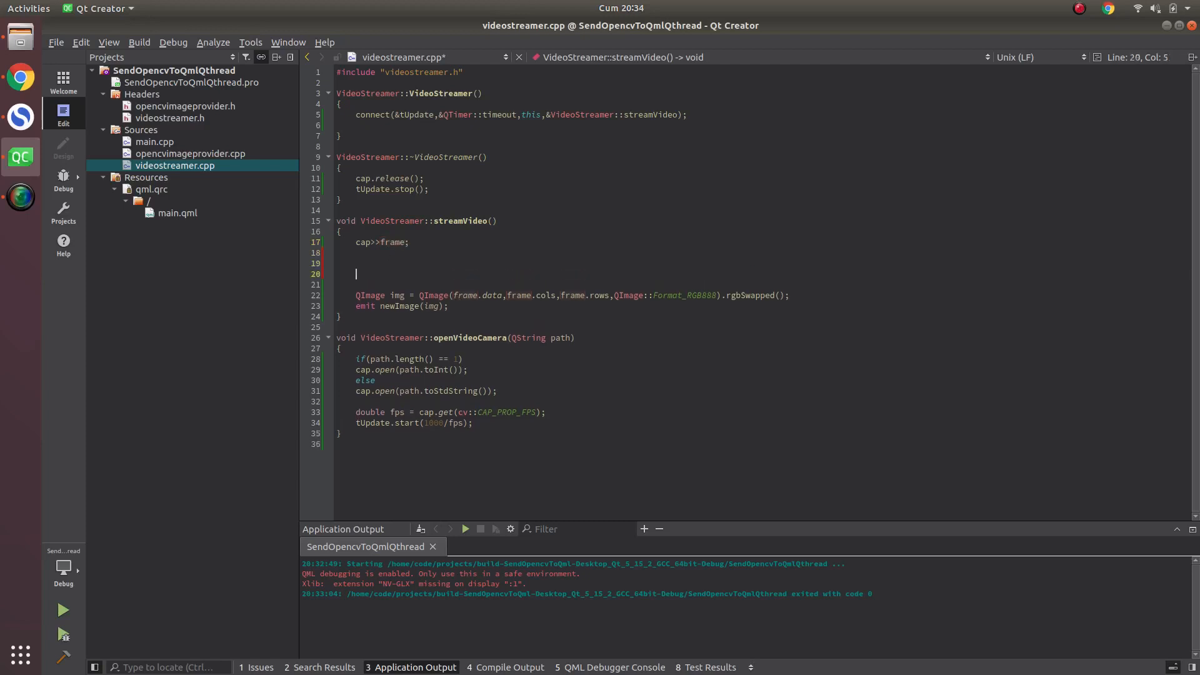
Step: Add blank lines in streamVideo, test-run, then trim to one blank line
{"action": "key", "text": "Return"}
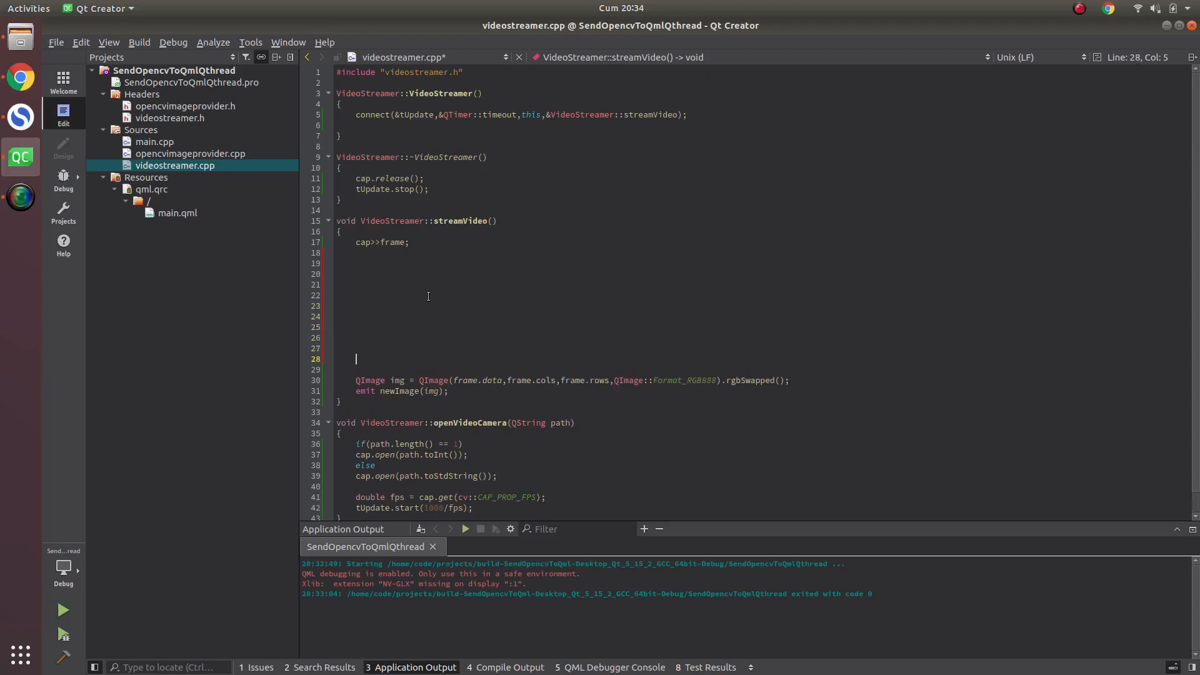
{"action": "mouse_move", "coordinate": [422, 360]}
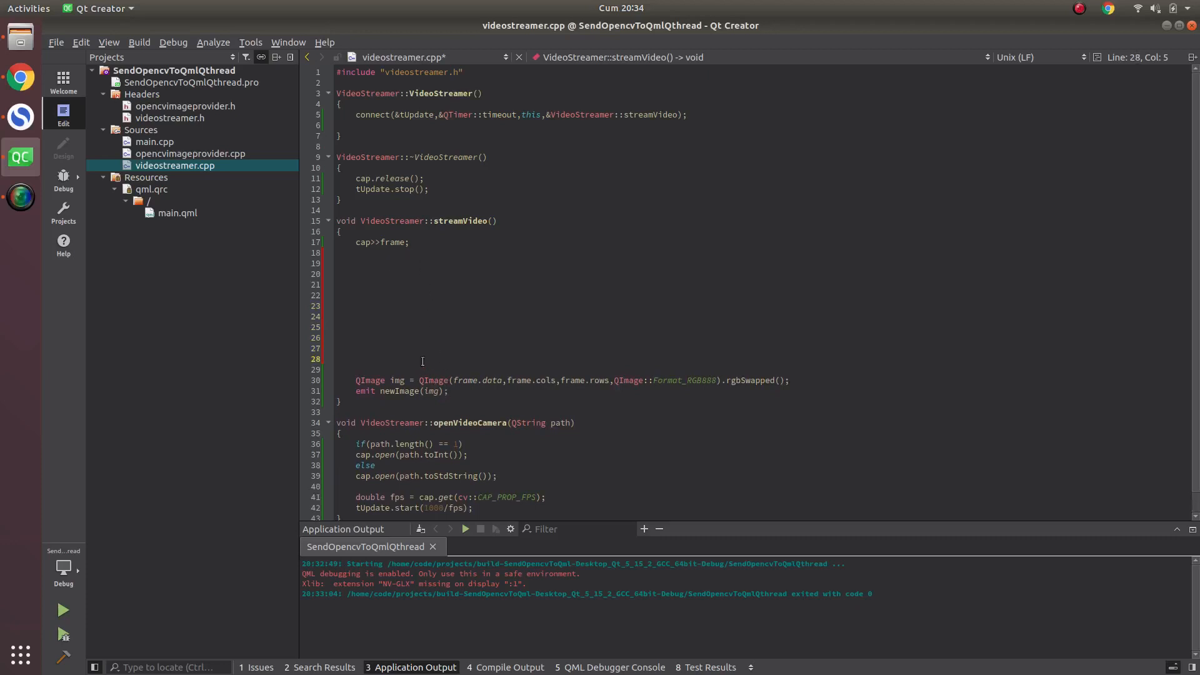
{"action": "mouse_move", "coordinate": [433, 326]}
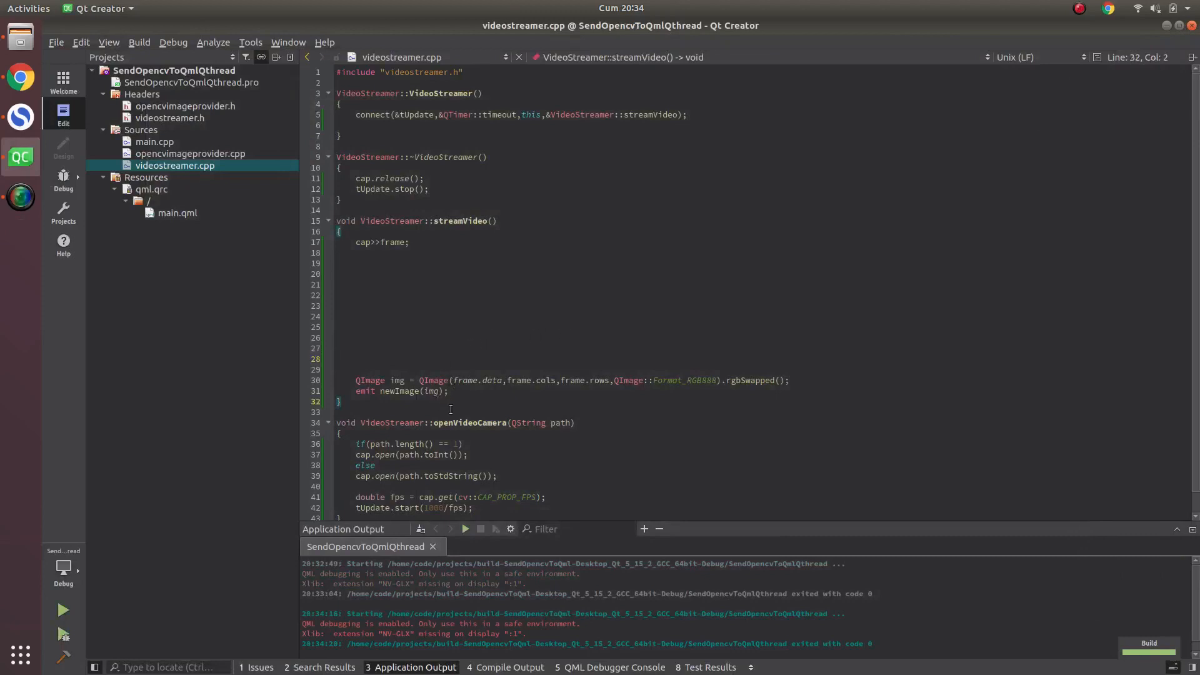
{"action": "left_click", "coordinate": [433, 369]}
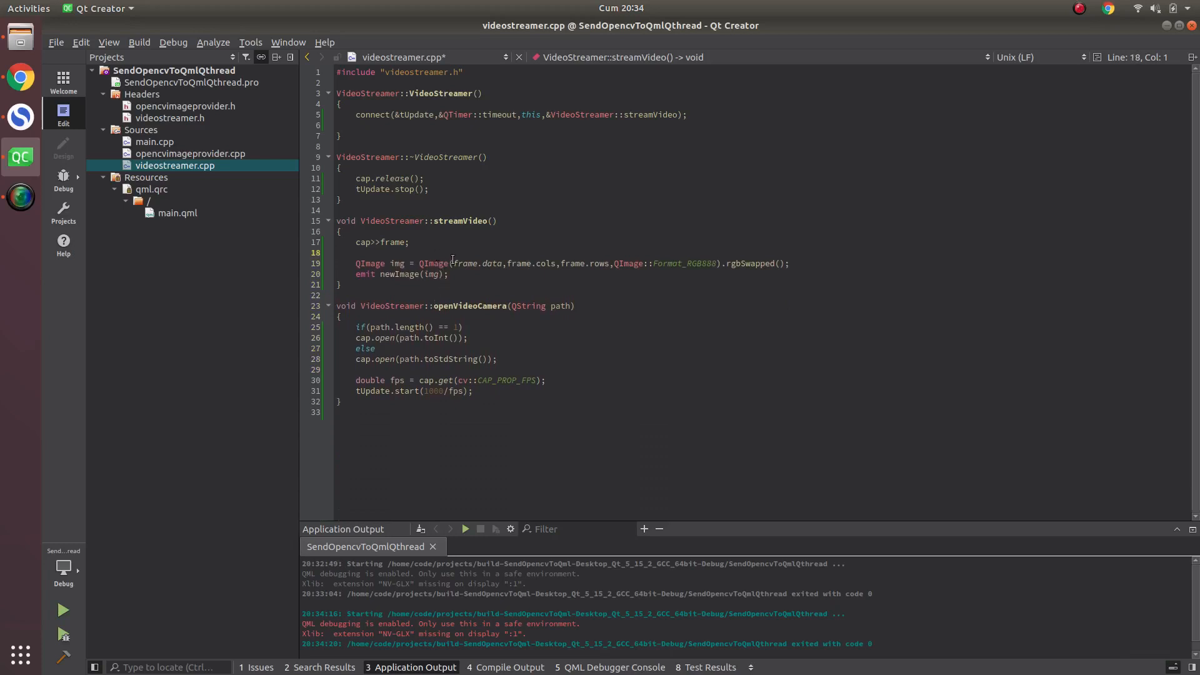
{"action": "mouse_move", "coordinate": [455, 264]}
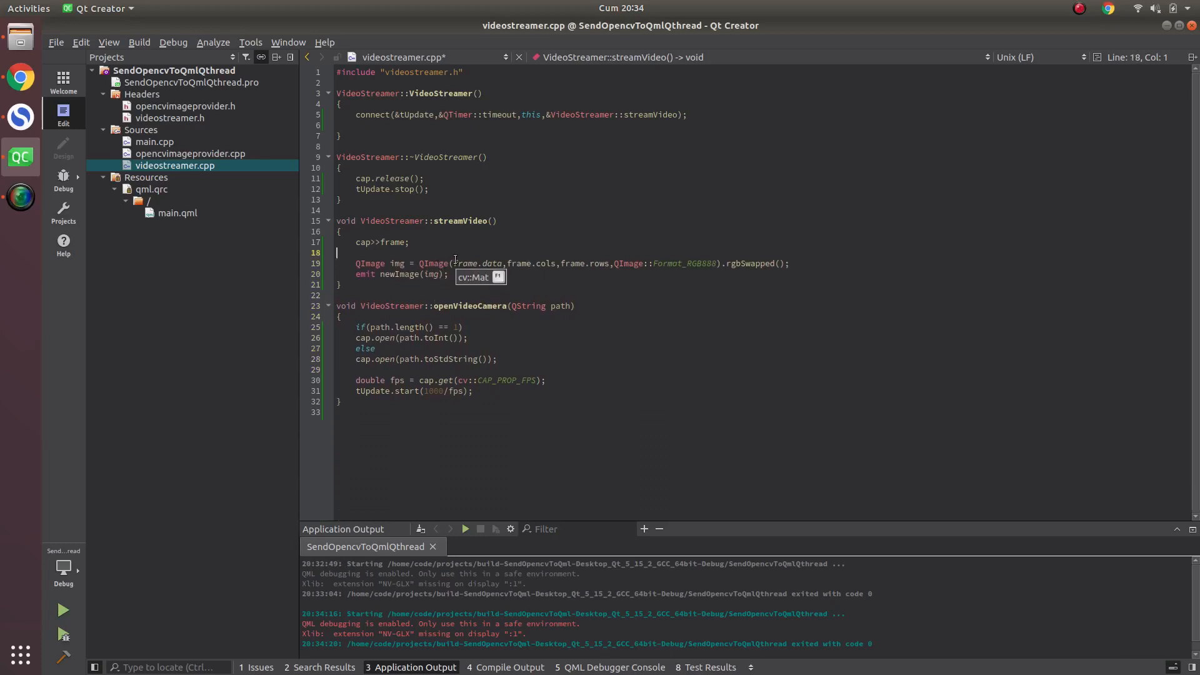
Step: Add #include <QThread> after #include <iostream> in videostreamer.h
{"action": "left_click", "coordinate": [171, 118]}
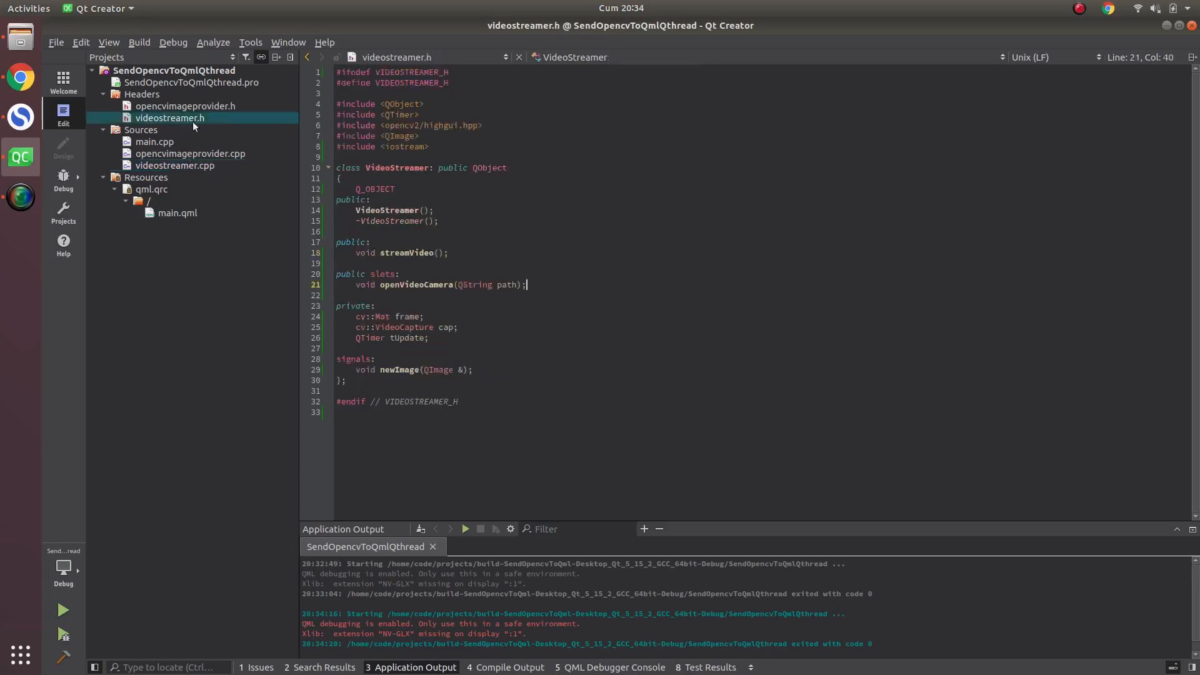
{"action": "key", "text": "Return"}
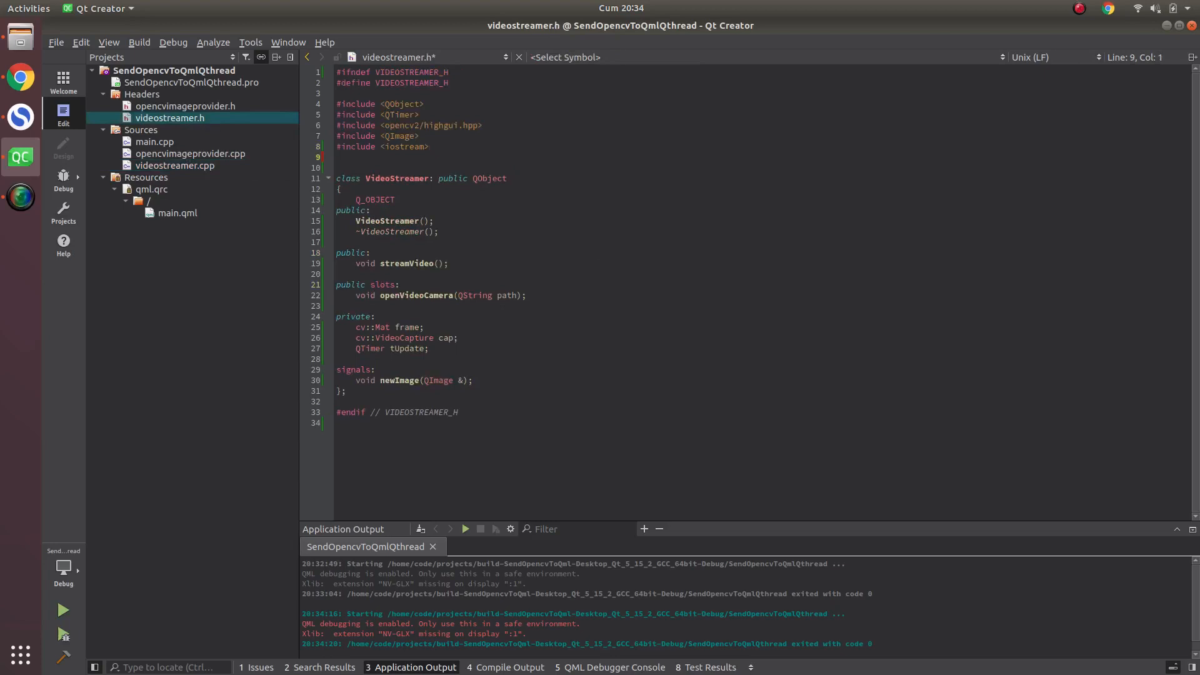
{"action": "type", "text": "#include"}
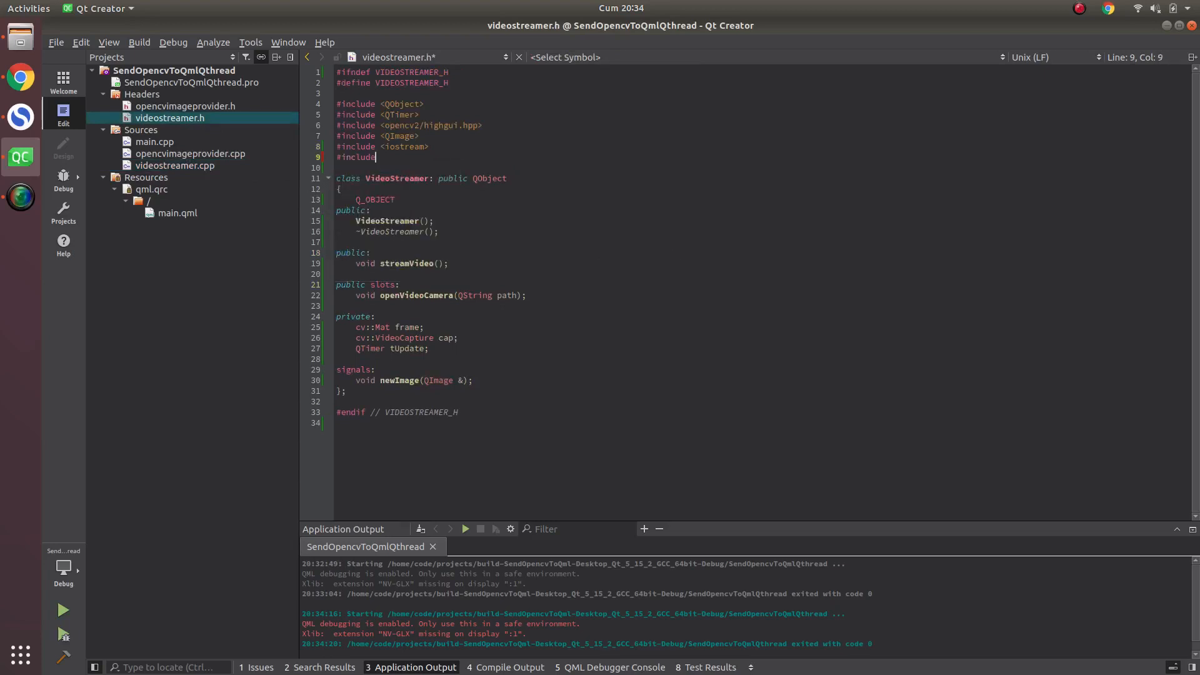
{"action": "type", "text": "QTh"}
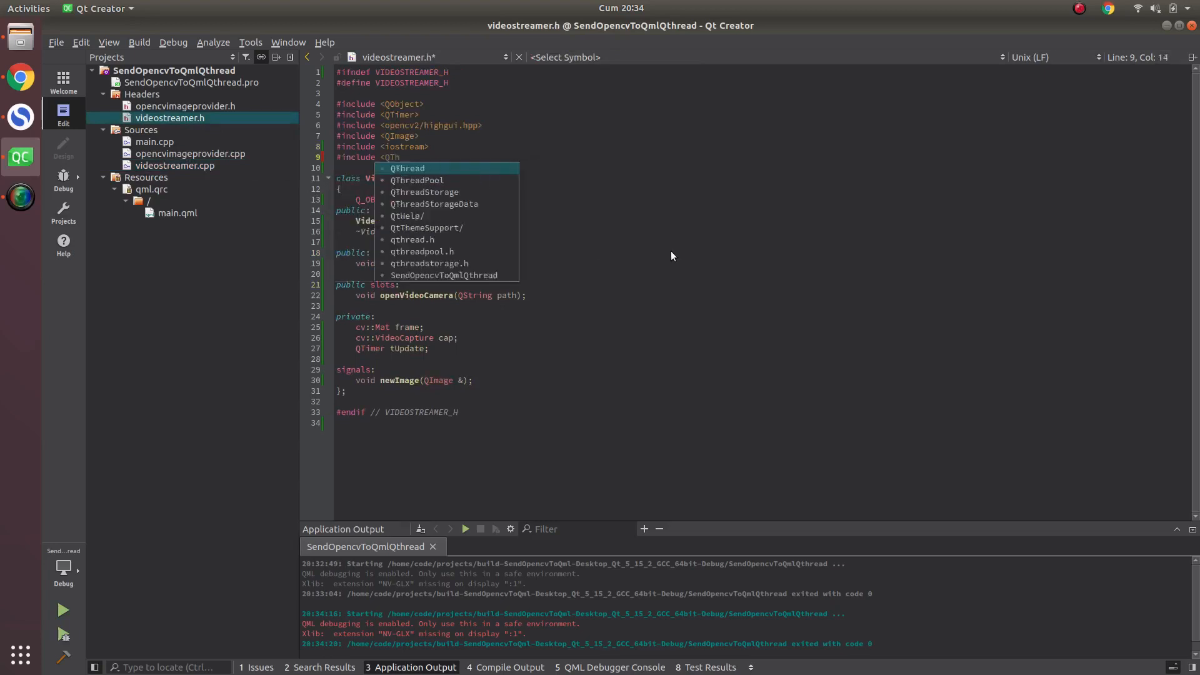
{"action": "left_click", "coordinate": [408, 168]}
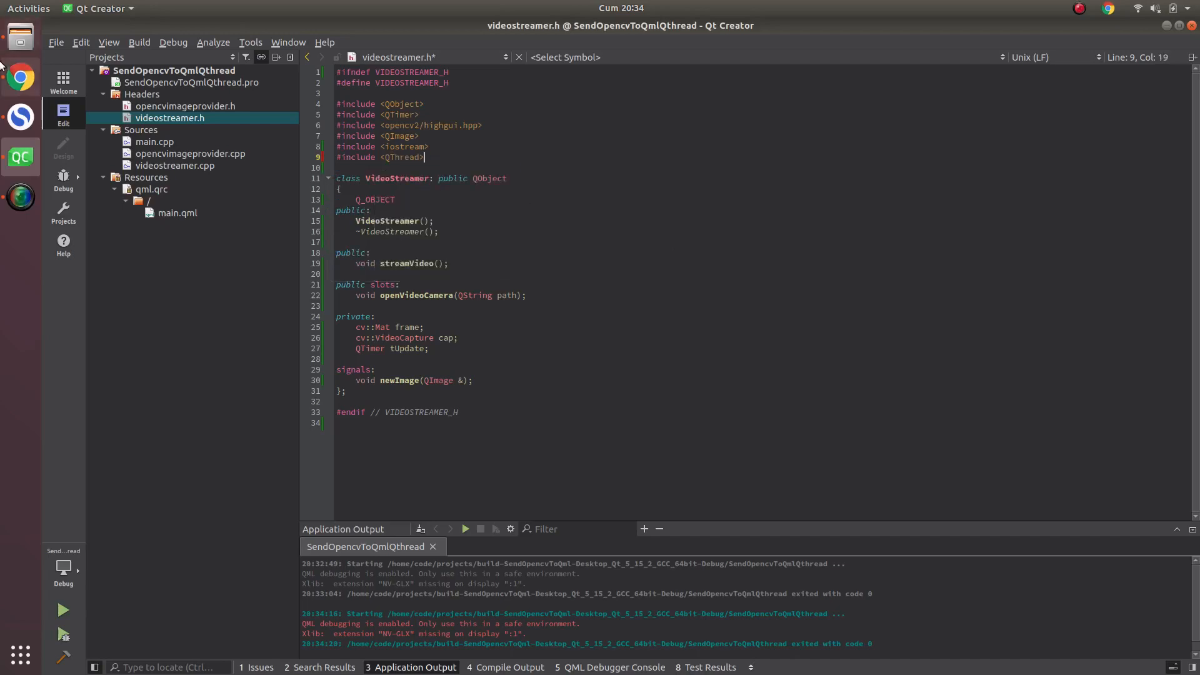
Step: Scroll through the QThread class reference in Chrome, ending at the top
{"action": "left_click", "coordinate": [20, 78]}
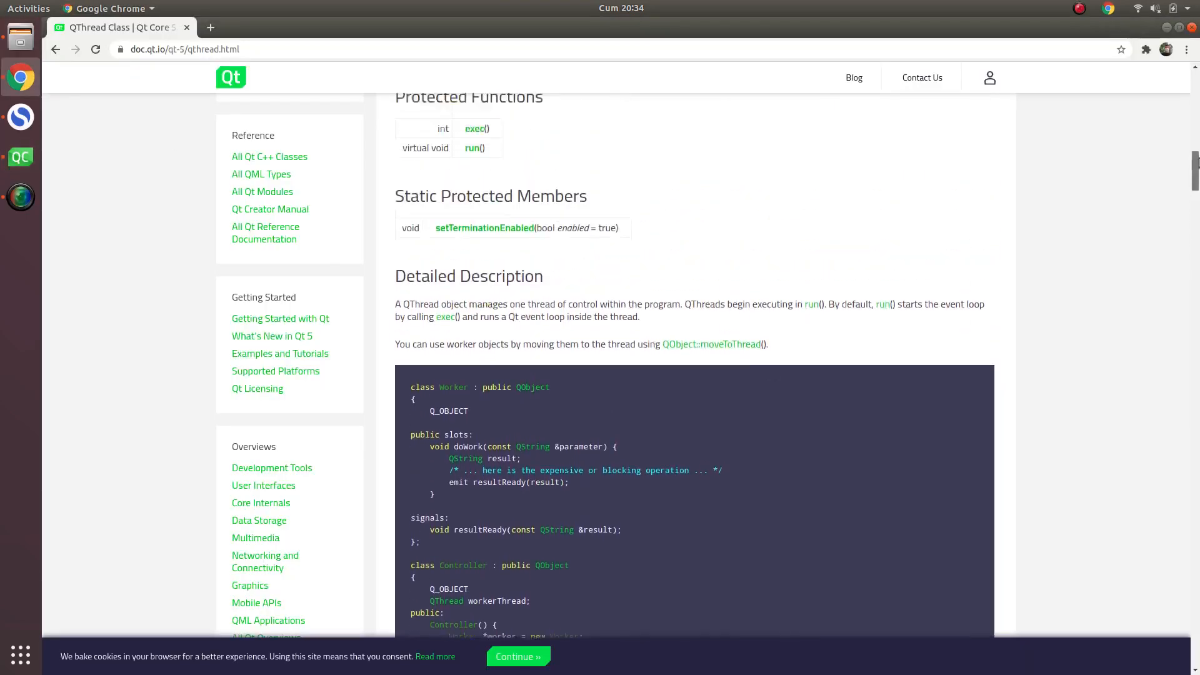
{"action": "scroll", "scroll_direction": "up", "scroll_amount": 3}
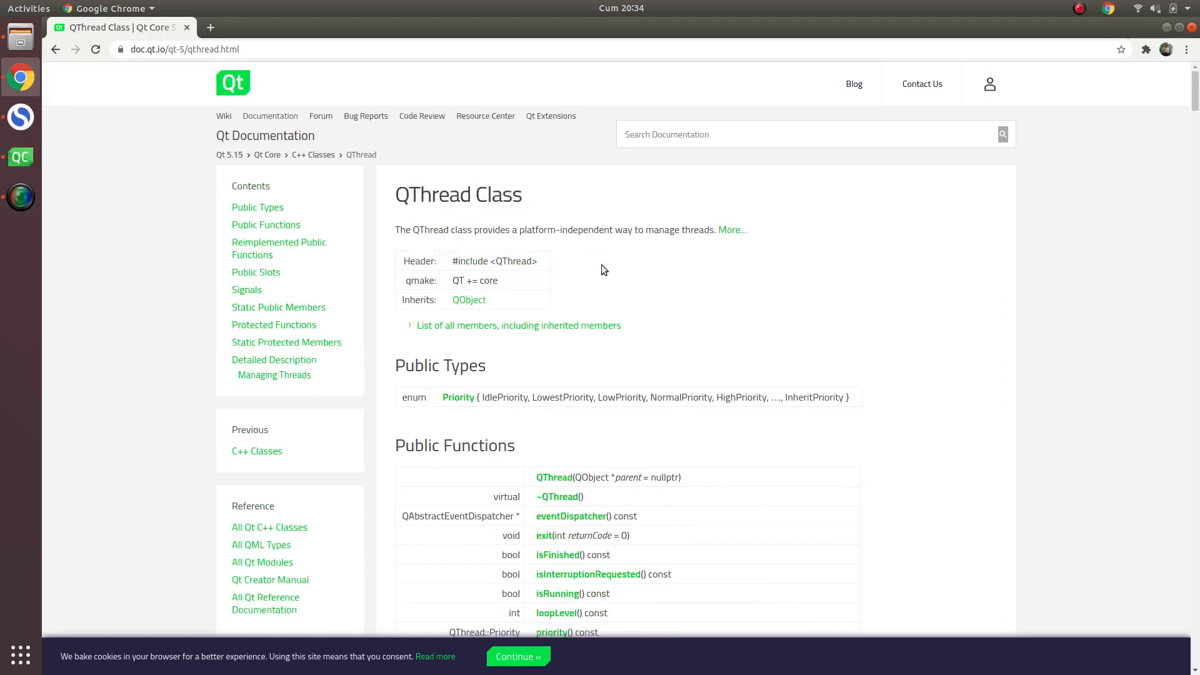
{"action": "scroll", "scroll_direction": "down", "scroll_amount": 3}
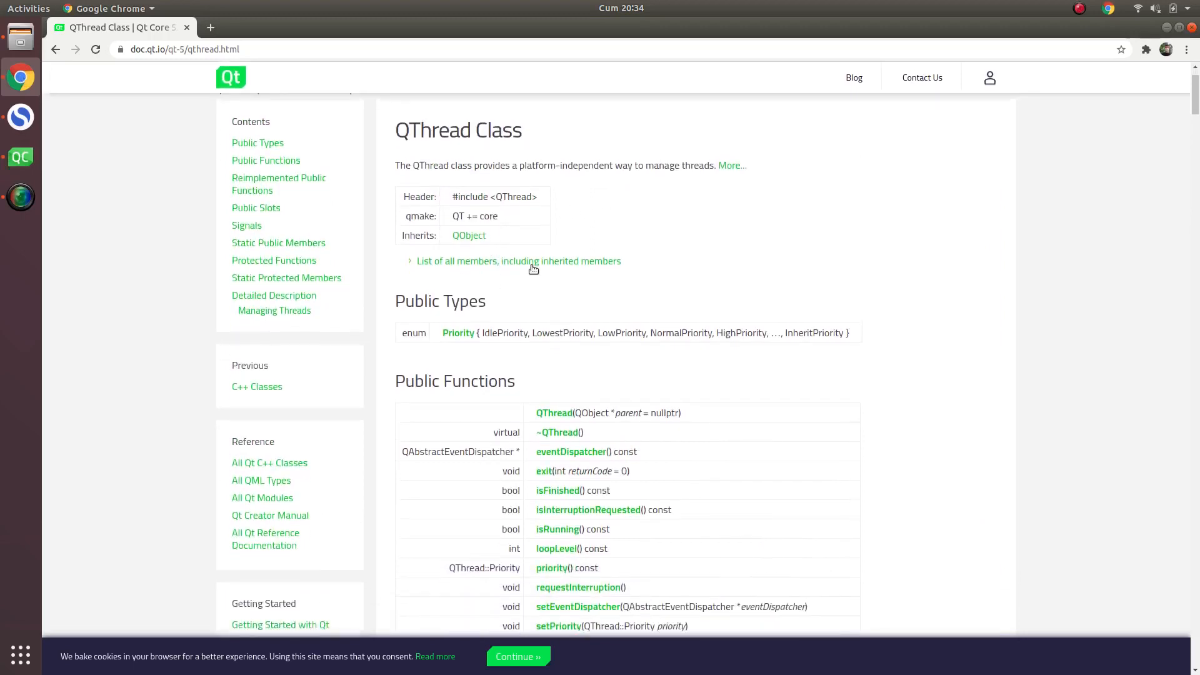
{"action": "scroll", "scroll_direction": "up", "scroll_amount": 3}
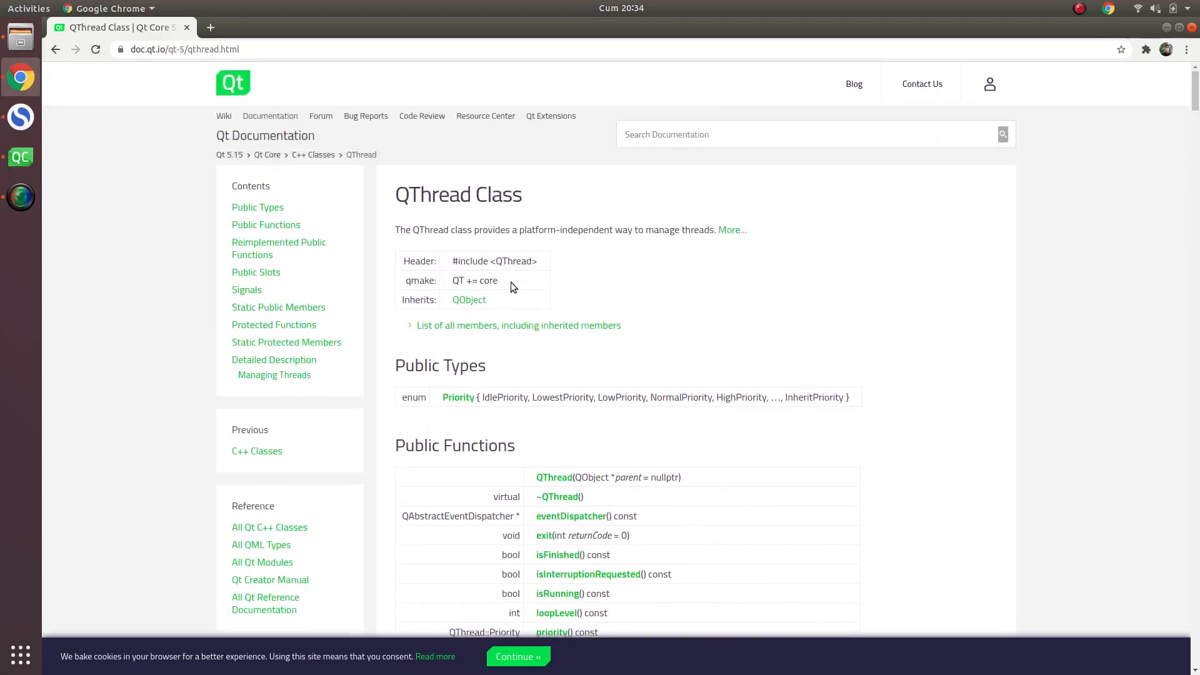
{"action": "scroll", "scroll_direction": "down", "scroll_amount": 3}
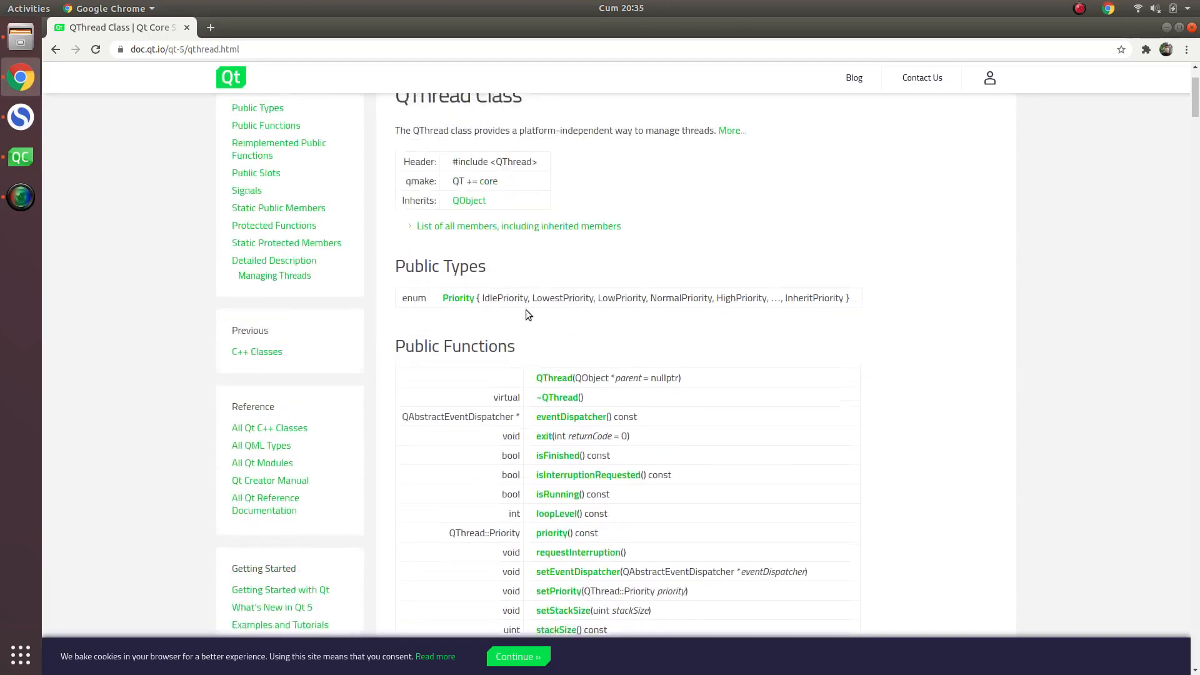
{"action": "scroll", "scroll_direction": "up", "scroll_amount": 3}
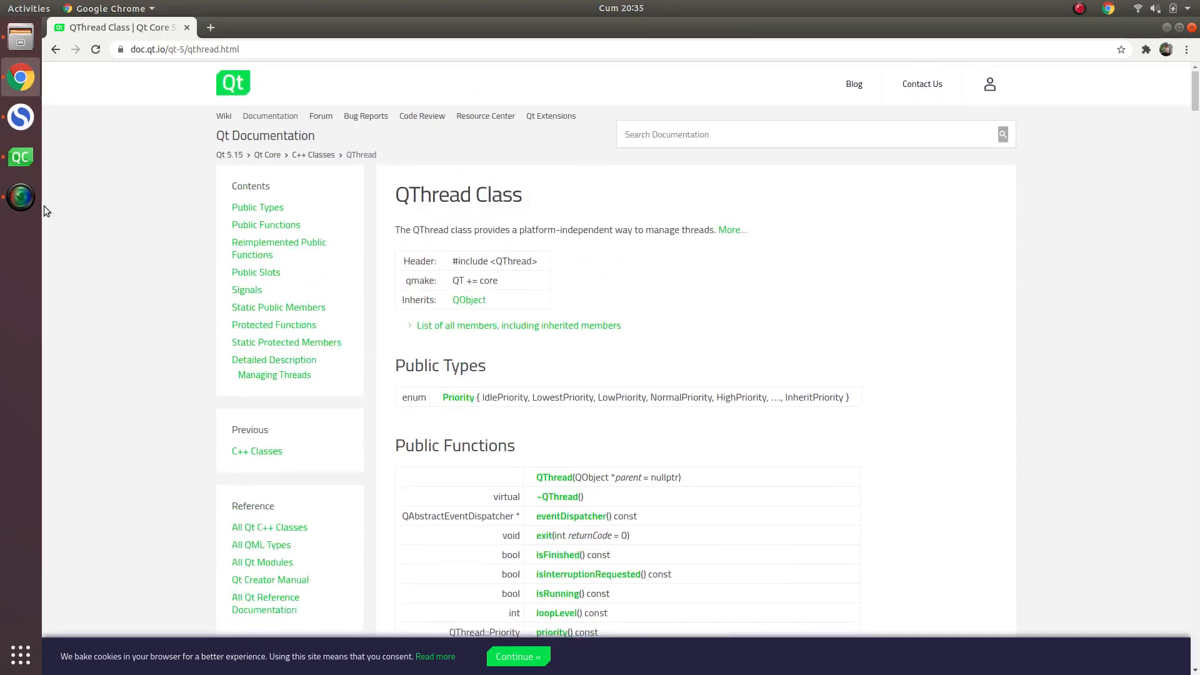
Step: Declare QThread* threadStreamer = new QThread(); under public in videostreamer.h
{"action": "left_click", "coordinate": [19, 157]}
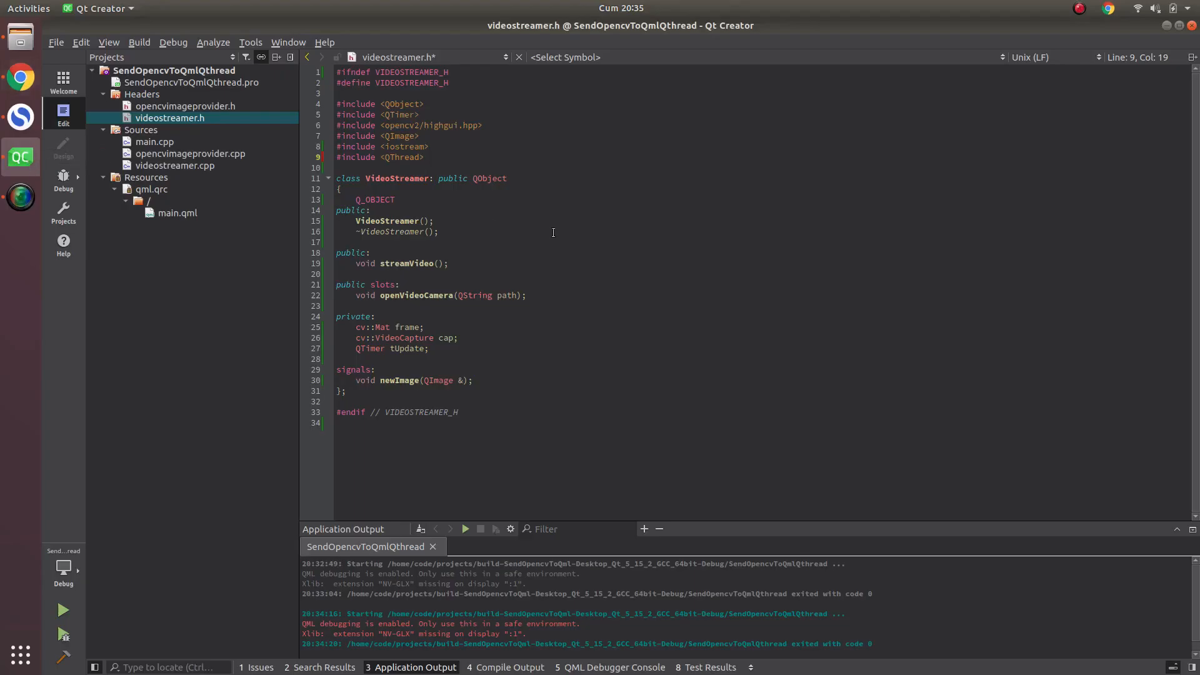
{"action": "left_click", "coordinate": [451, 263]}
{"action": "type", "text": "QTh"}
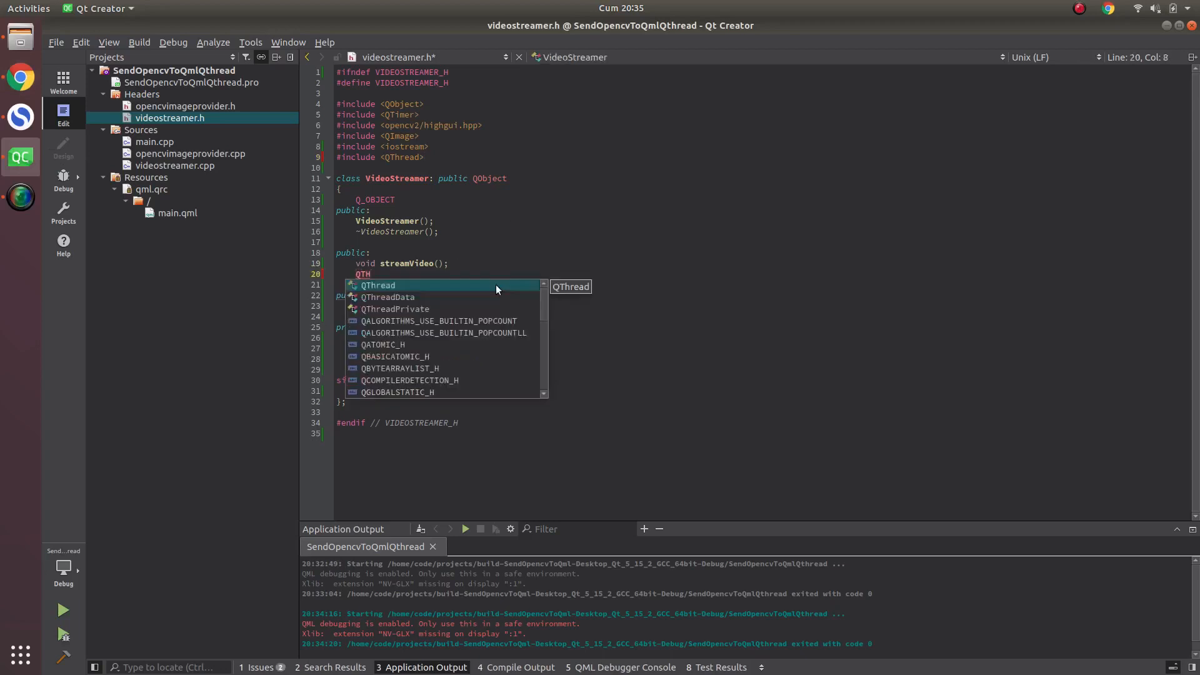
{"action": "left_click", "coordinate": [378, 285]}
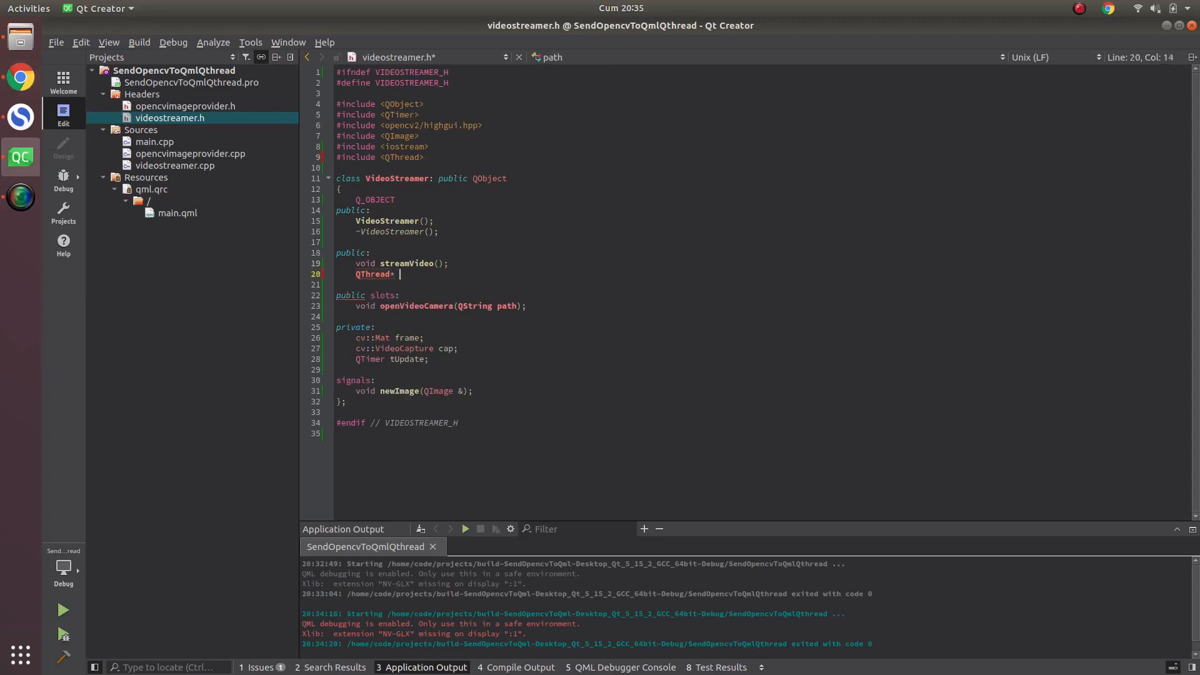
{"action": "type", "text": "str"}
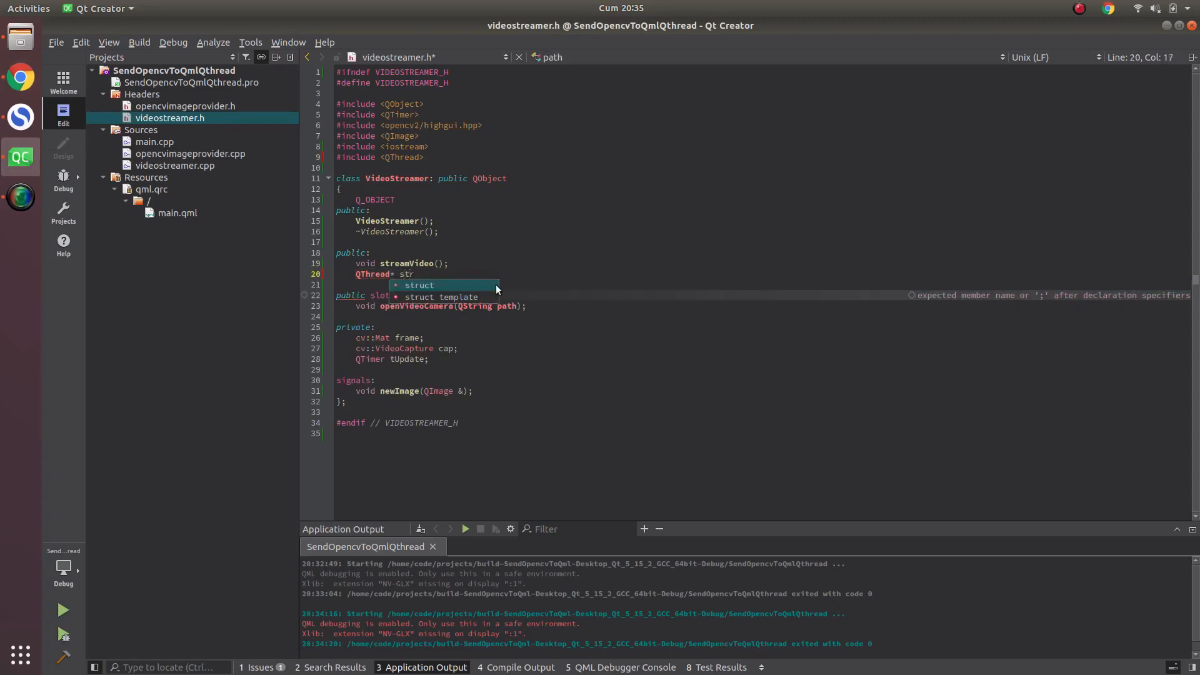
{"action": "type", "text": "eamer"}
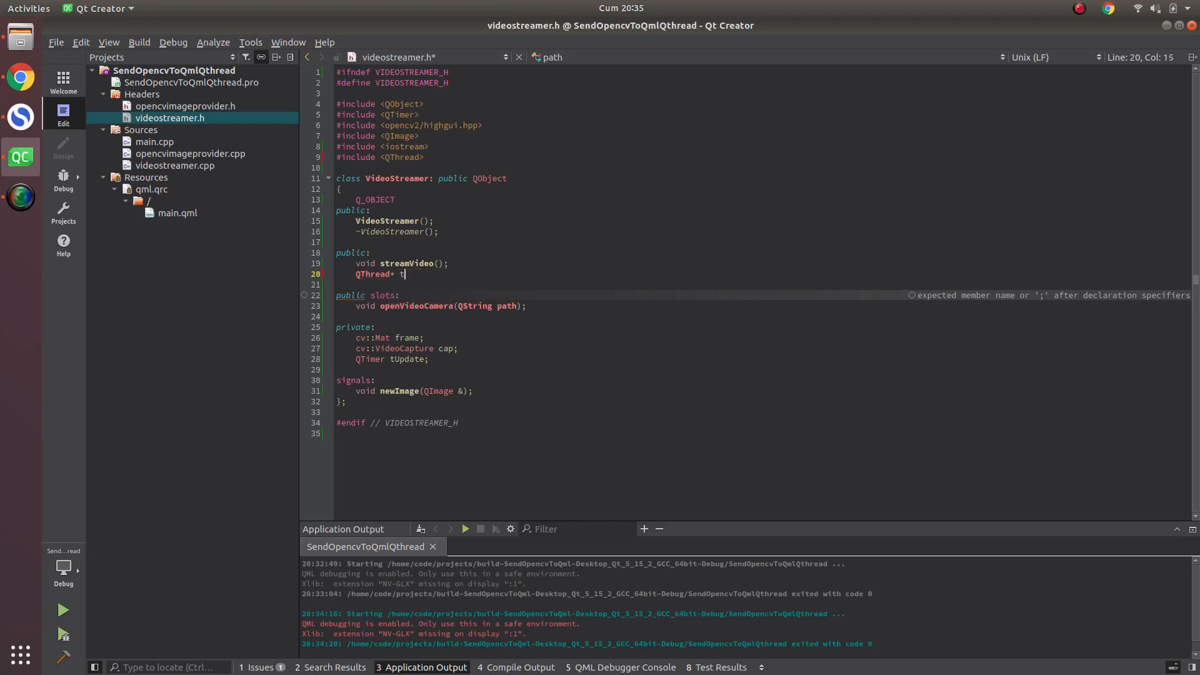
{"action": "type", "text": "hreadStreamer"}
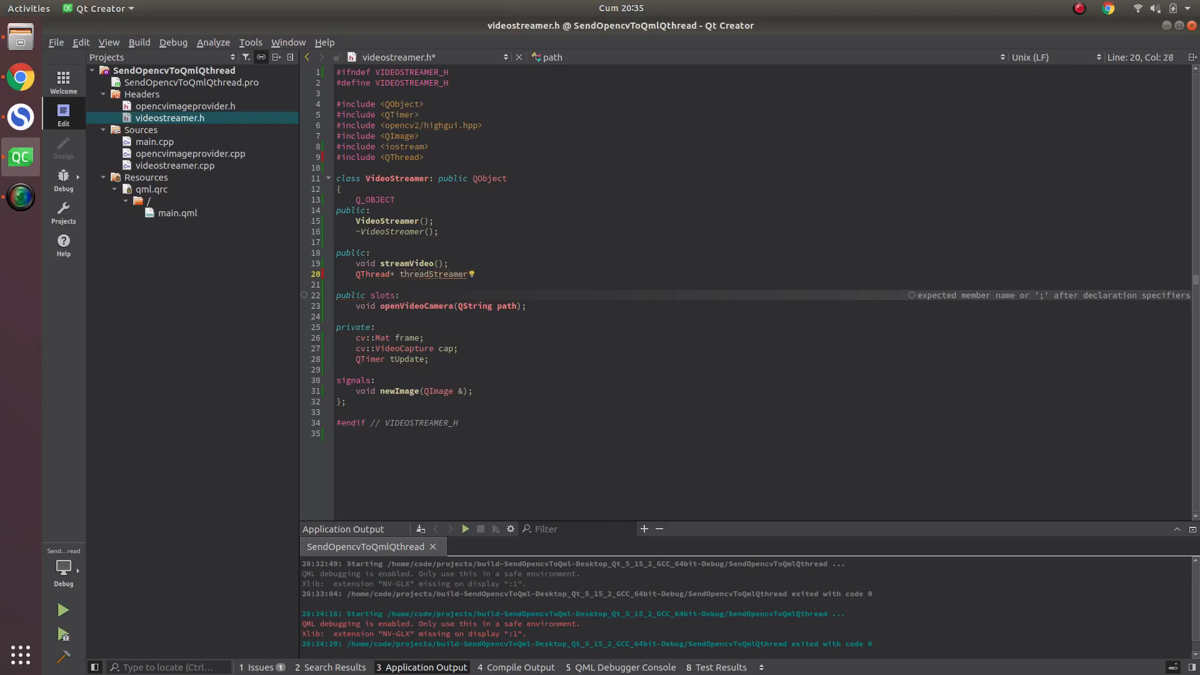
{"action": "type", "text": "= new"}
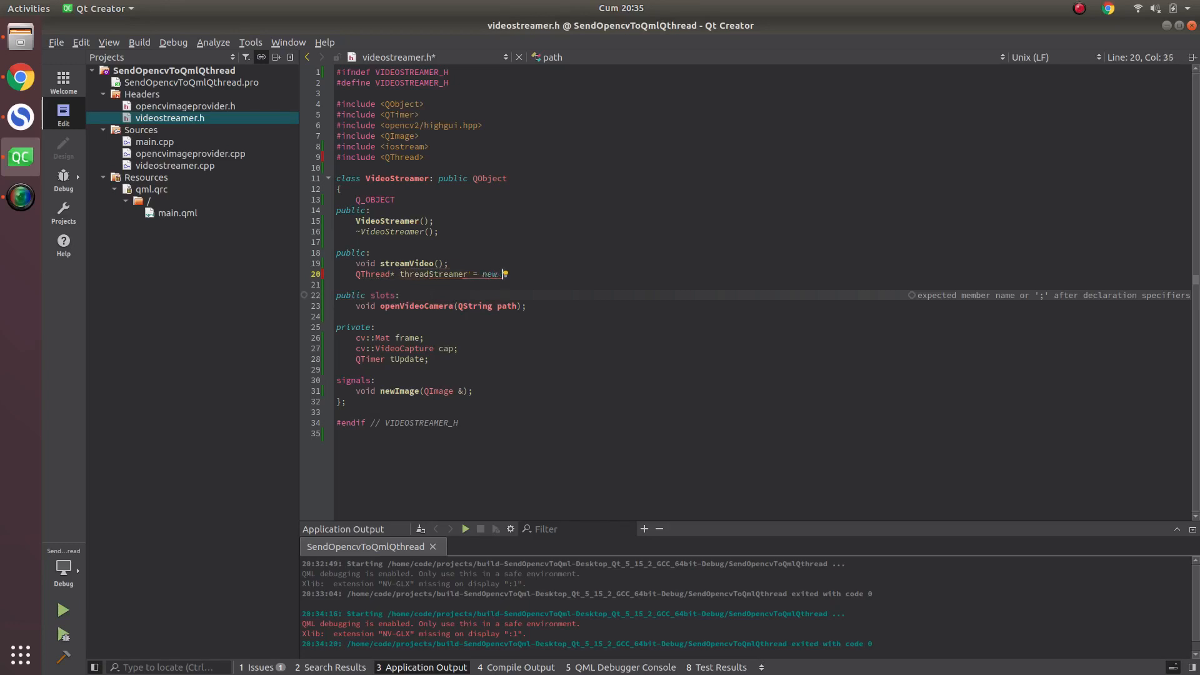
{"action": "type", "text": "QThread"}
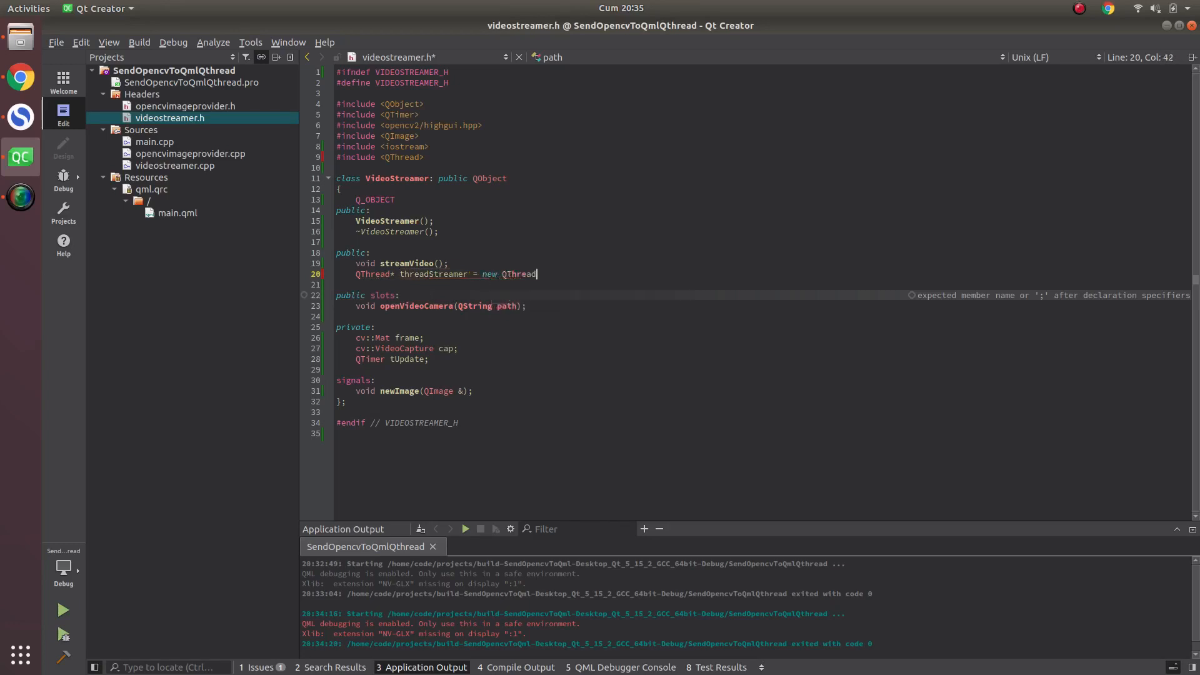
{"action": "type", "text": "();"}
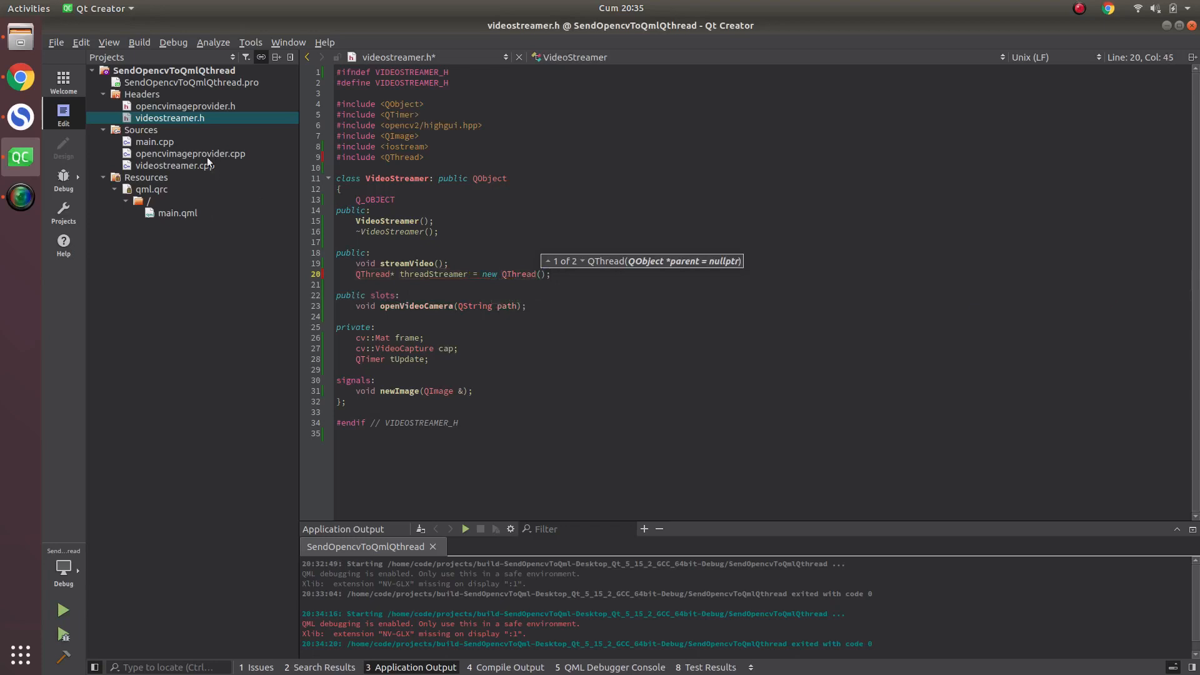
{"action": "mouse_move", "coordinate": [410, 263]}
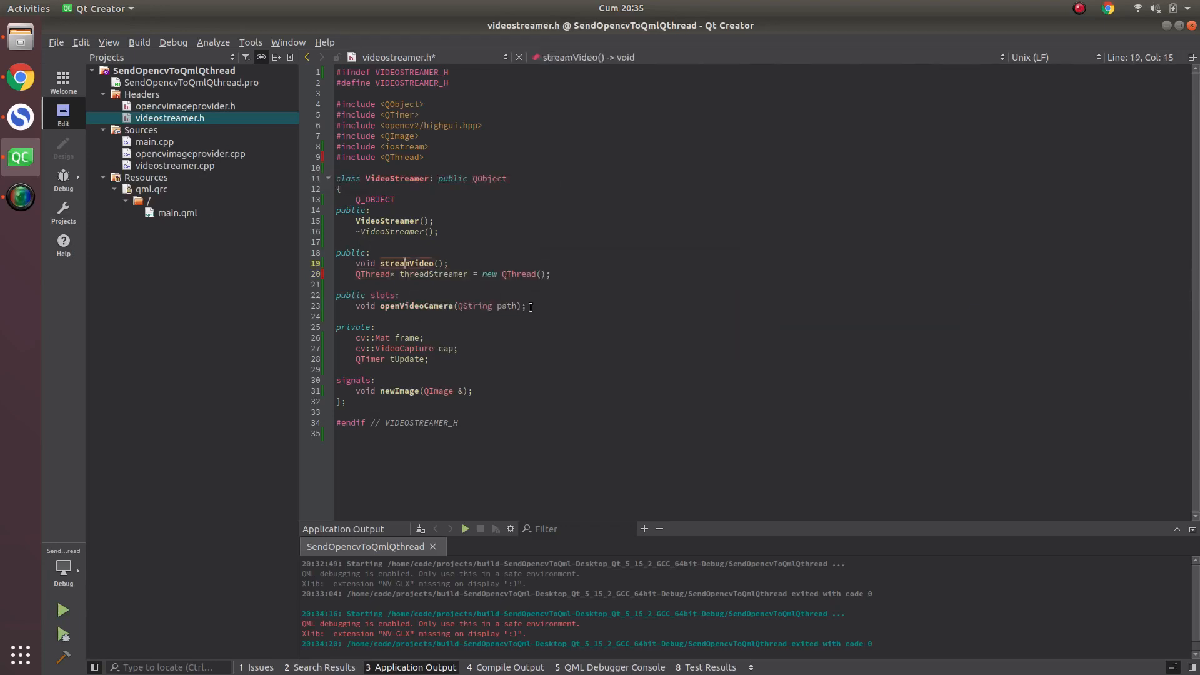
Step: Declare void streamerThreadSlot() under public slots
{"action": "key", "text": "Return"}
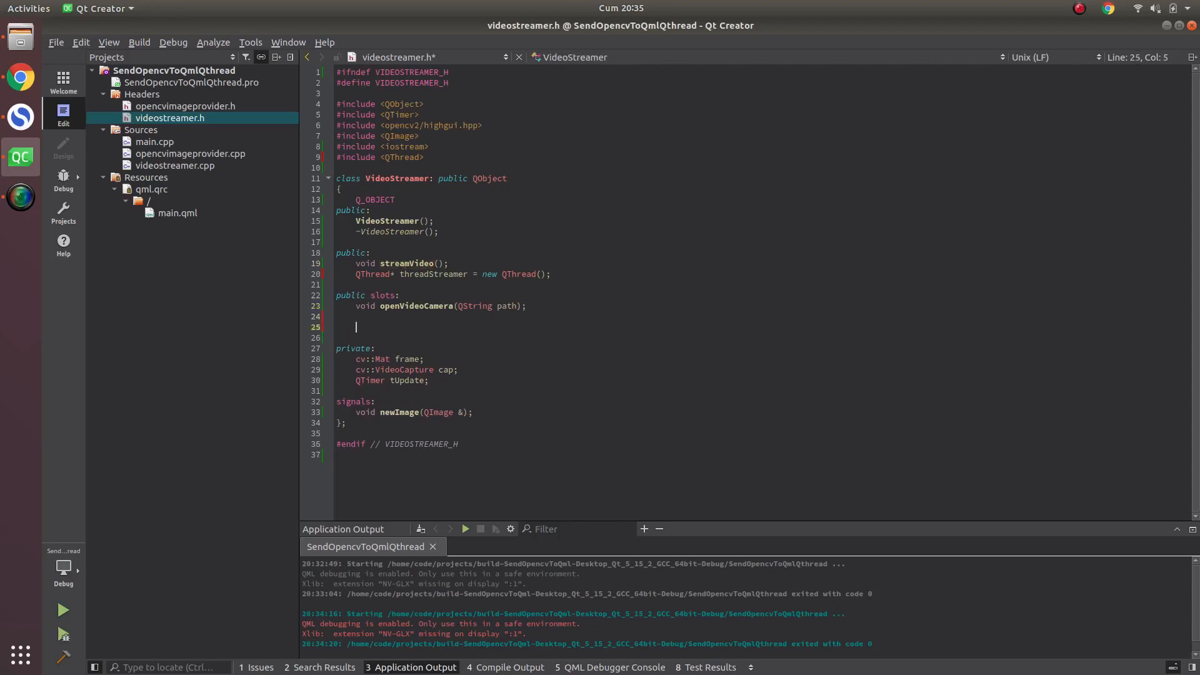
{"action": "type", "text": "void"}
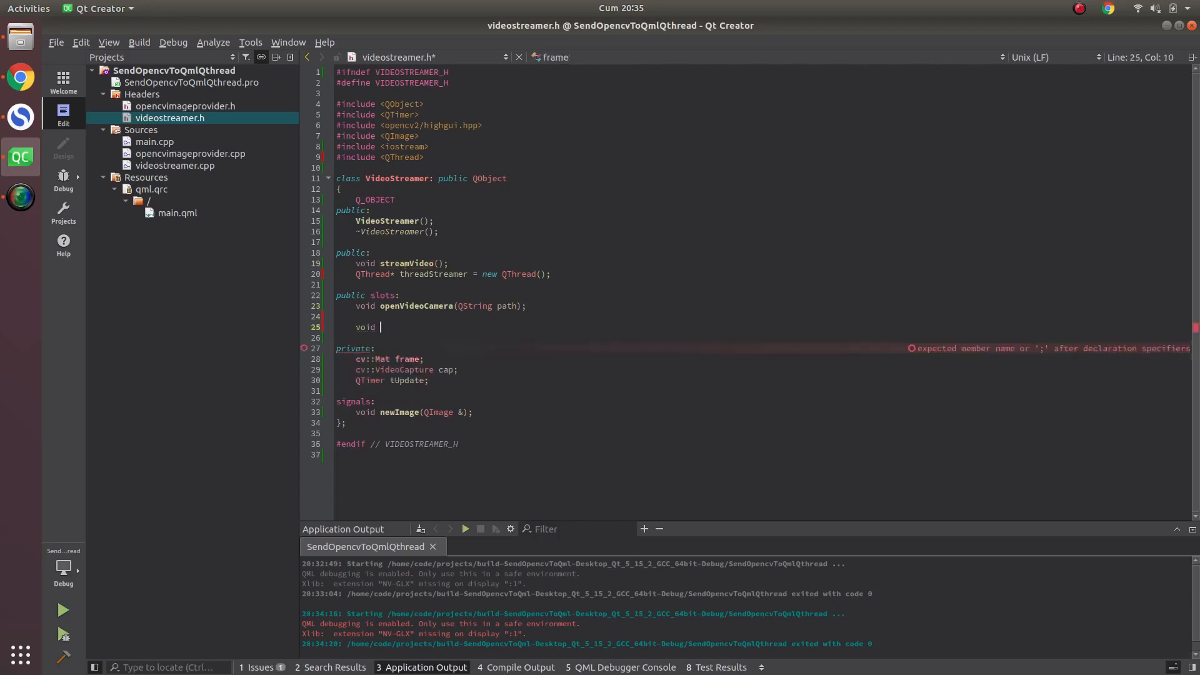
{"action": "type", "text": "stre"}
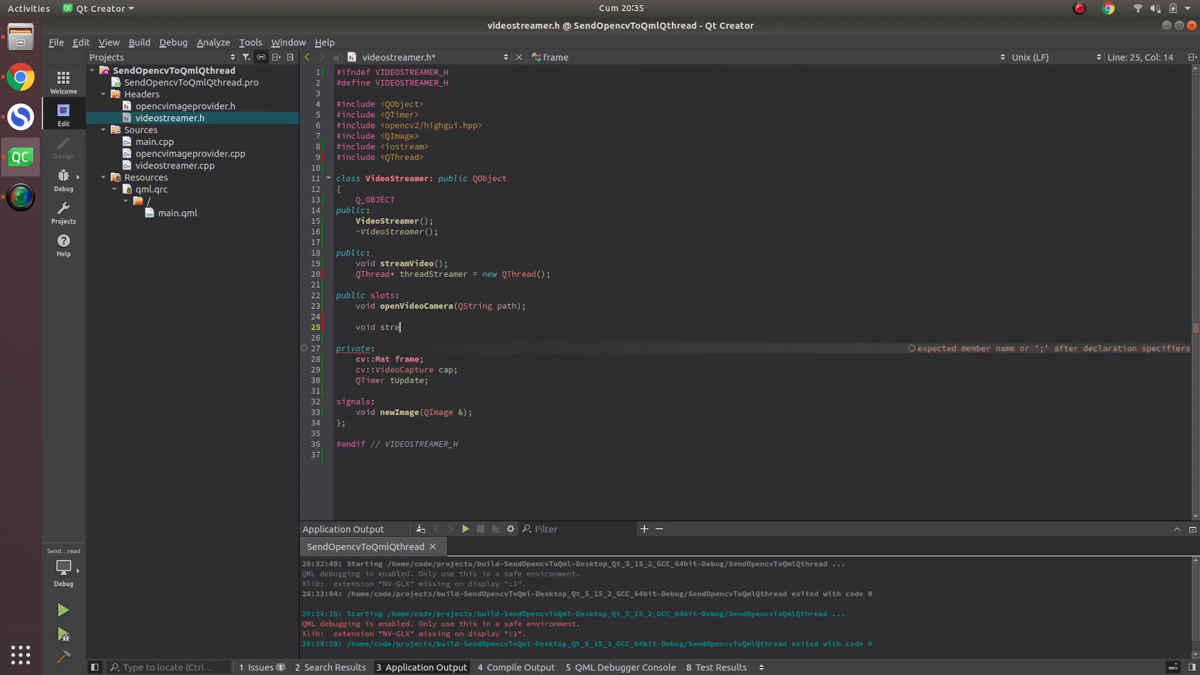
{"action": "type", "text": "amerThre"}
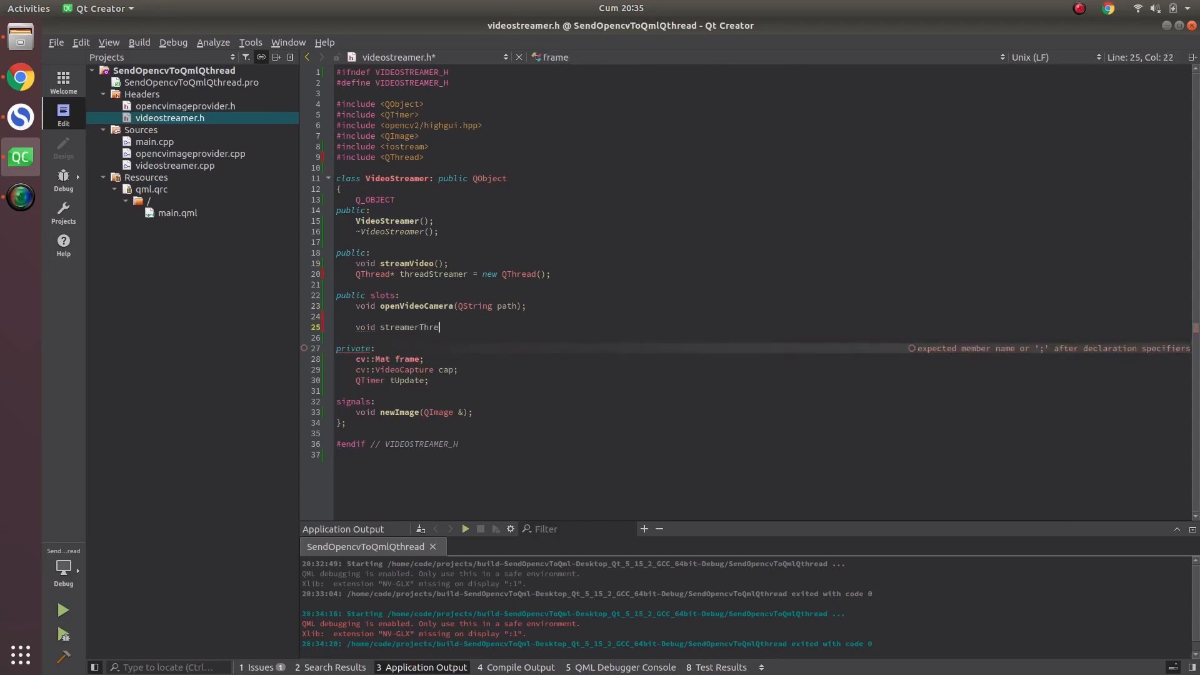
{"action": "type", "text": "ad"}
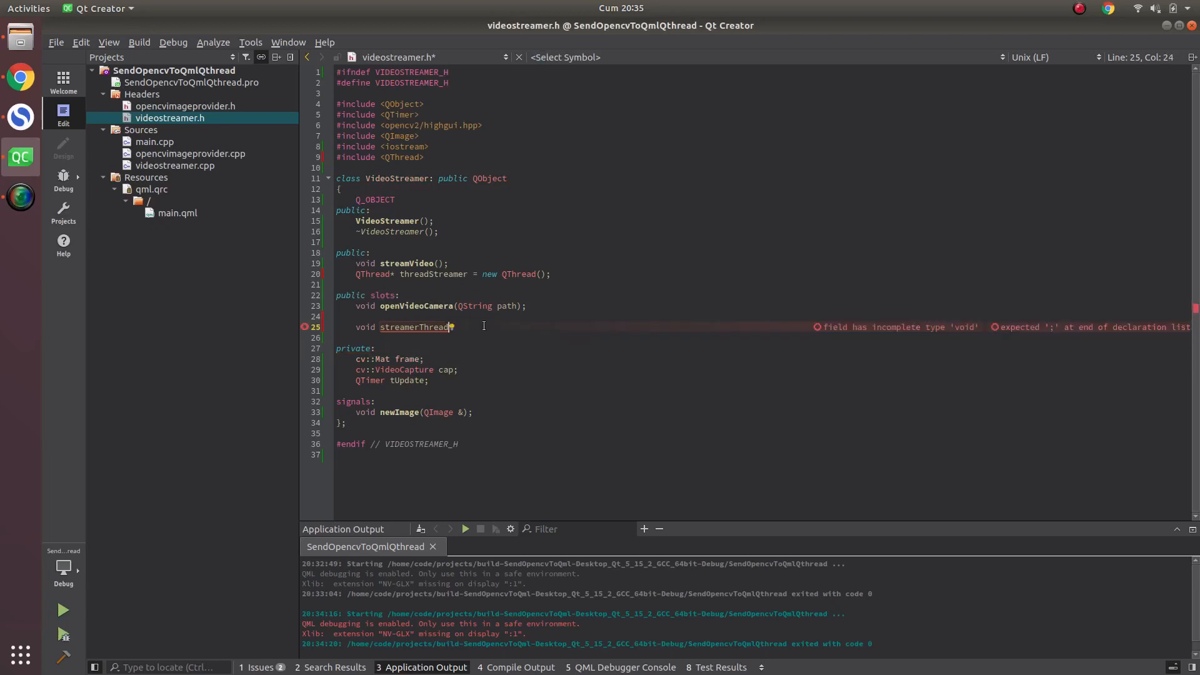
{"action": "type", "text": "Slot();"}
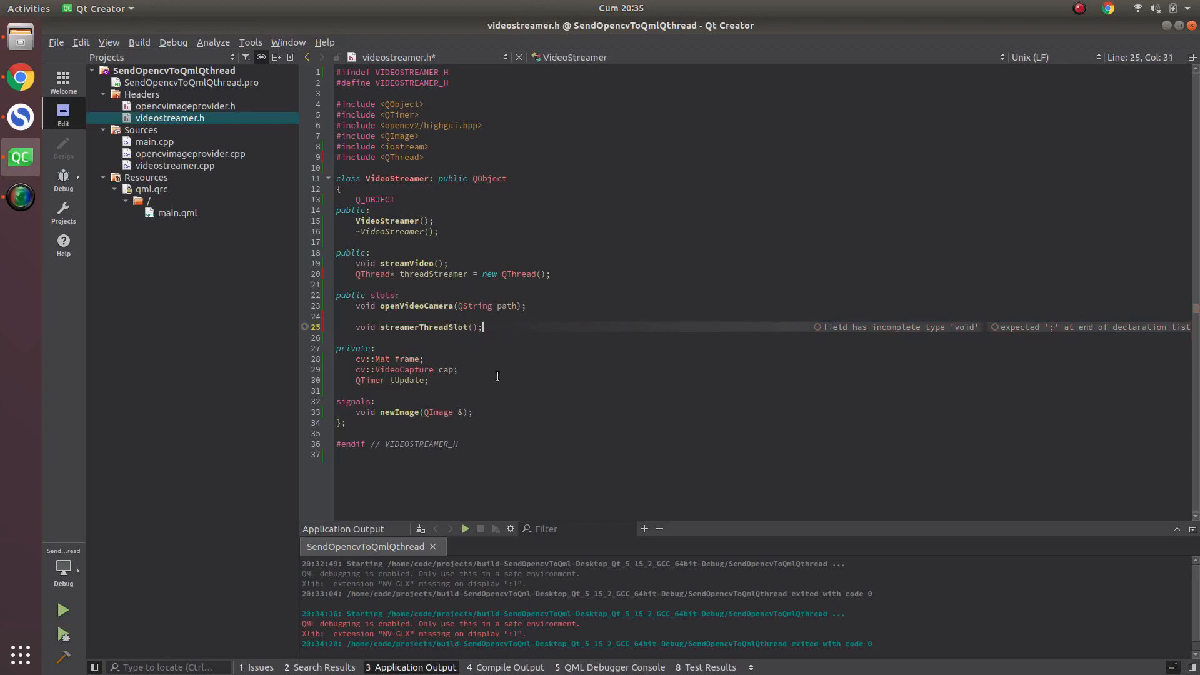
Step: Add the emitThreadImage(cv::Mat frameThread) signal below newImage
{"action": "left_click", "coordinate": [475, 412]}
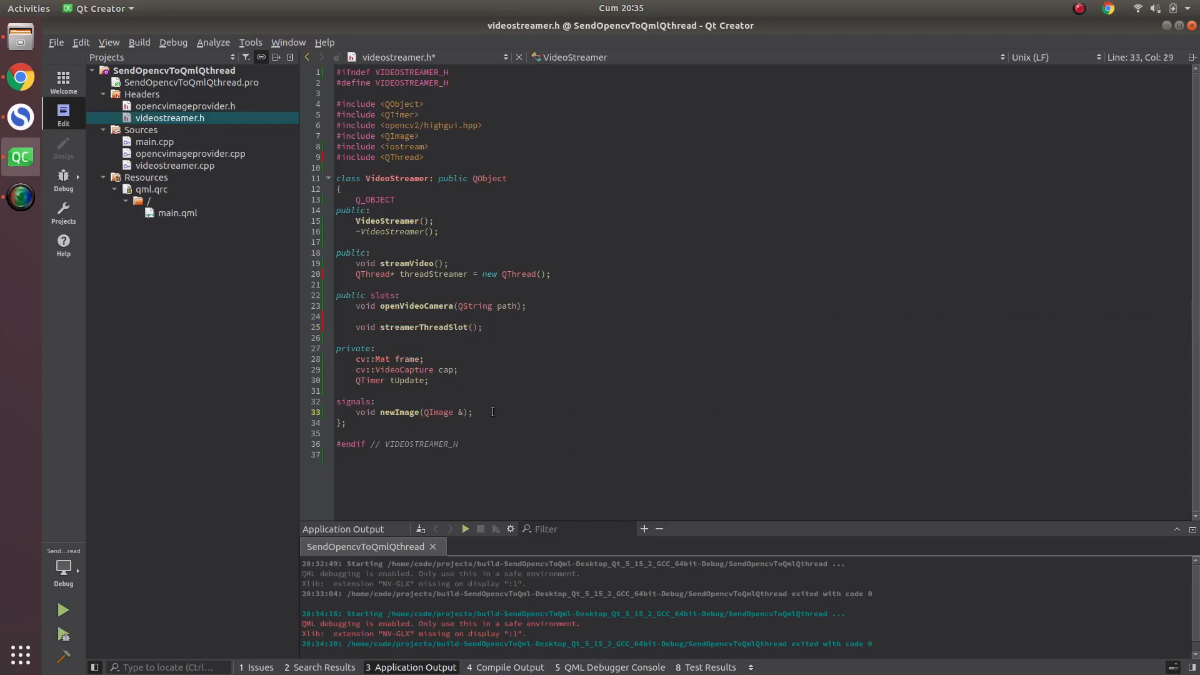
{"action": "key", "text": "Return"}
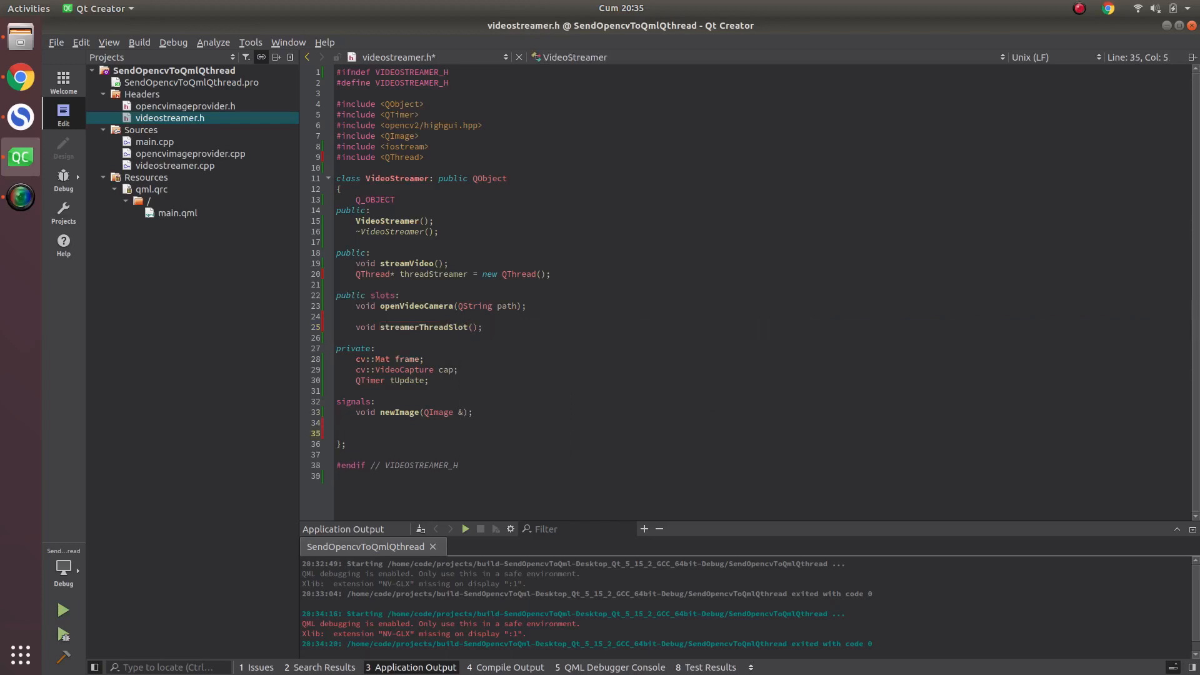
{"action": "type", "text": "void"}
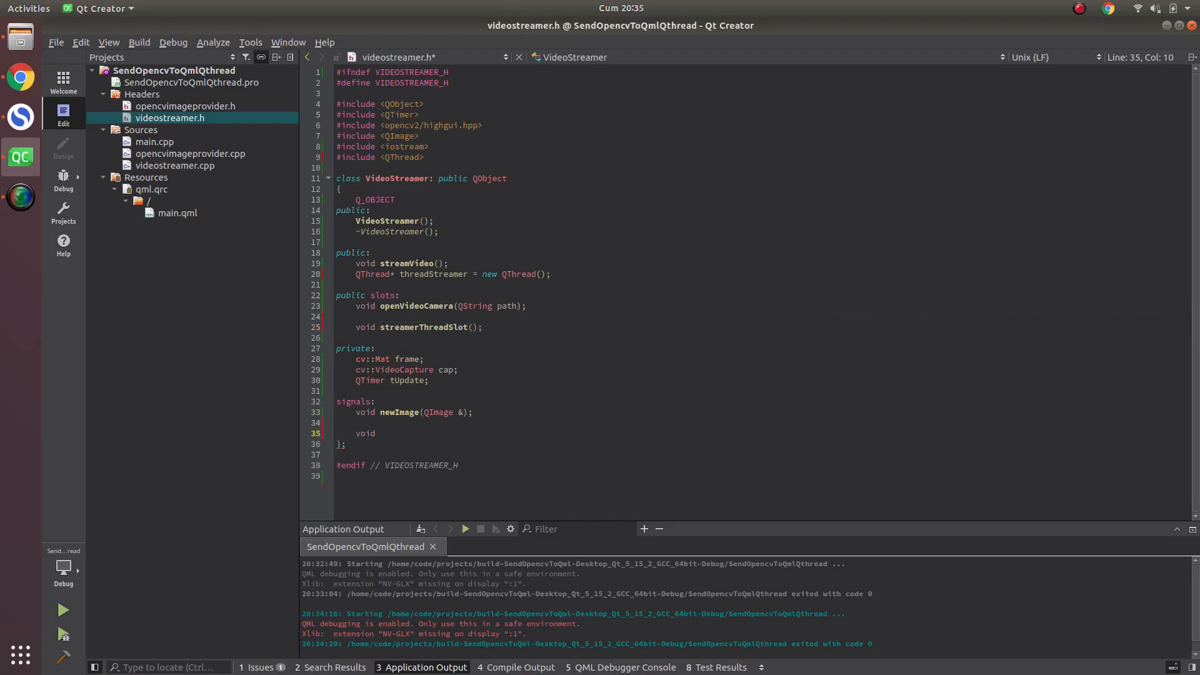
{"action": "type", "text": "e"}
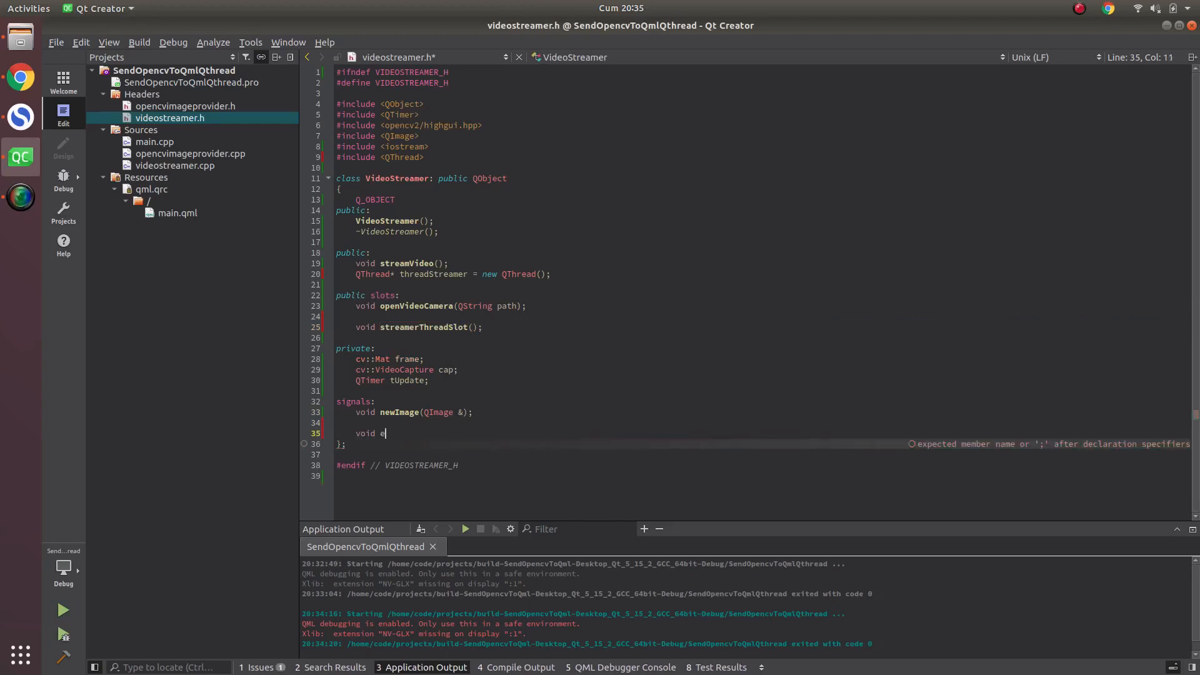
{"action": "type", "text": "mitOpe"}
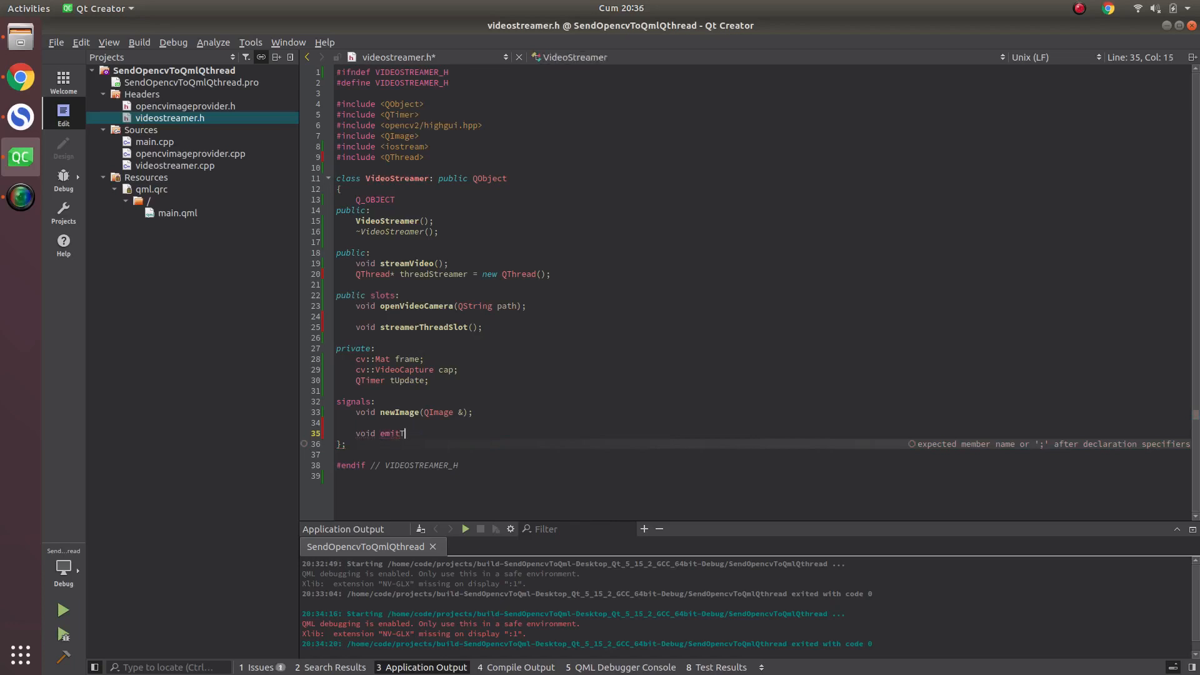
{"action": "type", "text": "hread"}
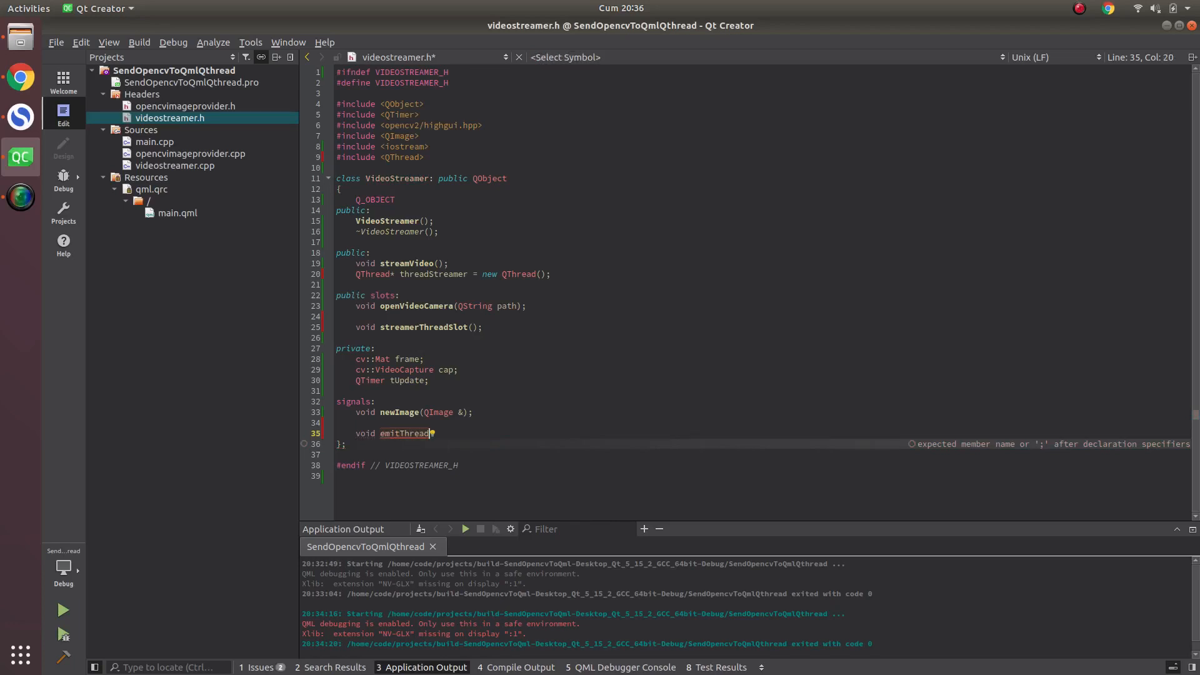
{"action": "type", "text": "Image(c);"}
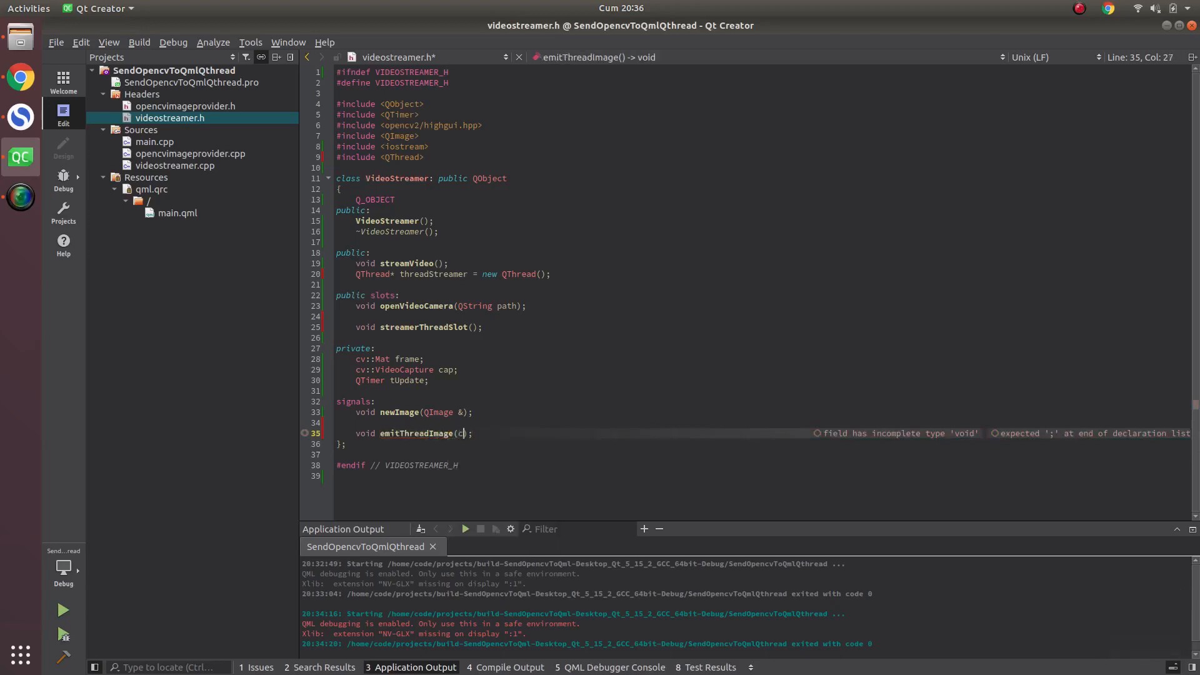
{"action": "type", "text": "v::Mat"}
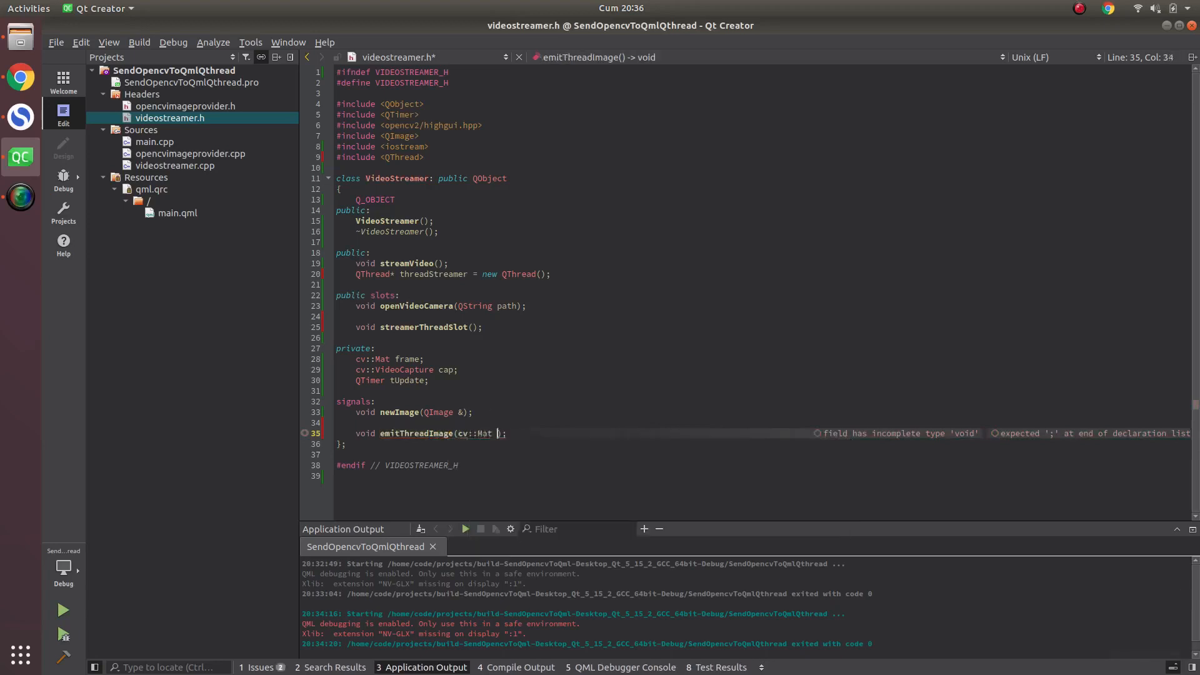
{"action": "type", "text": "frameT"}
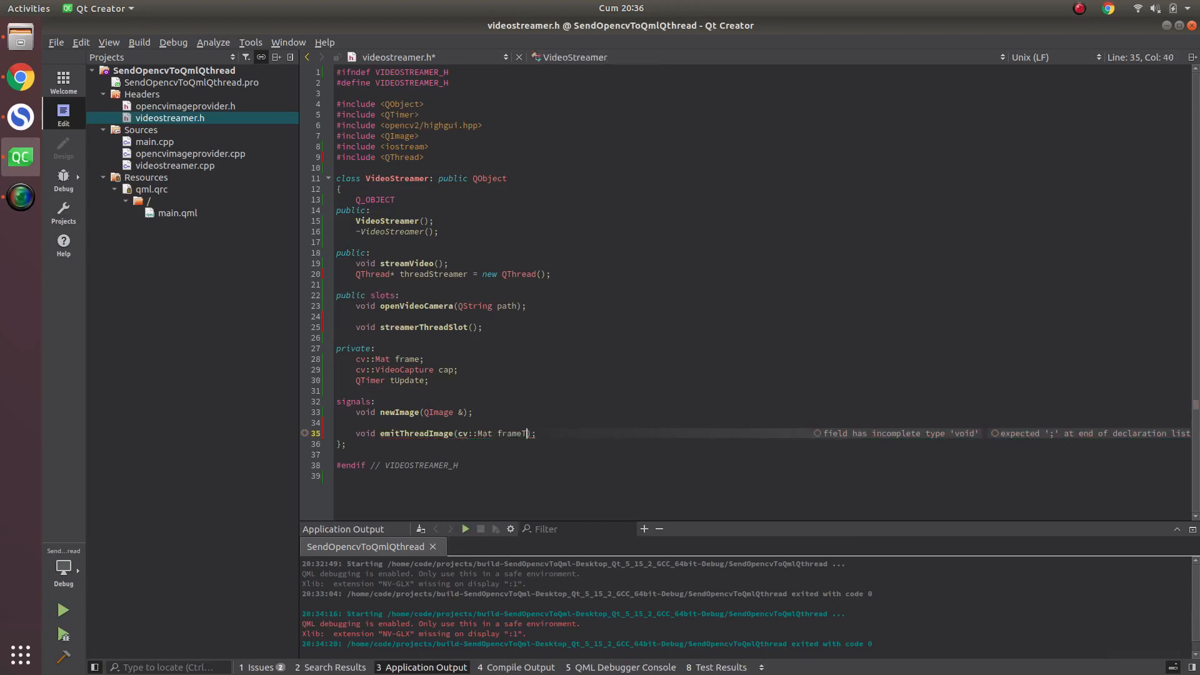
{"action": "type", "text": "hread"}
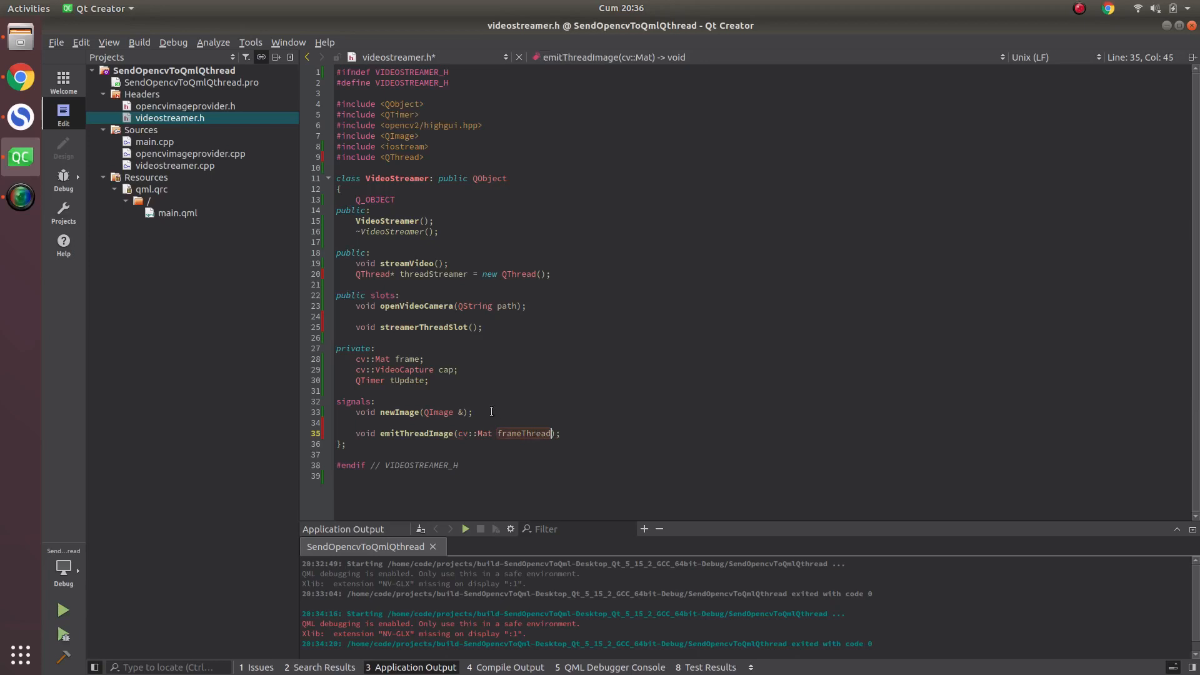
{"action": "mouse_move", "coordinate": [450, 382]}
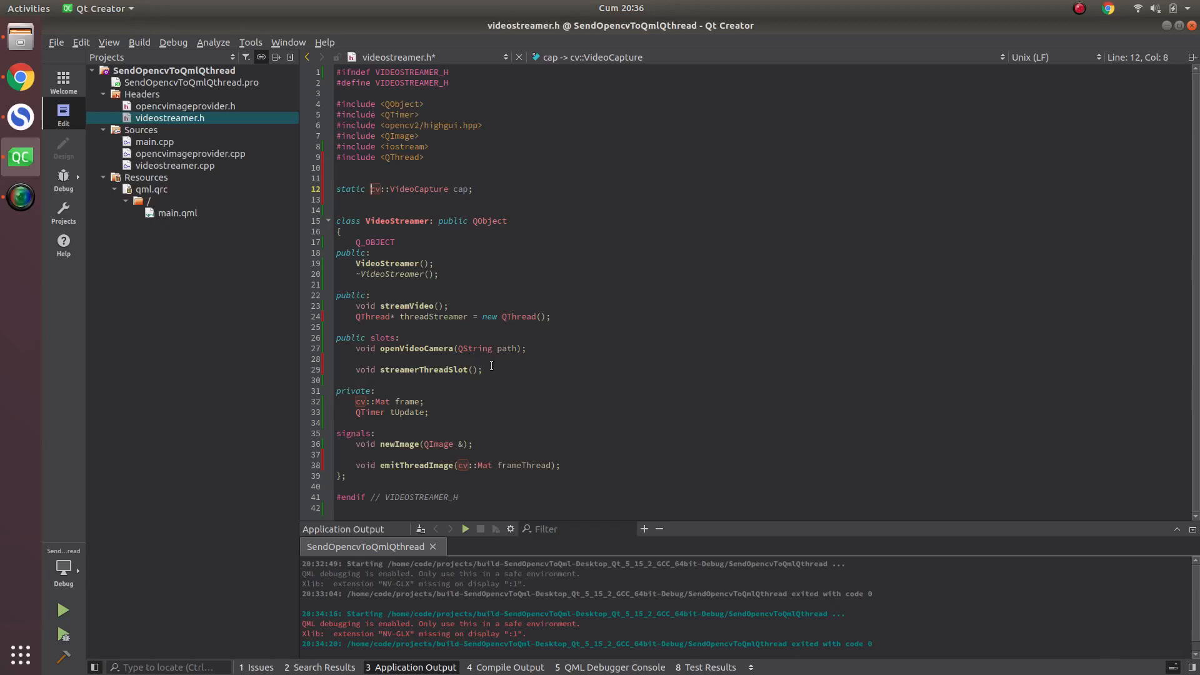
Step: Declare void catchFrame(cv::Mat emittedFrame) below the threadStreamer declaration
{"action": "left_click", "coordinate": [579, 316]}
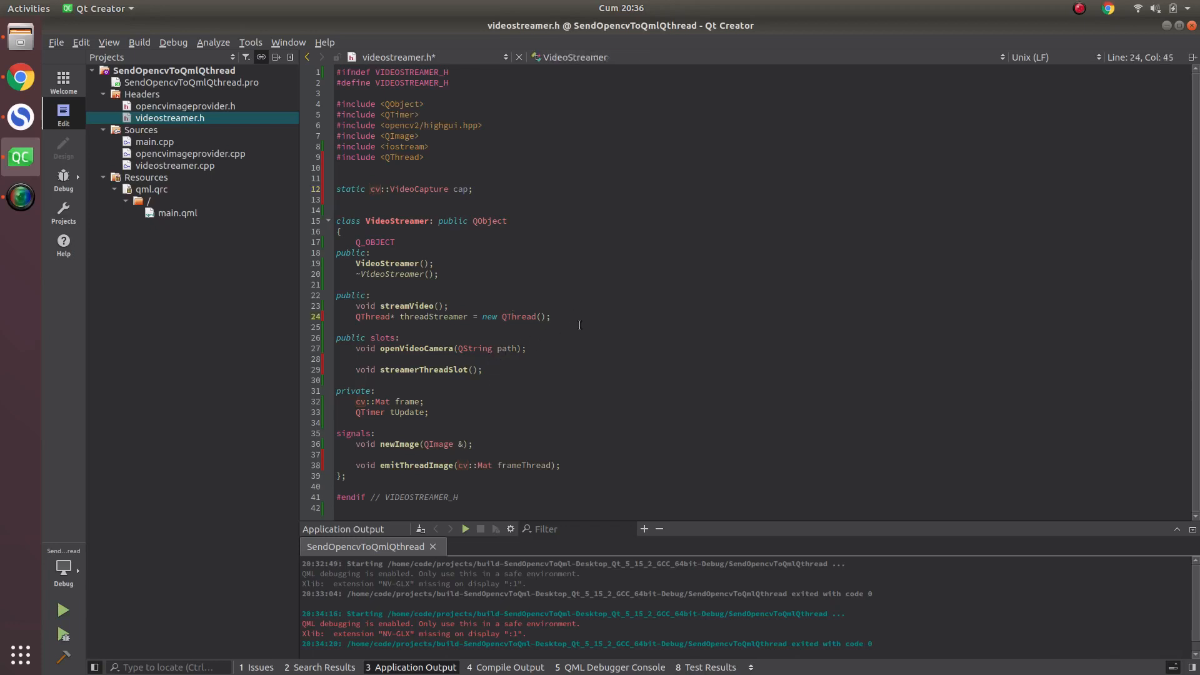
{"action": "type", "text": "vo,"}
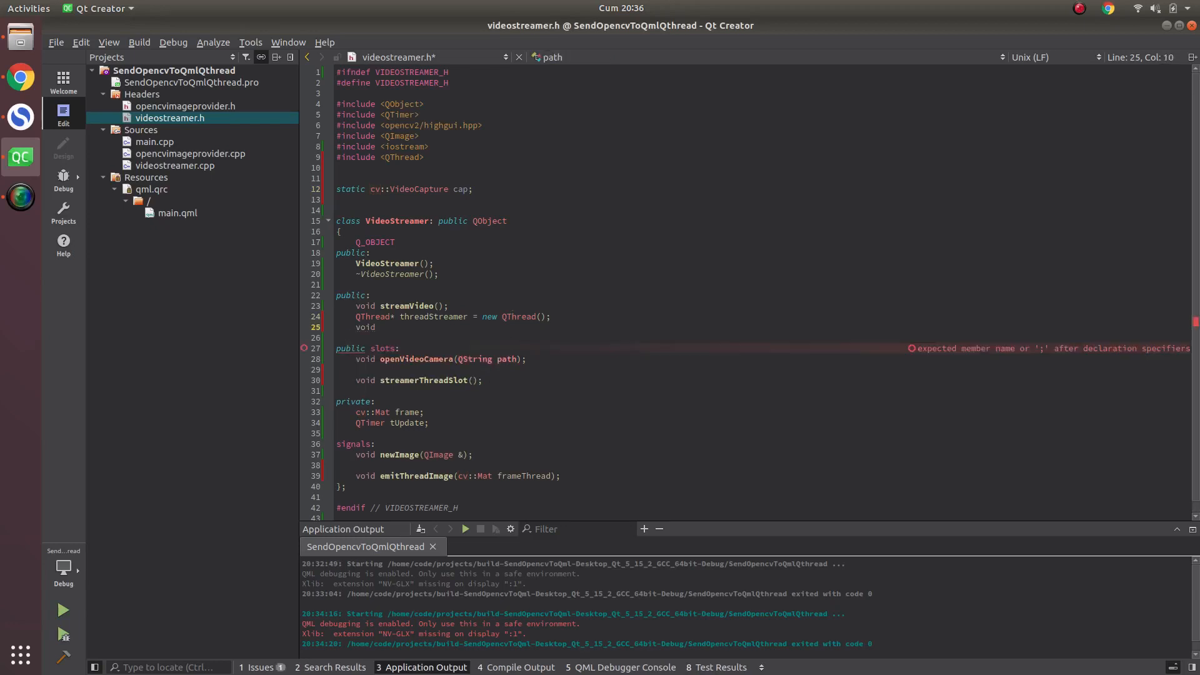
{"action": "type", "text": "catch"}
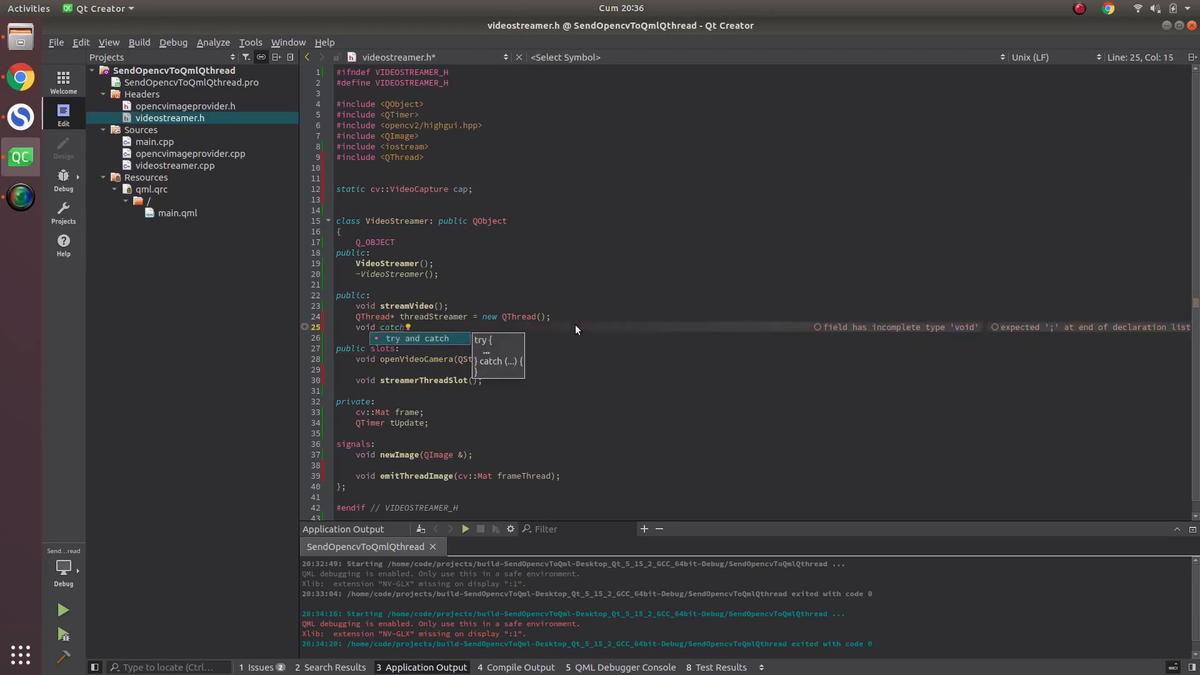
{"action": "type", "text": "Fram"}
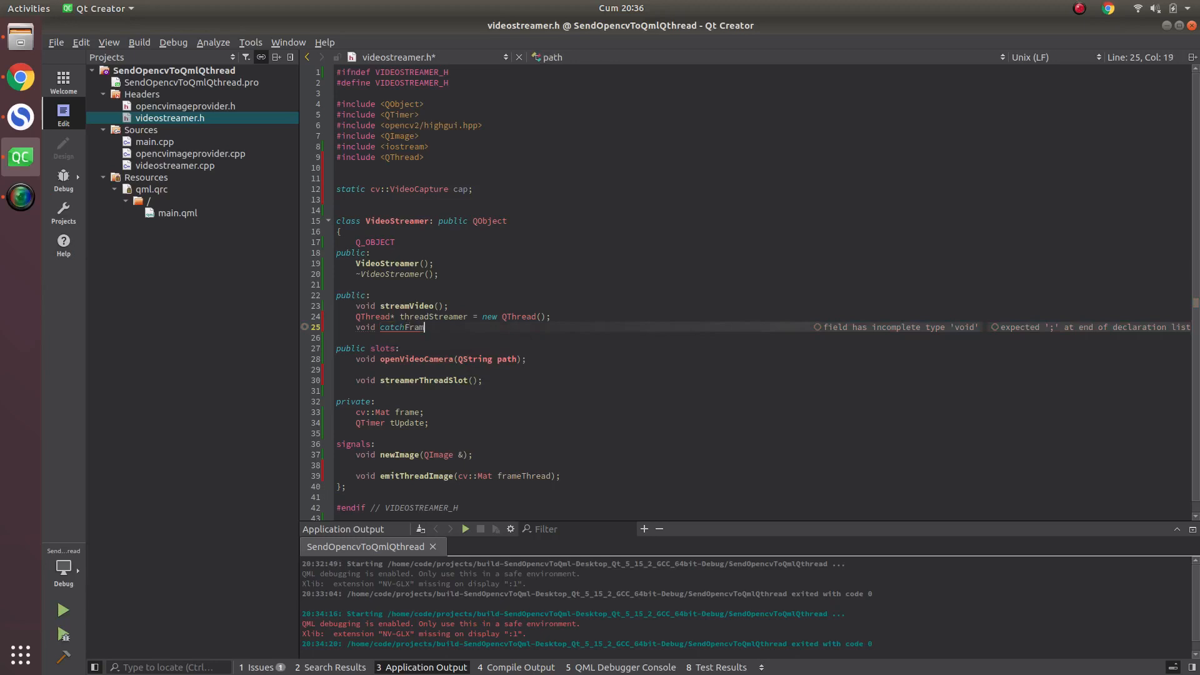
{"action": "type", "text": "e();"}
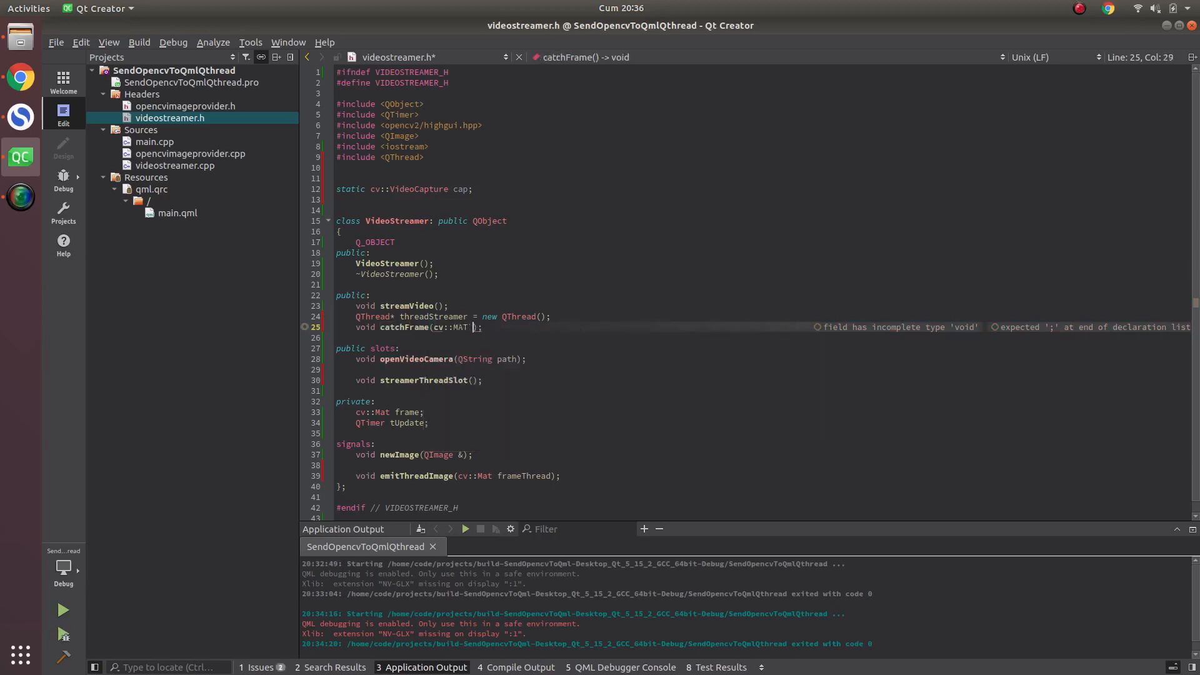
{"action": "key", "text": "Return"}
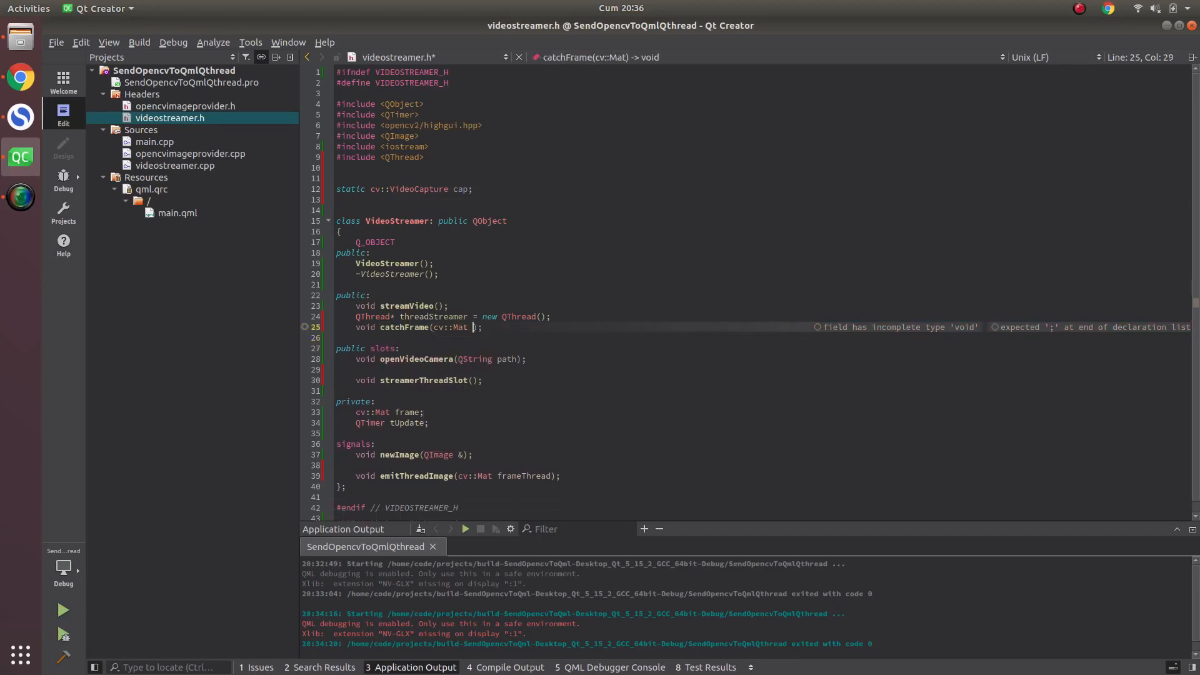
{"action": "type", "text": "emittedF"}
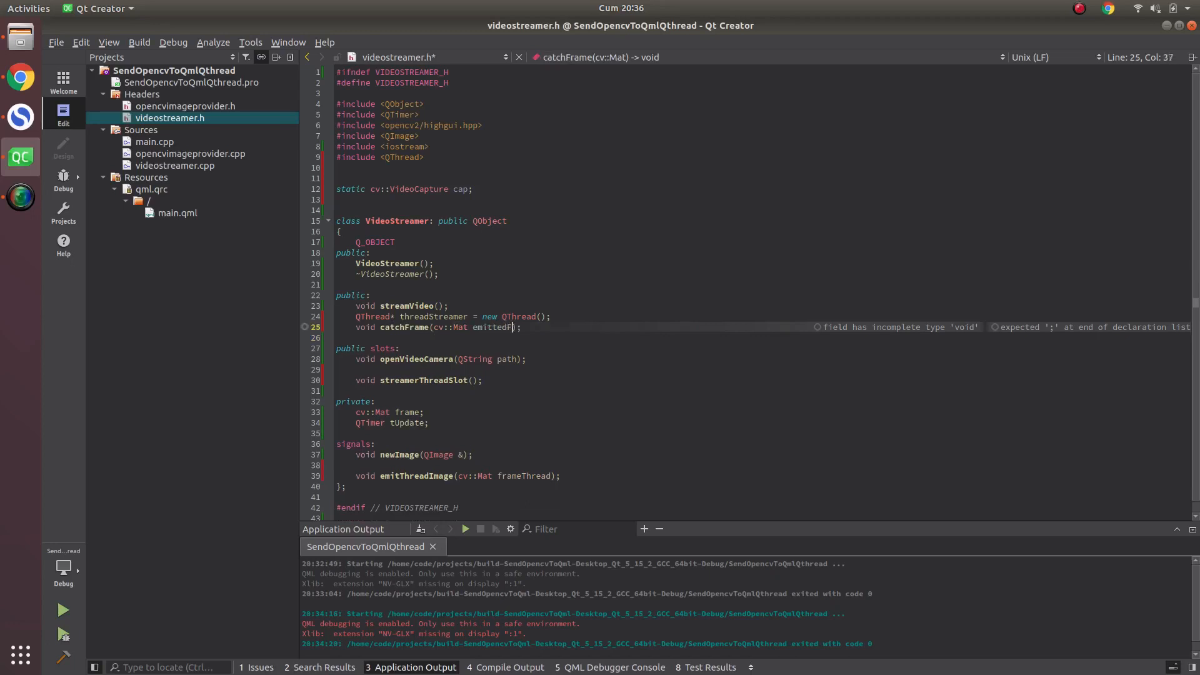
{"action": "type", "text": "rame"}
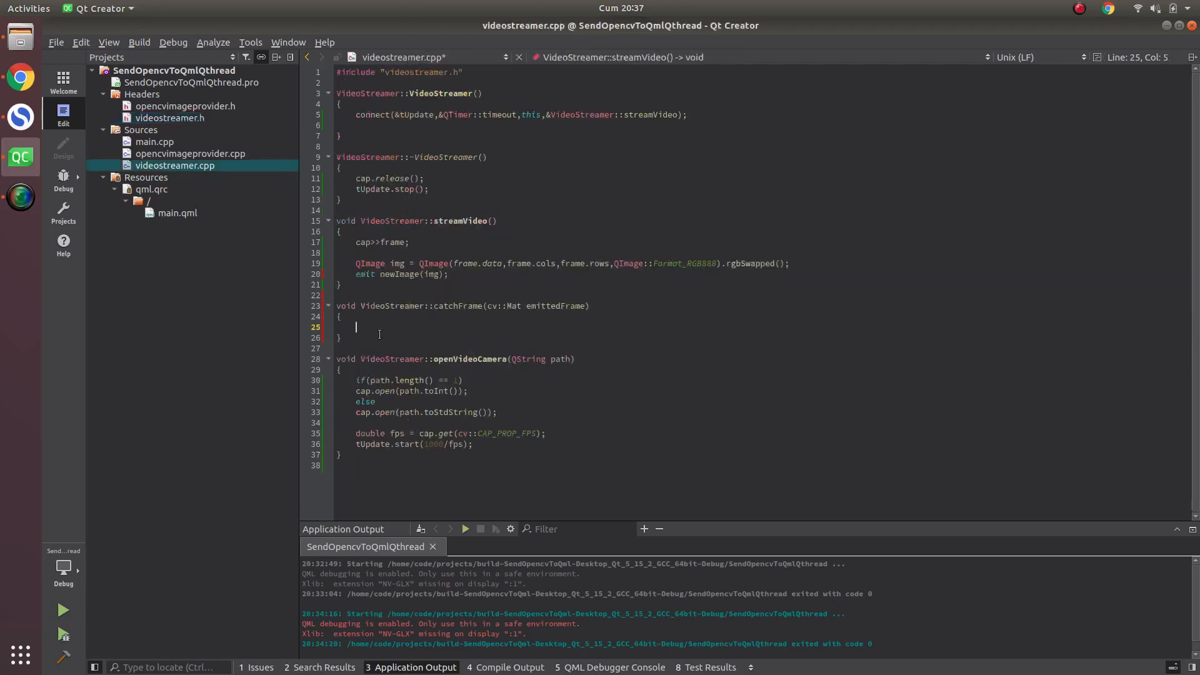
Step: Generate an empty streamerThreadSlot definition in videostreamer.cpp via Refactor > Add Definition
{"action": "left_click", "coordinate": [171, 119]}
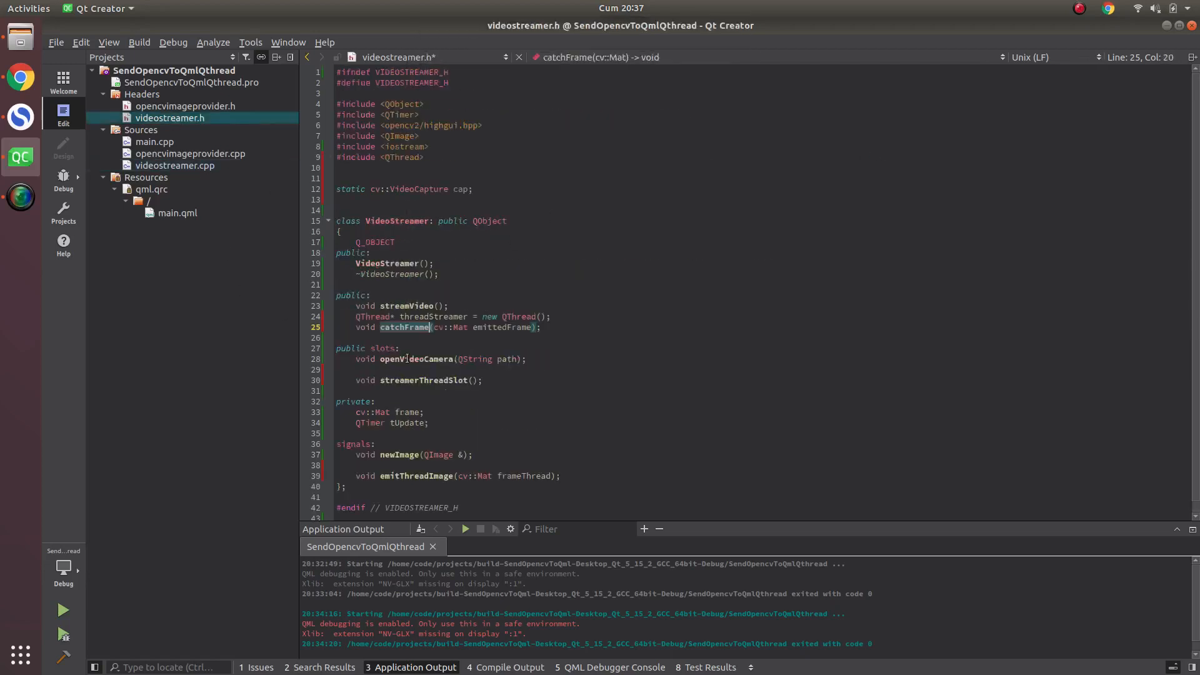
{"action": "left_click", "coordinate": [410, 381]}
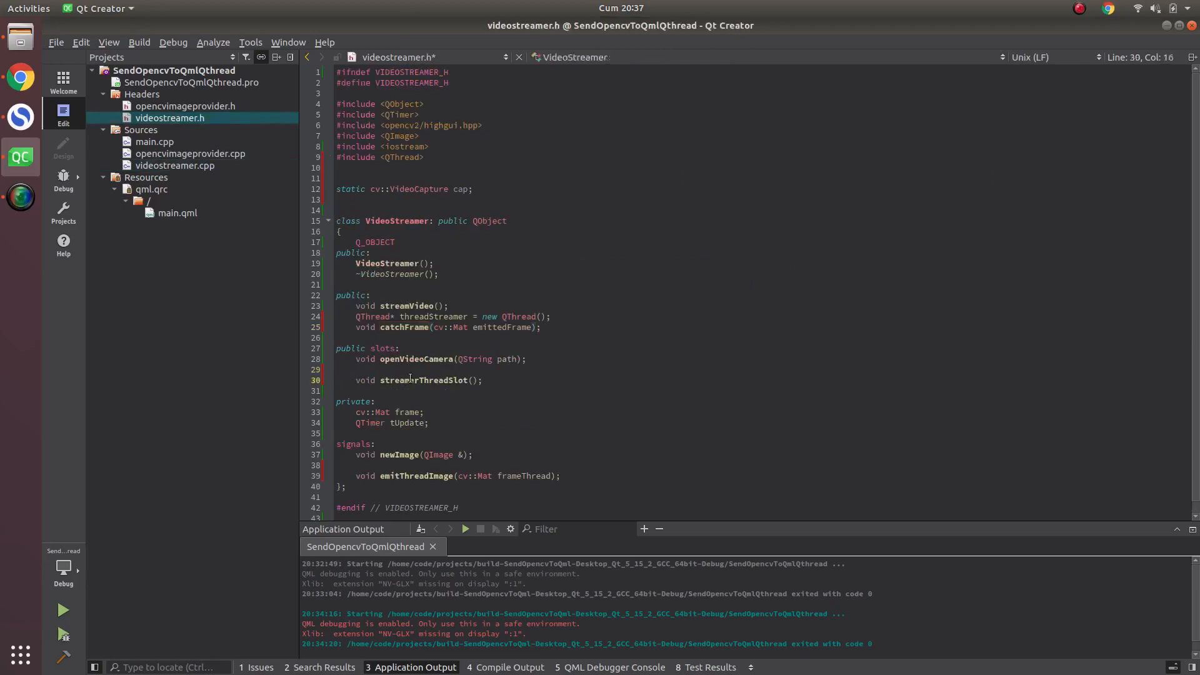
{"action": "right_click", "coordinate": [421, 380]}
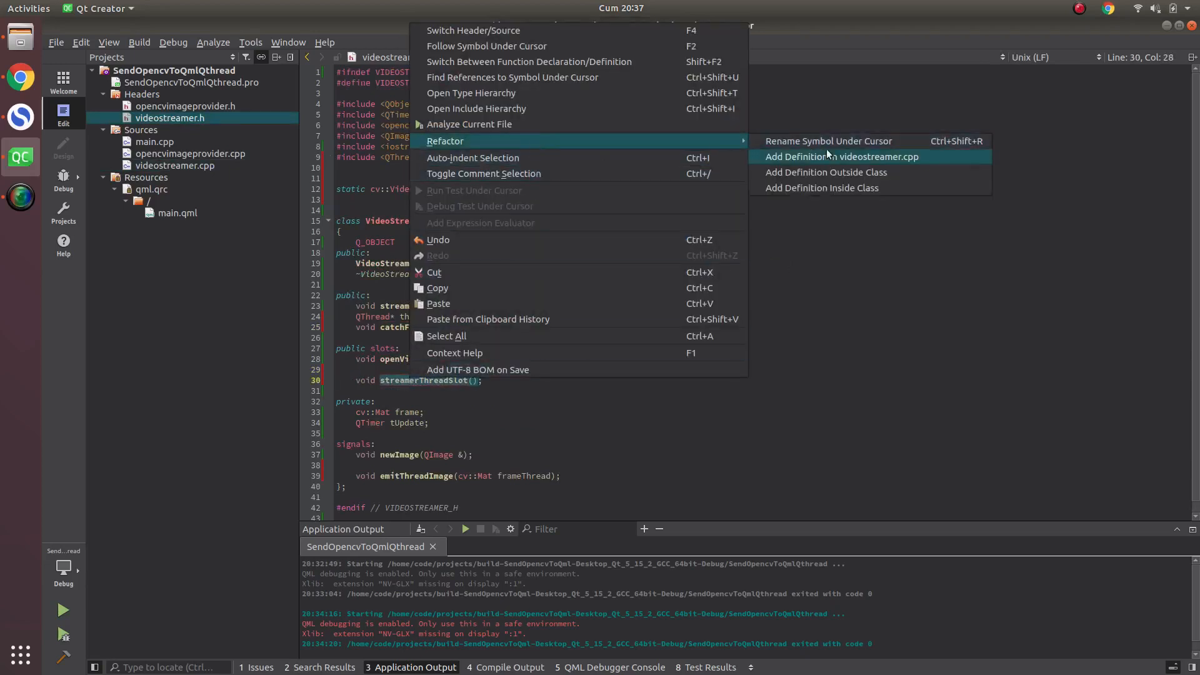
{"action": "left_click", "coordinate": [839, 156]}
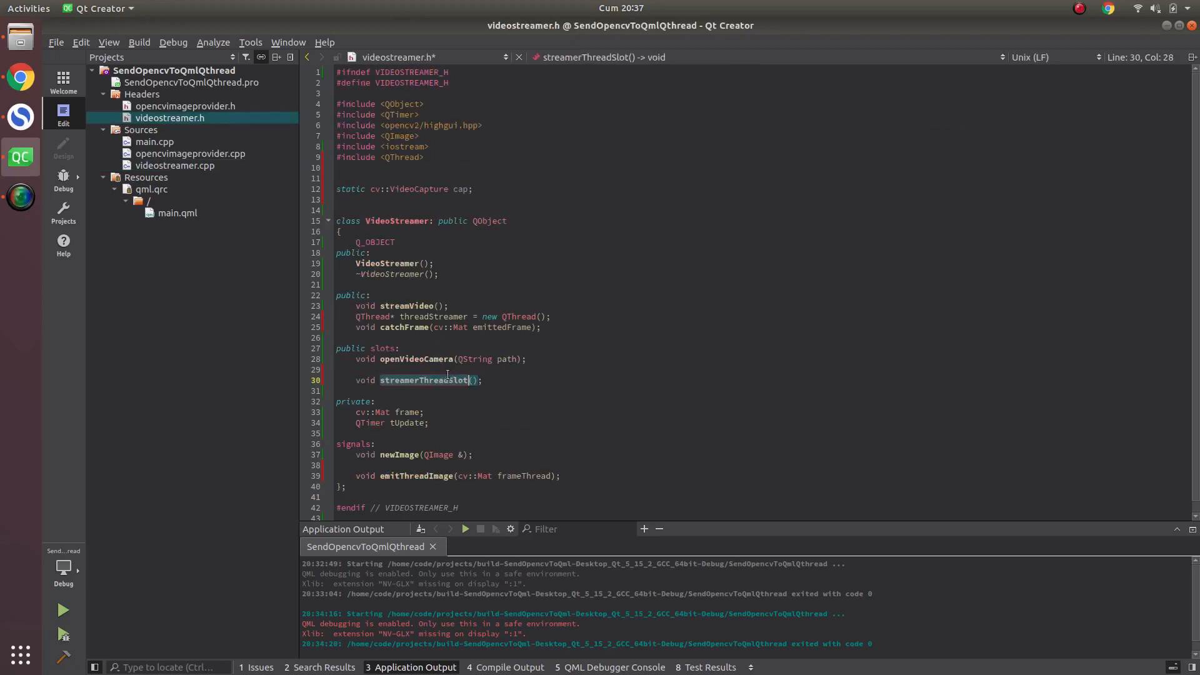
{"action": "left_click", "coordinate": [175, 165]}
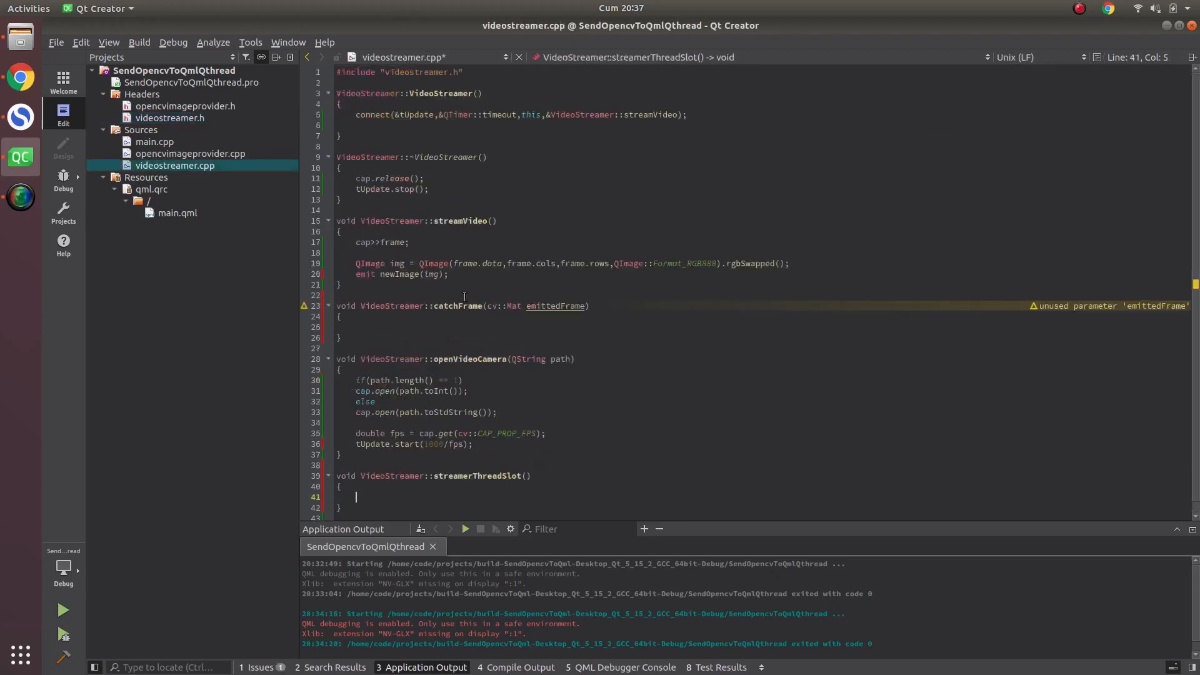
Step: Delete the cap>>frame line from streamVideo
{"action": "left_click", "coordinate": [357, 242]}
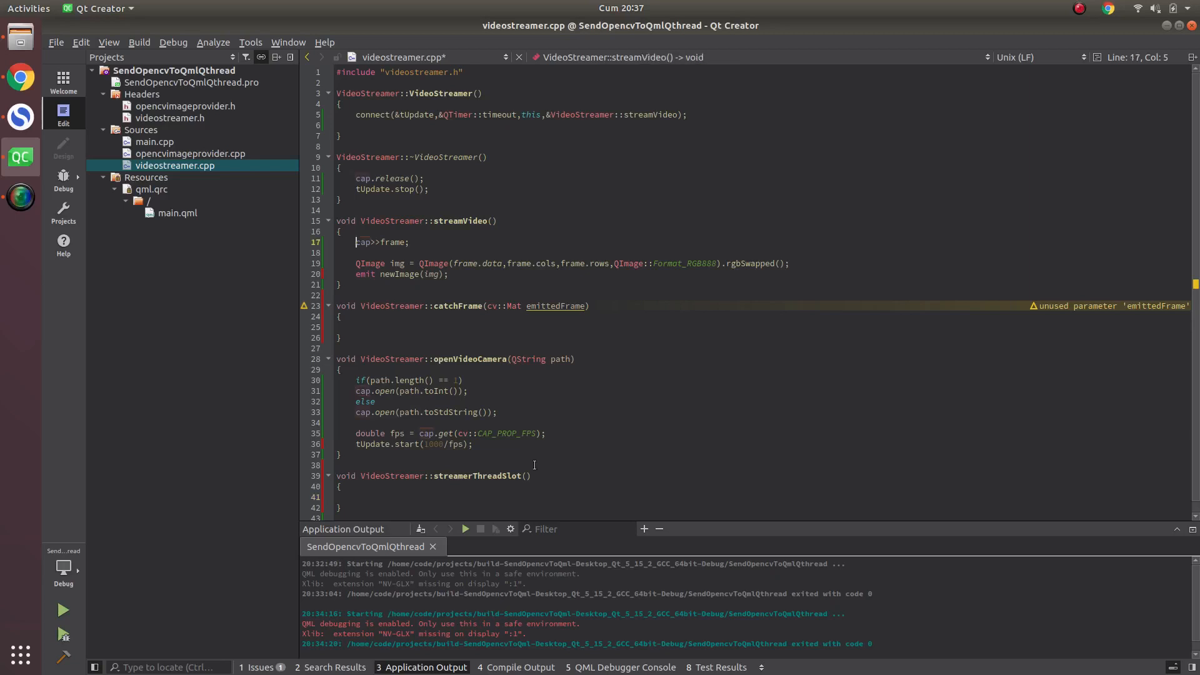
{"action": "type", "text": "//"}
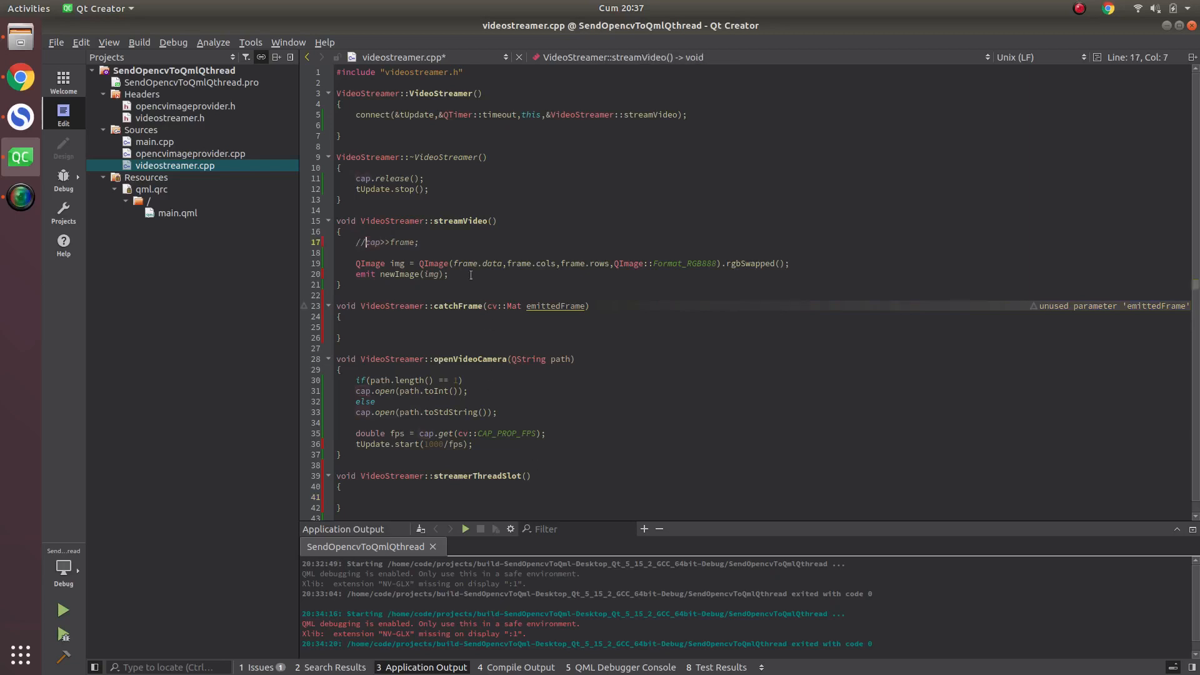
{"action": "key", "text": "Delete"}
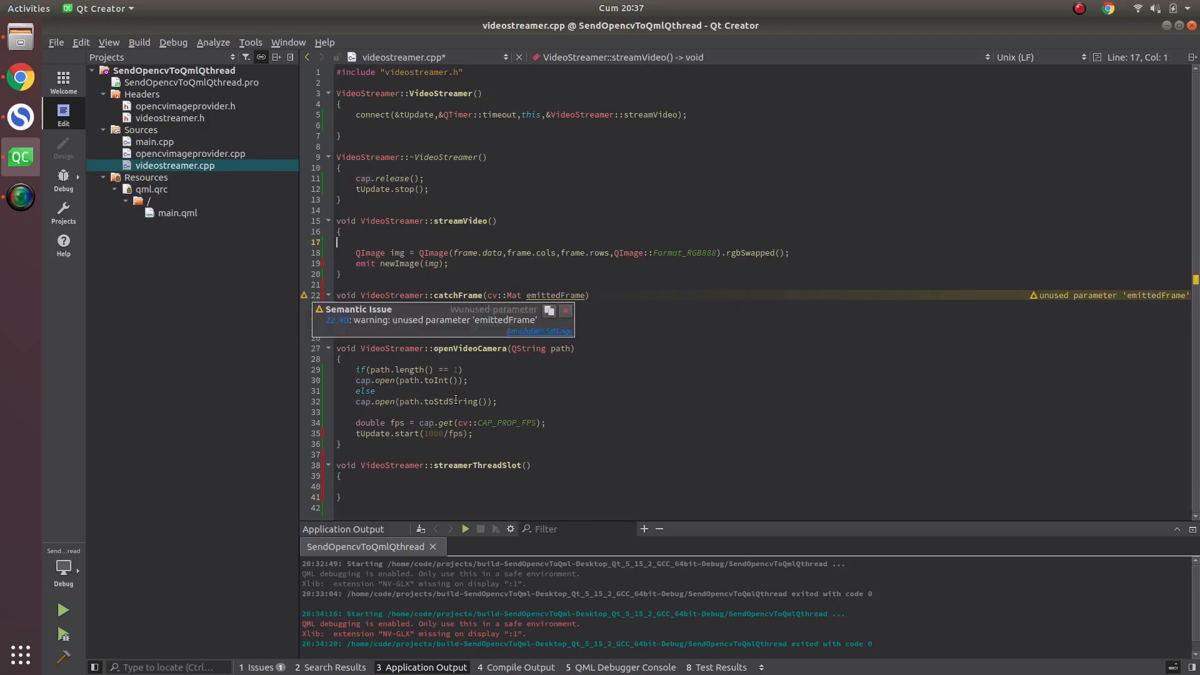
{"action": "left_click", "coordinate": [365, 390]}
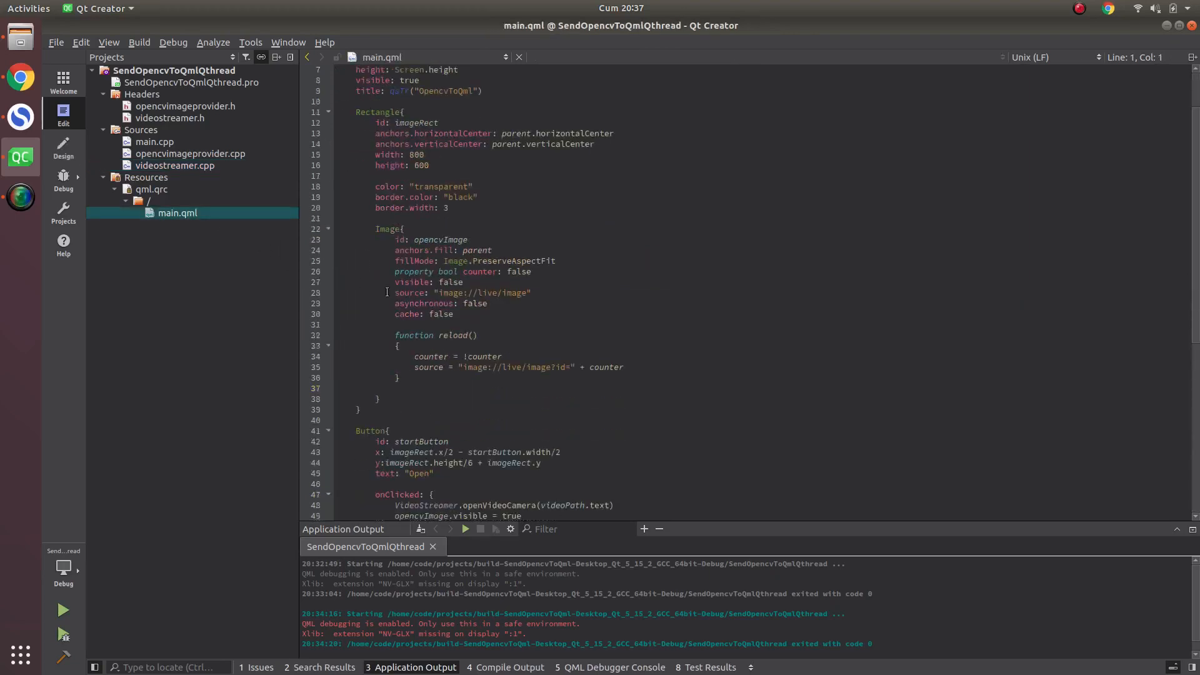
Step: Review main.qml and jump from the openVideoCamera call to its C++ definition
{"action": "scroll", "scroll_direction": "down", "scroll_amount": 3}
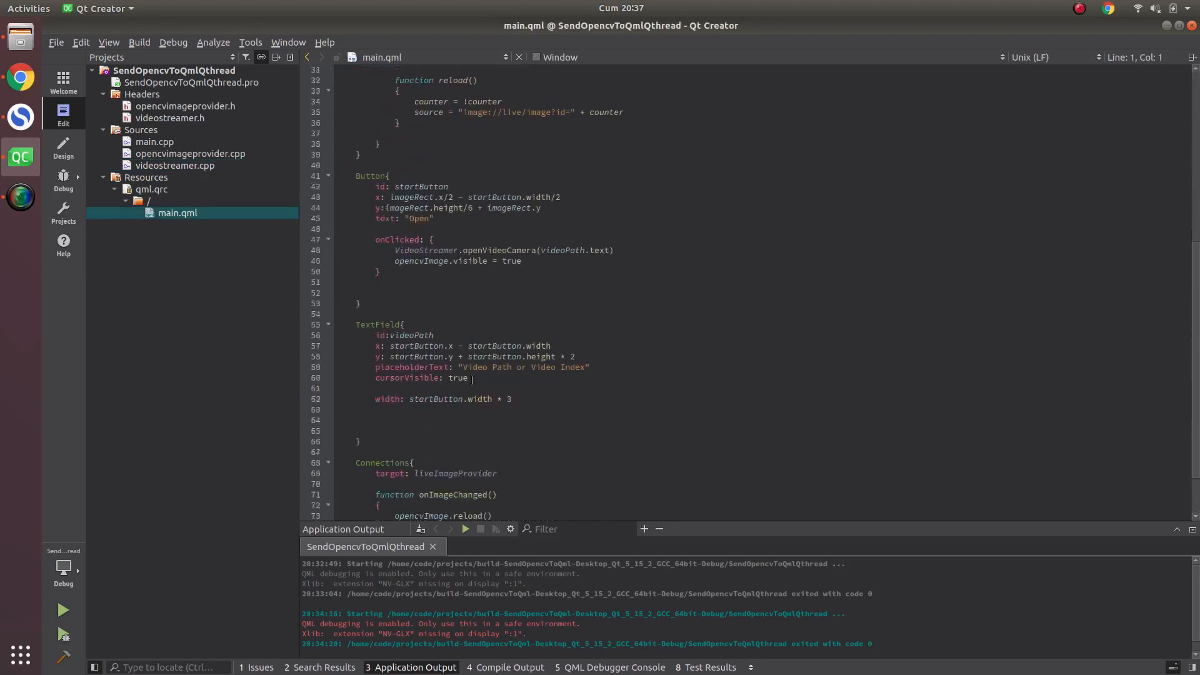
{"action": "scroll", "scroll_direction": "down", "scroll_amount": 3}
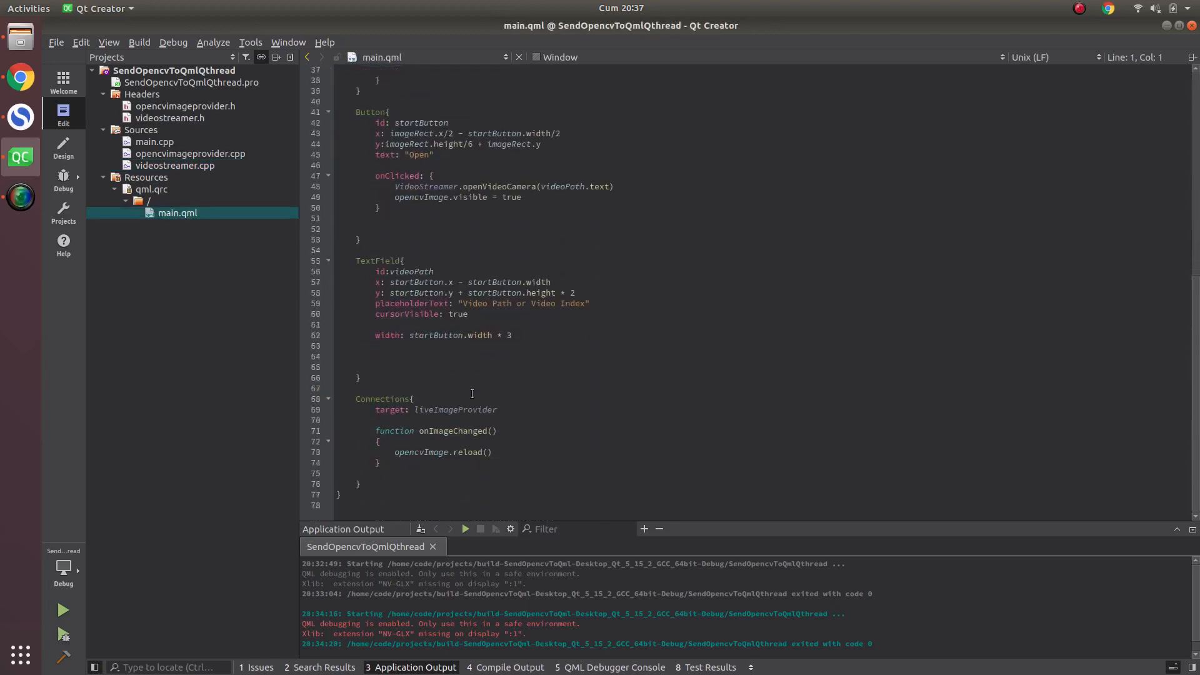
{"action": "left_click", "coordinate": [501, 187]}
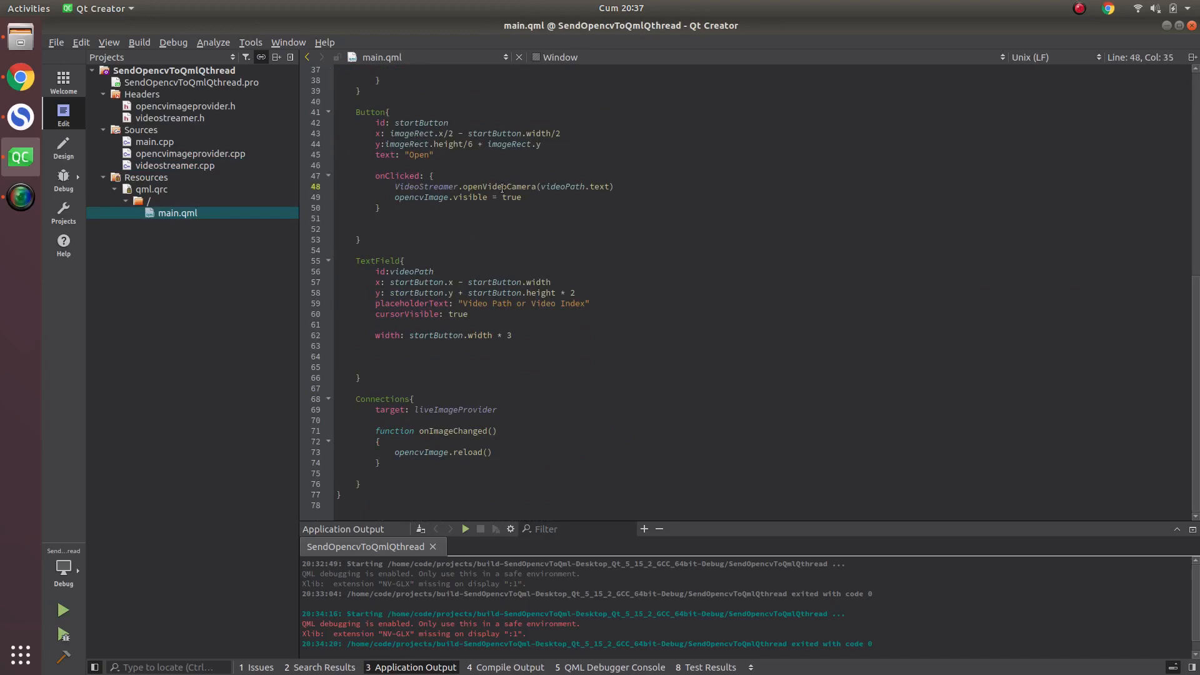
{"action": "left_click", "coordinate": [177, 165]}
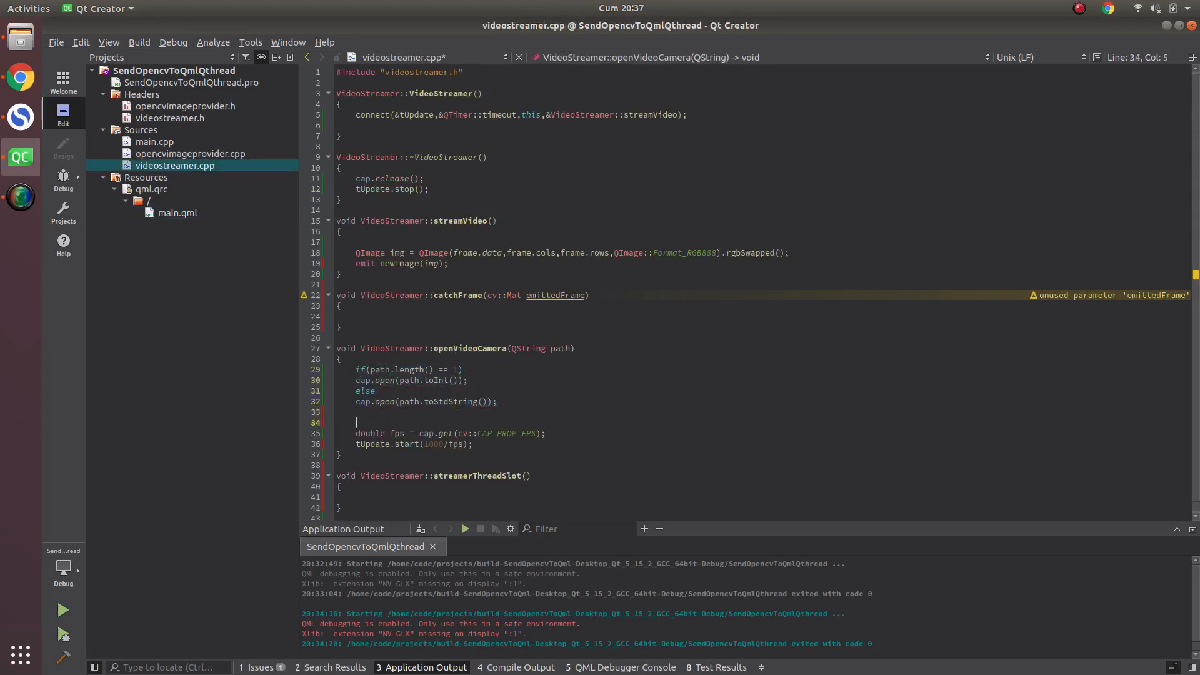
Step: Add VideoStreamer* worker = new VideoStreamer(); inside openVideoCamera
{"action": "key", "text": "Return"}
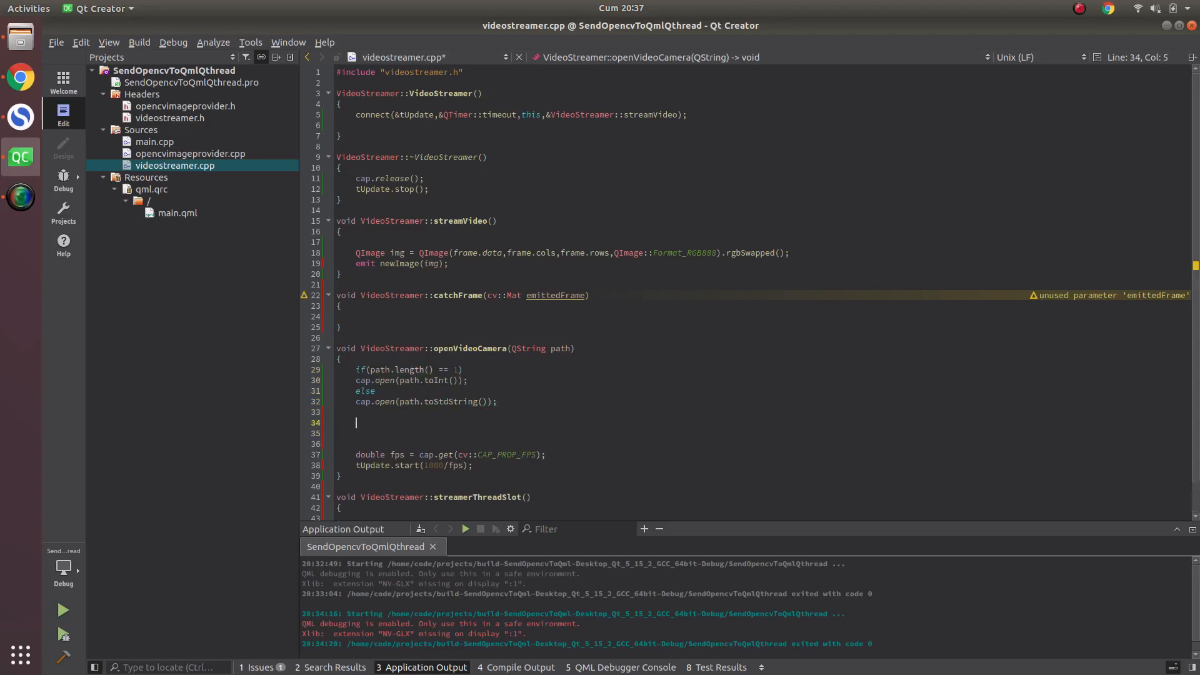
{"action": "type", "text": "VideoStreamer"}
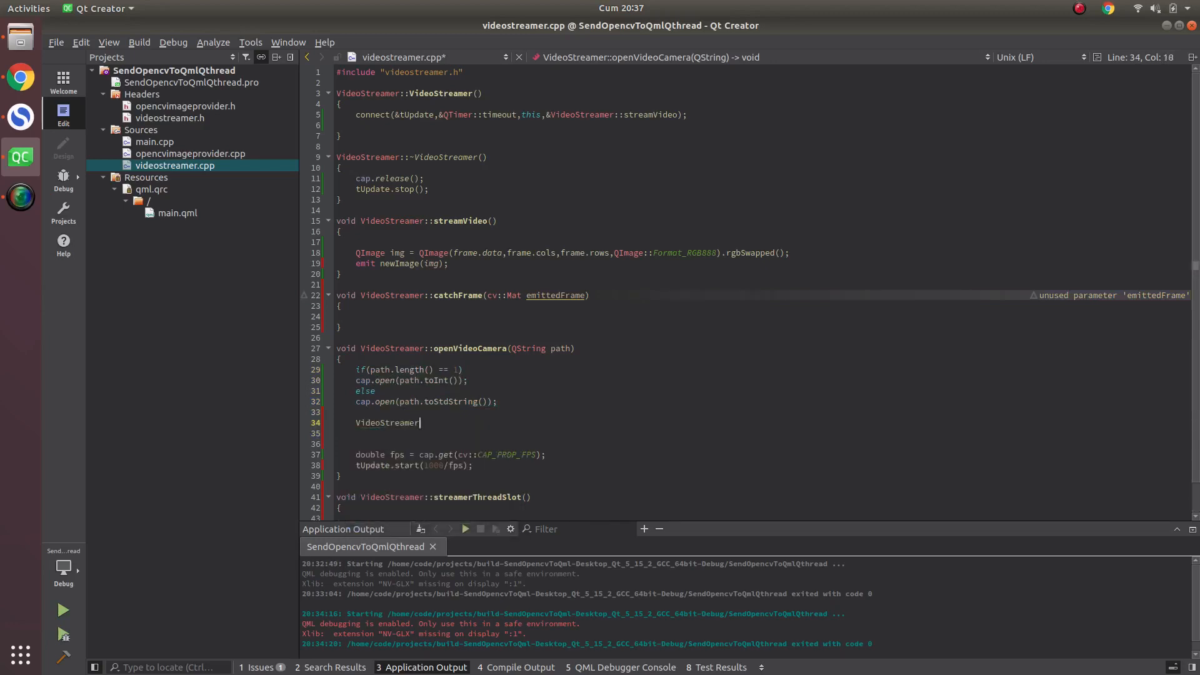
{"action": "type", "text": "* worke"}
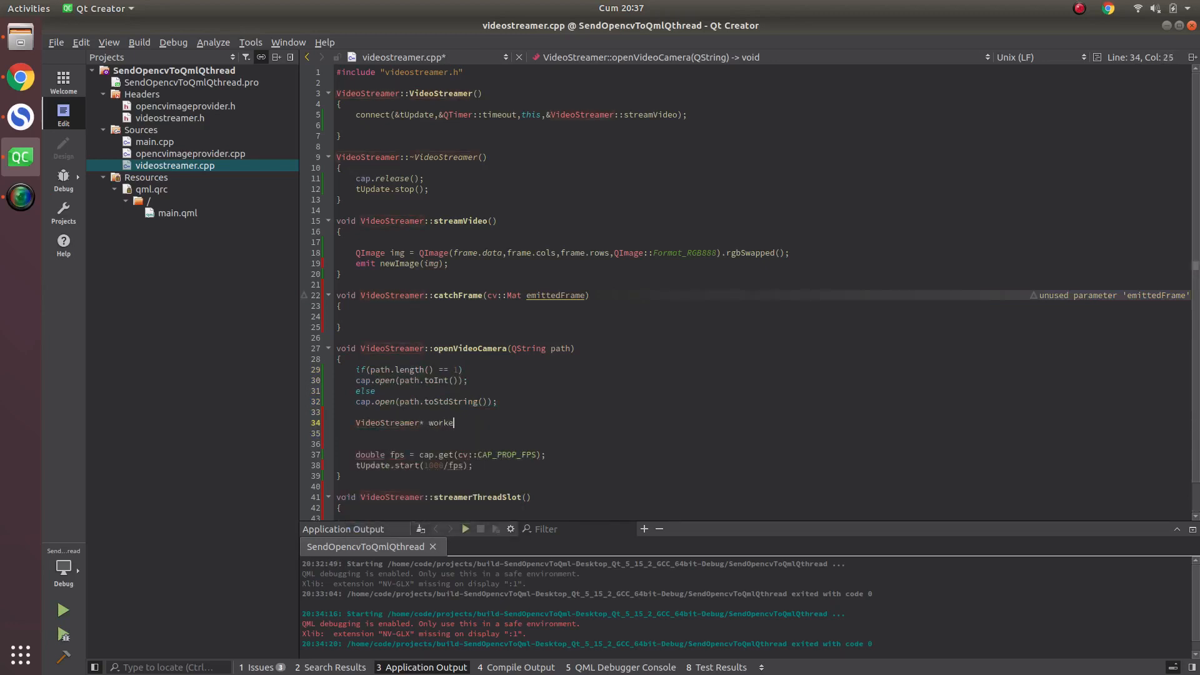
{"action": "type", "text": "r"}
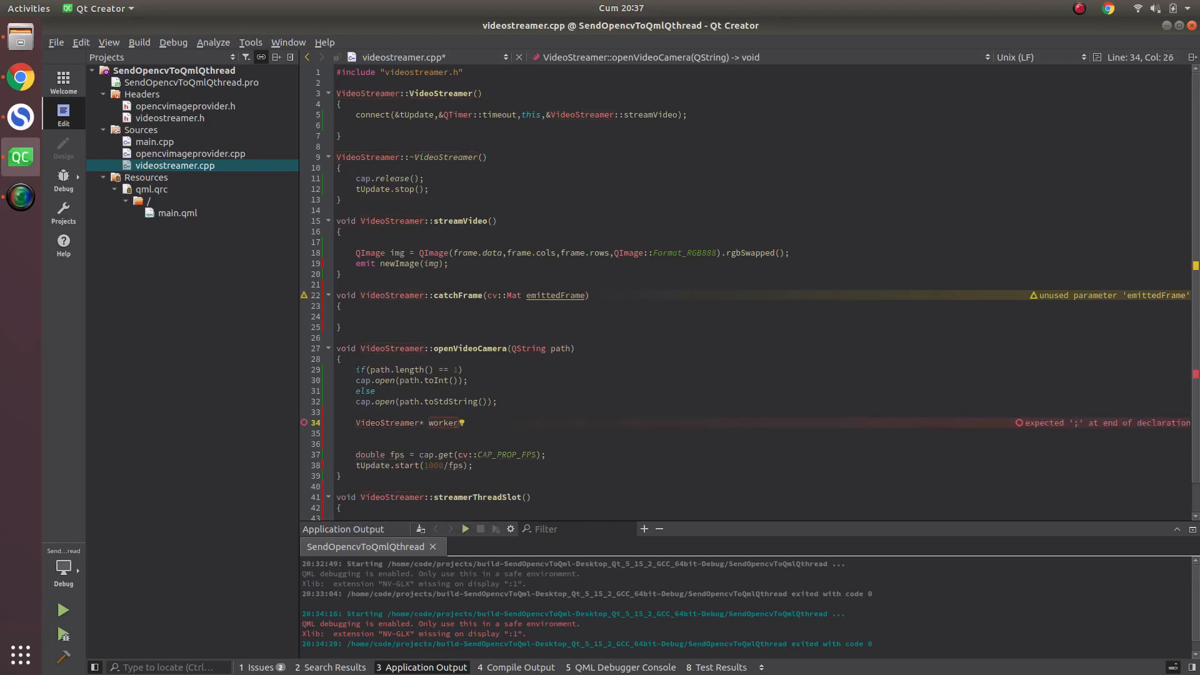
{"action": "type", "text": "="}
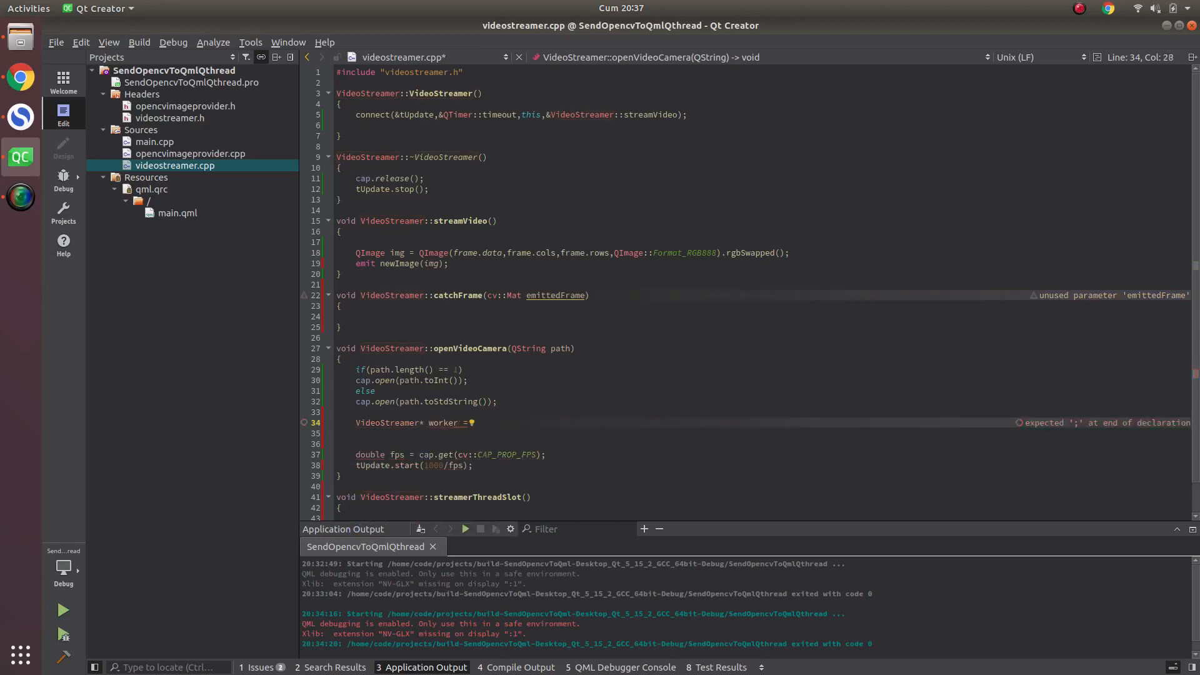
{"action": "type", "text": "new VideoStreamer"}
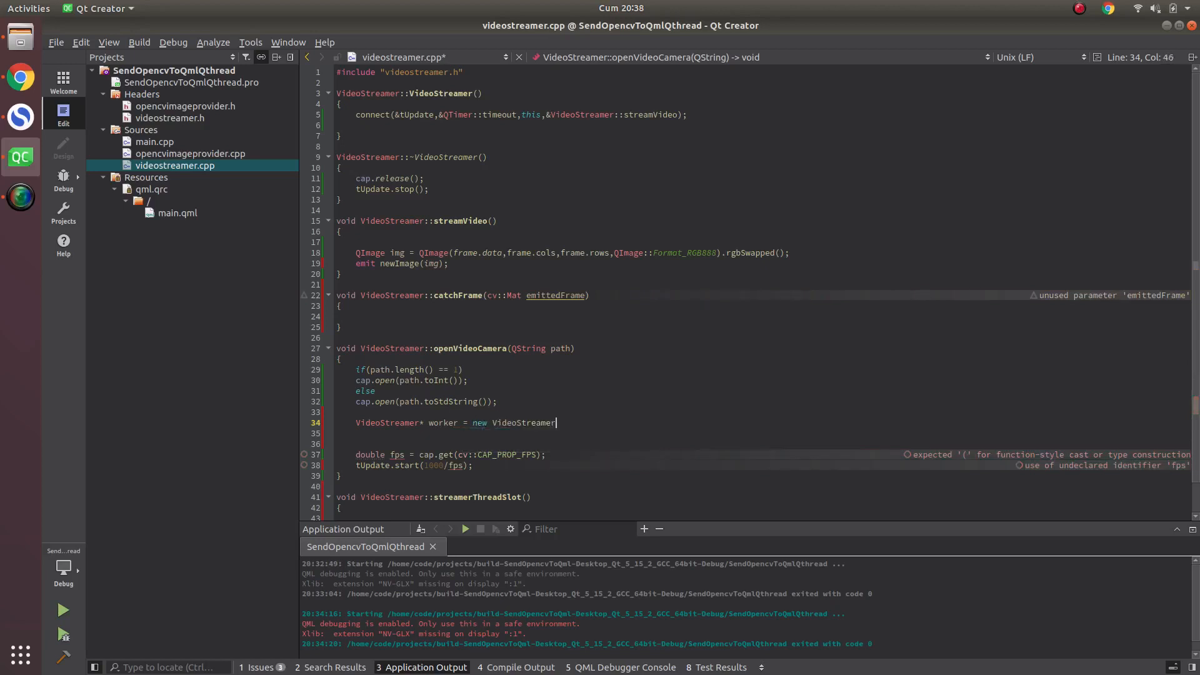
{"action": "type", "text": "();"}
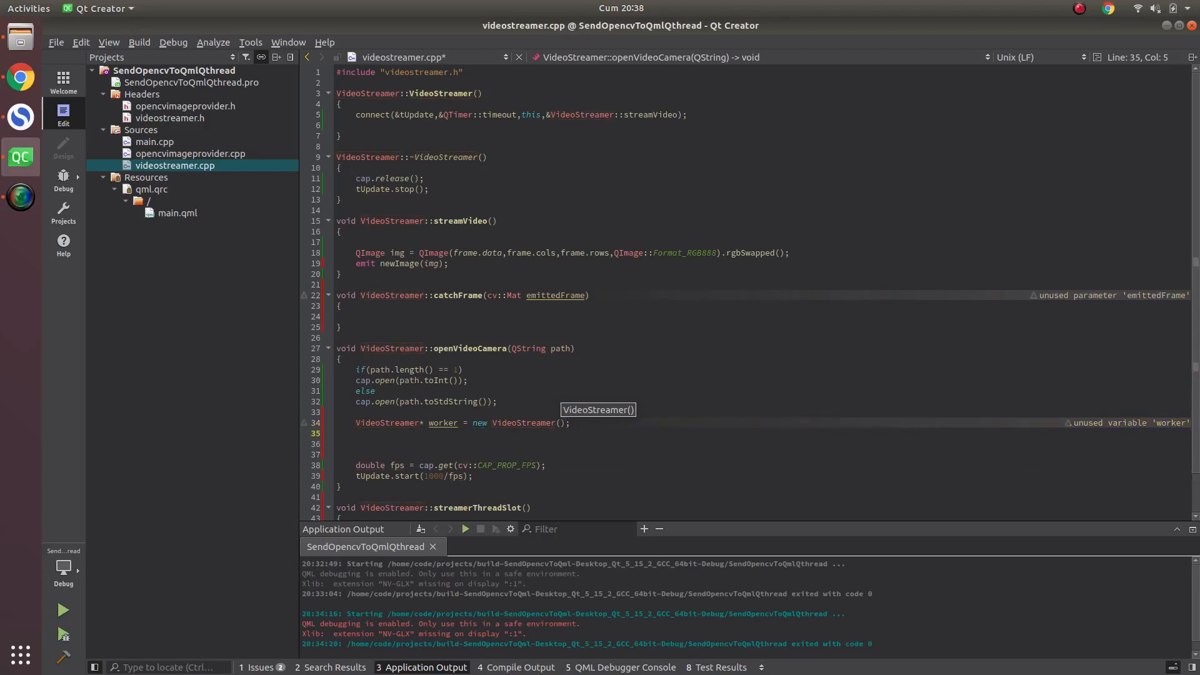
Step: Add worker->moveToThread(threadStreamer);, confirming the thread's name in videostreamer.h
{"action": "type", "text": "worker"}
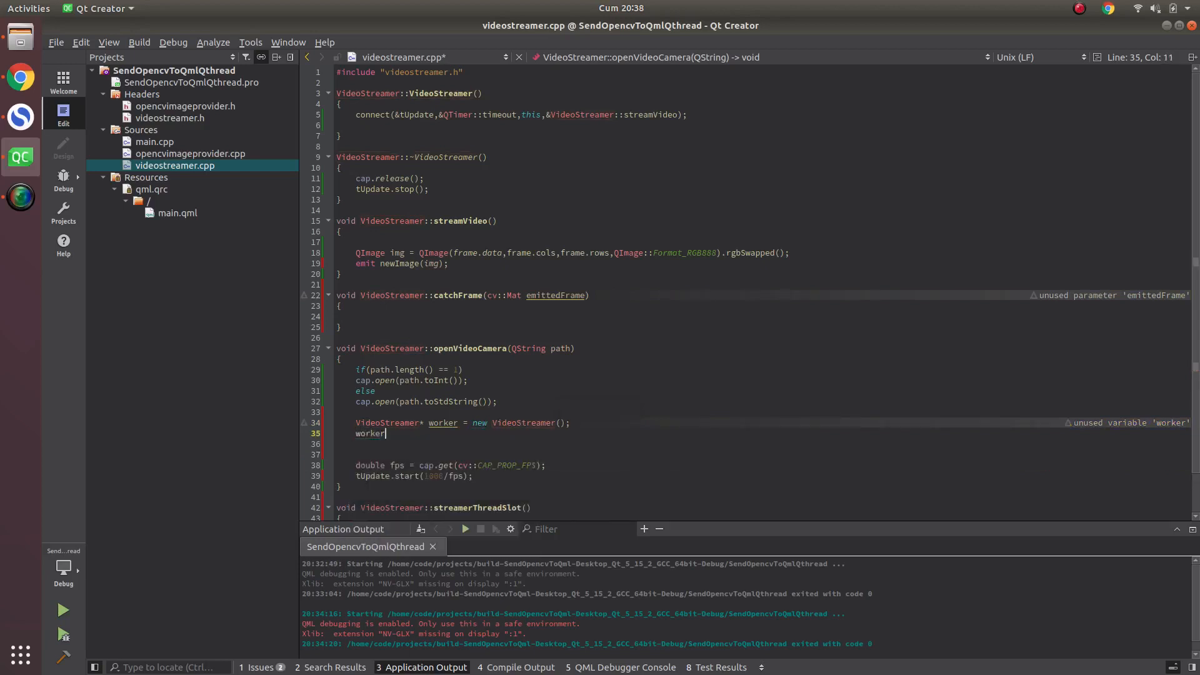
{"action": "type", "text": "->mo"}
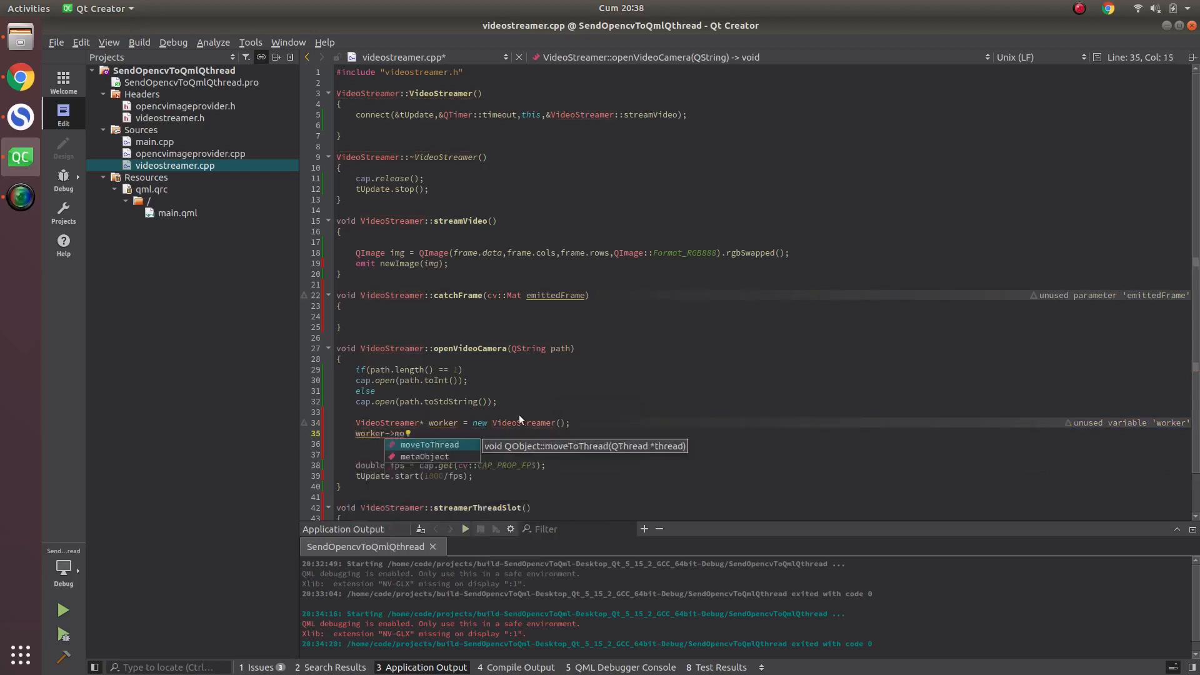
{"action": "left_click", "coordinate": [430, 444]}
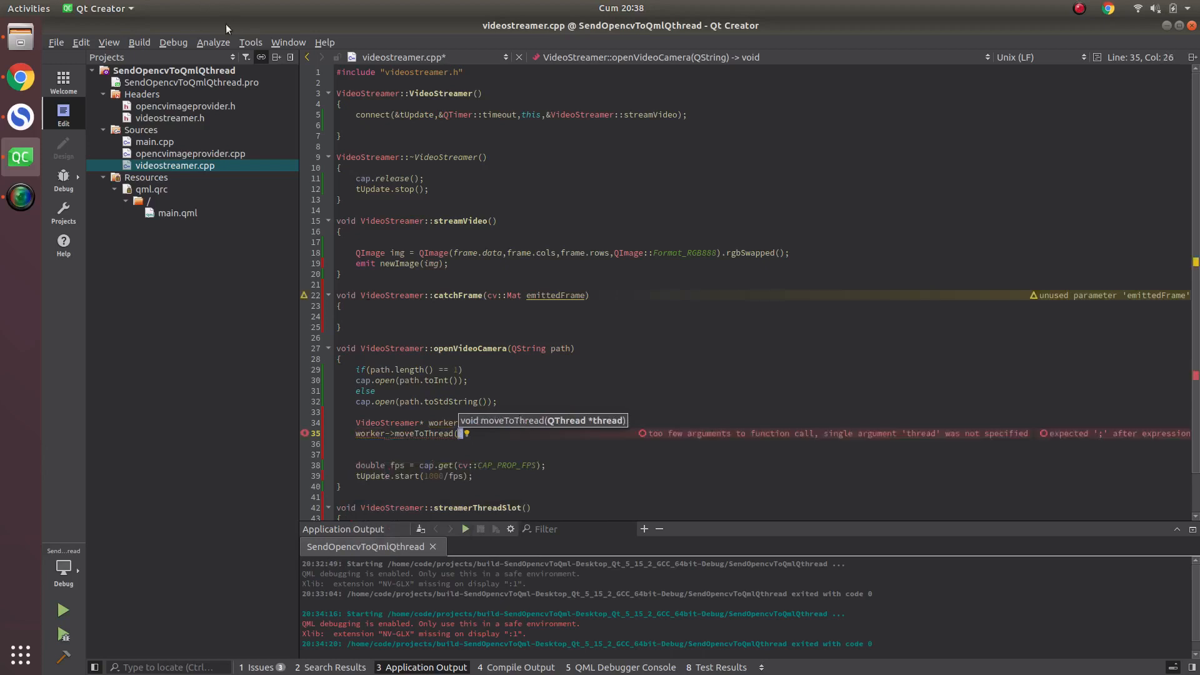
{"action": "type", "text": "the"}
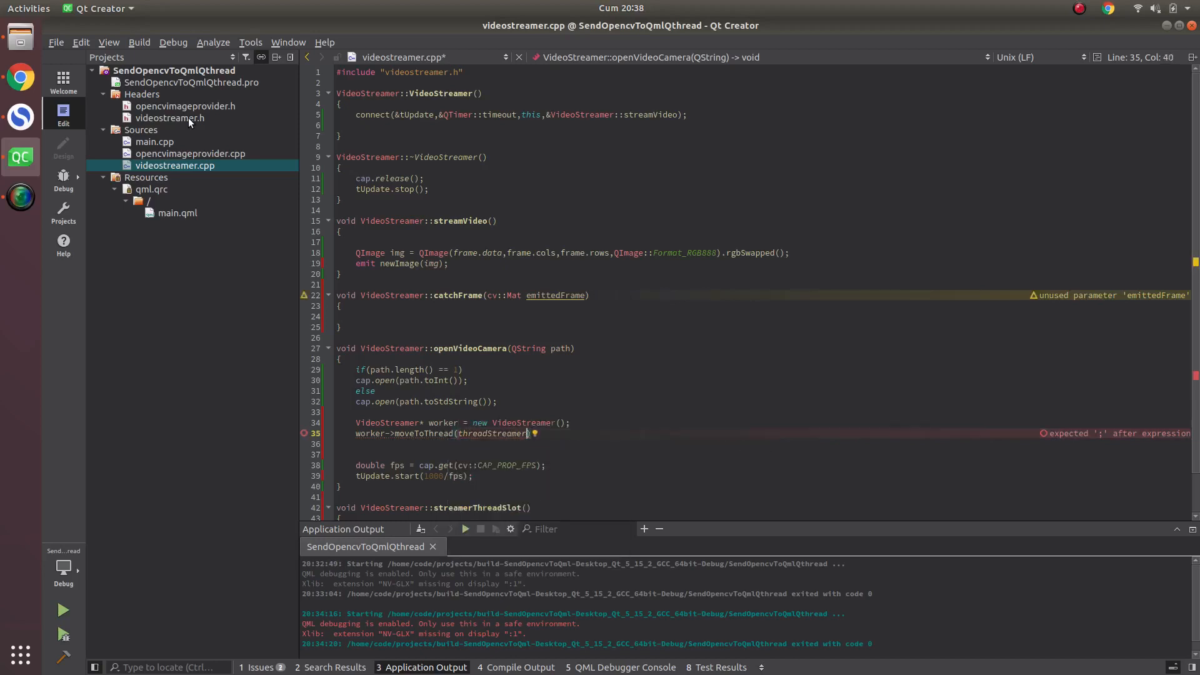
{"action": "left_click", "coordinate": [169, 118]}
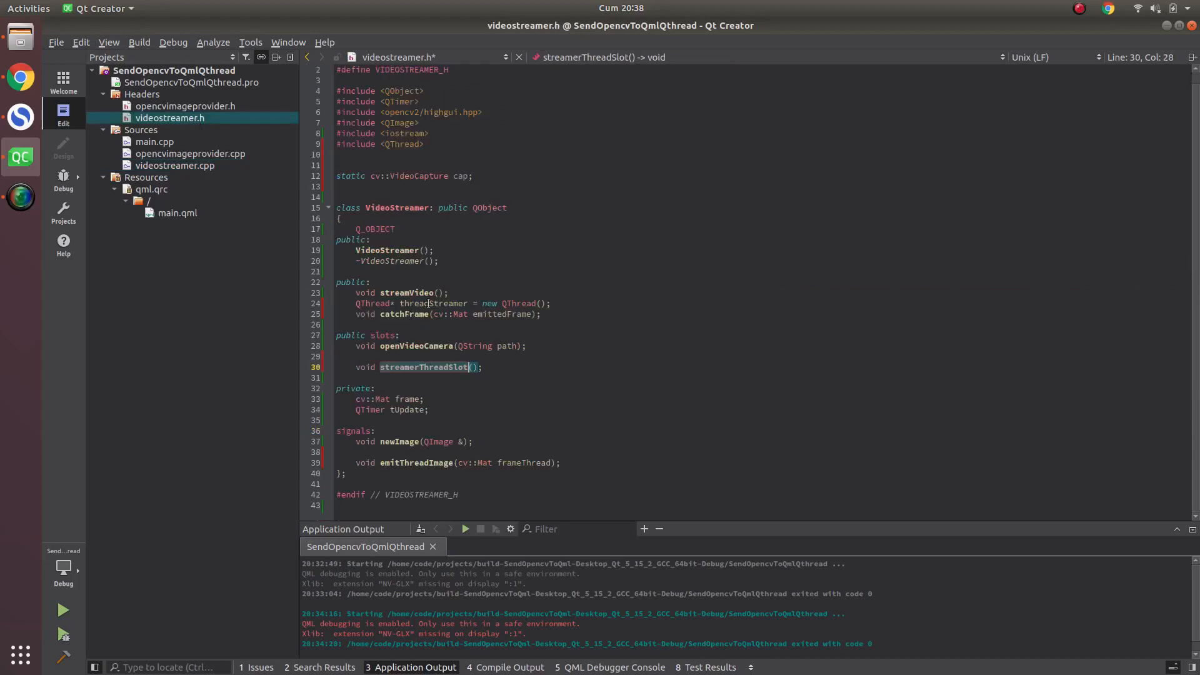
{"action": "left_click", "coordinate": [174, 166]}
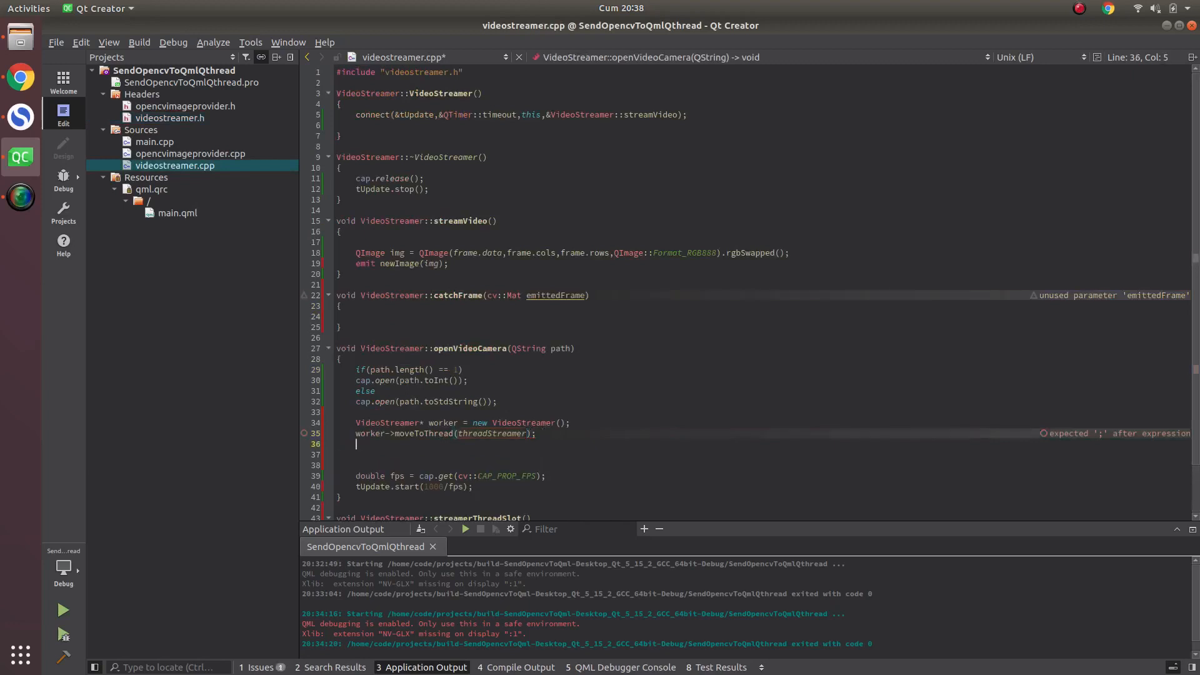
Step: Begin a QObject::connect call on line 36 and remove the mistaken 'this' sender
{"action": "type", "text": "QObject"}
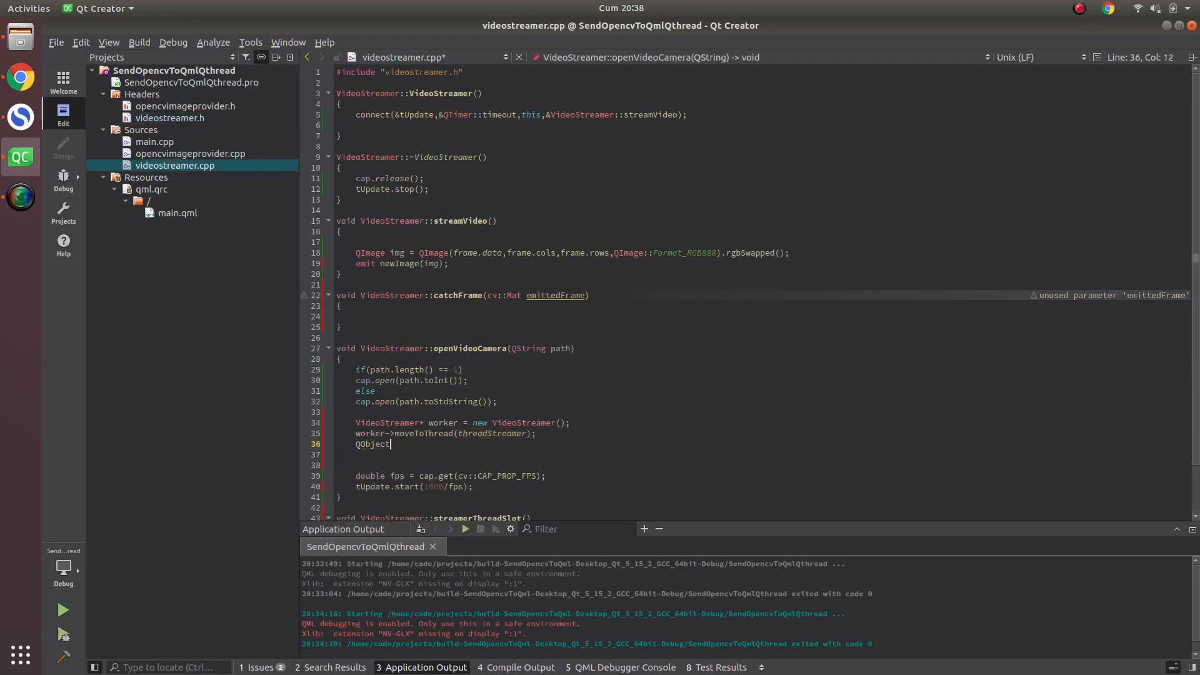
{"action": "type", "text": "::cone"}
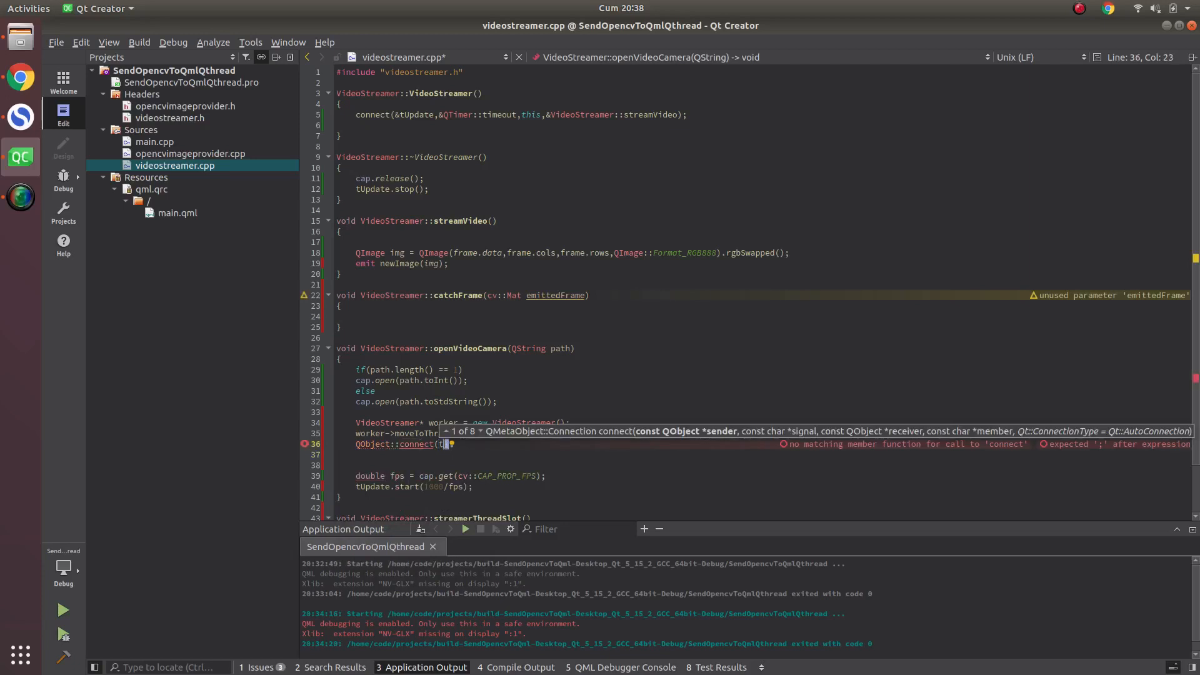
{"action": "type", "text": "this,"}
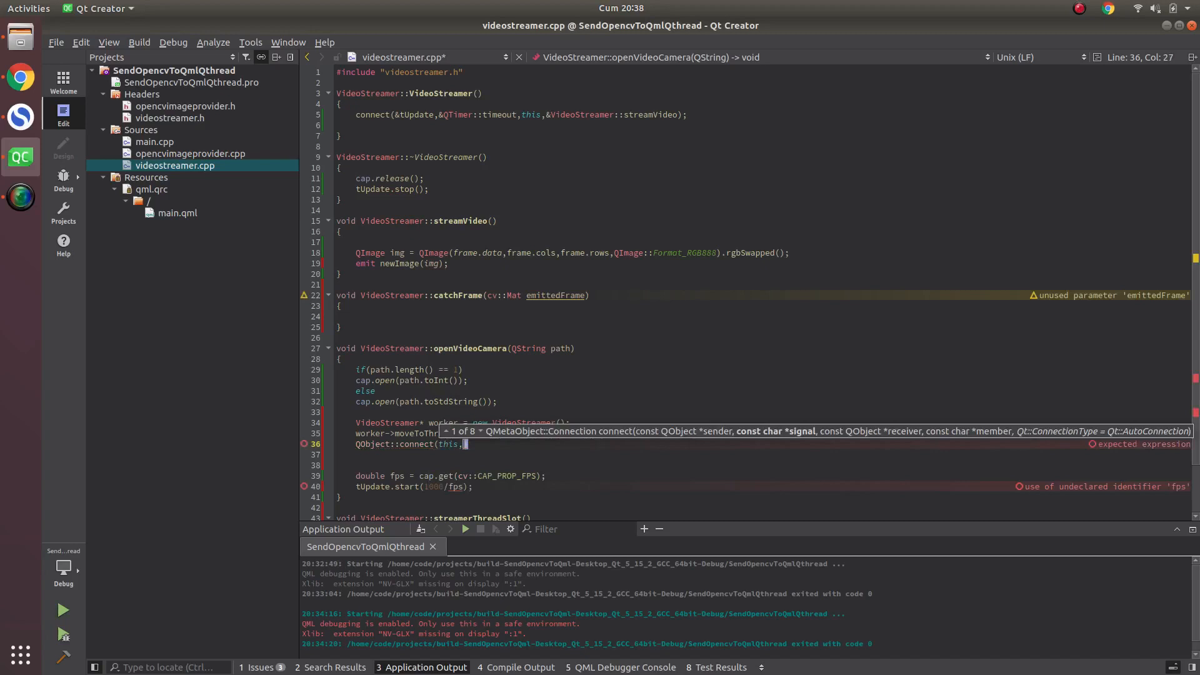
{"action": "key", "text": "BackSpace"}
{"action": "type", "text": "worker"}
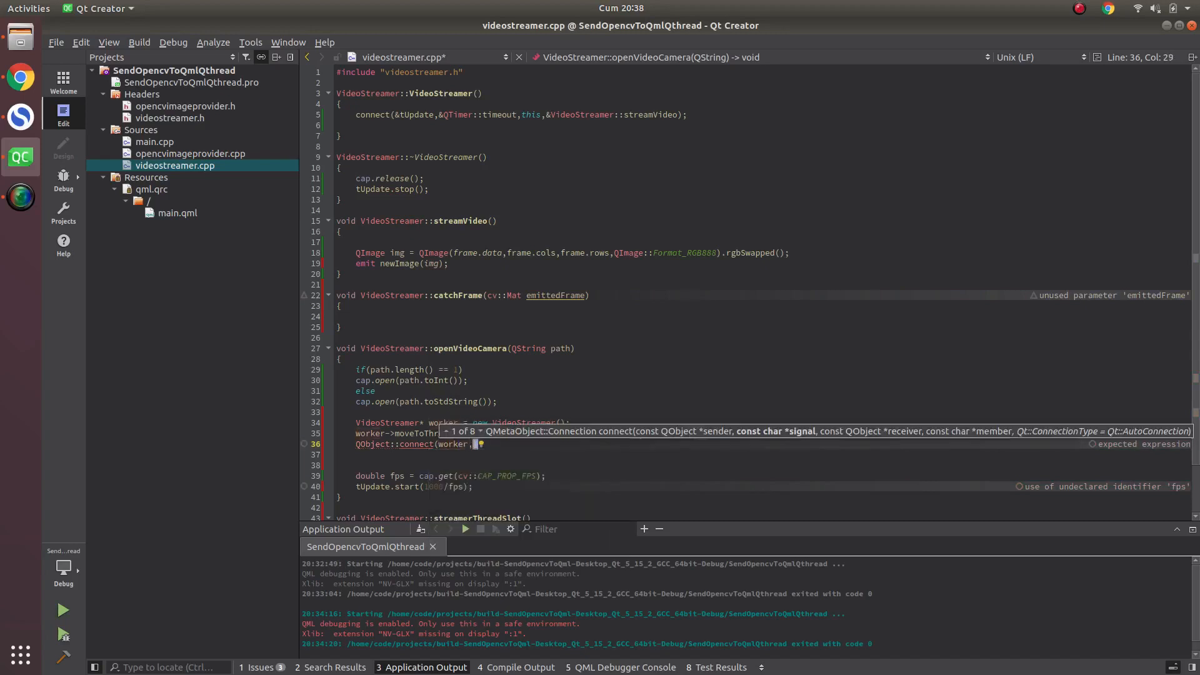
Step: Finish the connect with SIGNAL(started), this, SLOT(streamerThreadSlot));
{"action": "type", "text": "SIGNAL("}
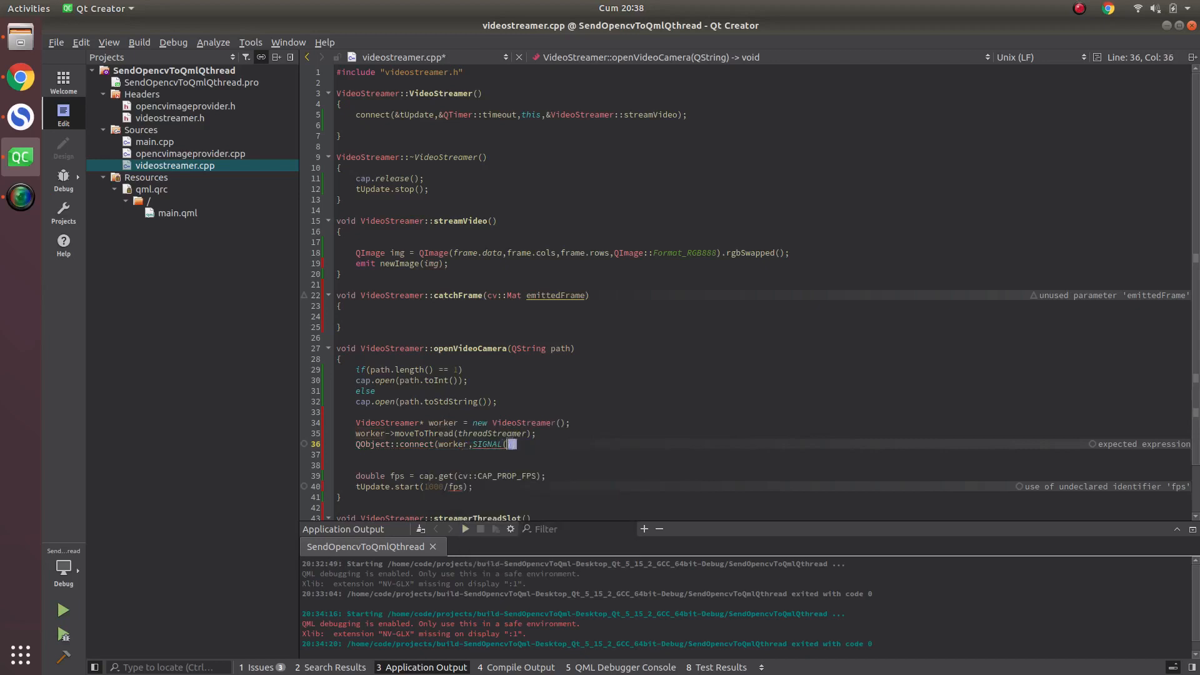
{"action": "type", "text": "started"}
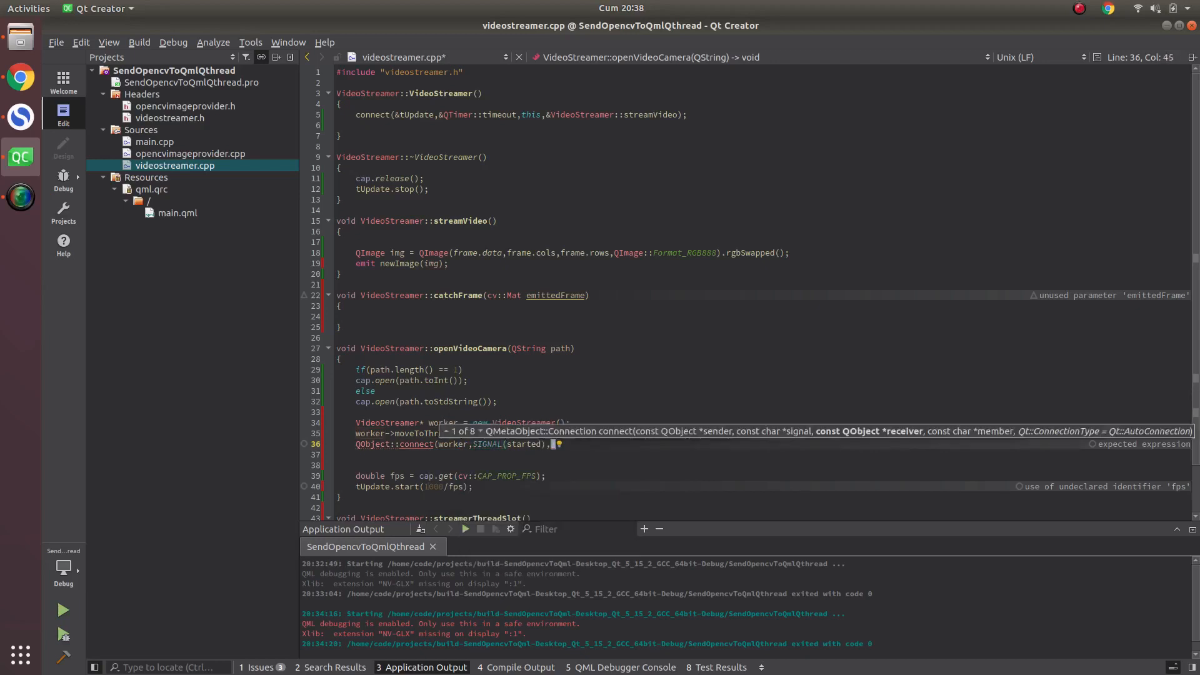
{"action": "type", "text": "this,"}
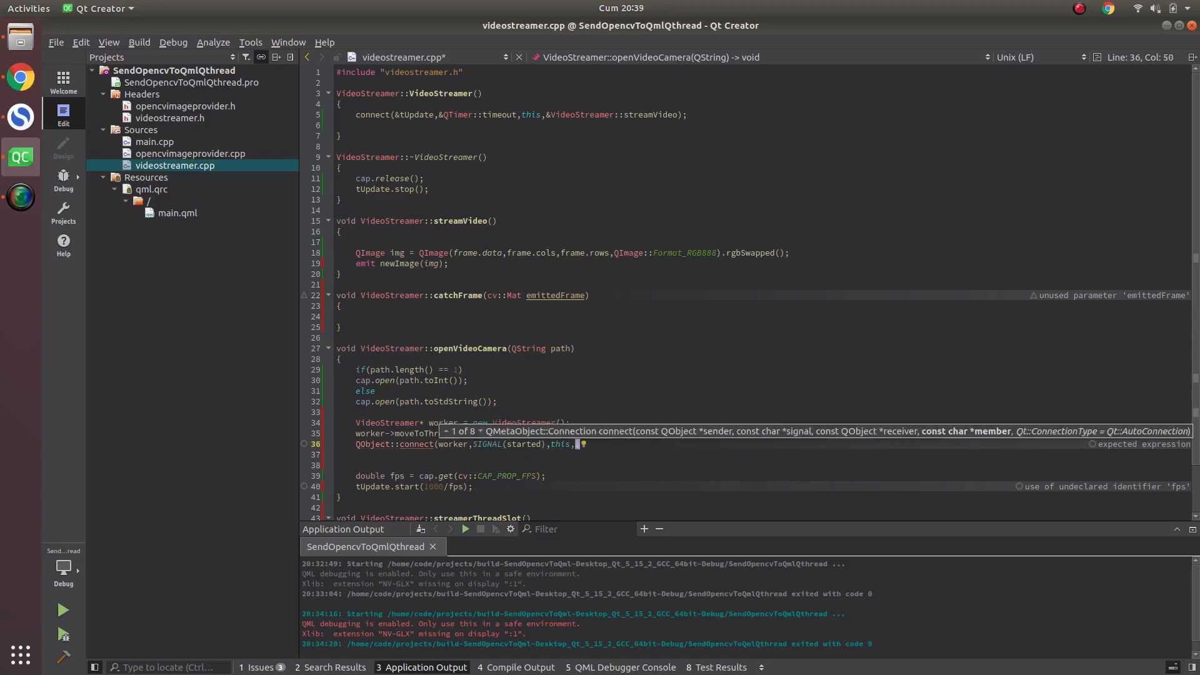
{"action": "type", "text": "SLOT("}
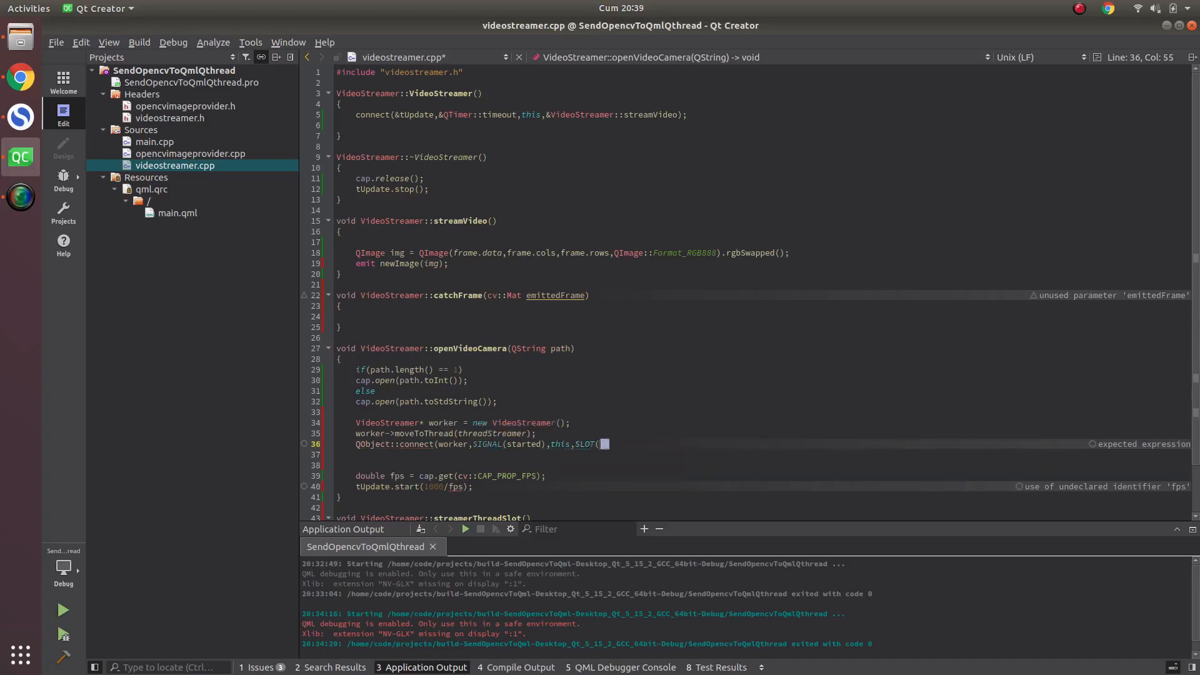
{"action": "scroll", "scroll_direction": "down", "scroll_amount": 3}
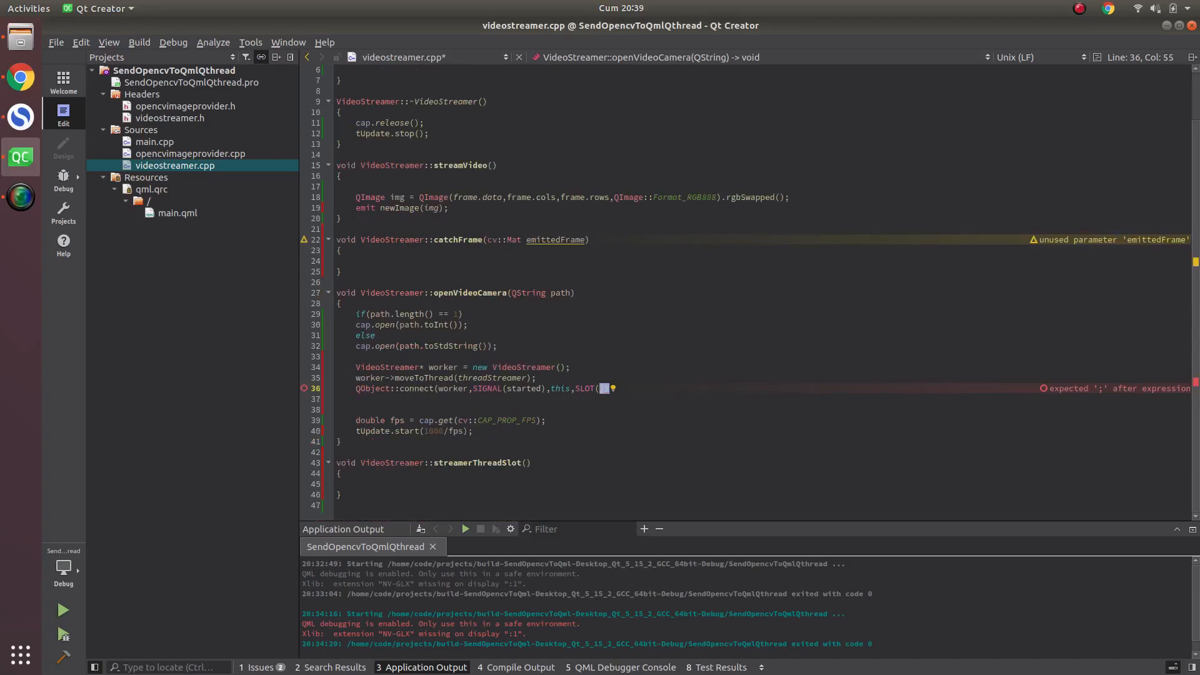
{"action": "type", "text": "streamer"}
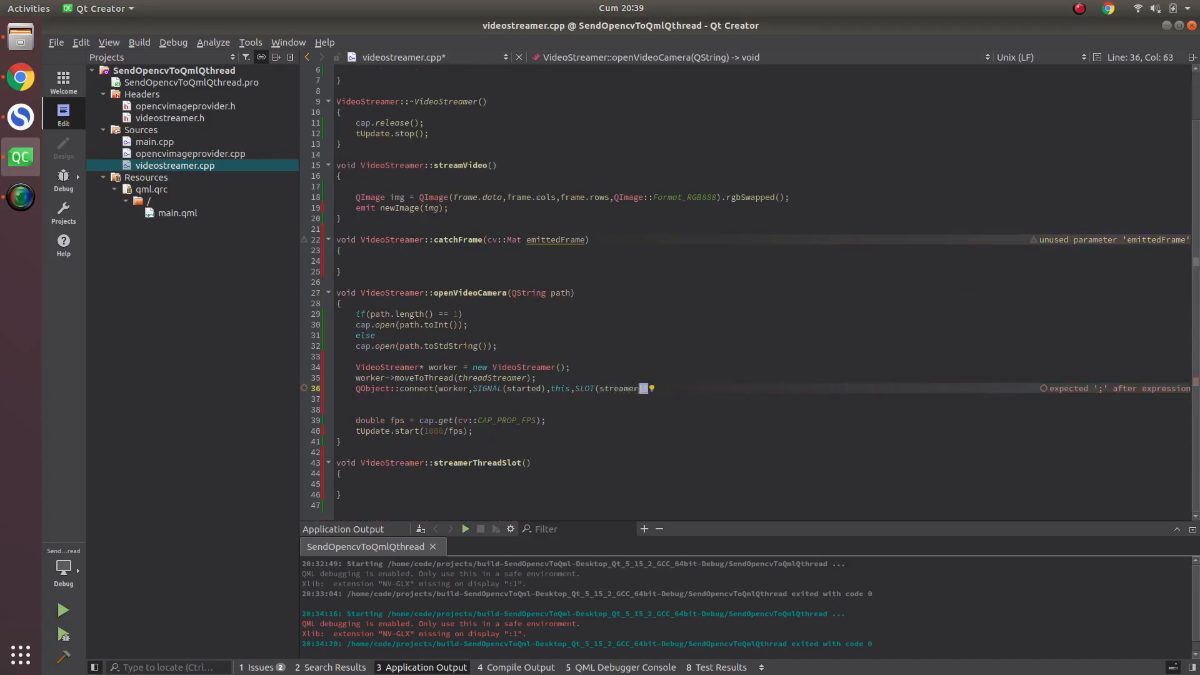
{"action": "type", "text": "T"}
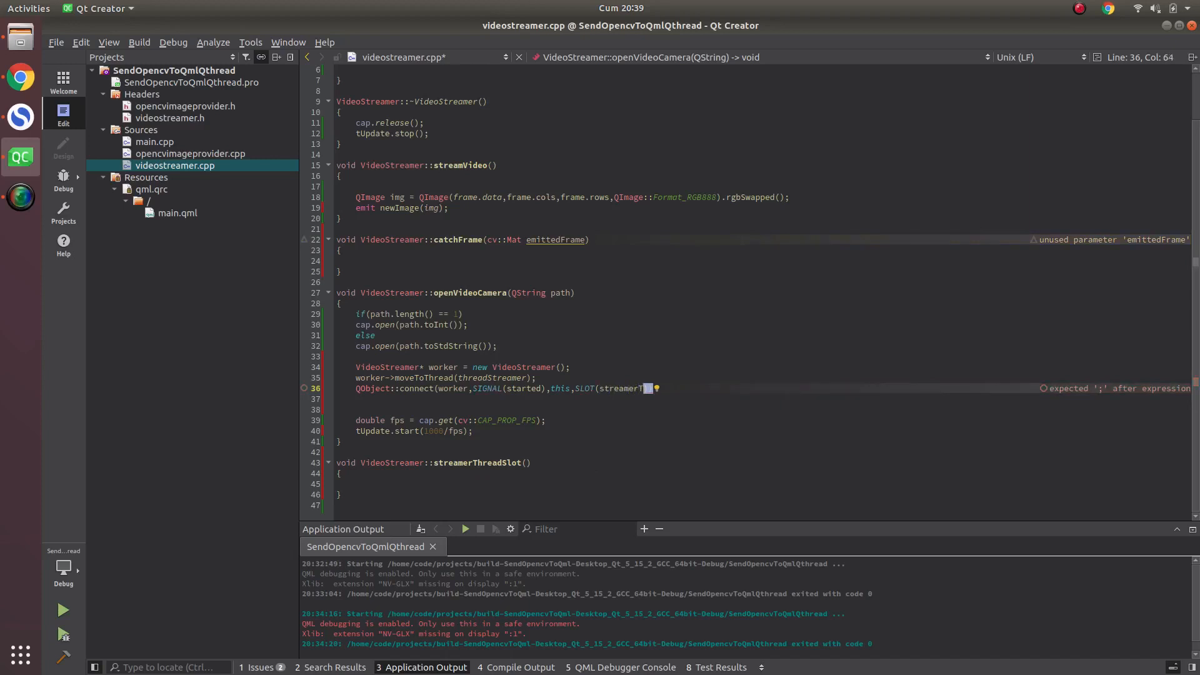
{"action": "type", "text": "hreadSlot"}
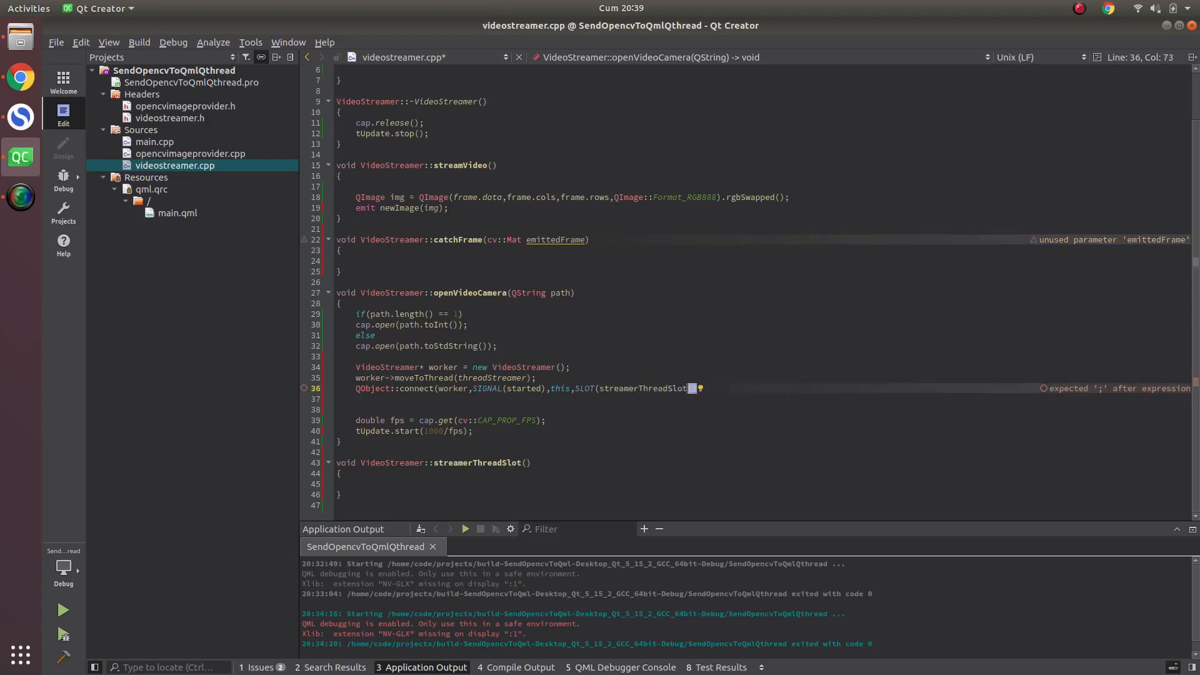
{"action": "type", "text": ");"}
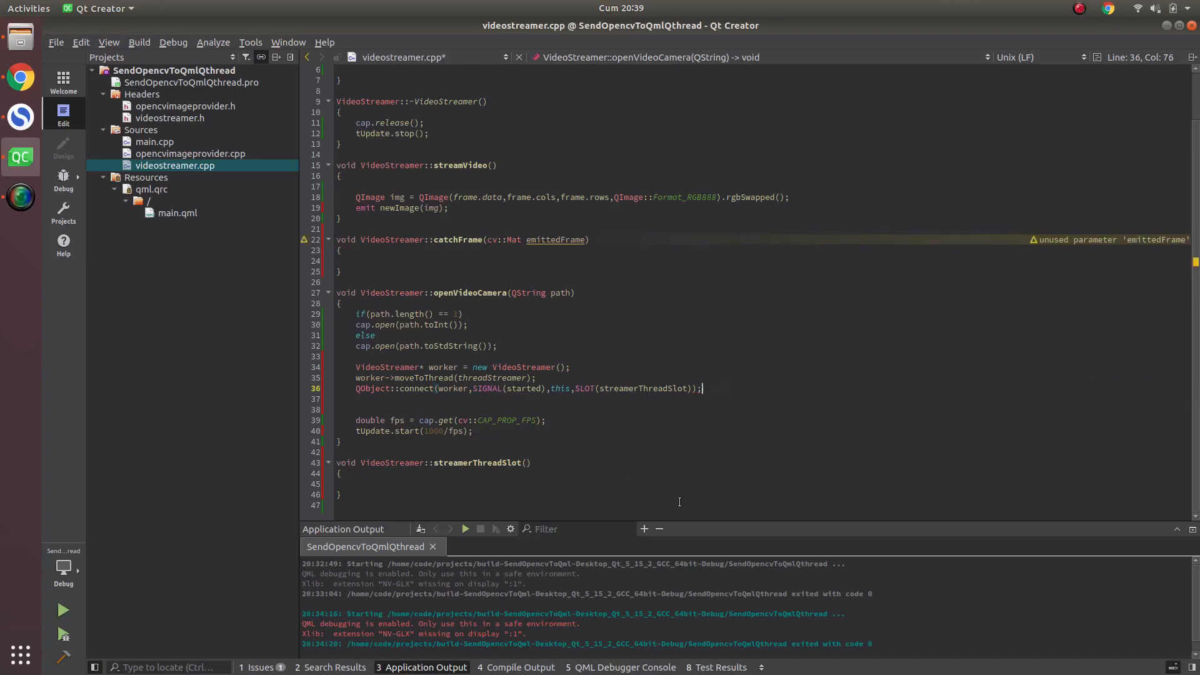
Step: Connect VideoStreamer::emitThreadImage to catchFrame, then add threadStreamer->start(); below
{"action": "type", "text": "QObj"}
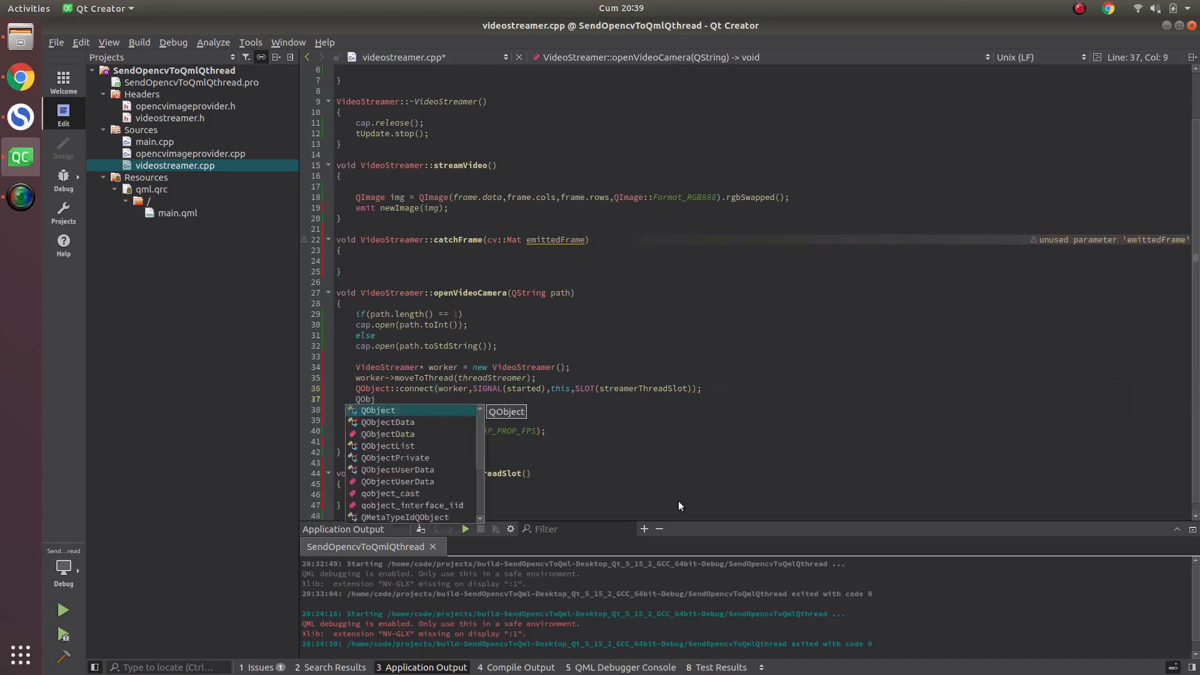
{"action": "type", "text": "::"}
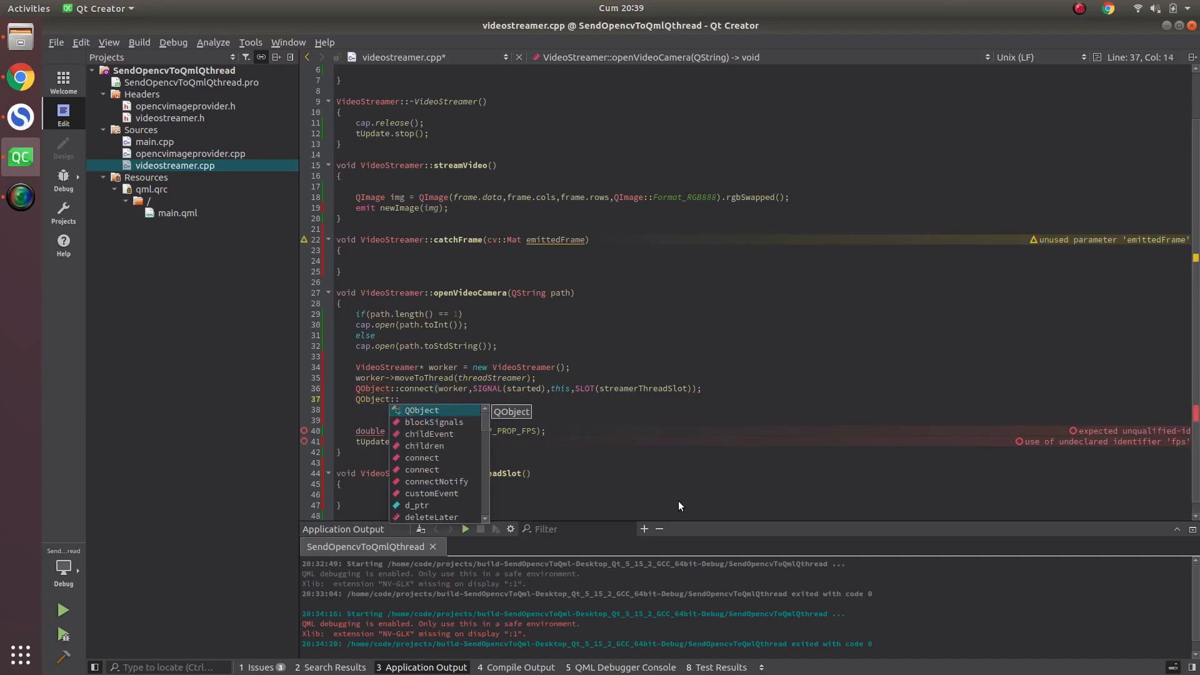
{"action": "type", "text": "connect("}
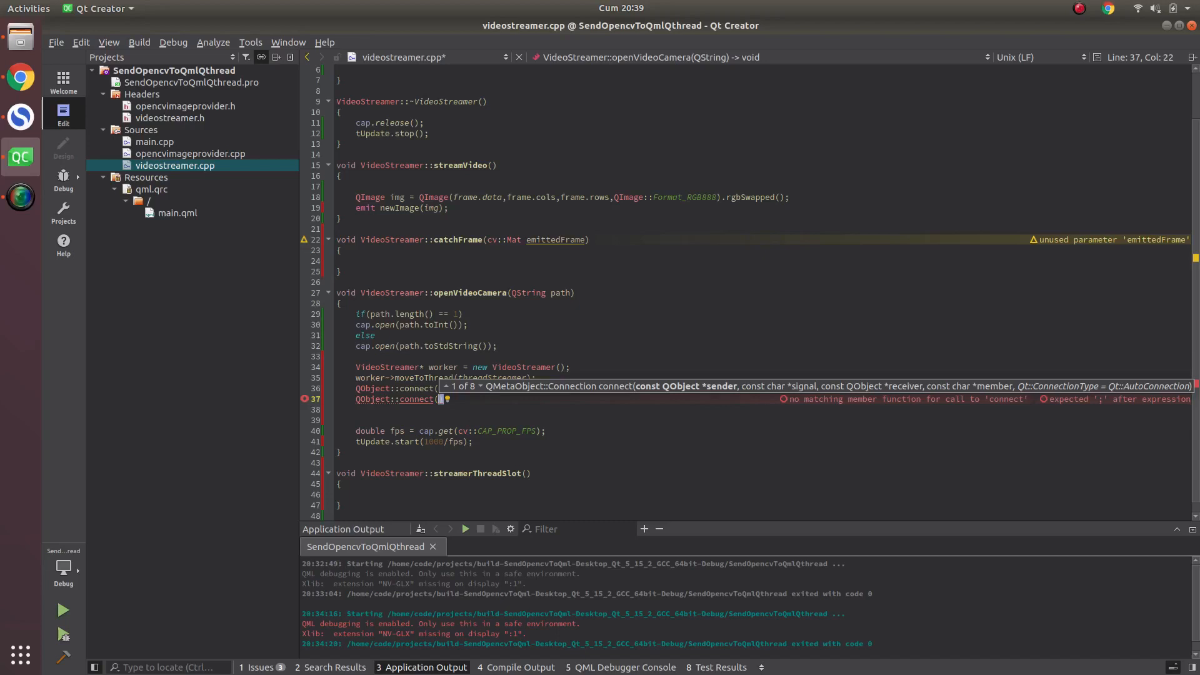
{"action": "key", "text": "Right"}
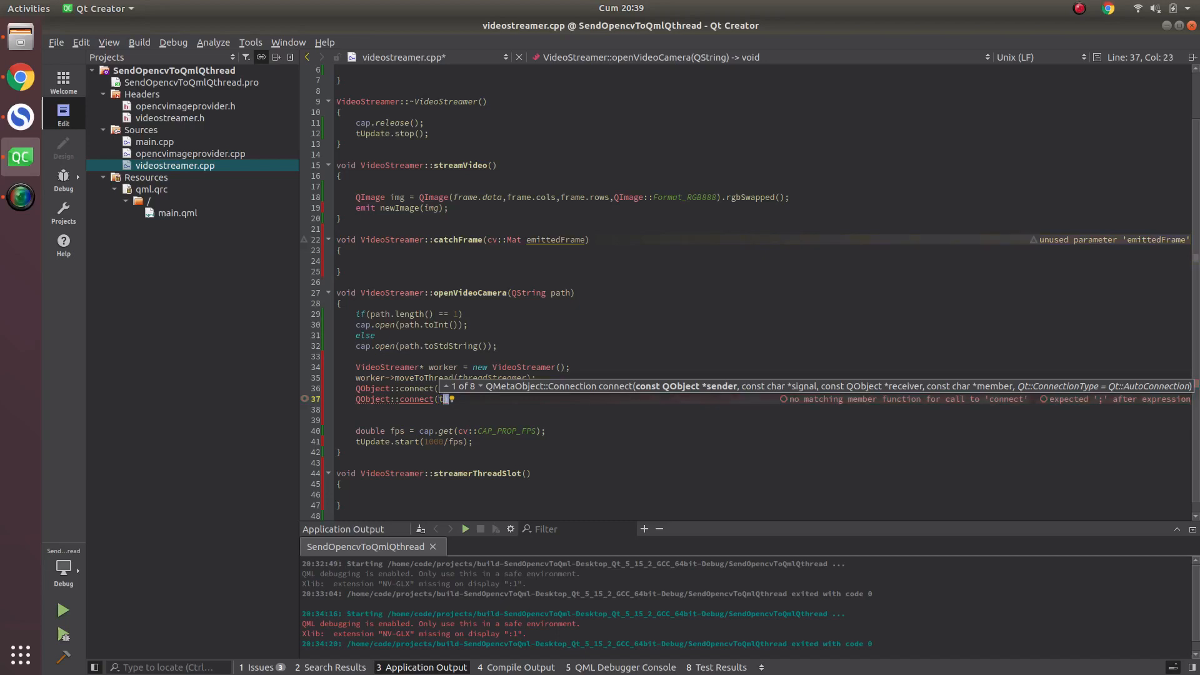
{"action": "type", "text": "this,"}
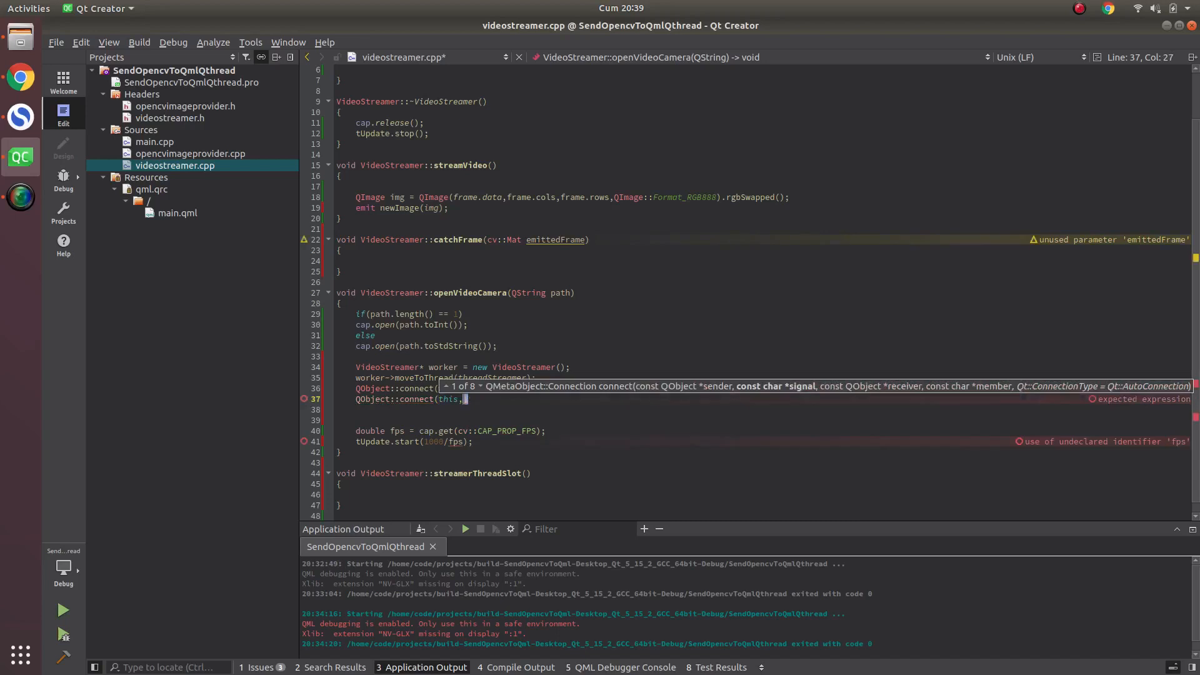
{"action": "type", "text": "&Vide"}
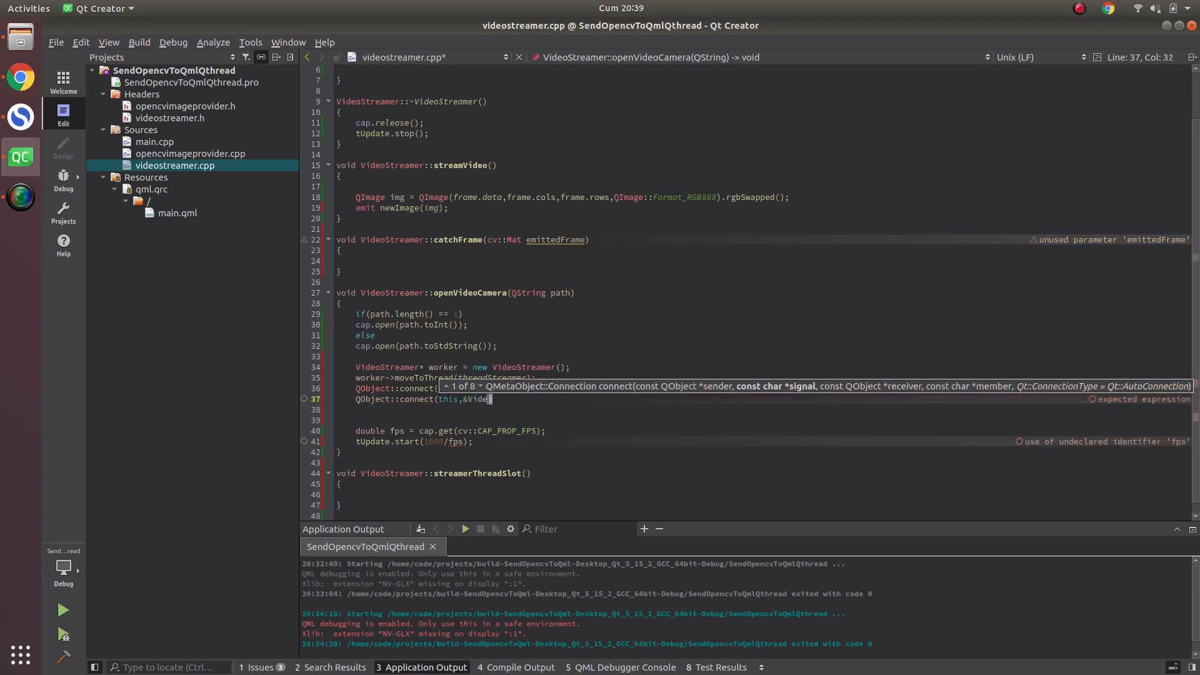
{"action": "type", "text": "os"}
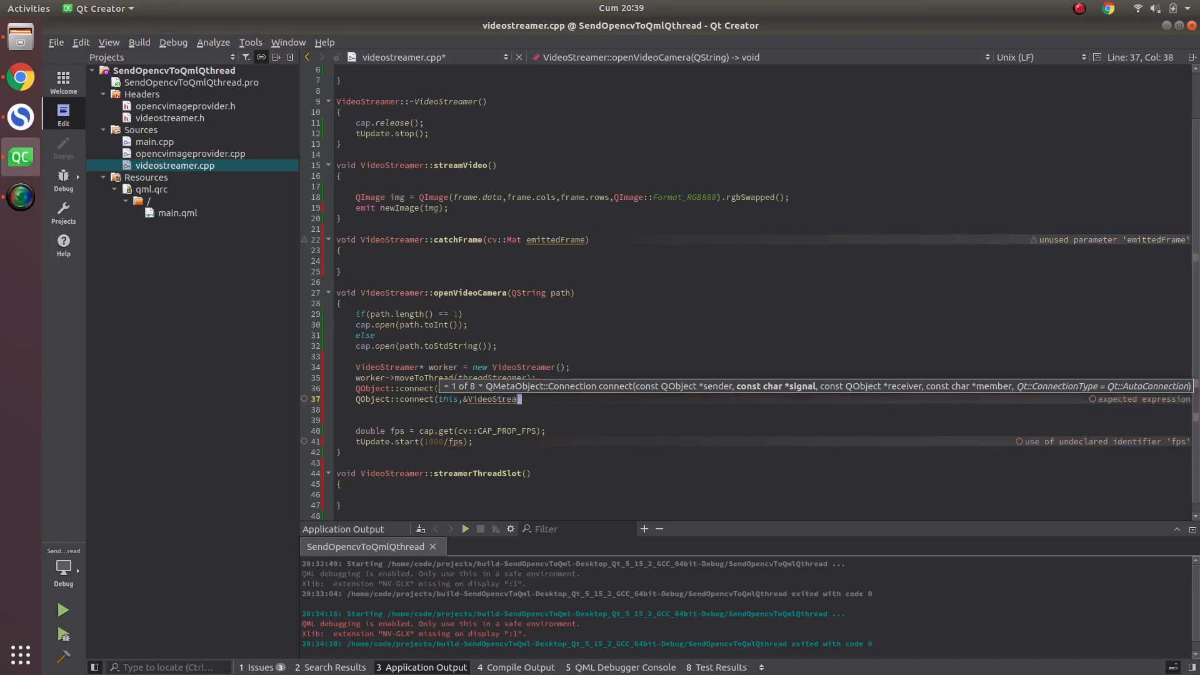
{"action": "type", "text": "::emitThreadImage,this,"}
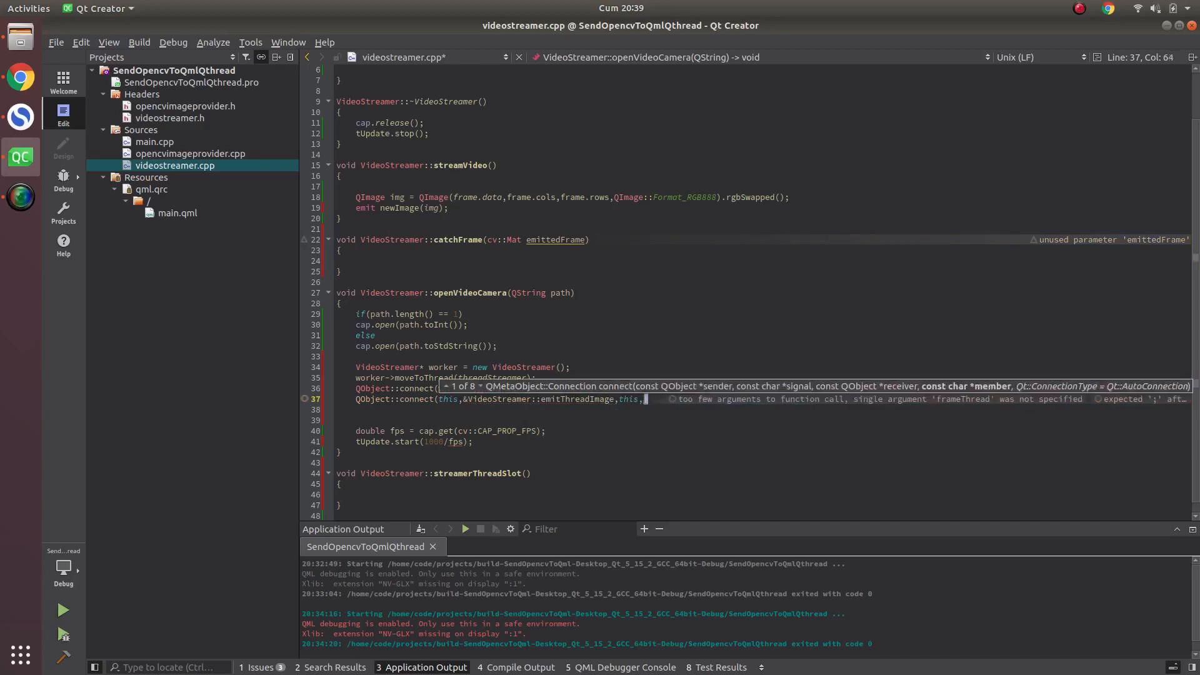
{"action": "type", "text": "&VideoS"}
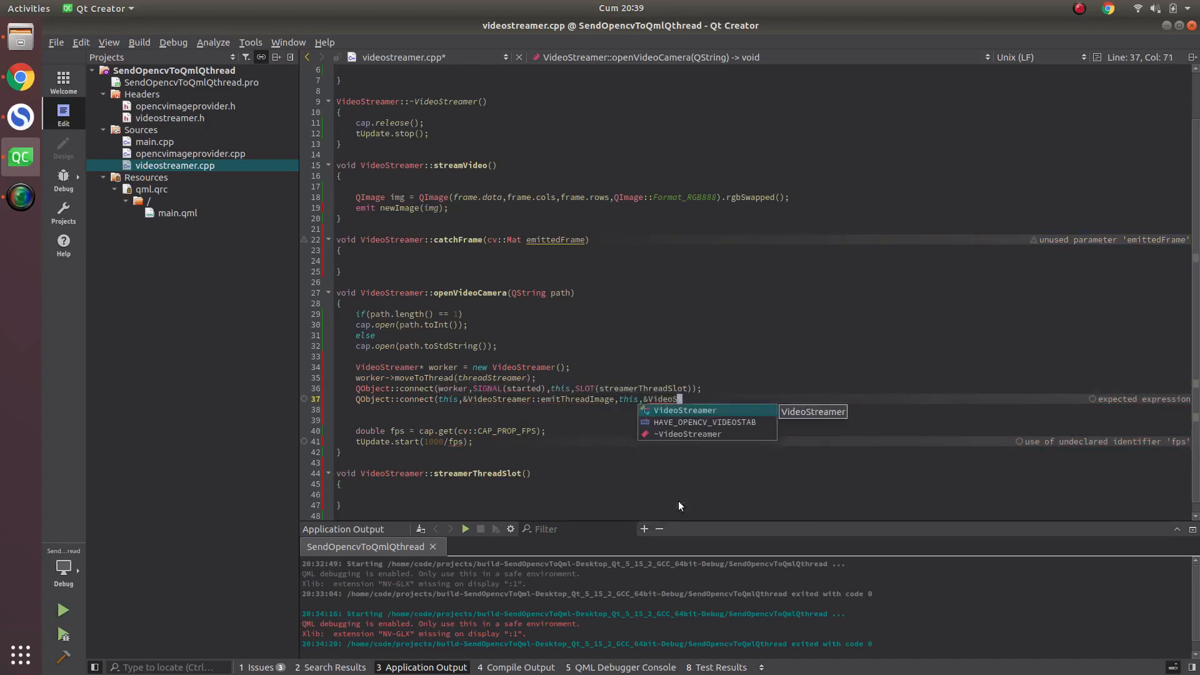
{"action": "type", "text": "::catchFrame);"}
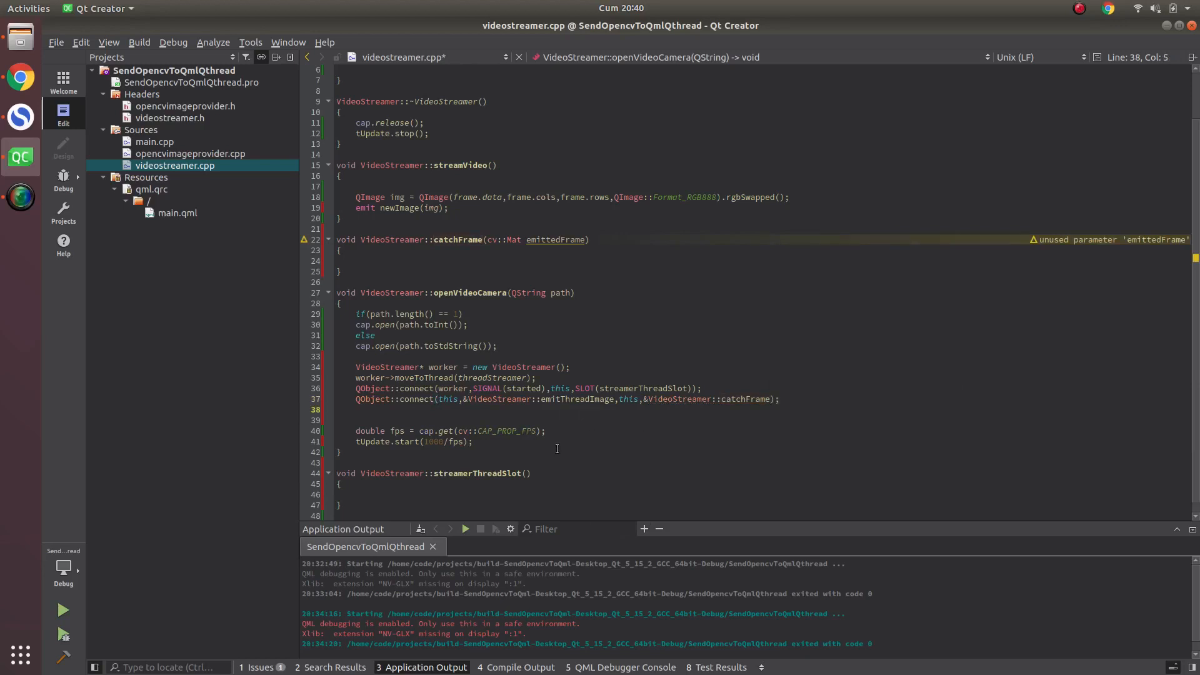
{"action": "type", "text": "threadStreamer->start();"}
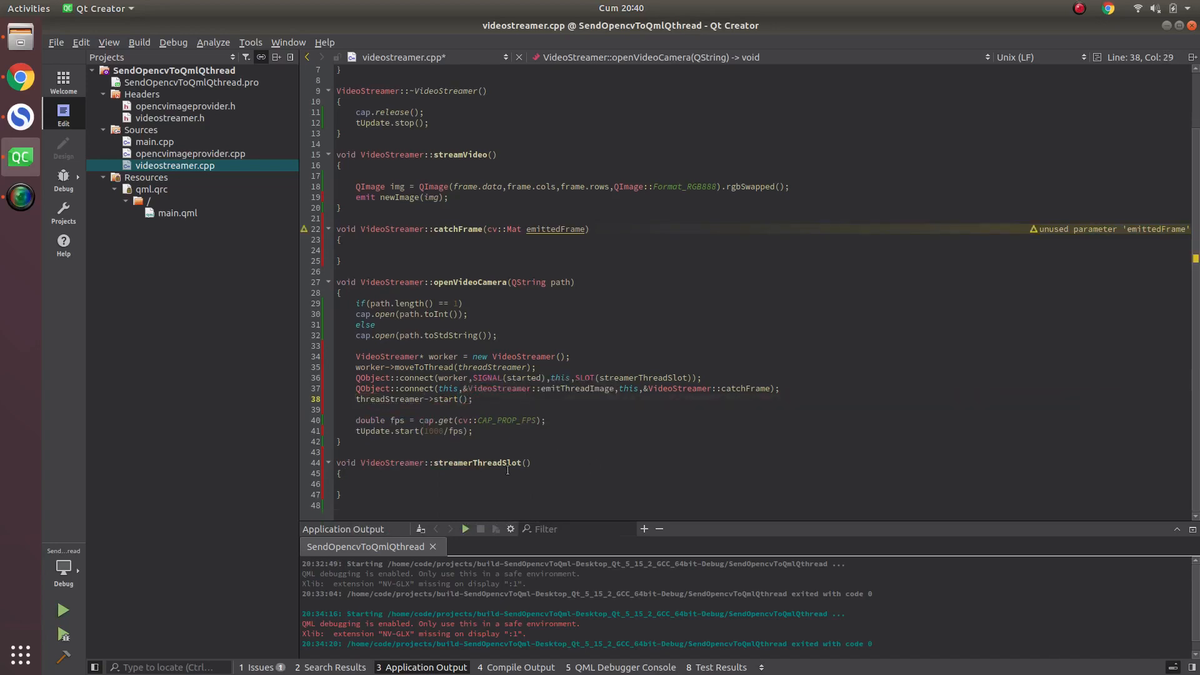
Step: Declare cv::Mat tempFrame in streamerThreadSlot and loop reading frames into it
{"action": "left_click", "coordinate": [426, 483]}
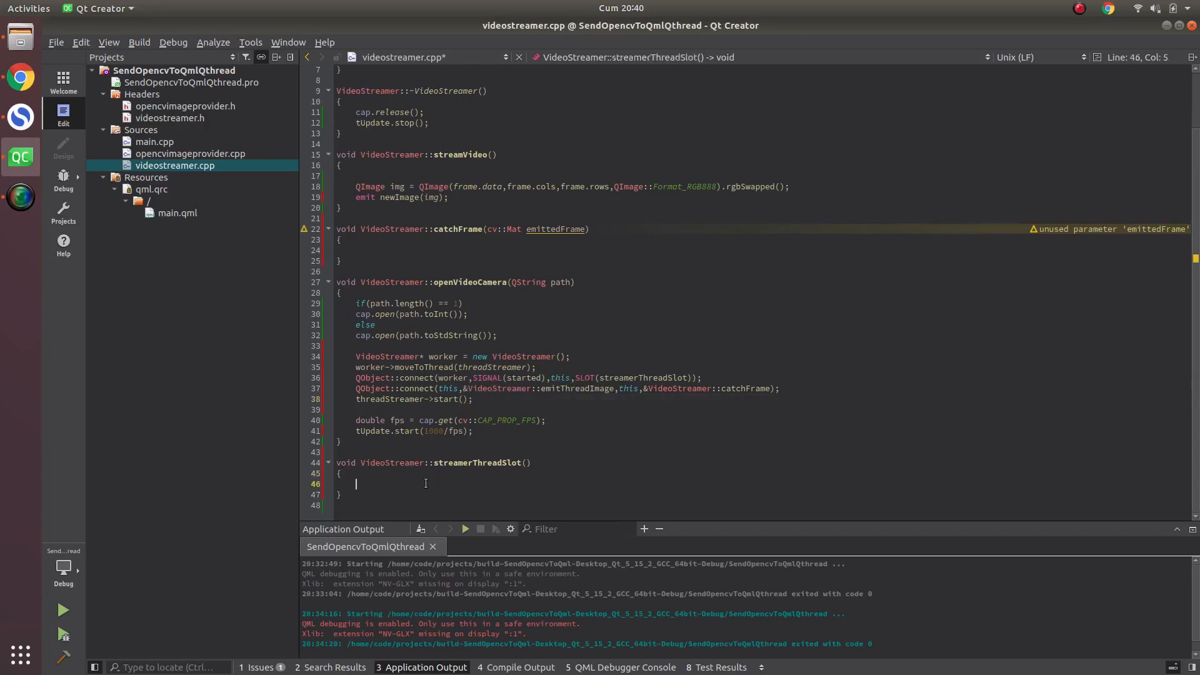
{"action": "type", "text": "Ma"}
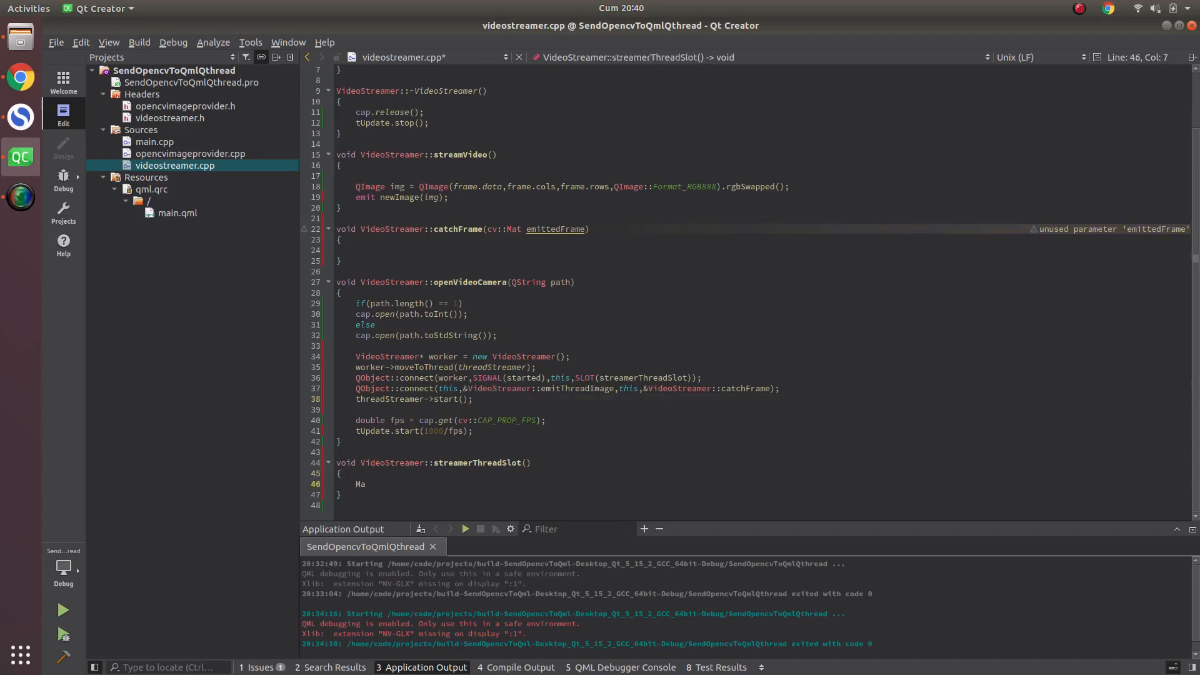
{"action": "type", "text": "t"}
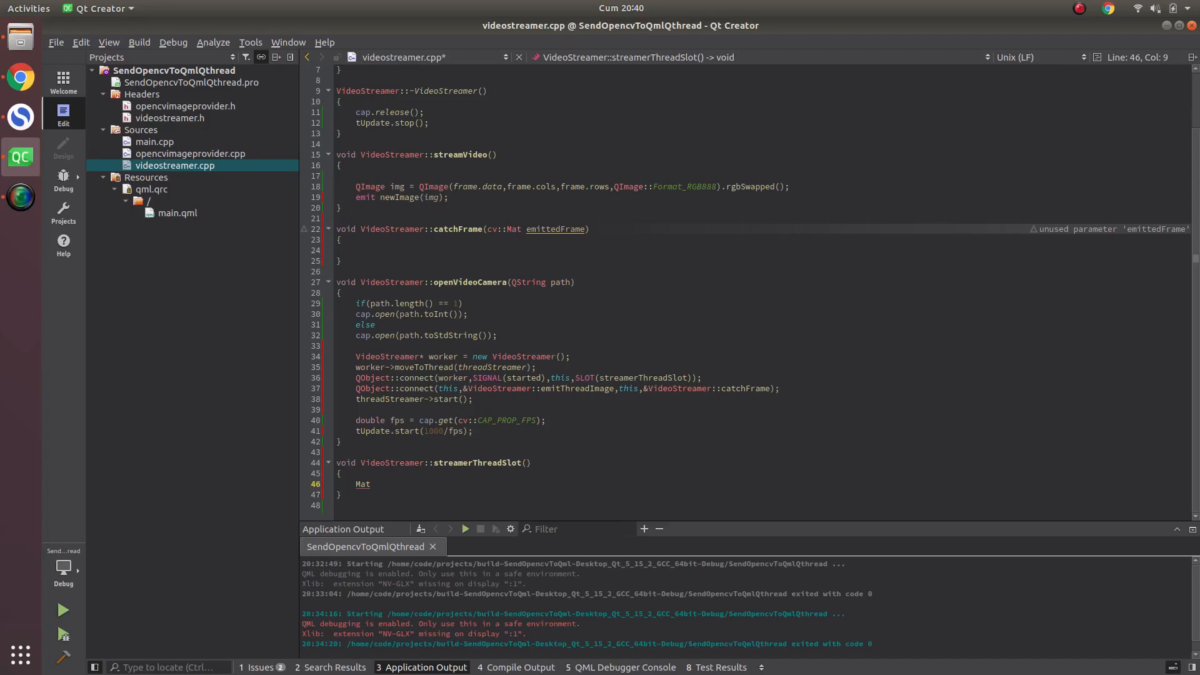
{"action": "type", "text": "tempFrame"}
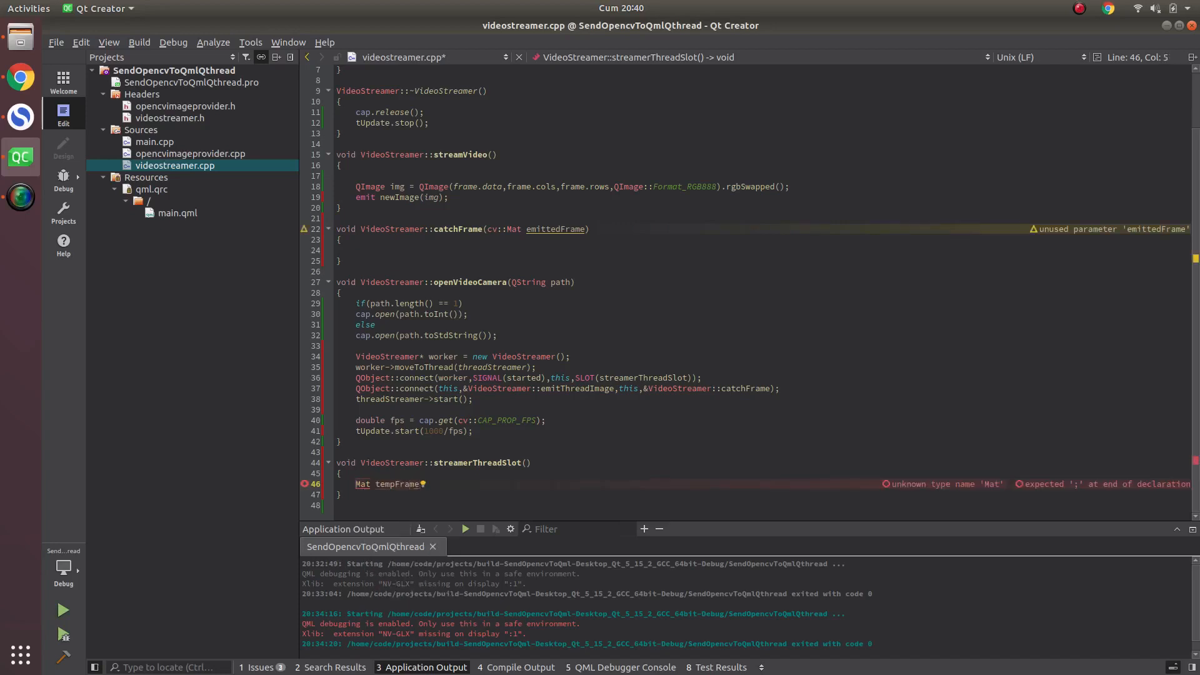
{"action": "type", "text": "cv::"}
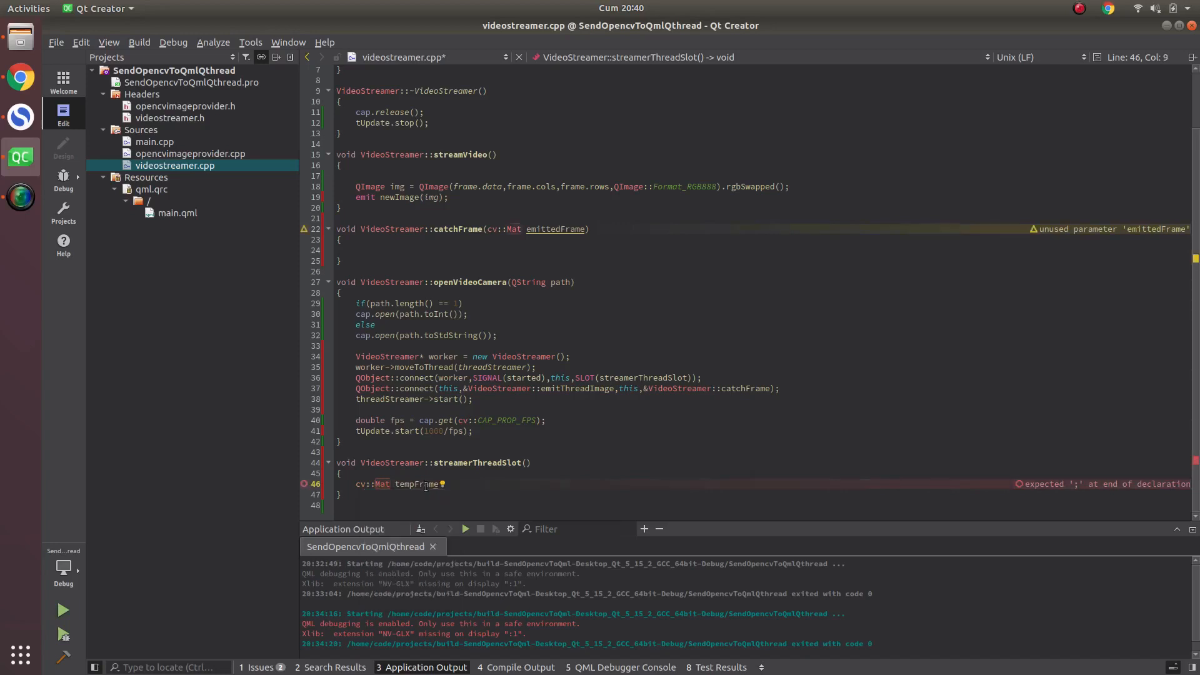
{"action": "left_click", "coordinate": [436, 483]}
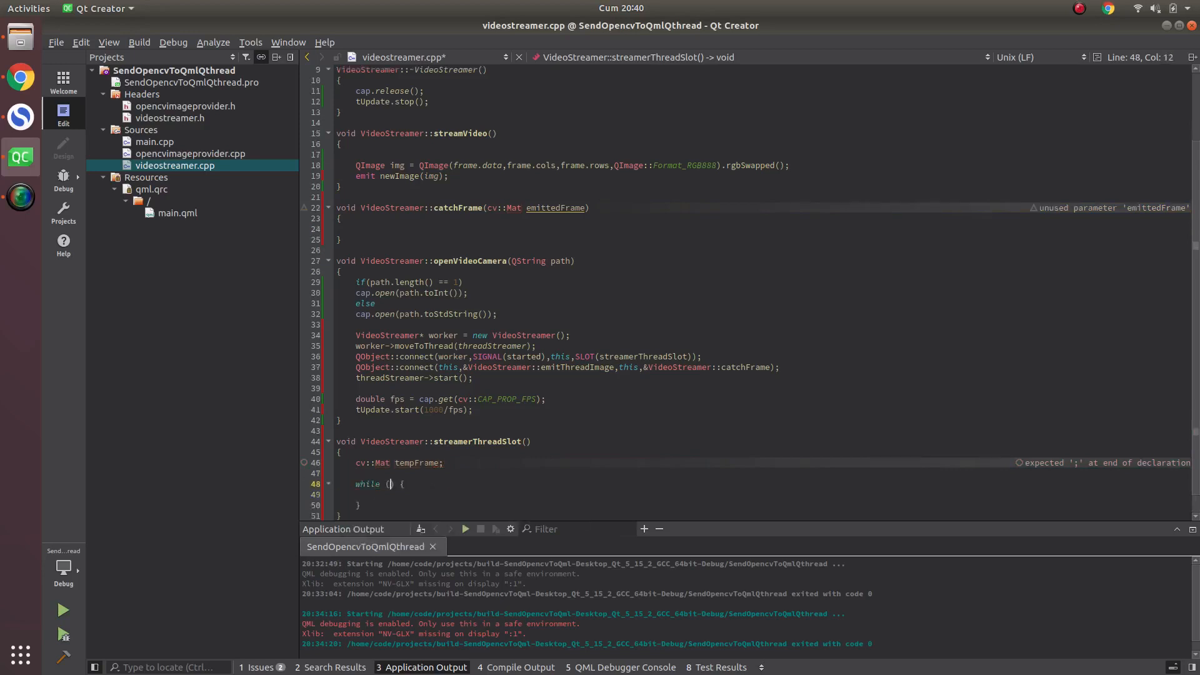
{"action": "type", "text": "1"}
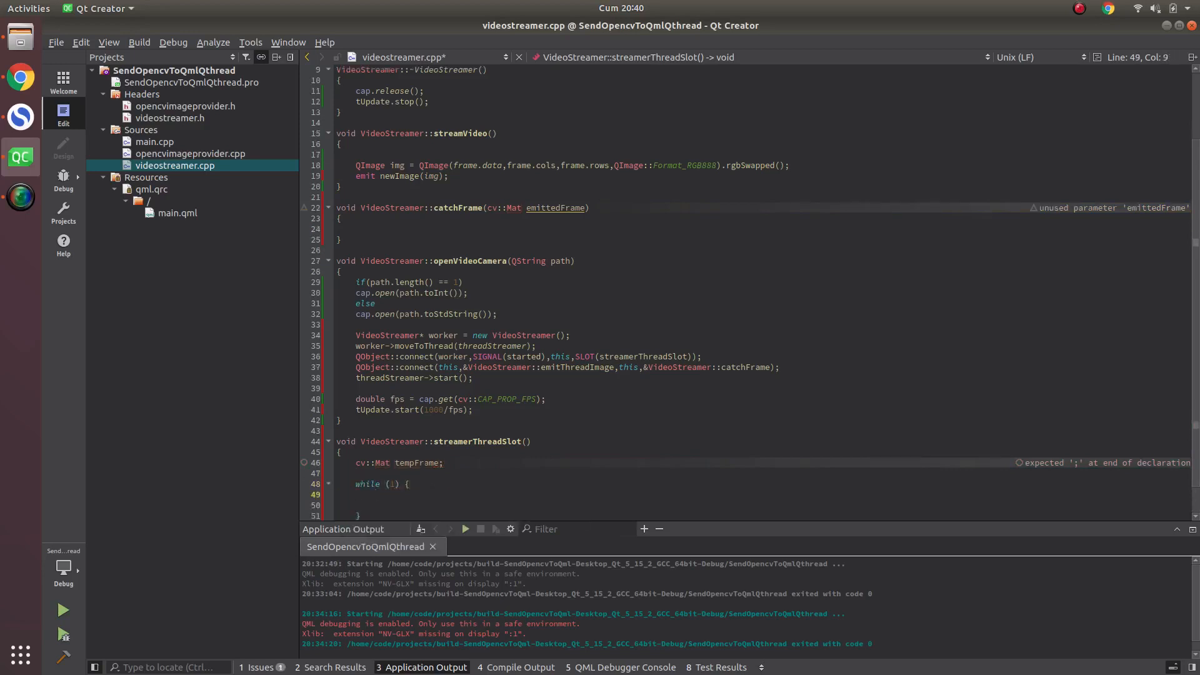
{"action": "type", "text": "cv"}
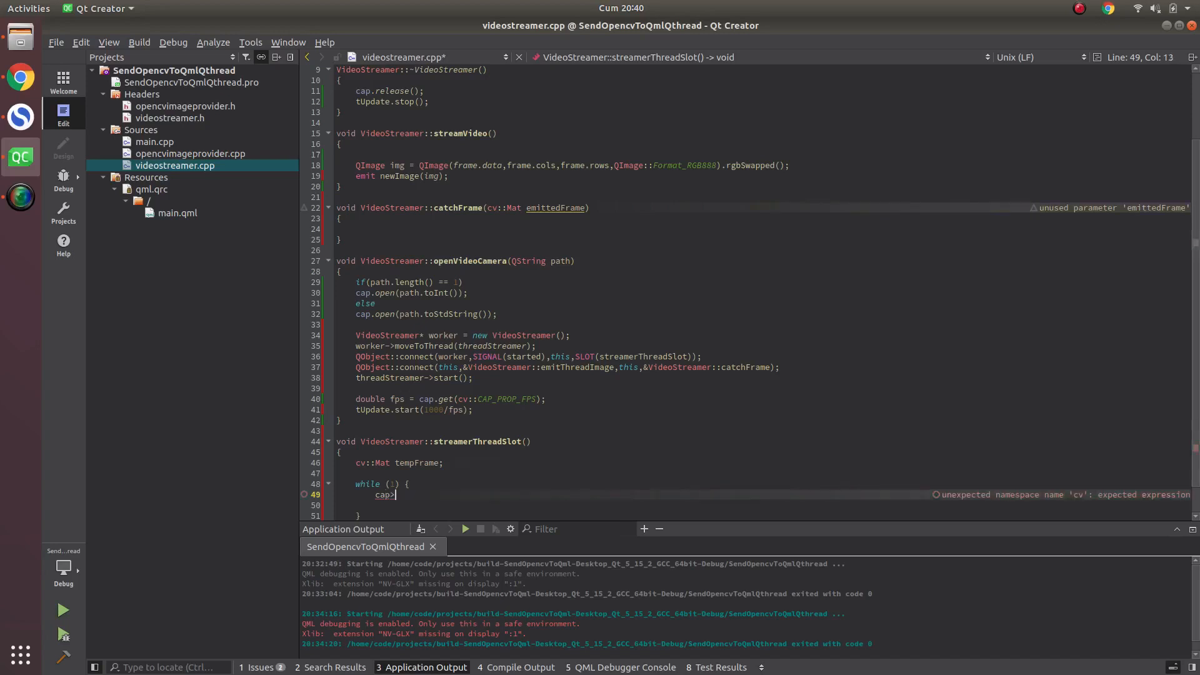
{"action": "type", "text": ">r"}
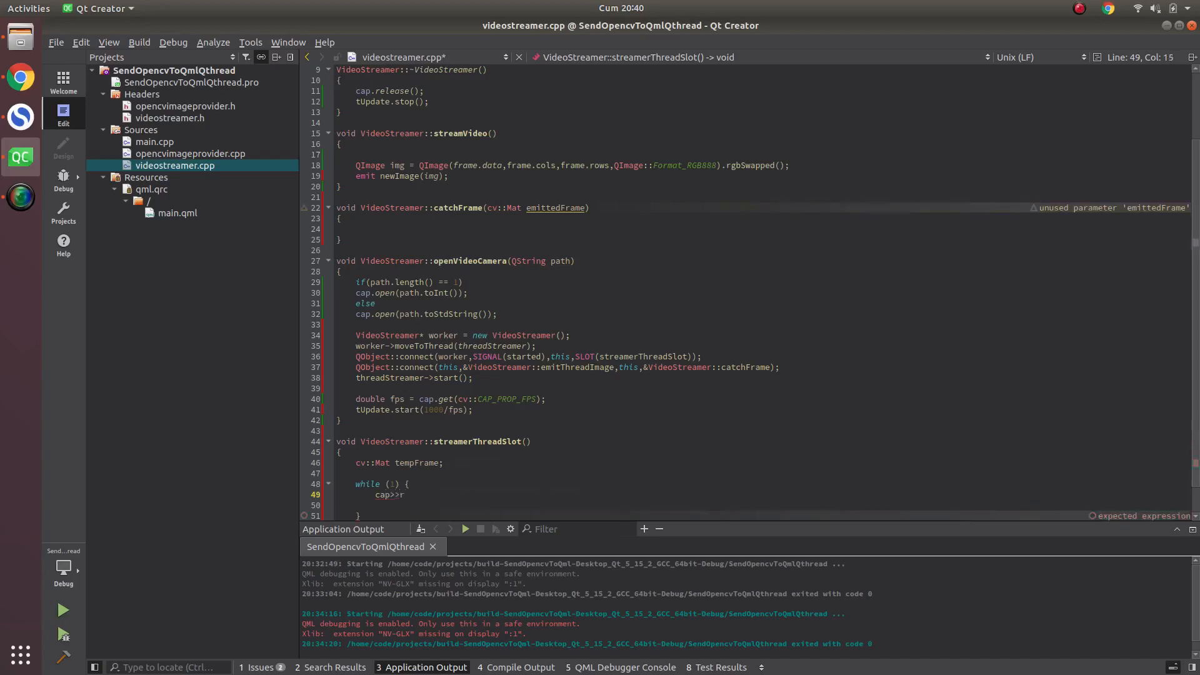
{"action": "type", "text": "empFrame;"}
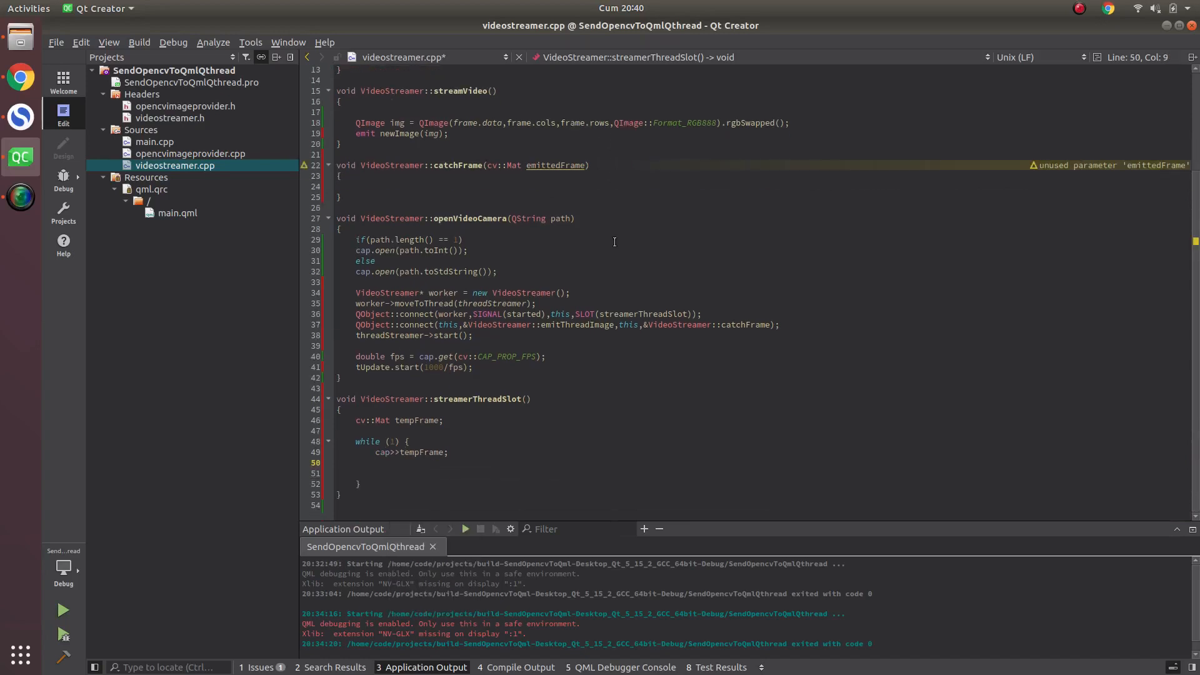
Step: Add if(tempFrame.data) emit emitThreadImage(tempFrame); inside the loop
{"action": "type", "text": "if(tempF"}
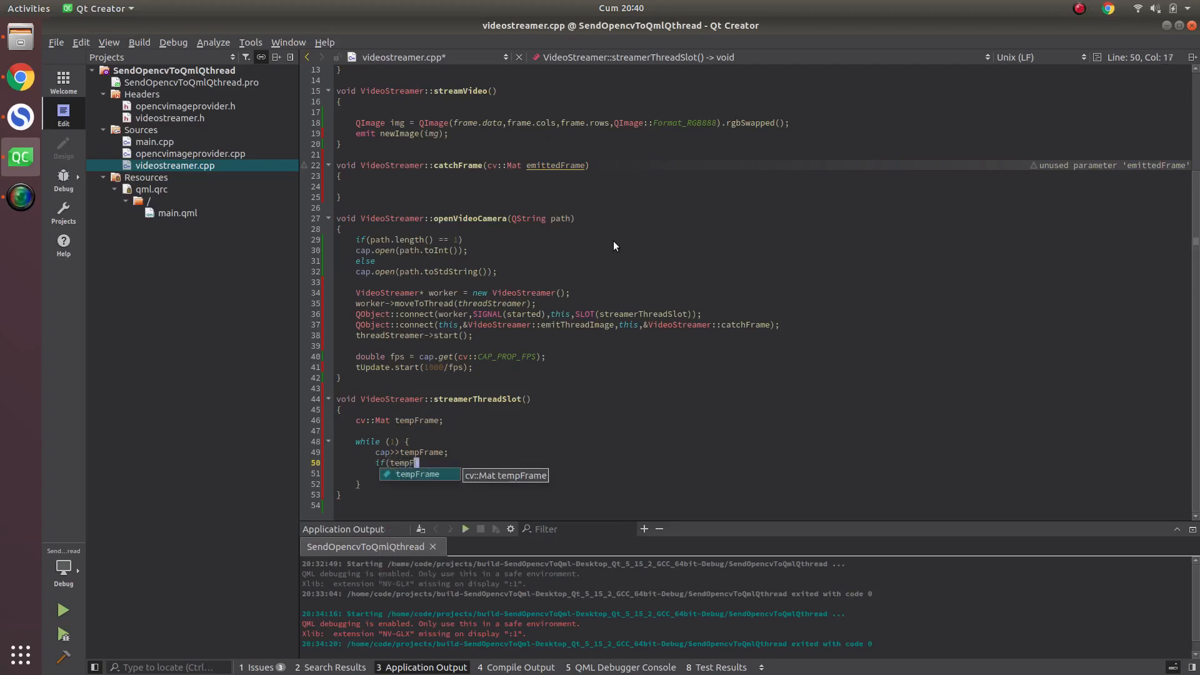
{"action": "type", "text": ".data)"}
{"action": "type", "text": "emit open"}
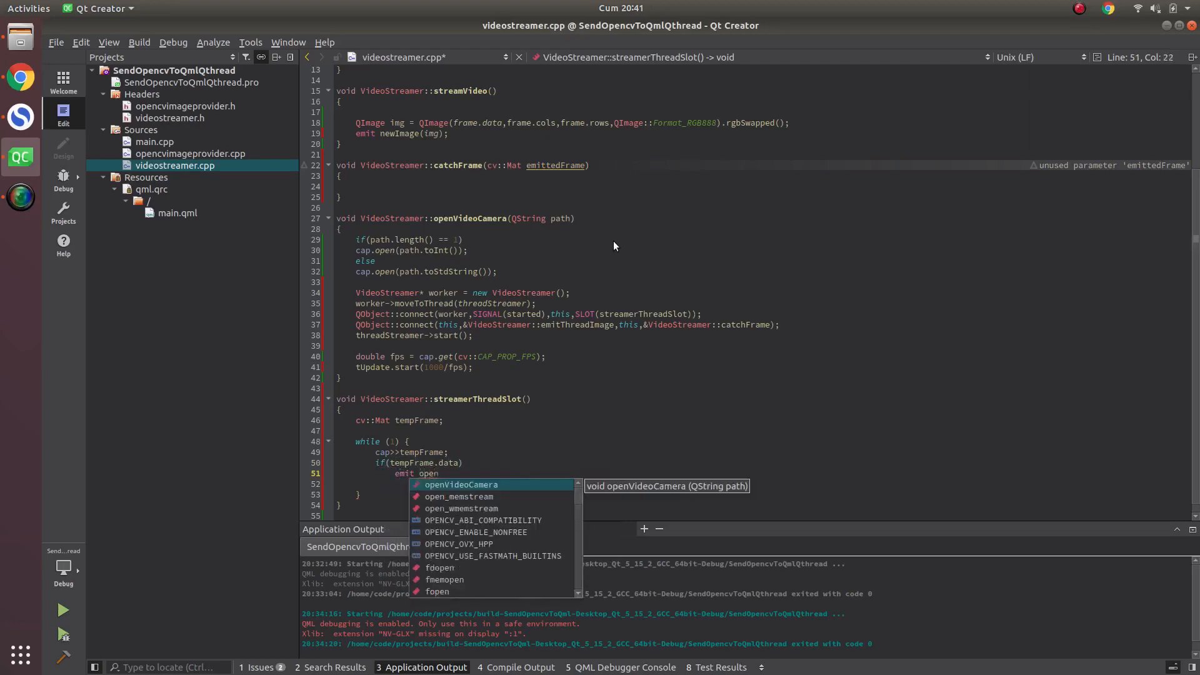
{"action": "key", "text": "BackSpace"}
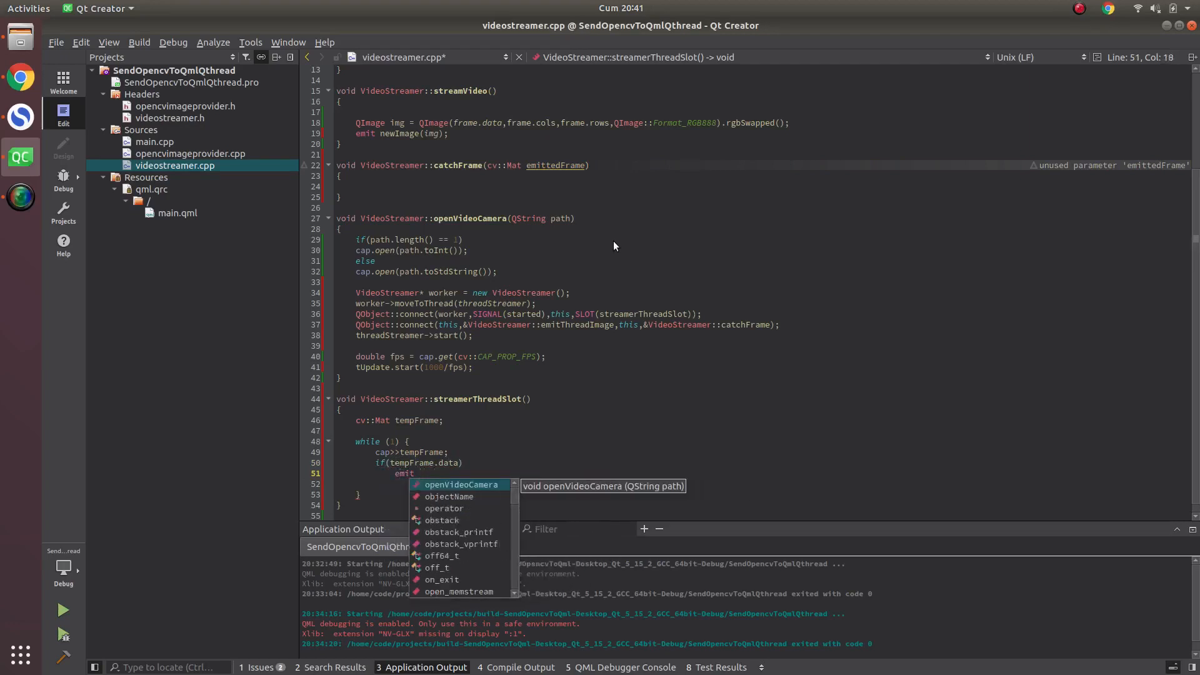
{"action": "type", "text": "threadStreamer = new QThread();"}
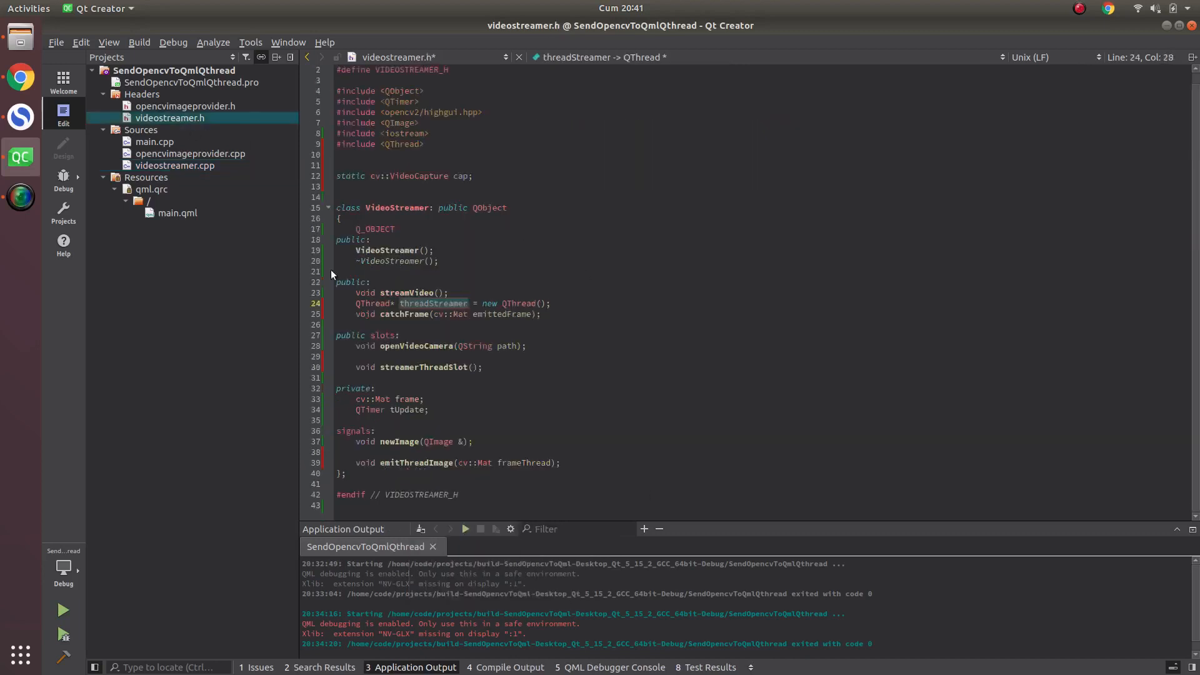
{"action": "left_click", "coordinate": [174, 165]}
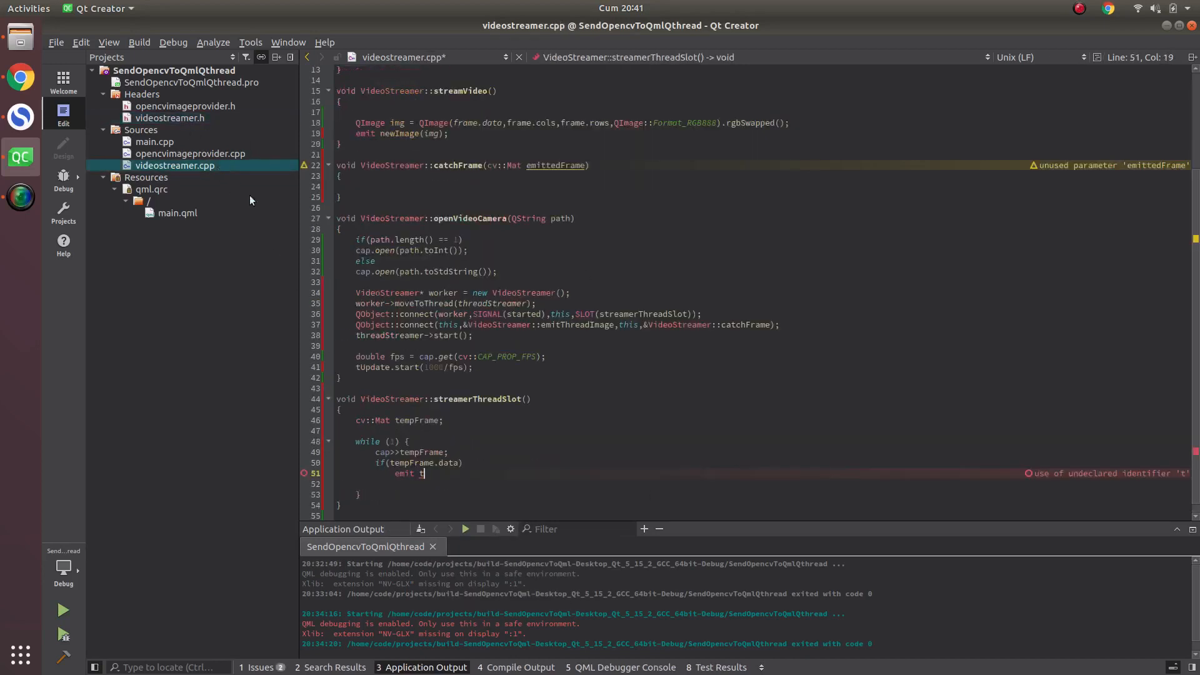
{"action": "type", "text": "emitThreadImage("}
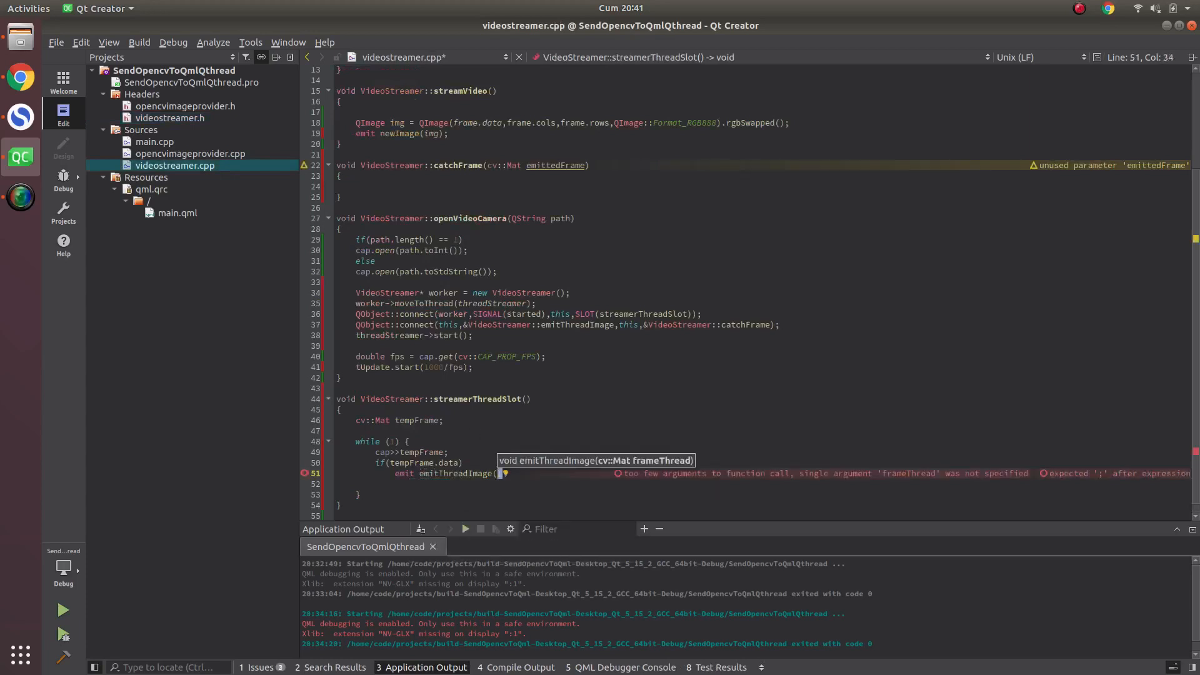
{"action": "type", "text": "tempFrame);"}
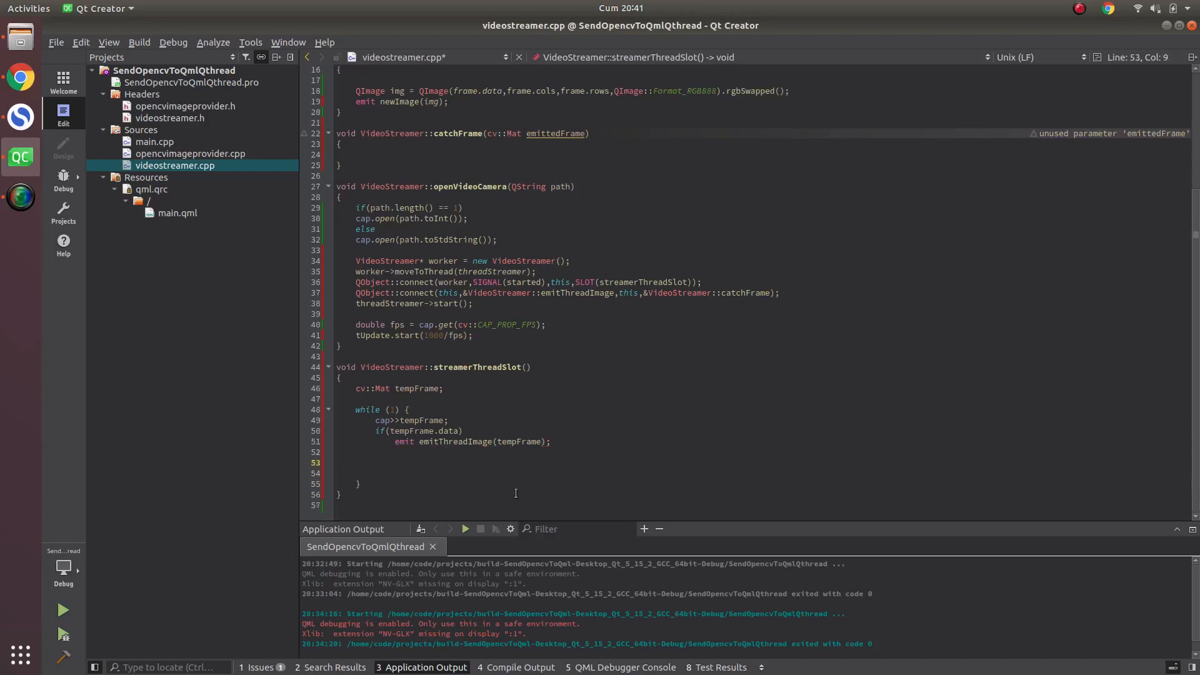
Step: Add if(QThread::currentThread()->isInterruptionRequested()) { cap.release(); return; } to the loop
{"action": "type", "text": "i"}
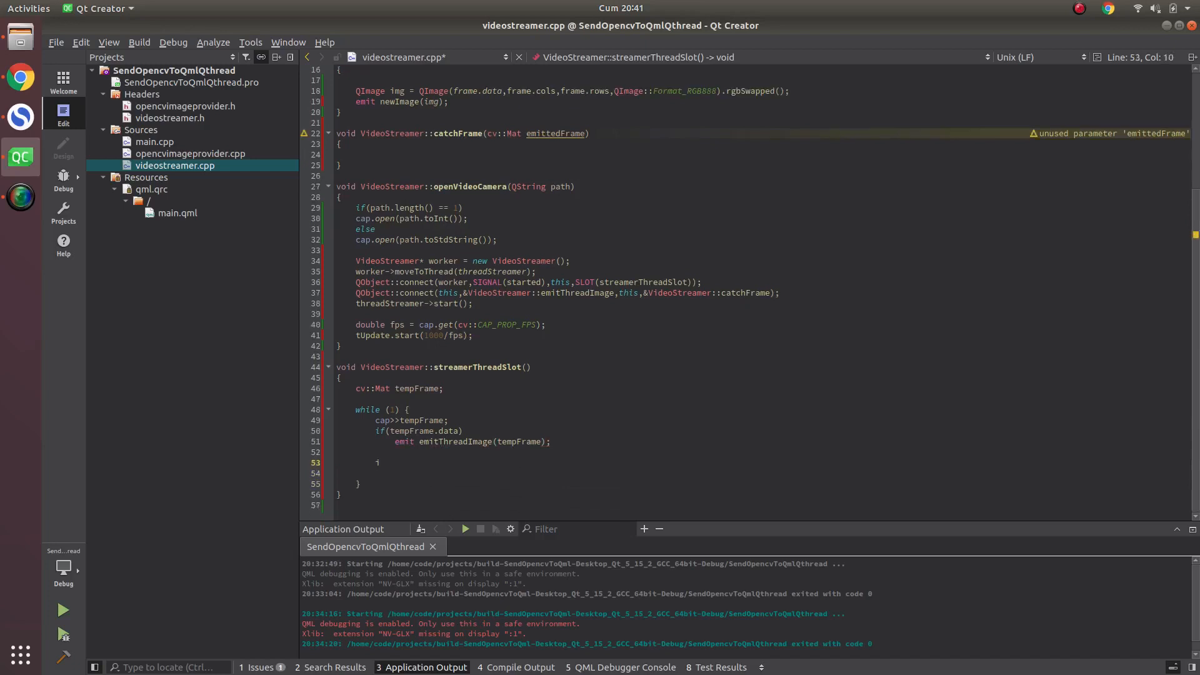
{"action": "type", "text": "f("}
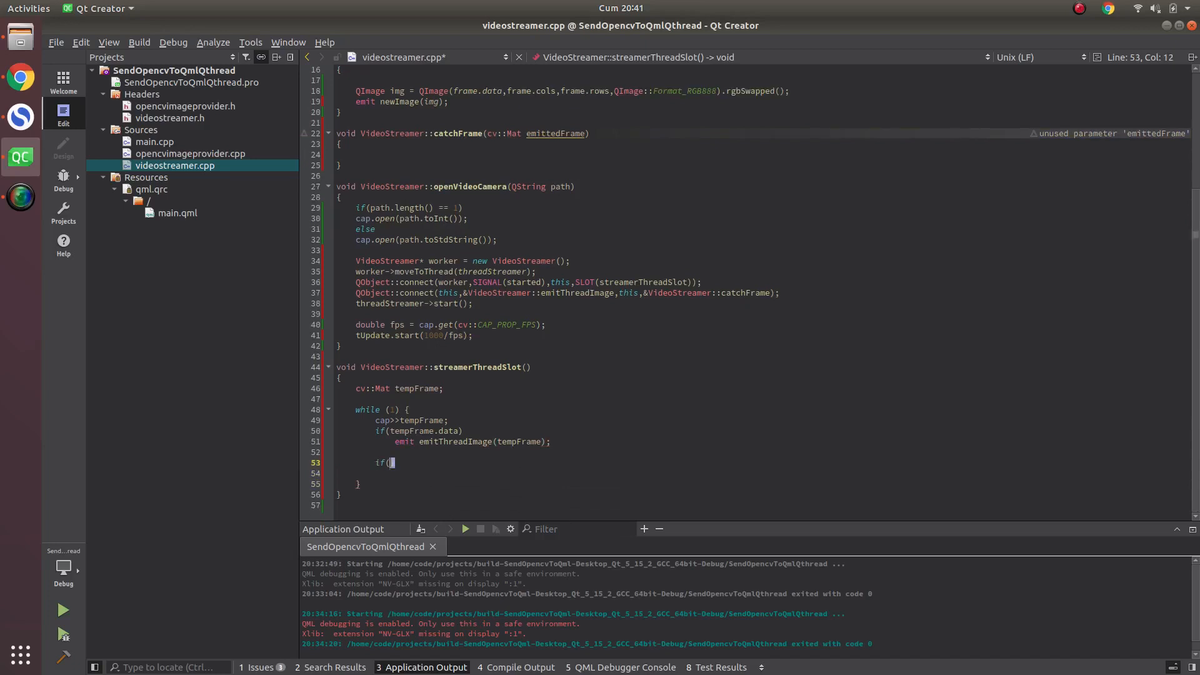
{"action": "type", "text": "QTg"}
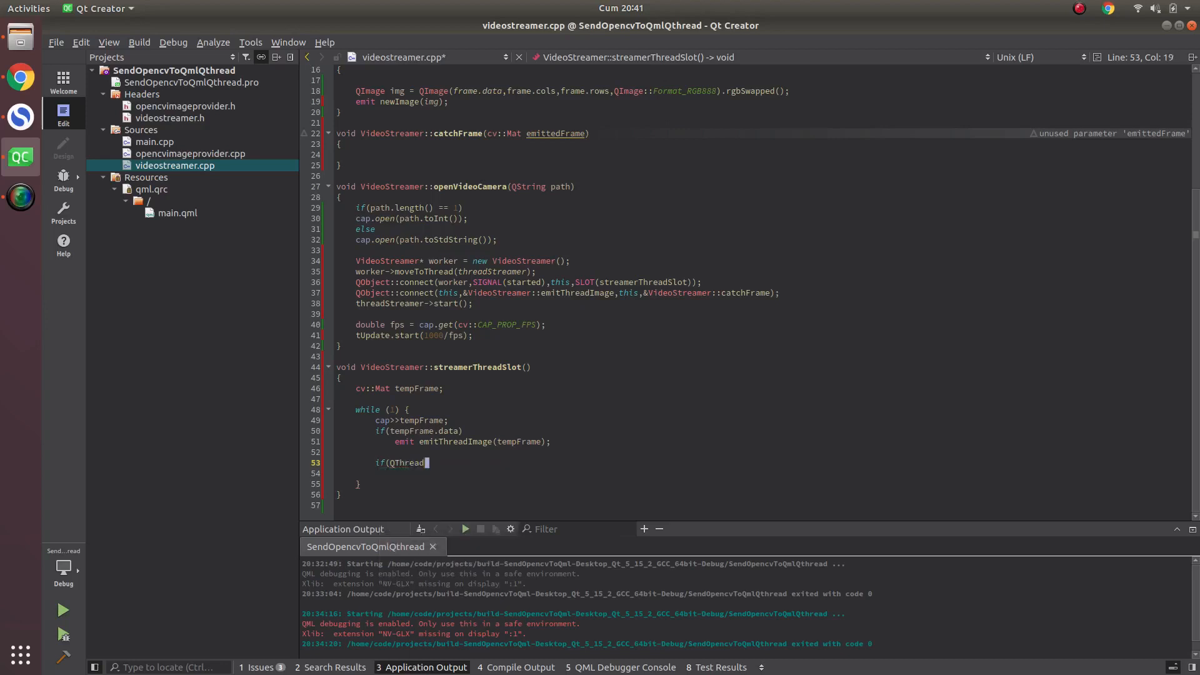
{"action": "type", "text": "::"}
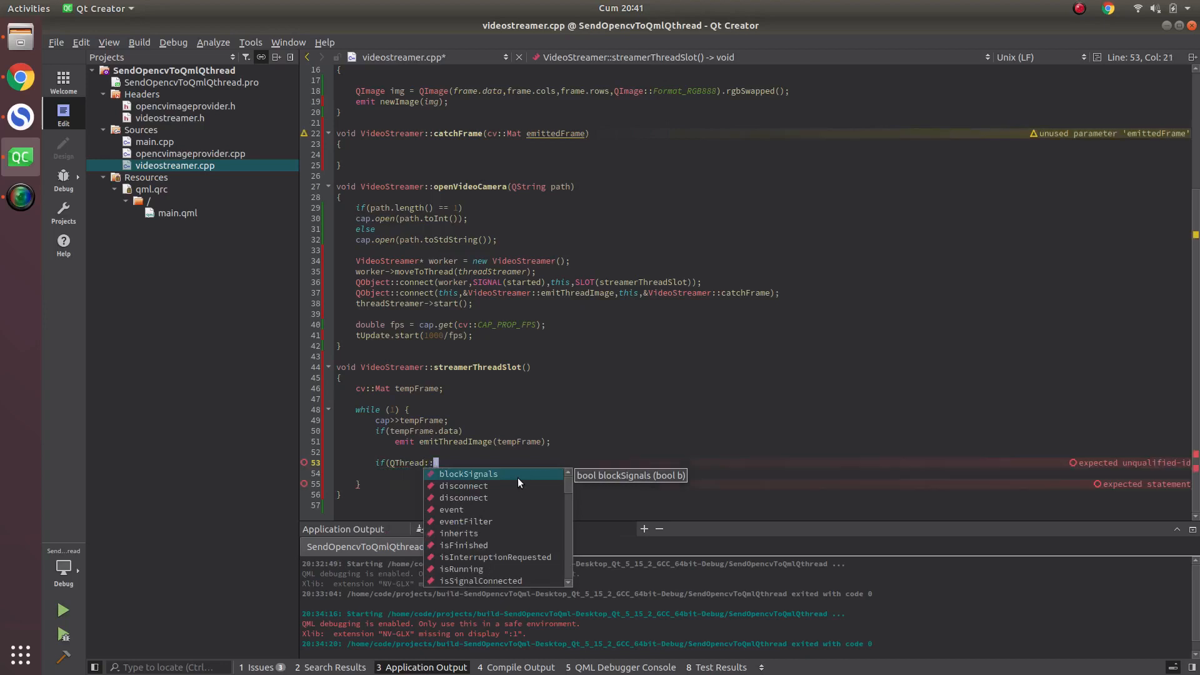
{"action": "type", "text": "currentThread()->isInterruptionRequested("}
{"action": "left_click", "coordinate": [762, 473]}
{"action": "type", "text": "{"}
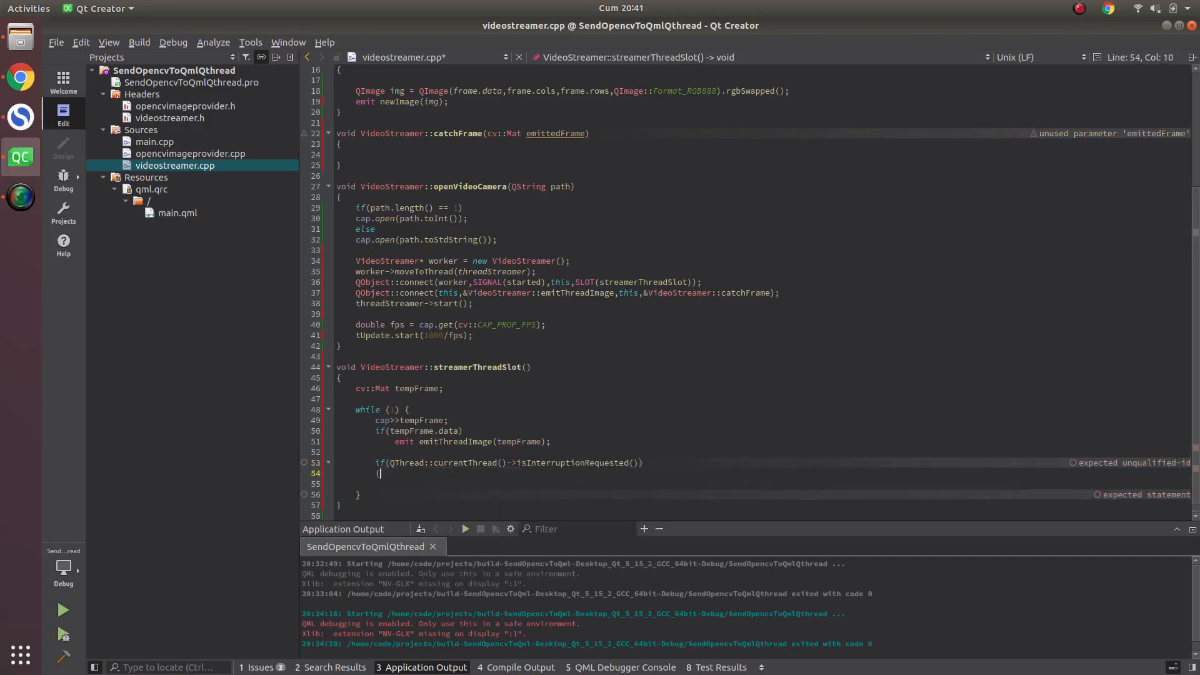
{"action": "type", "text": "cap.release();"}
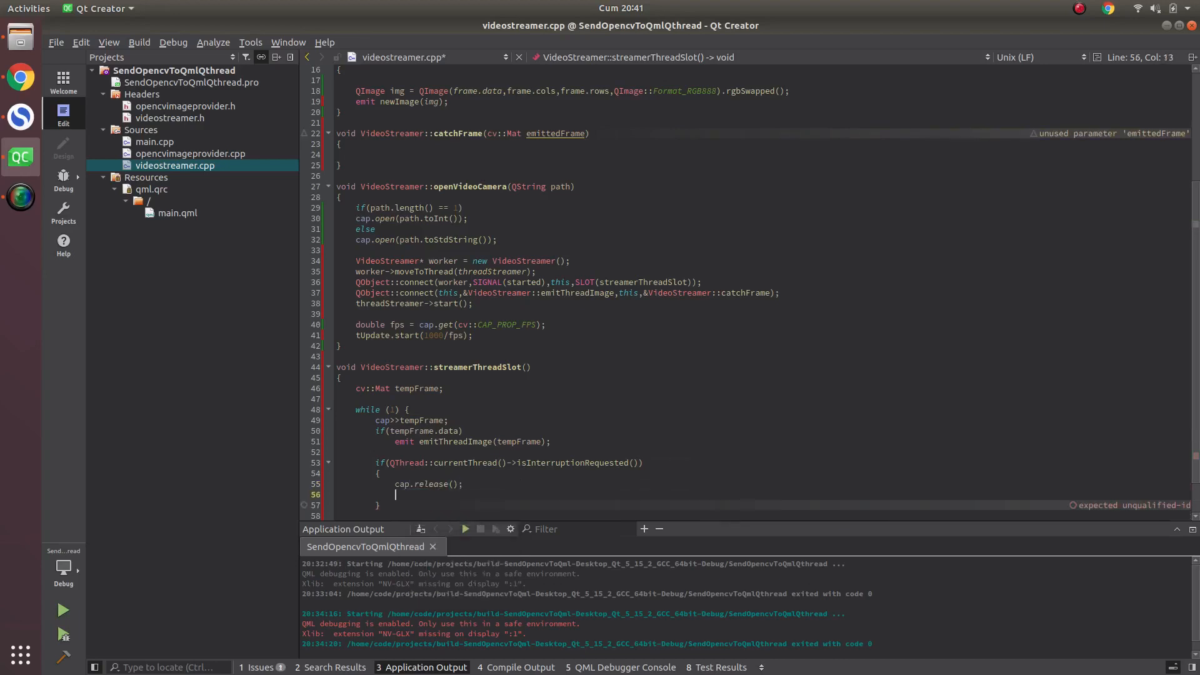
{"action": "type", "text": "re"}
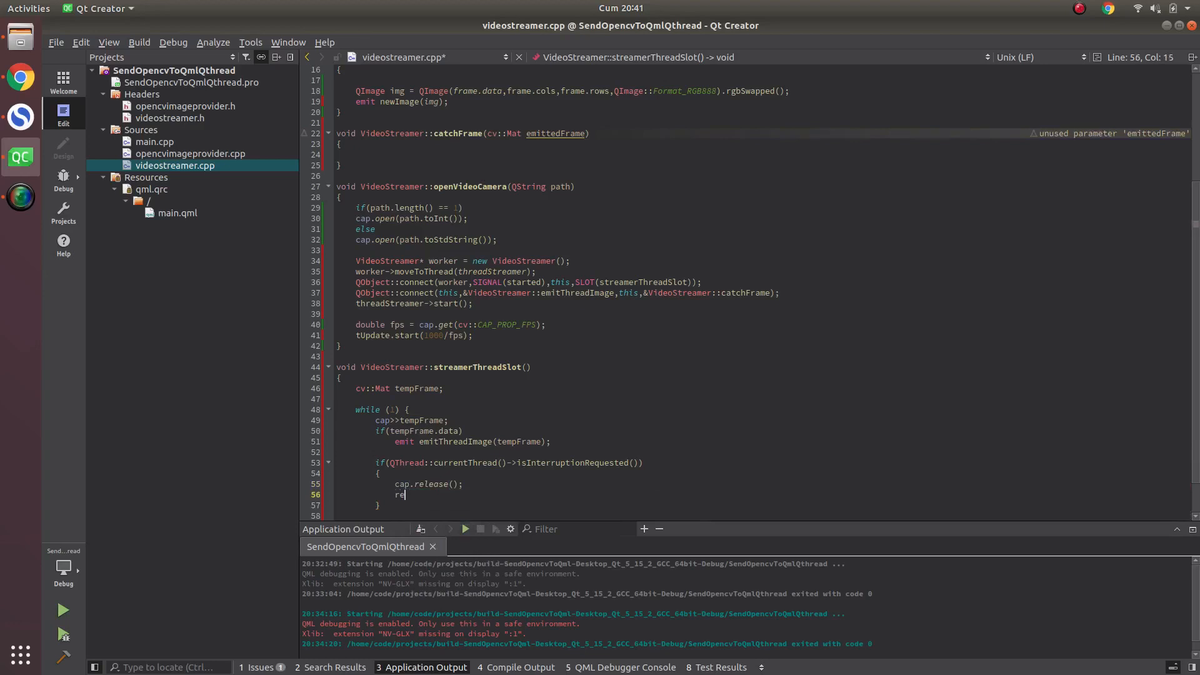
{"action": "type", "text": "turn;"}
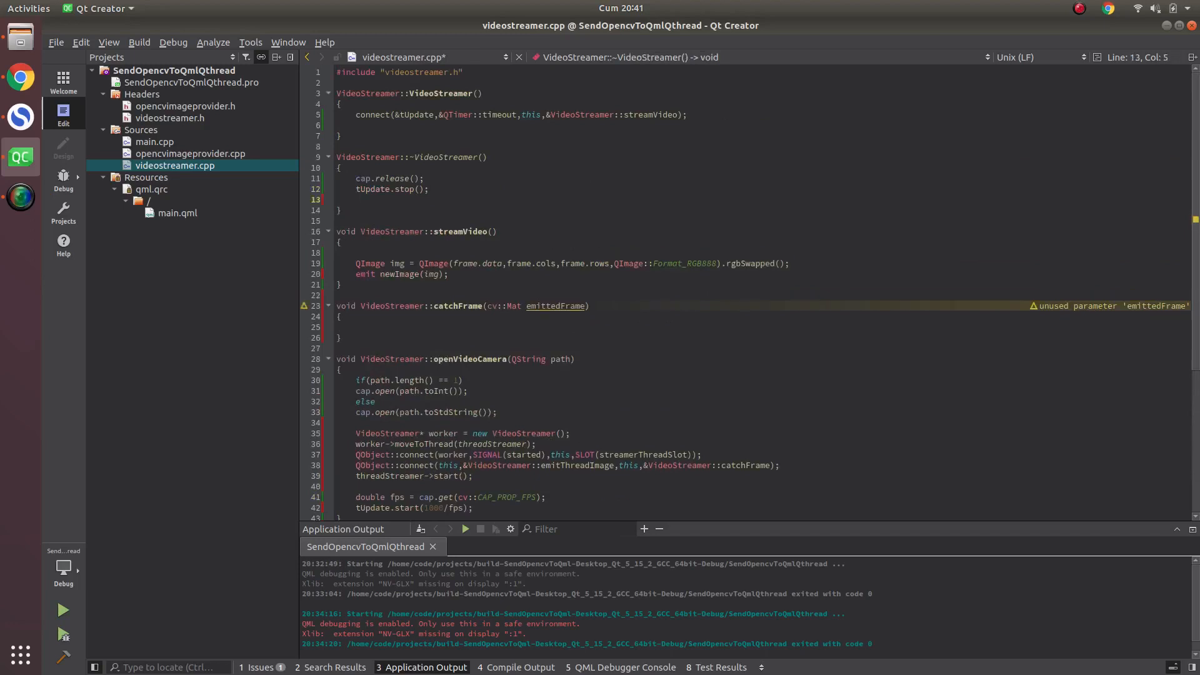
Step: Add threadStreamer->requestInterruption(); after tUpdate.stop(); in ~VideoStreamer()
{"action": "left_click", "coordinate": [355, 200]}
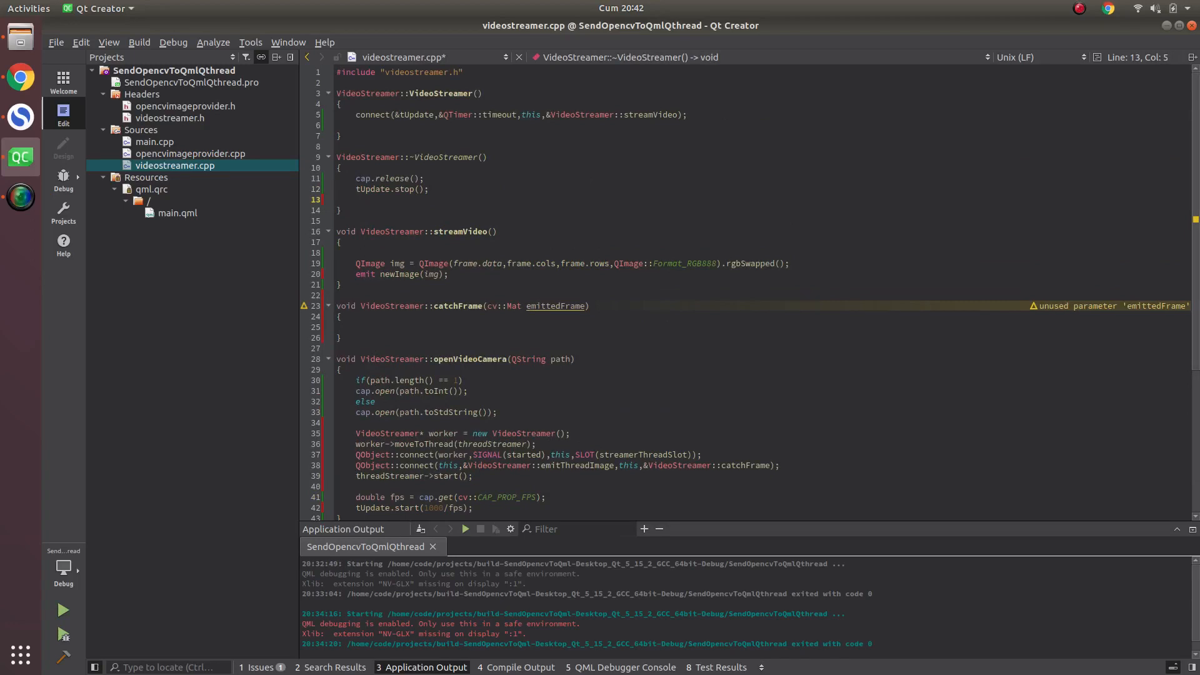
{"action": "left_click", "coordinate": [355, 200]}
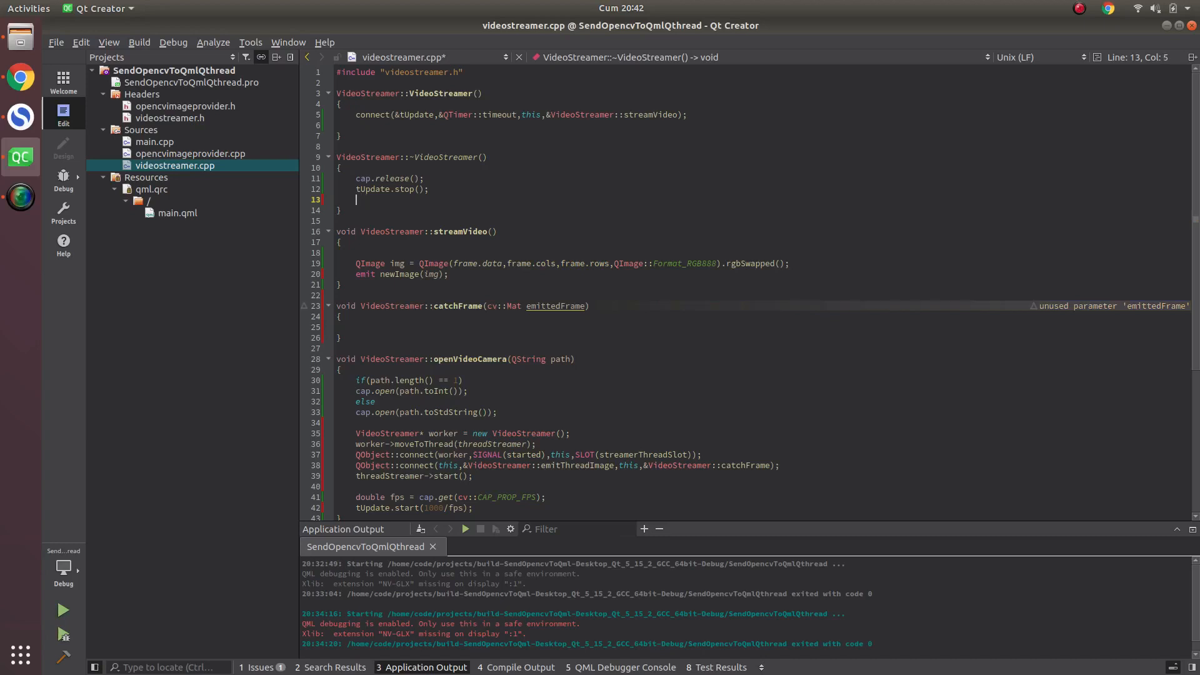
{"action": "type", "text": "thr"}
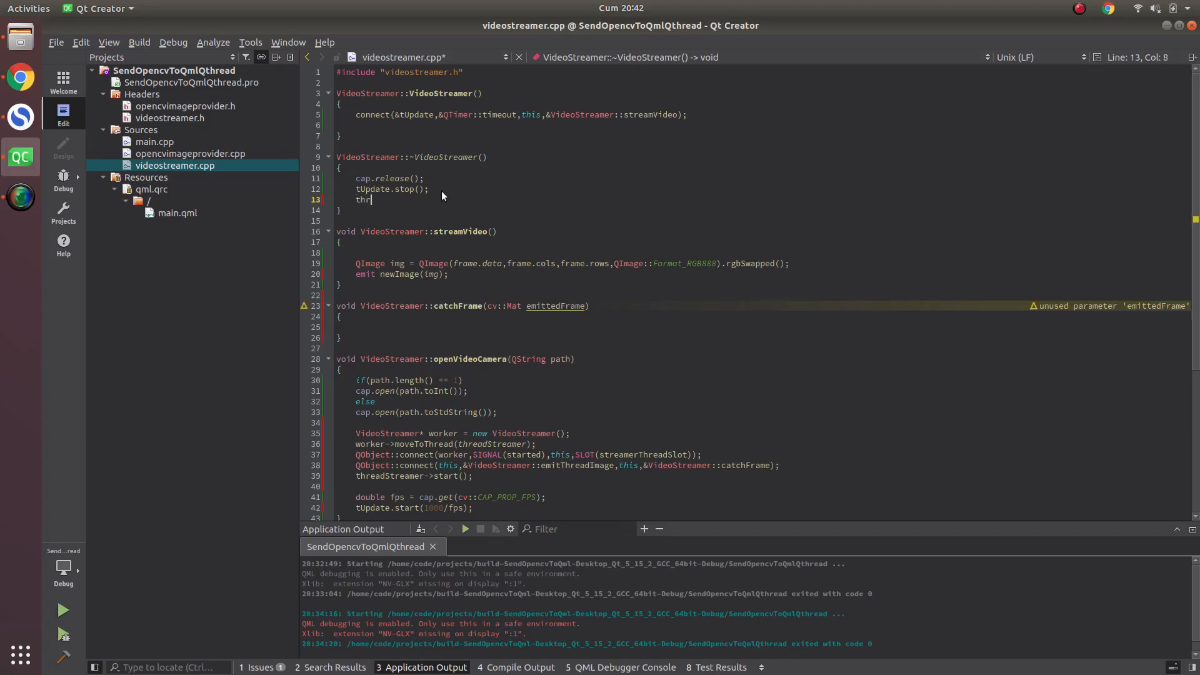
{"action": "type", "text": "e"}
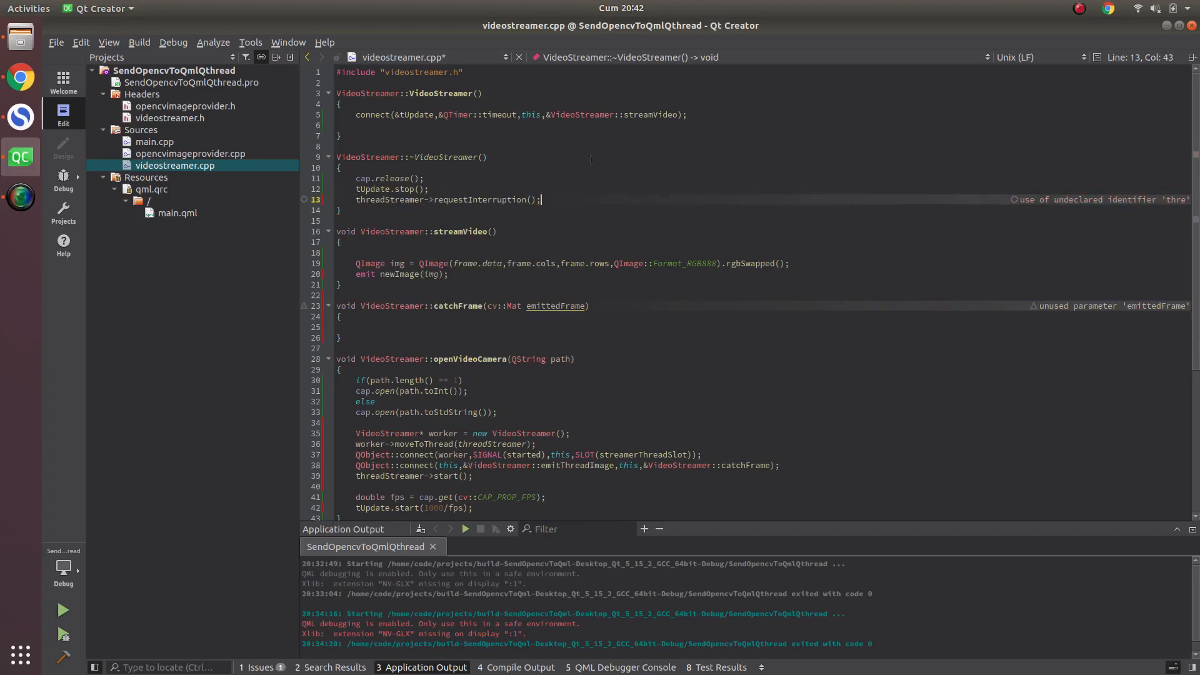
{"action": "scroll", "scroll_direction": "down", "scroll_amount": 3}
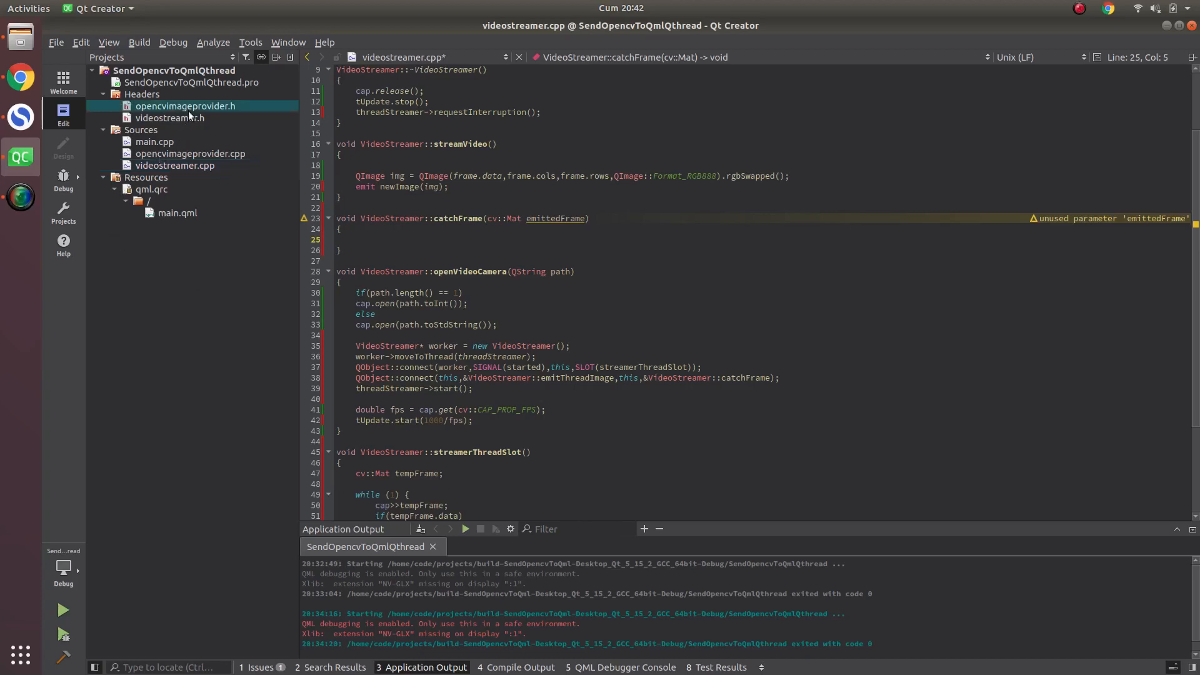
Step: Check the frame member in videostreamer.h, then write frame = emittedFrame; in catchFrame
{"action": "left_click", "coordinate": [171, 118]}
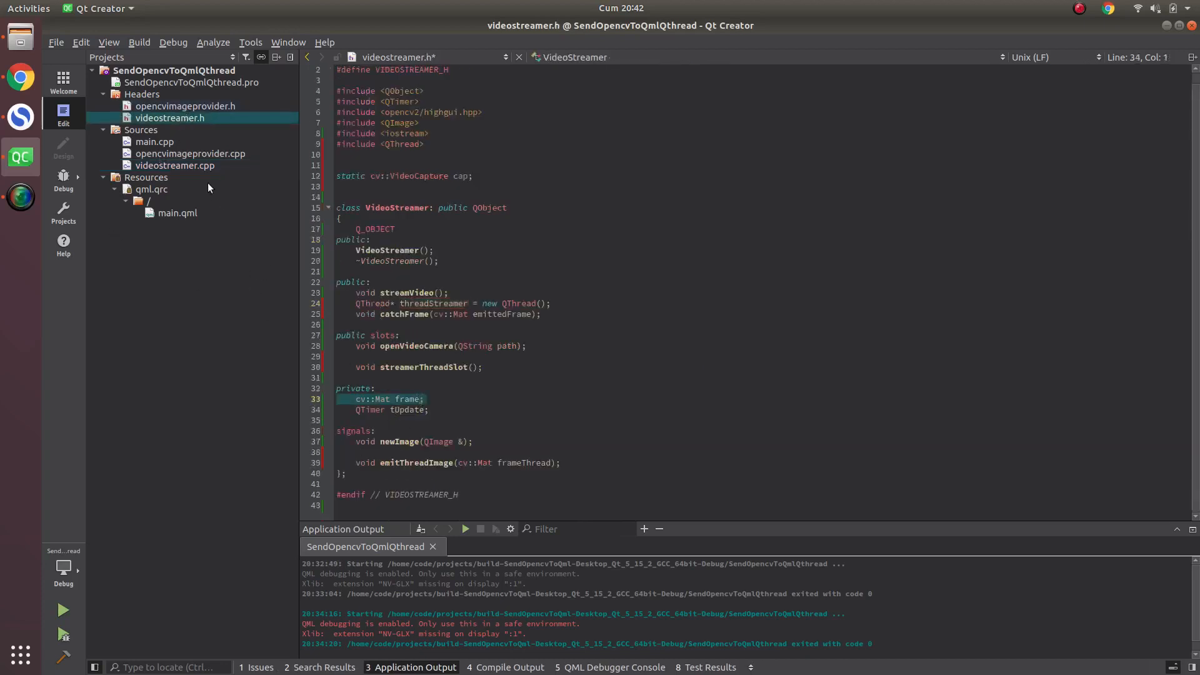
{"action": "left_click", "coordinate": [175, 165]}
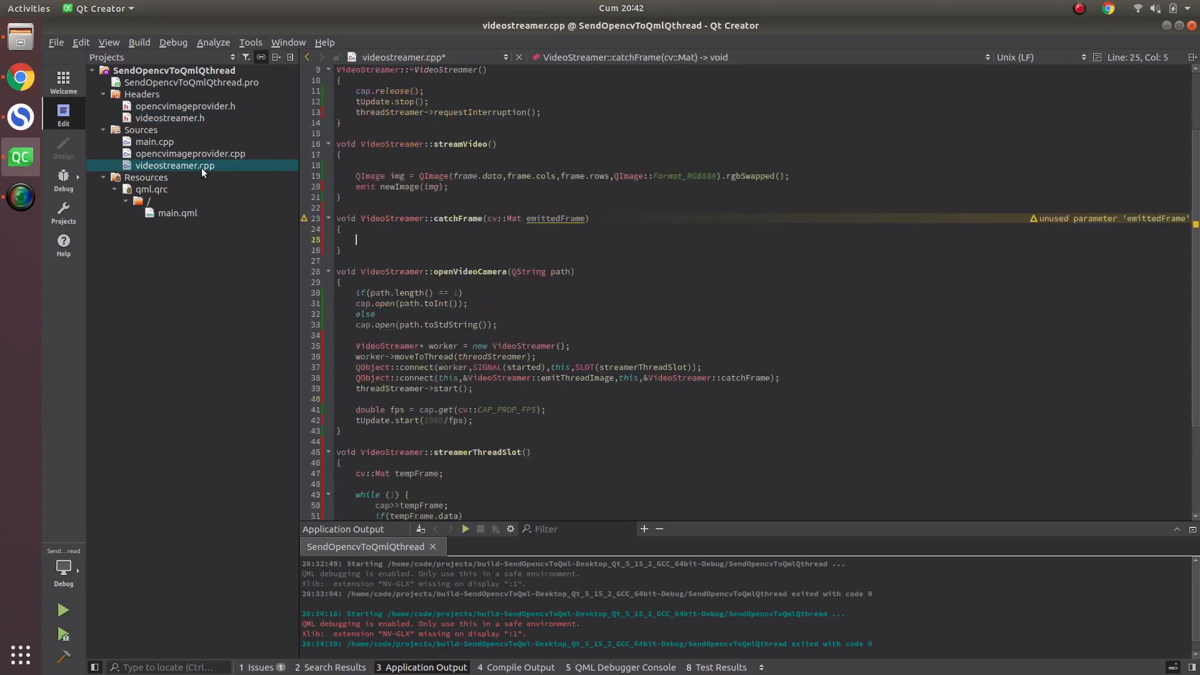
{"action": "type", "text": "frame = emittedFrame;"}
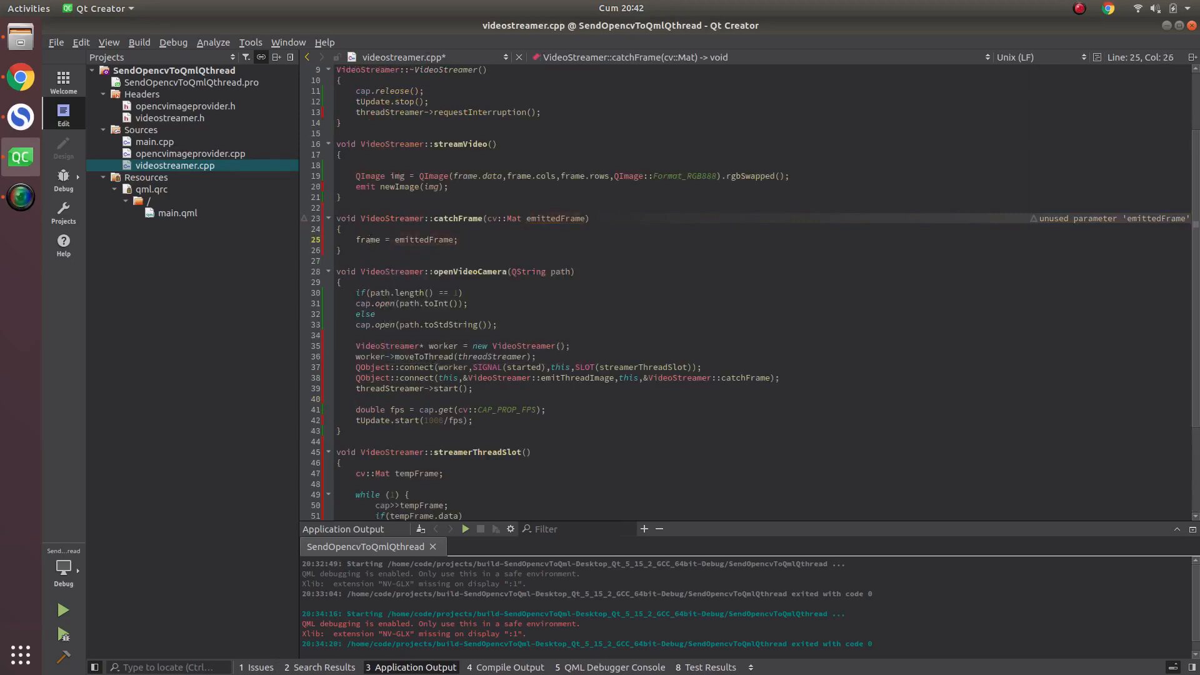
{"action": "double_click", "coordinate": [368, 240]}
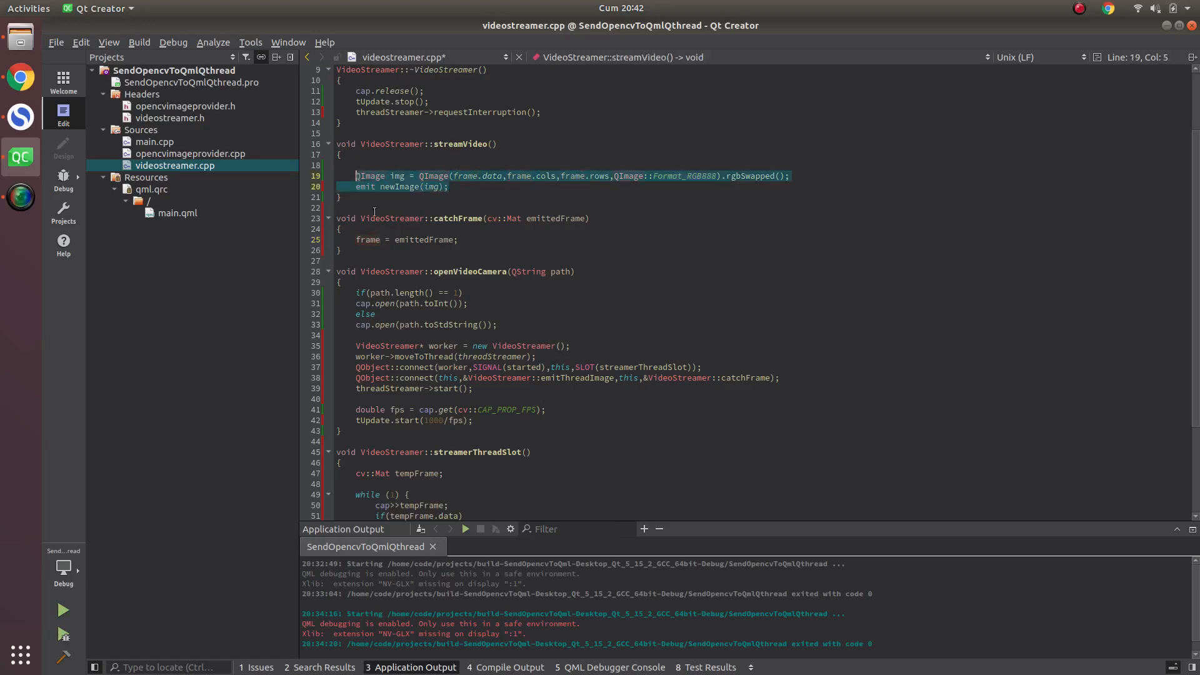
Step: Wrap streamVideo's QImage conversion and emit in a block headed by if(frame.data)
{"action": "key", "text": "Return"}
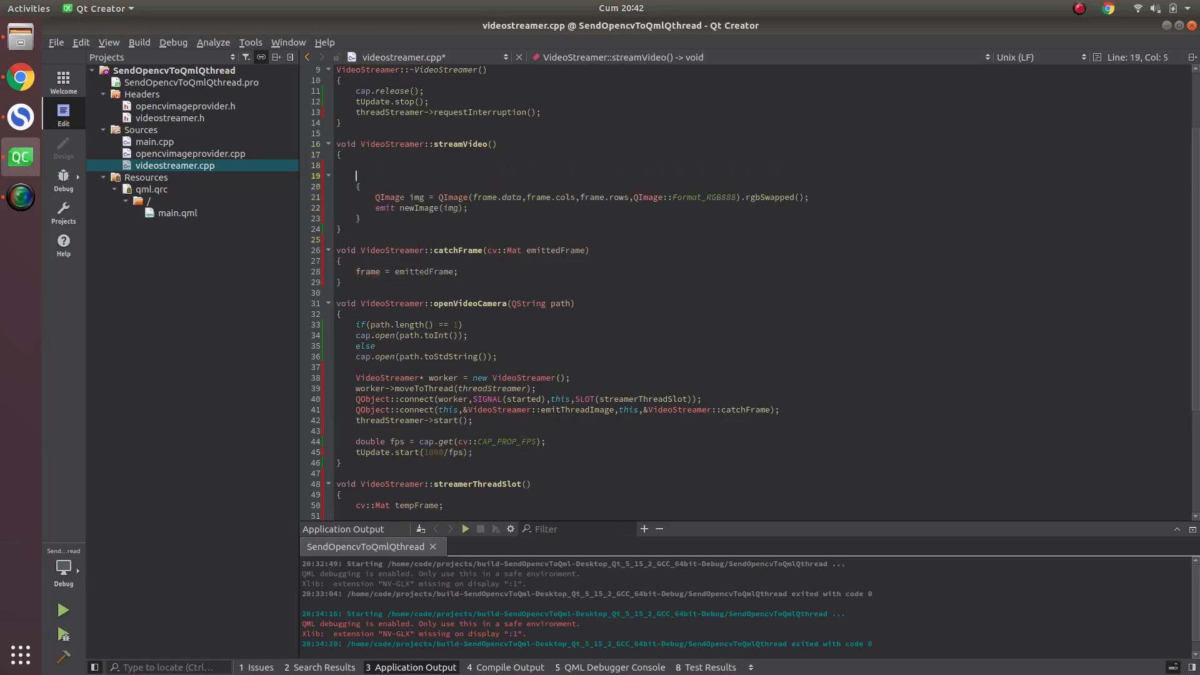
{"action": "type", "text": "if"}
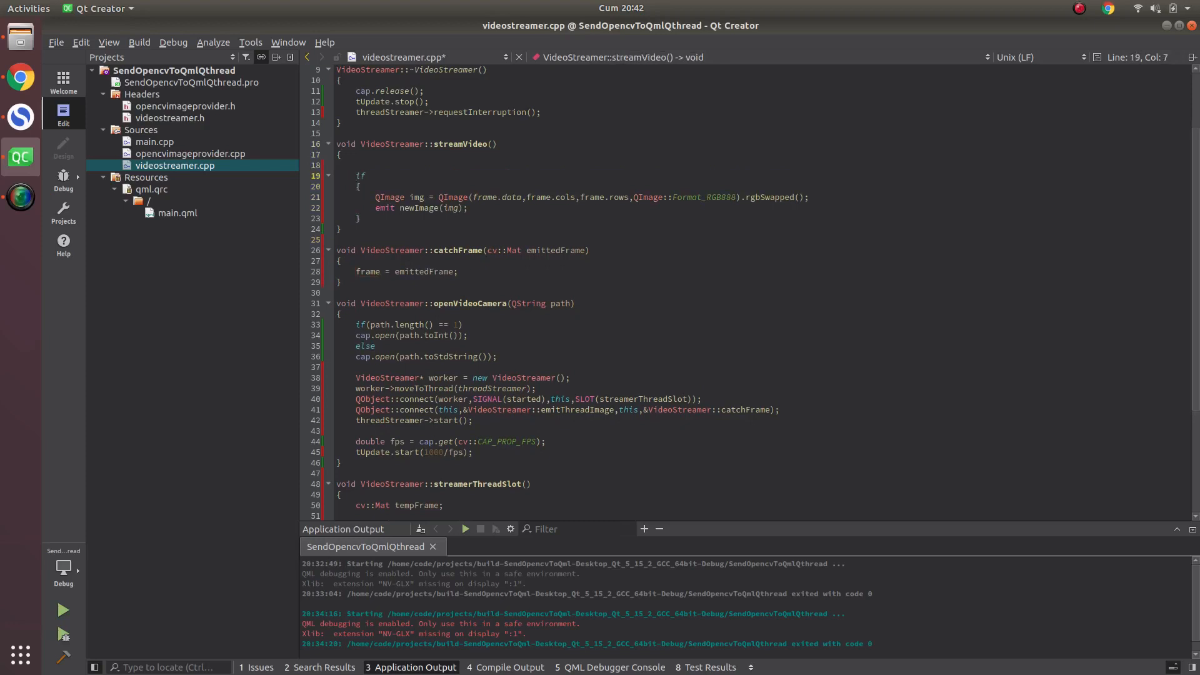
{"action": "type", "text": "f"}
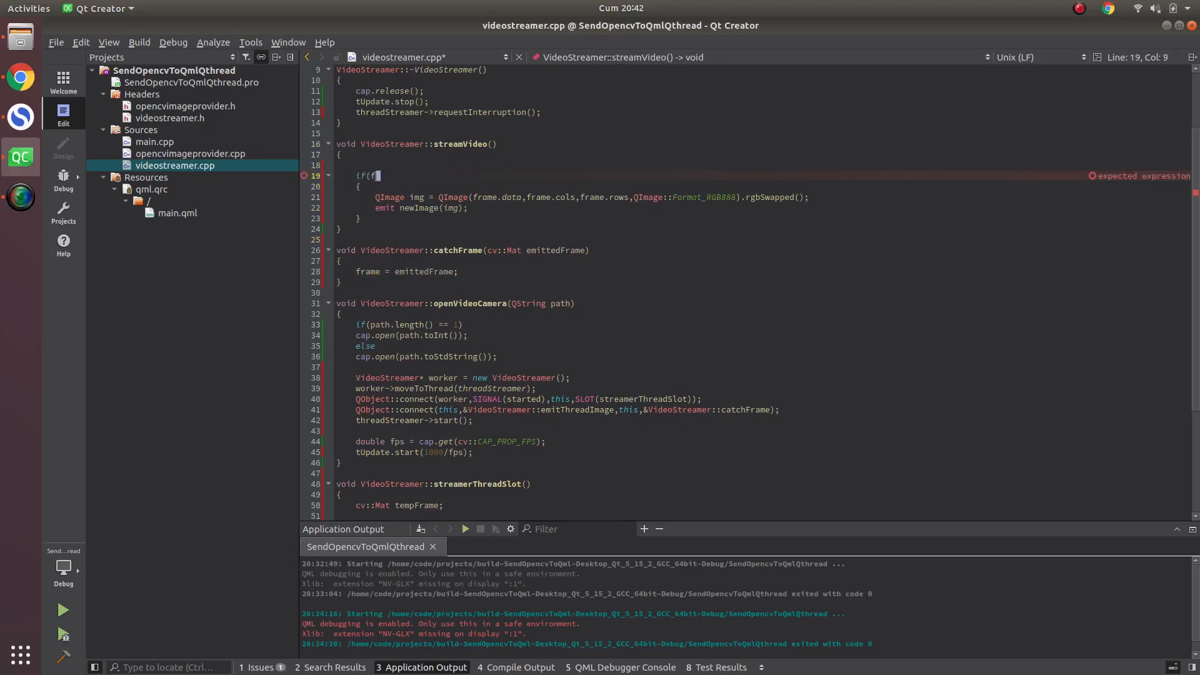
{"action": "type", "text": "rame.data"}
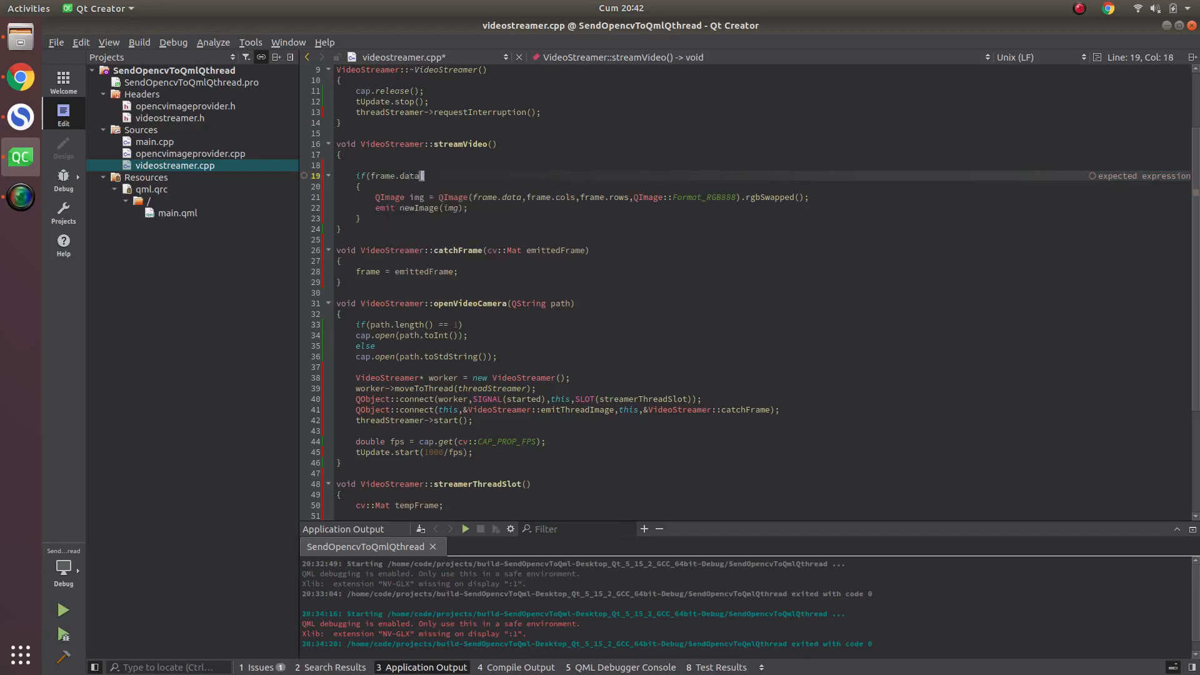
{"action": "scroll", "scroll_direction": "down", "scroll_amount": 3}
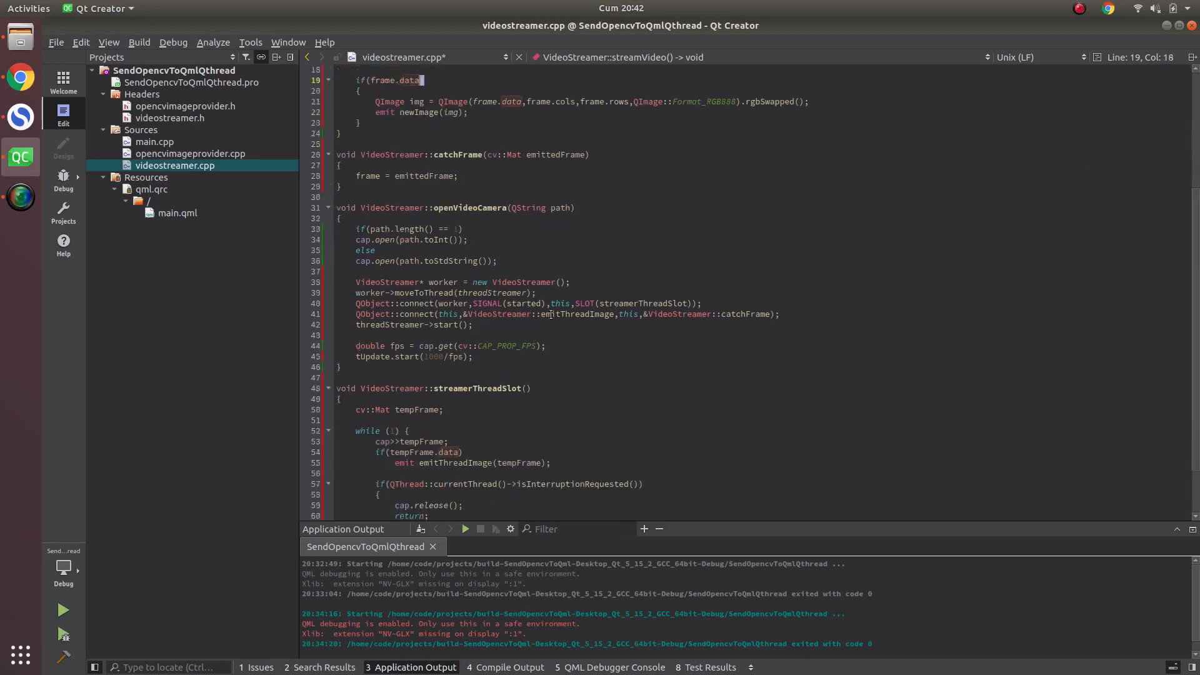
{"action": "scroll", "scroll_direction": "down", "scroll_amount": 3}
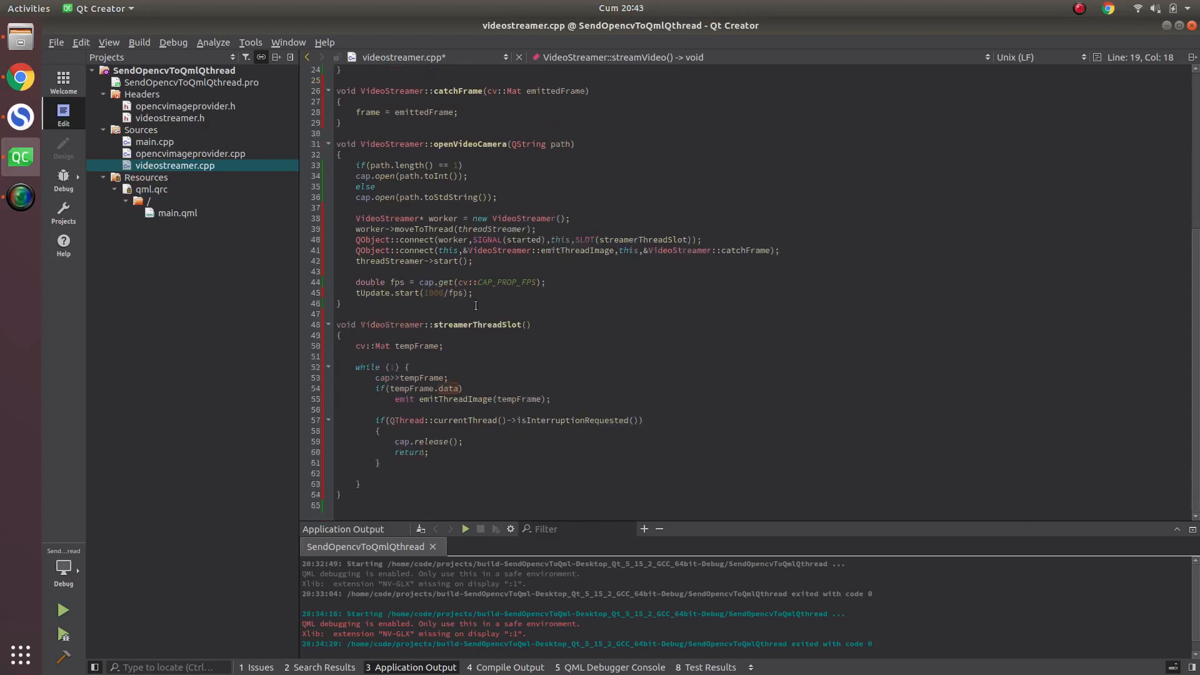
Step: Insert qRegisterMetaType<cv::Mat>("cv::Mat"); in main.cpp before the VideoStreamer declaration
{"action": "left_click", "coordinate": [155, 142]}
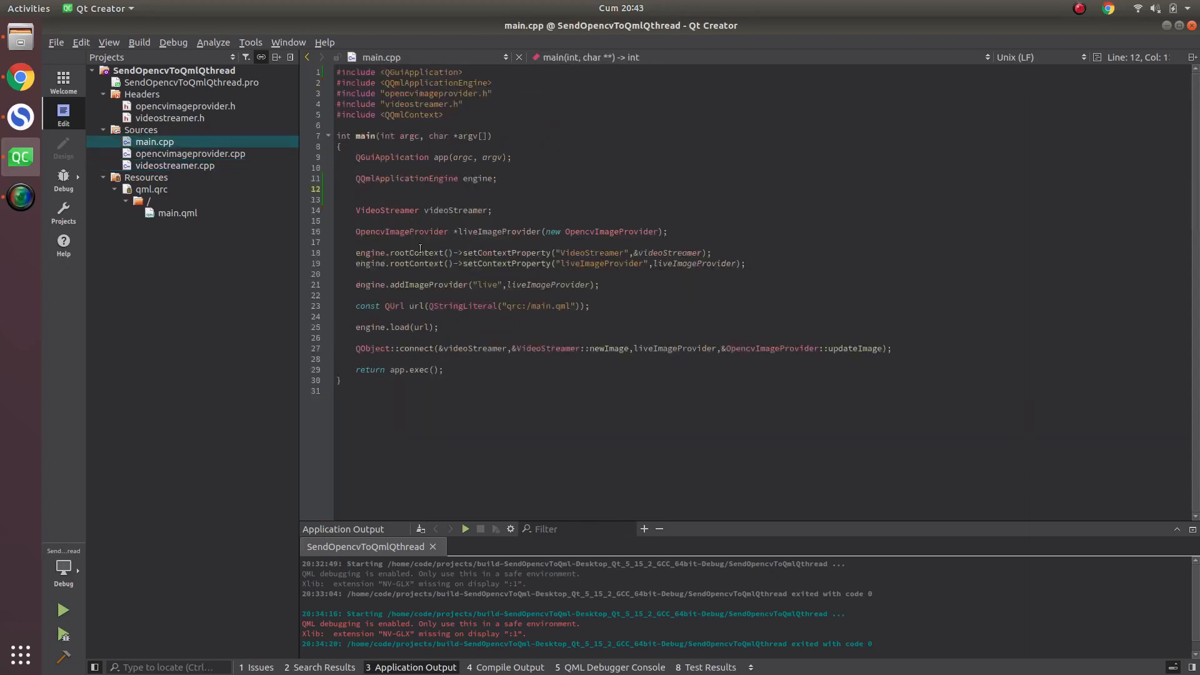
{"action": "key", "text": "Return"}
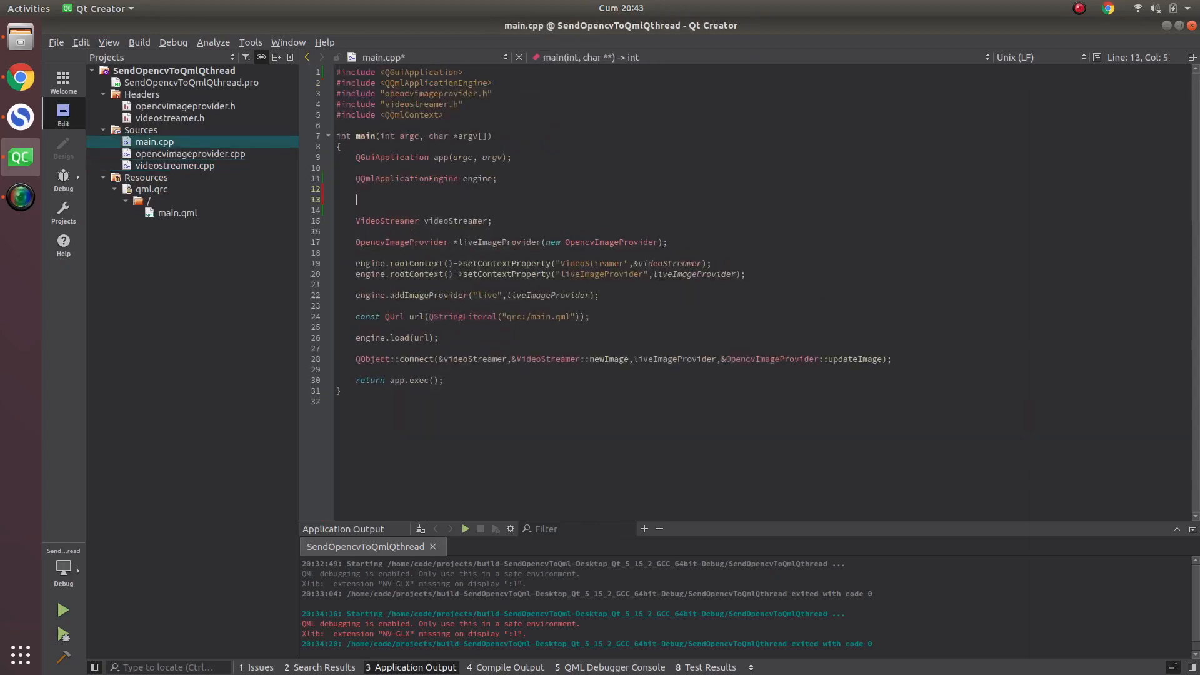
{"action": "type", "text": "q"}
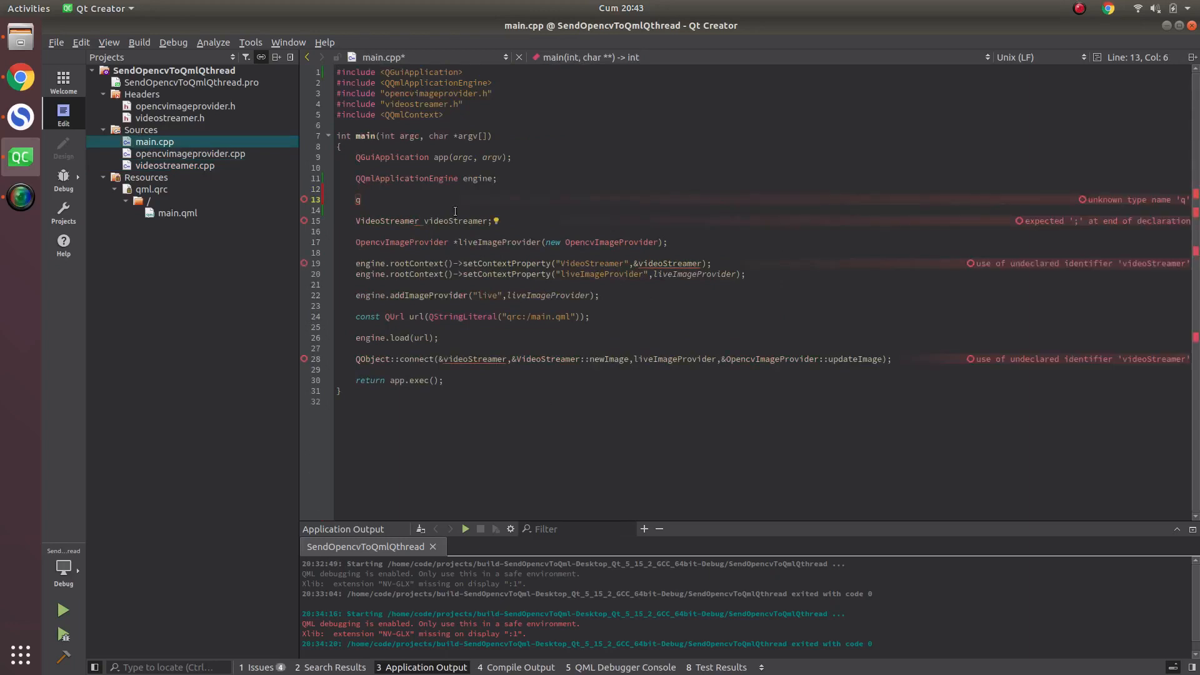
{"action": "left_click", "coordinate": [174, 165]}
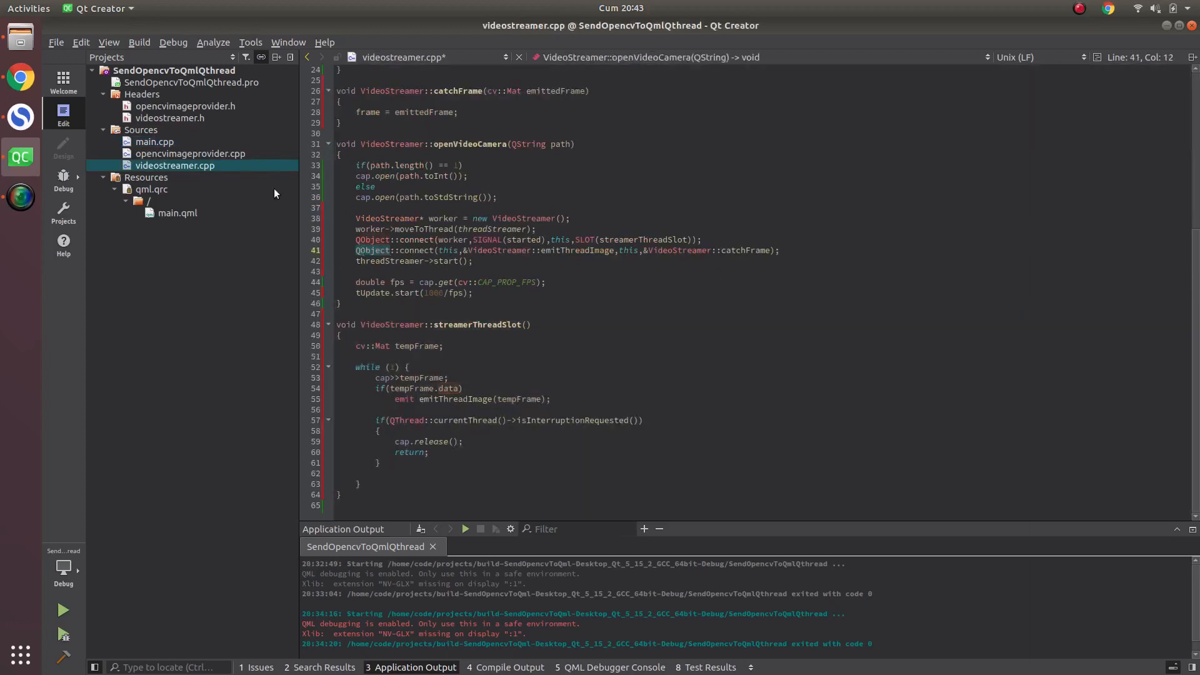
{"action": "left_click", "coordinate": [154, 141]}
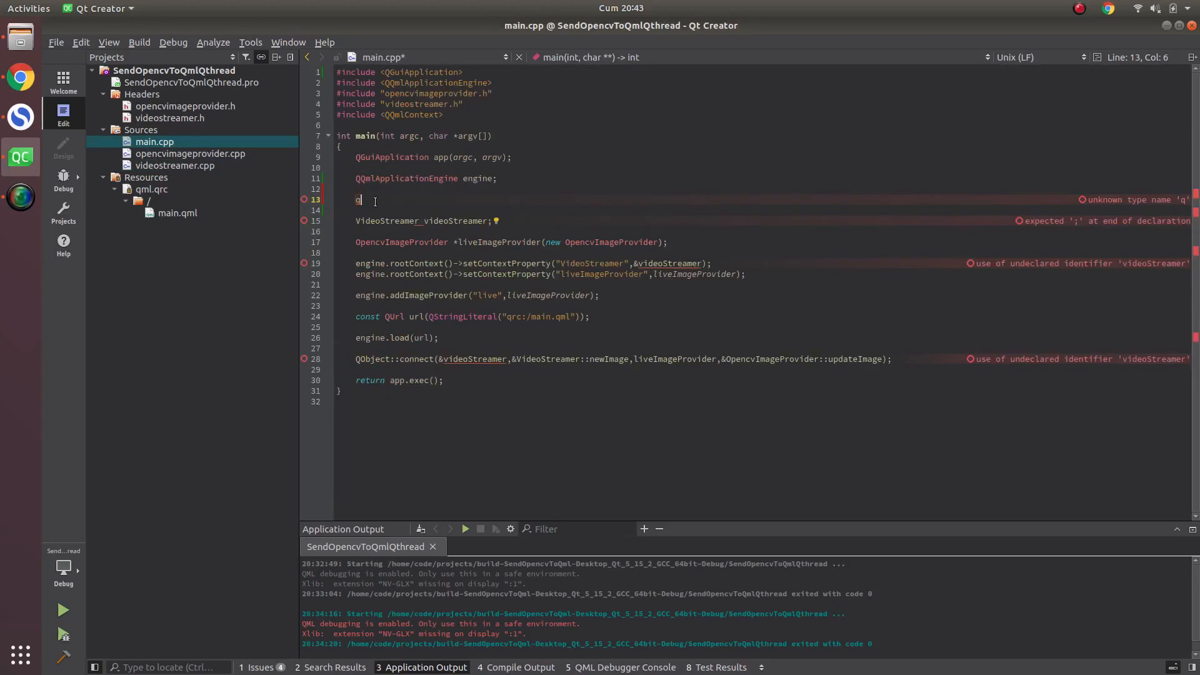
{"action": "type", "text": "R"}
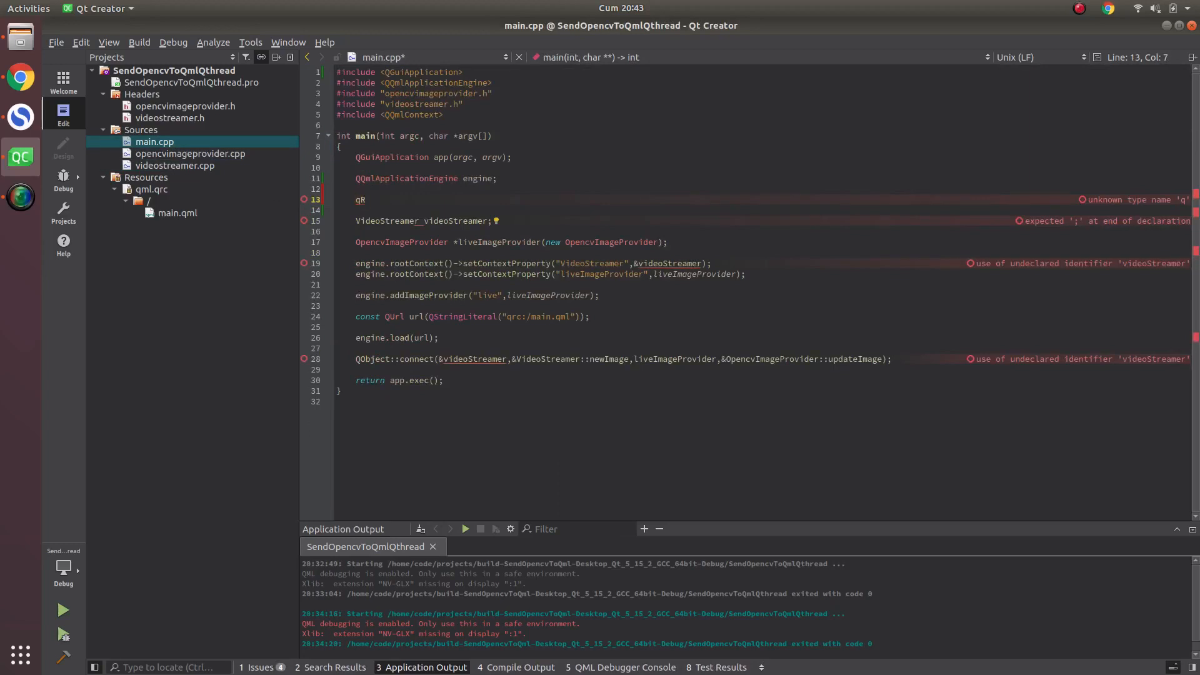
{"action": "type", "text": "egisterMetaType<"}
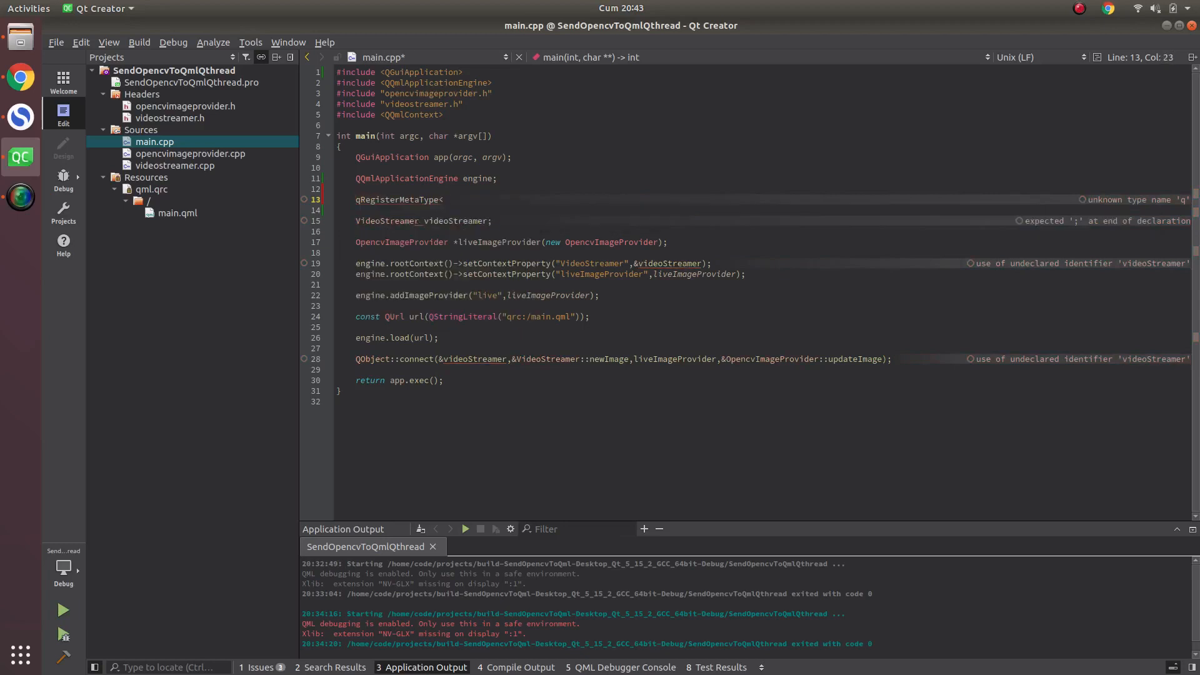
{"action": "type", "text": "cv::Mat>(\""}
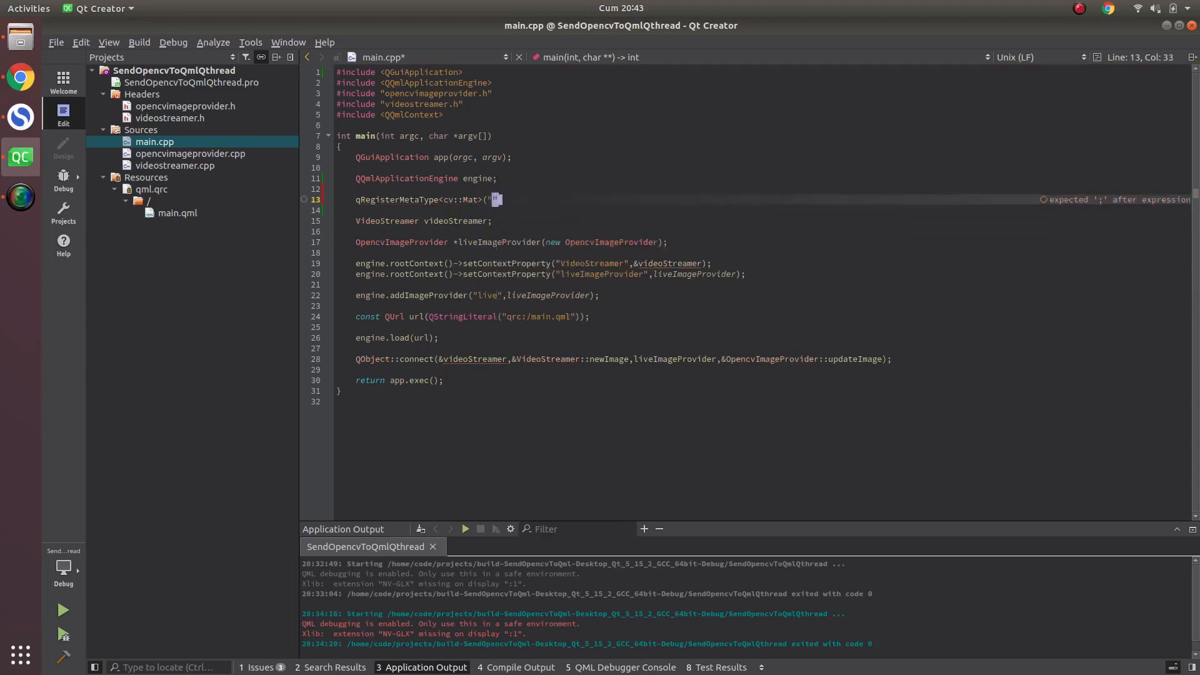
{"action": "type", "text": "cv::M"}
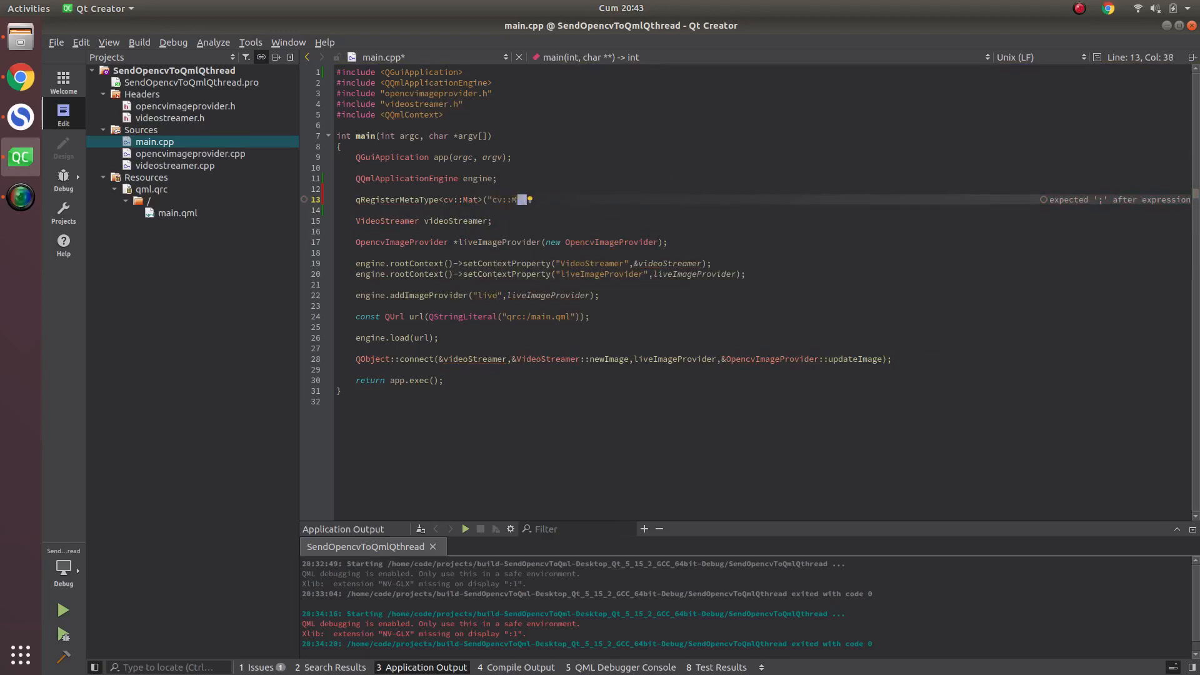
{"action": "type", "text": "at\");"}
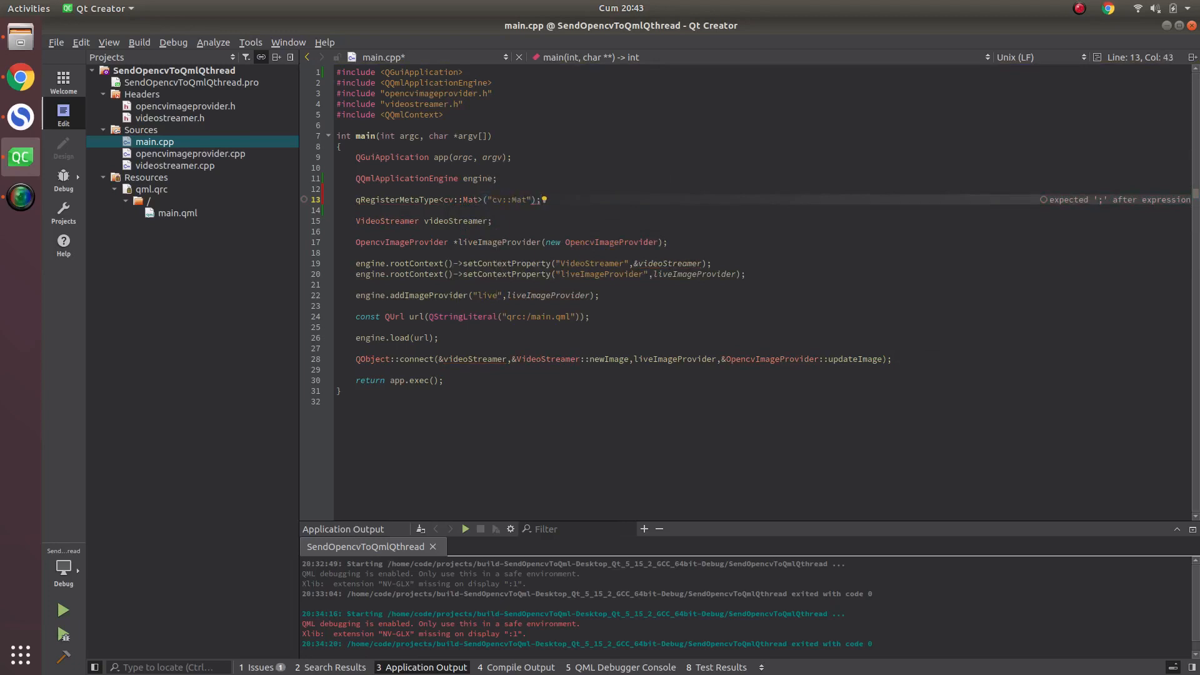
{"action": "left_click", "coordinate": [174, 165]}
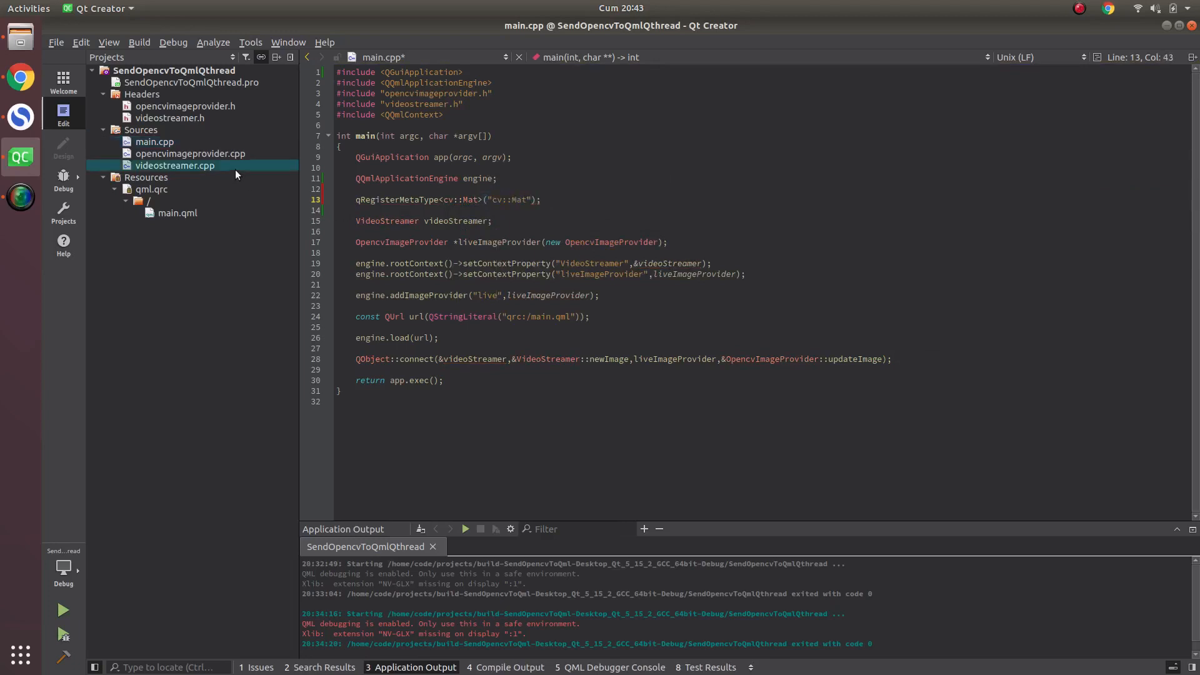
{"action": "left_click", "coordinate": [173, 165]}
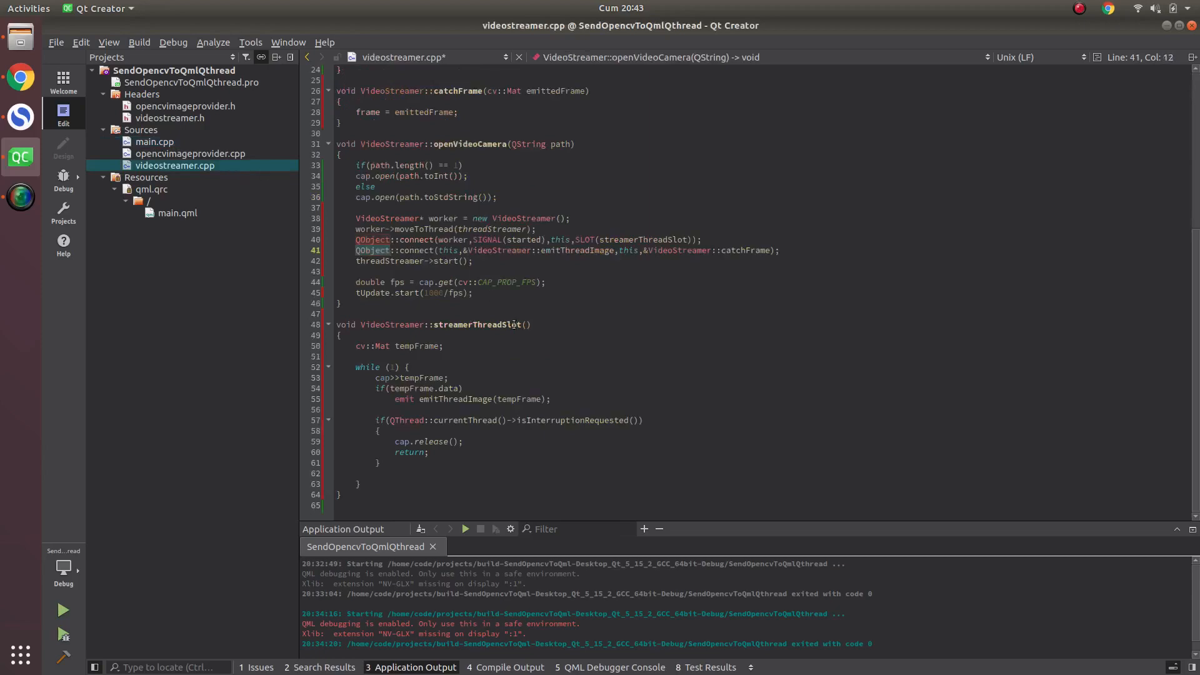
Step: Build and run OpencvToQml, streaming tomJerry.mp4, and focus the app's path field
{"action": "left_click", "coordinate": [139, 42]}
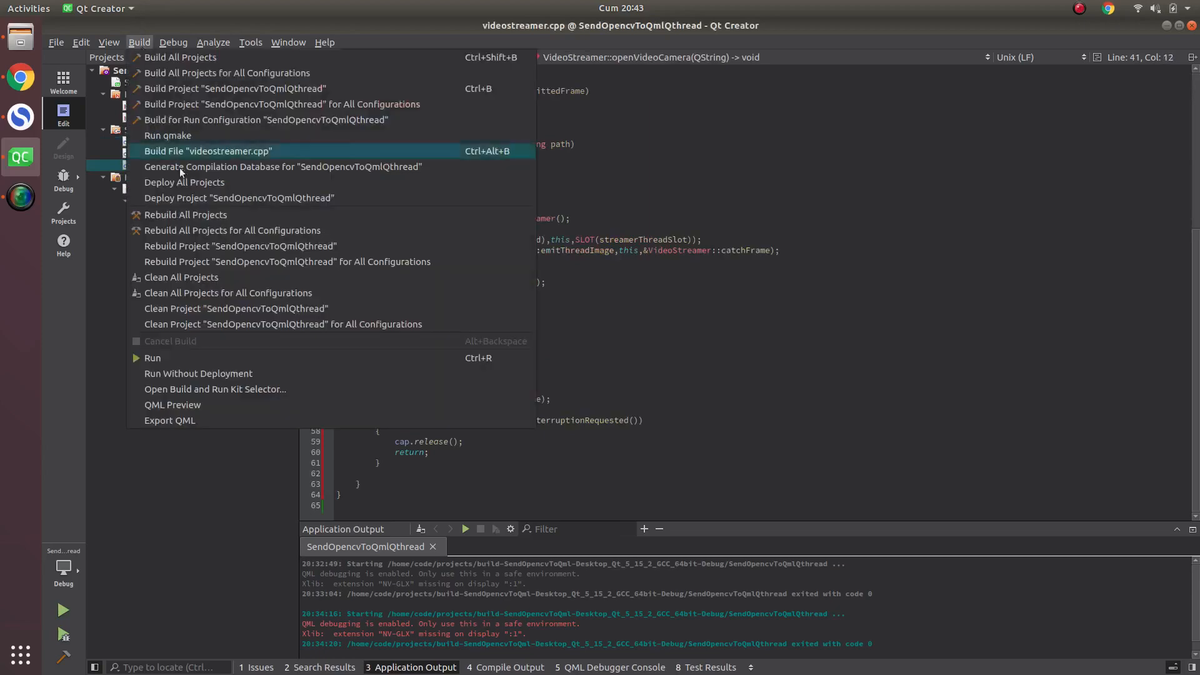
{"action": "left_click", "coordinate": [207, 151]}
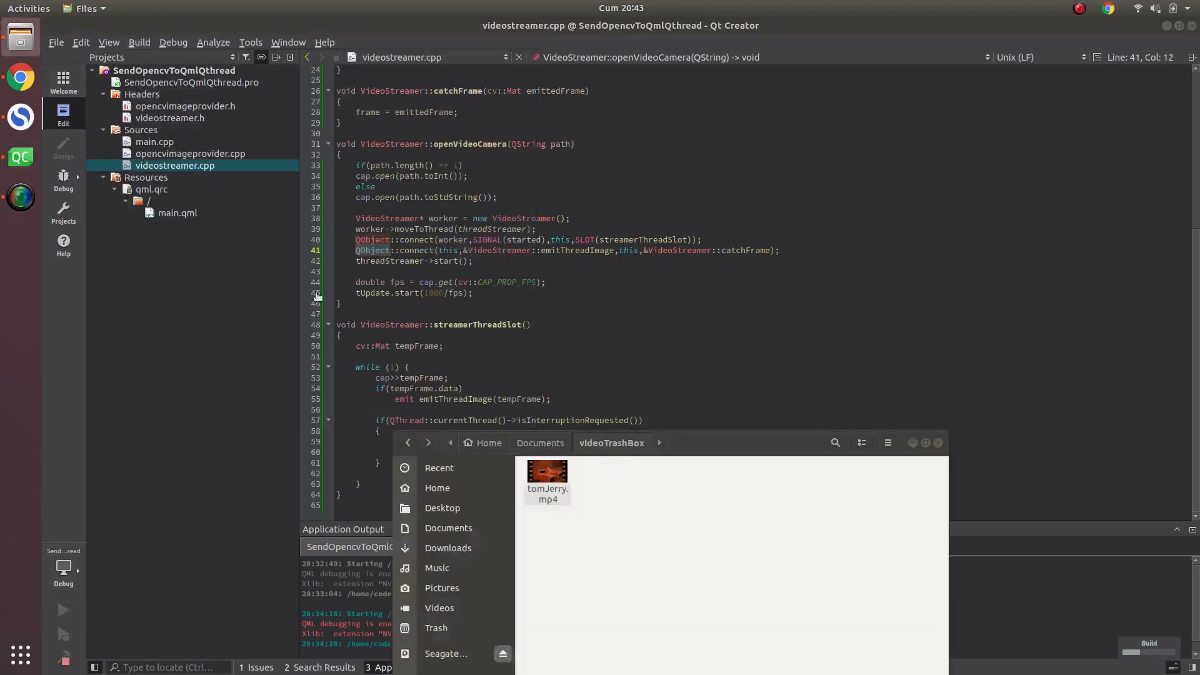
{"action": "left_click", "coordinate": [546, 474]}
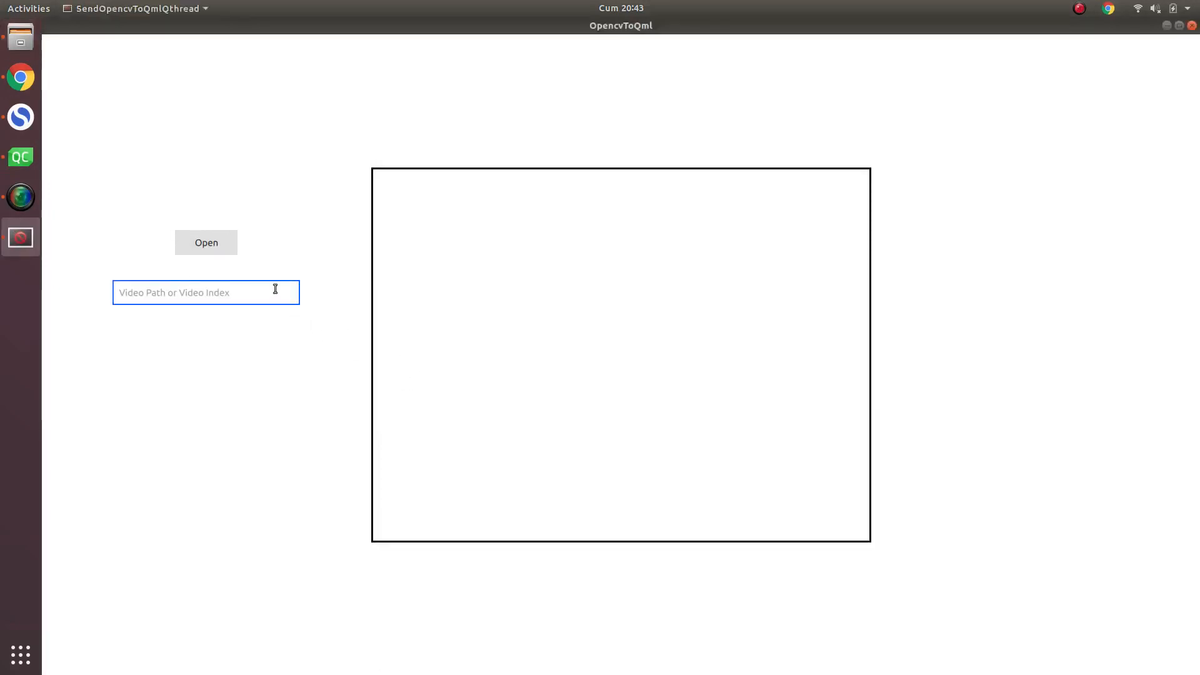
{"action": "left_click", "coordinate": [20, 157]}
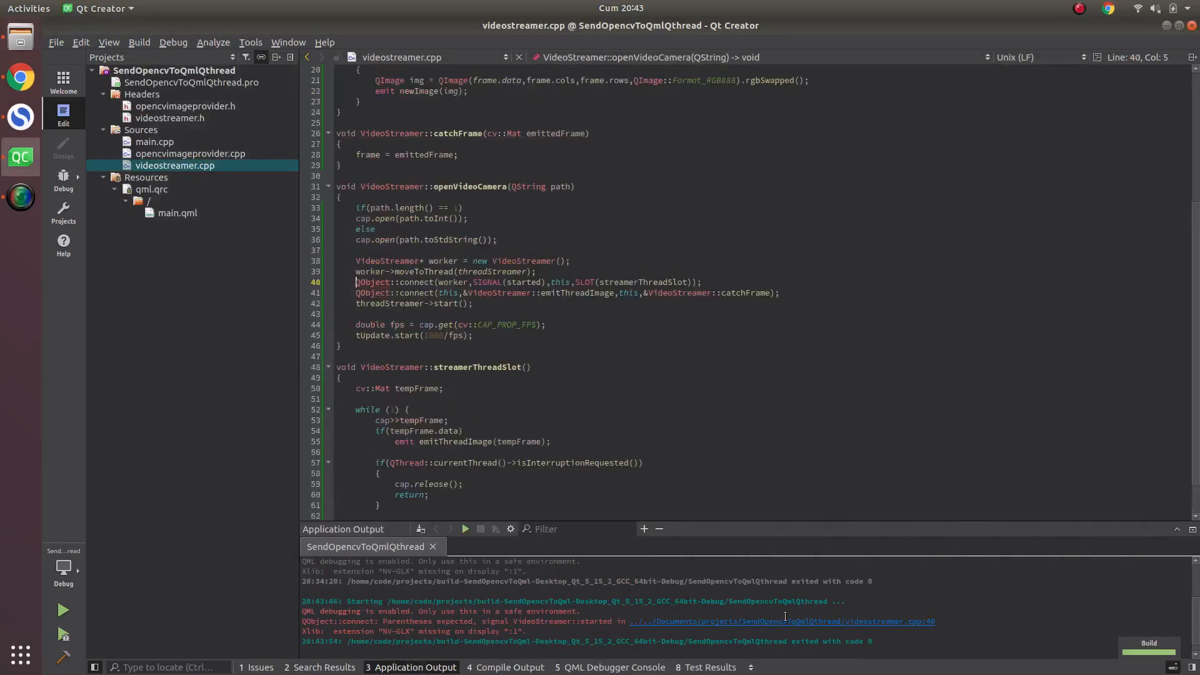
{"action": "mouse_move", "coordinate": [669, 351]}
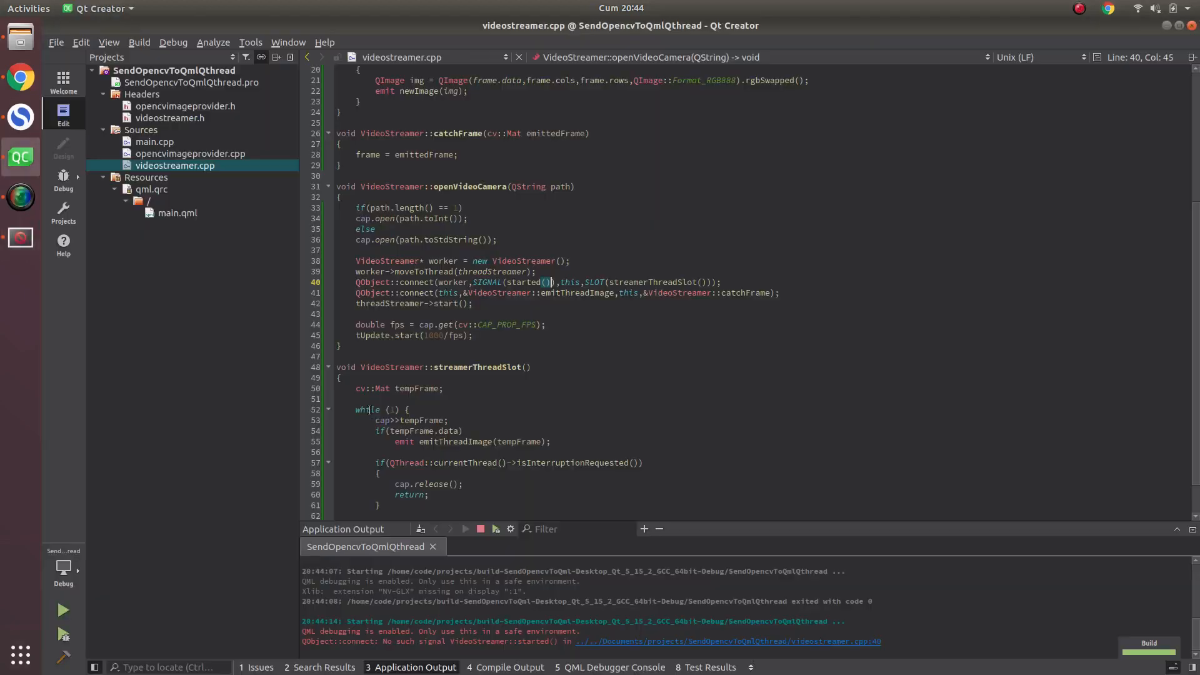
{"action": "mouse_move", "coordinate": [649, 642]}
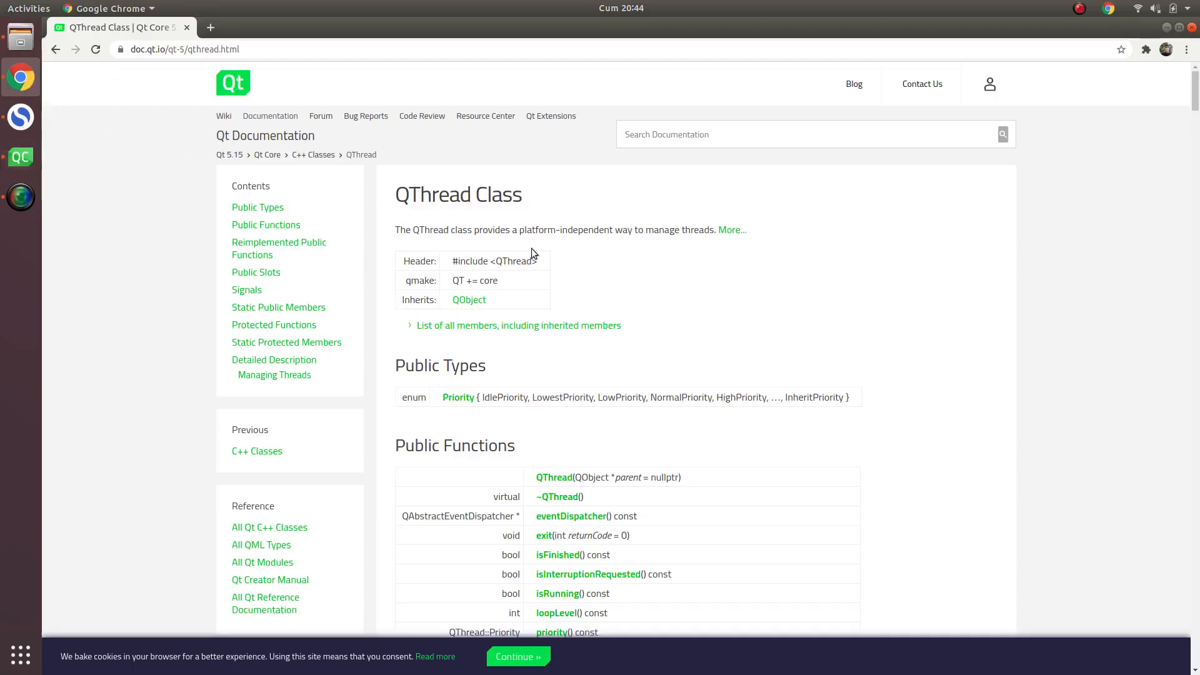
Step: Scroll the QThread docs' worker example and search the page for 'started'
{"action": "scroll", "scroll_direction": "down", "scroll_amount": 3}
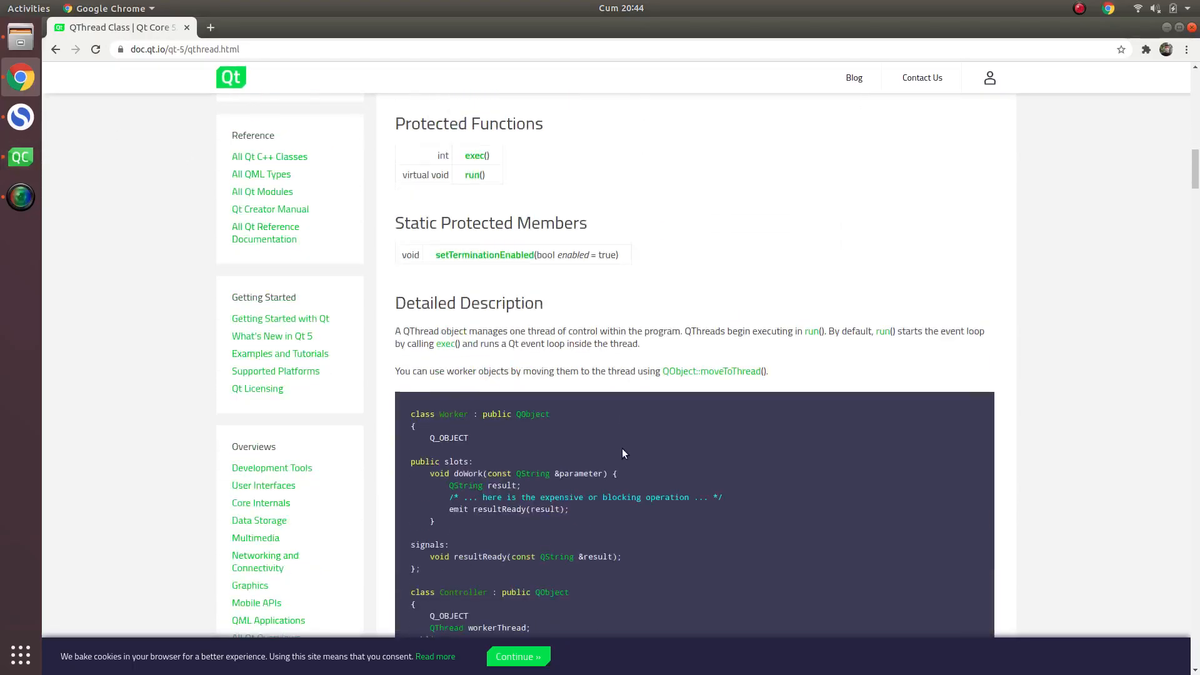
{"action": "scroll", "scroll_direction": "down", "scroll_amount": 3}
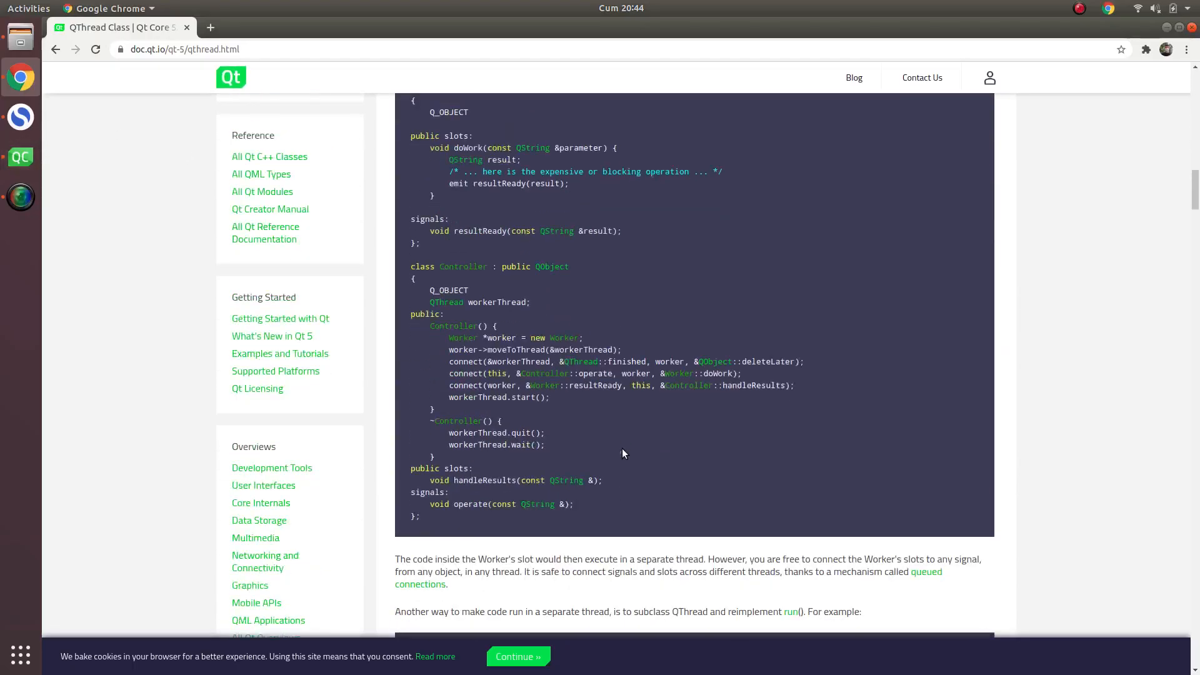
{"action": "scroll", "scroll_direction": "down", "scroll_amount": 3}
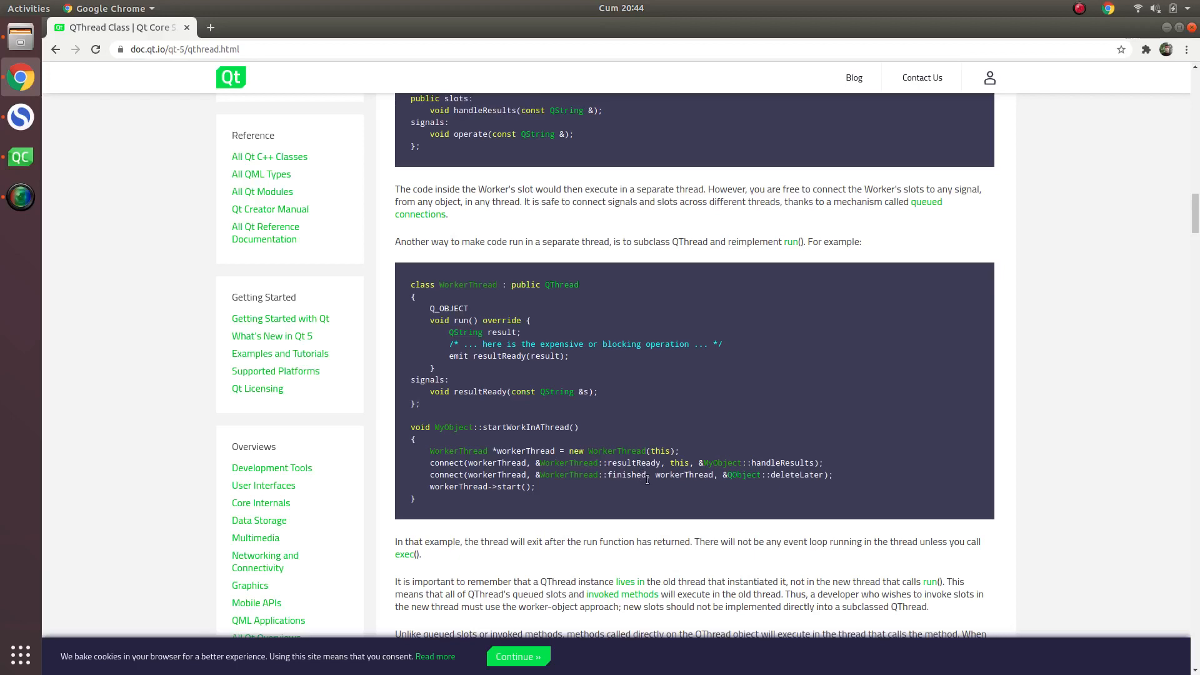
{"action": "scroll", "scroll_direction": "down", "scroll_amount": 3}
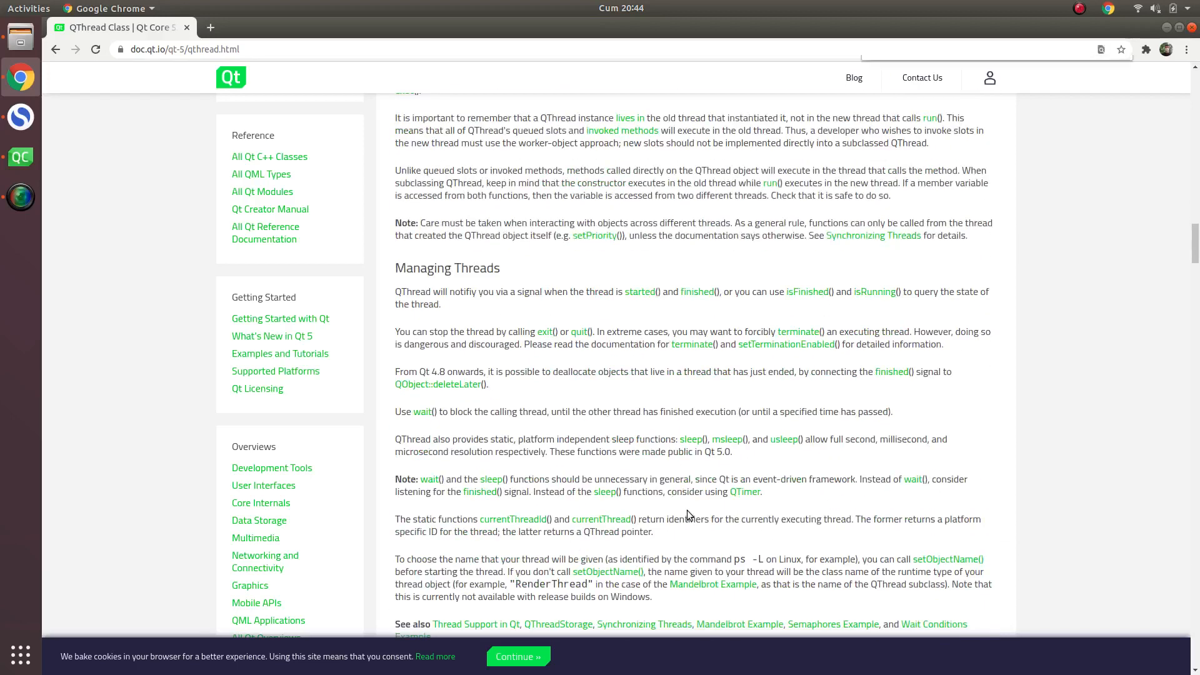
{"action": "type", "text": "start"}
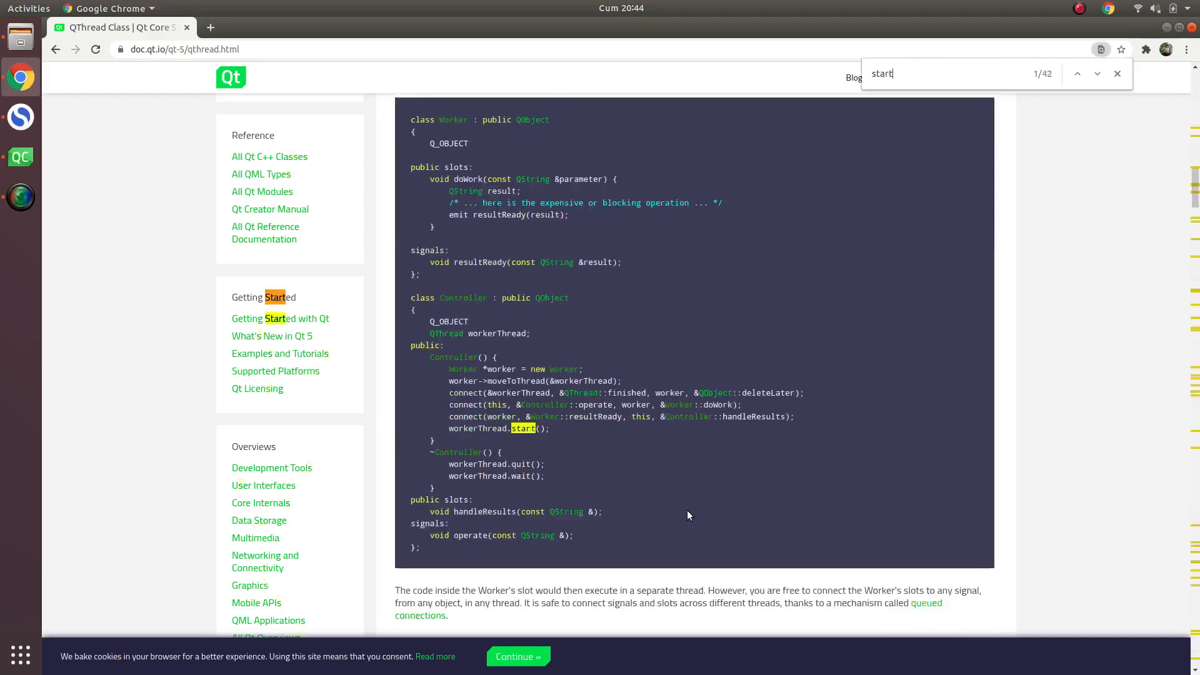
{"action": "type", "text": "ed"}
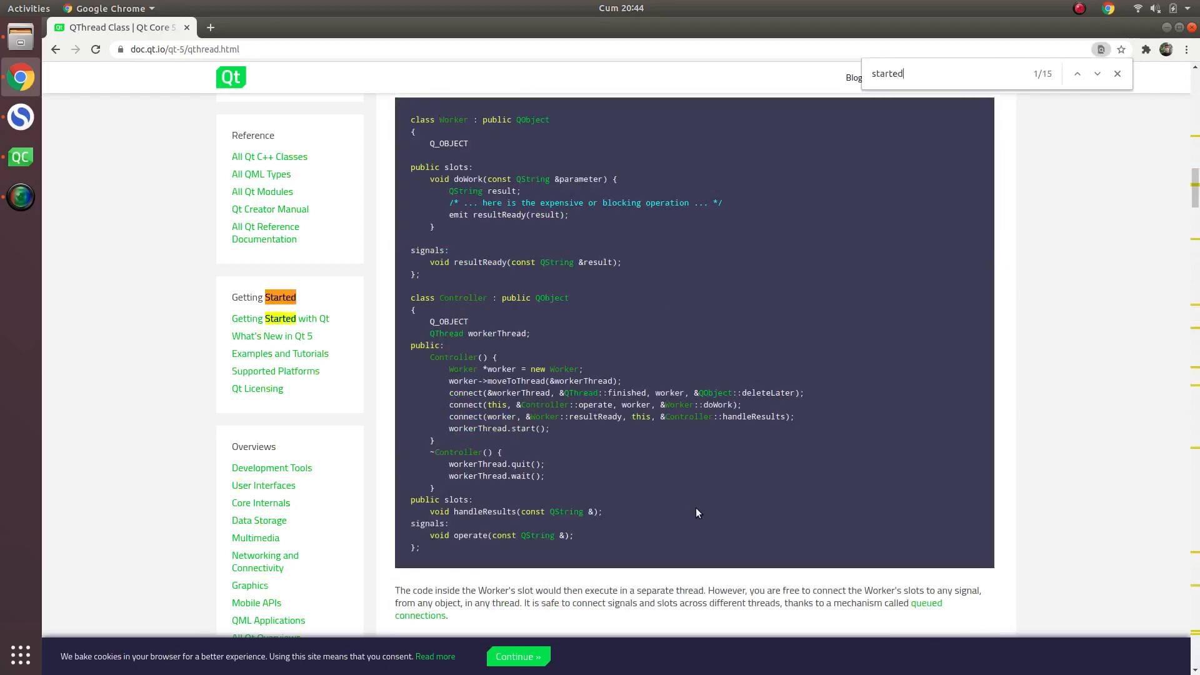
{"action": "scroll", "scroll_direction": "down", "scroll_amount": 3}
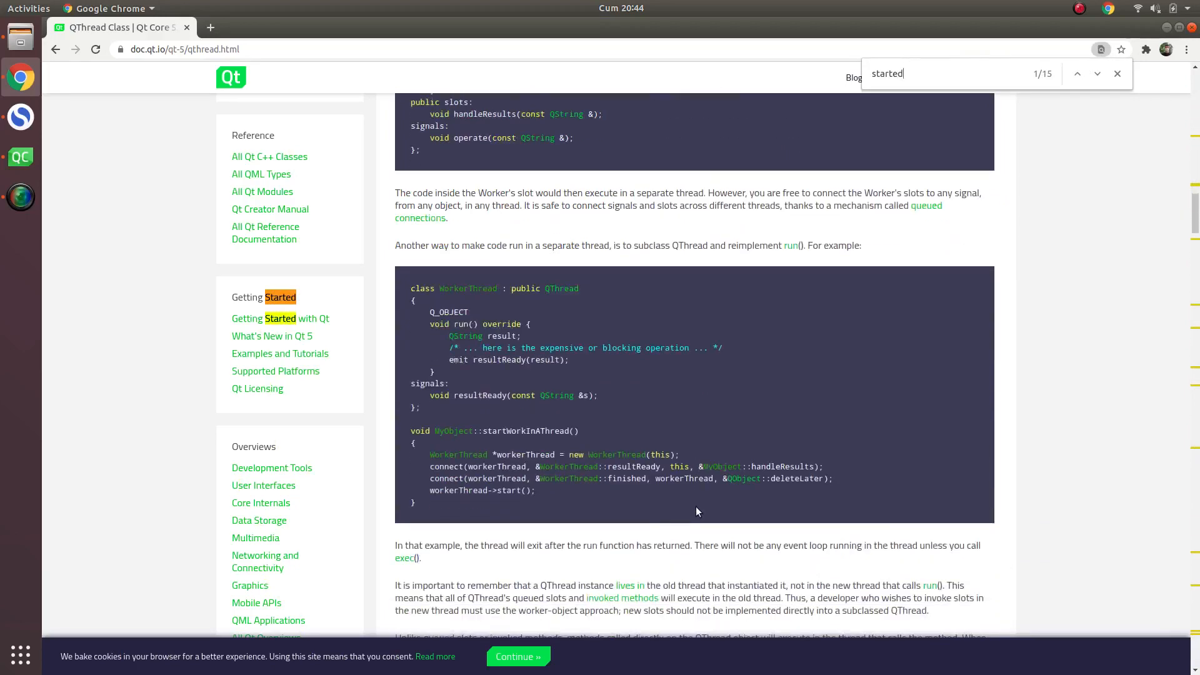
Step: On line 40, change the started() connection's sender from worker to threadStreamer
{"action": "left_click", "coordinate": [21, 157]}
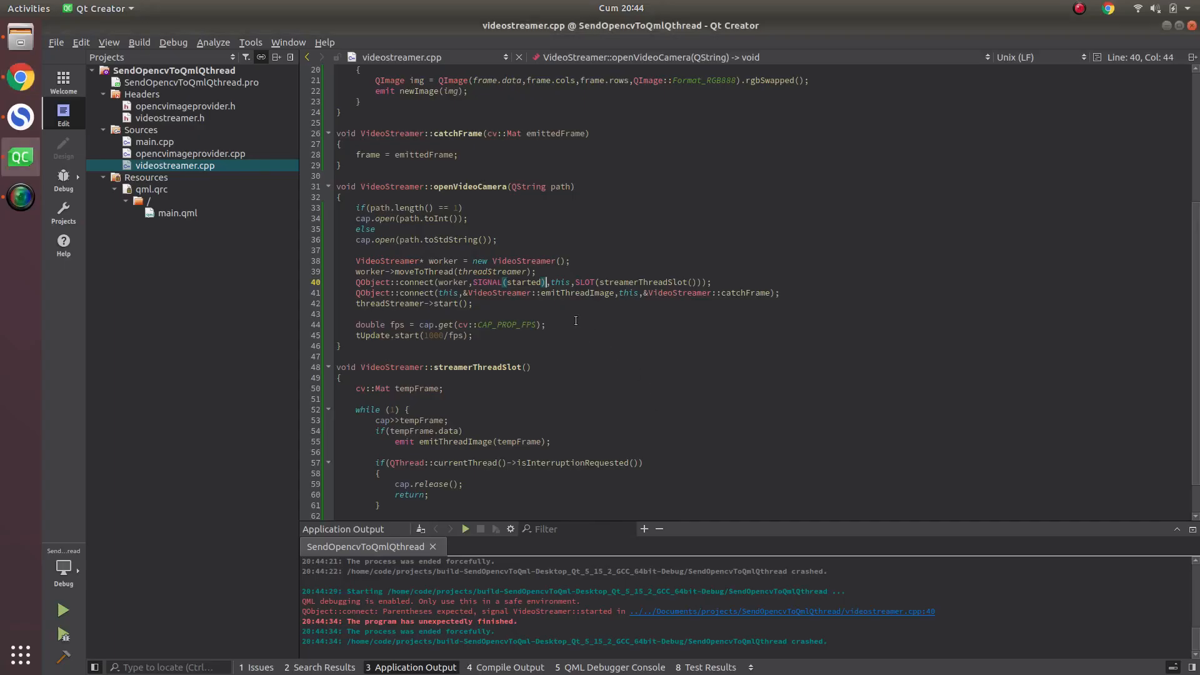
{"action": "mouse_move", "coordinate": [536, 297]}
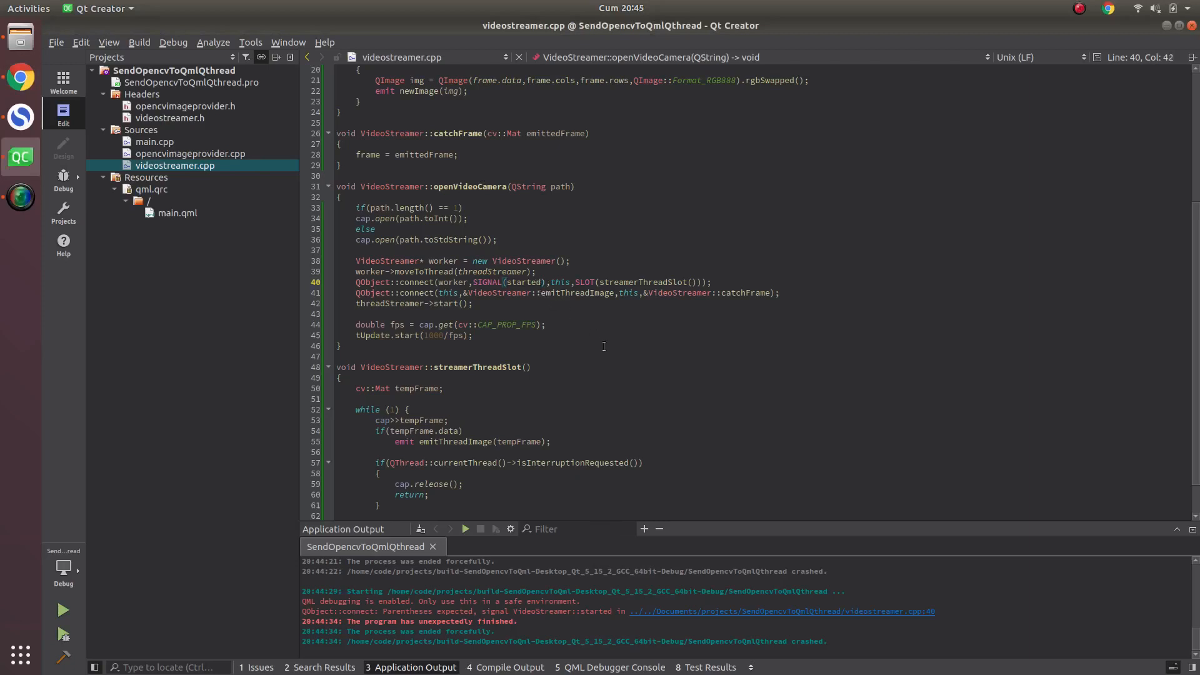
{"action": "left_click", "coordinate": [543, 282]}
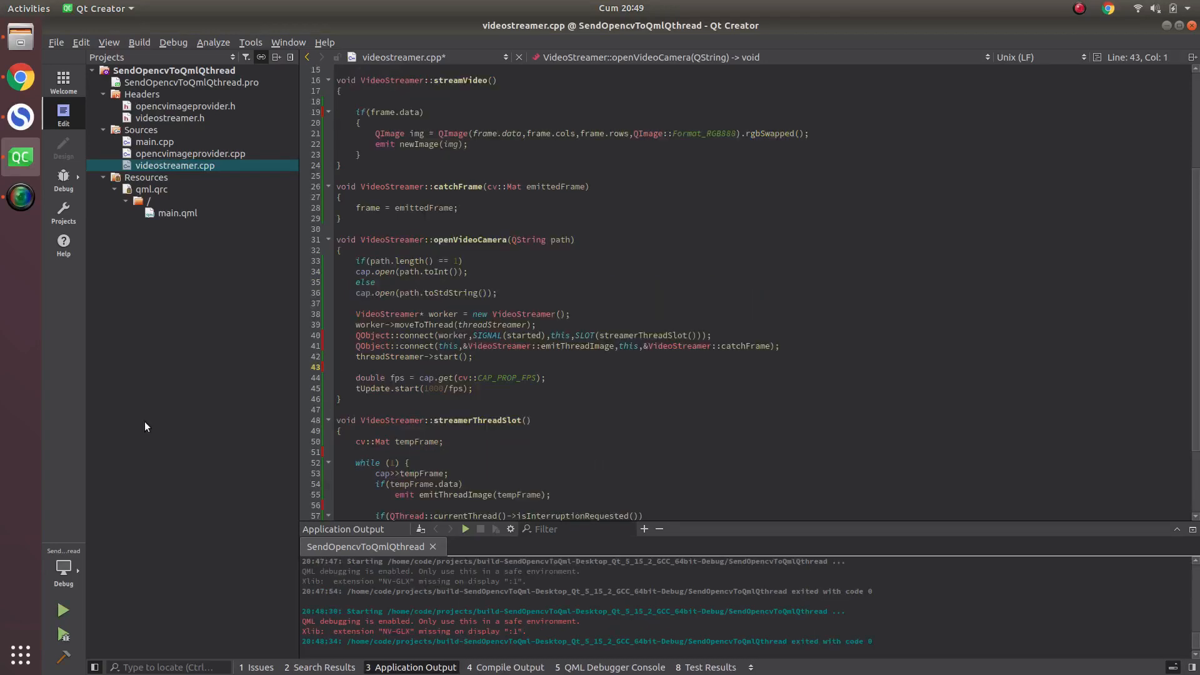
{"action": "mouse_move", "coordinate": [406, 283]}
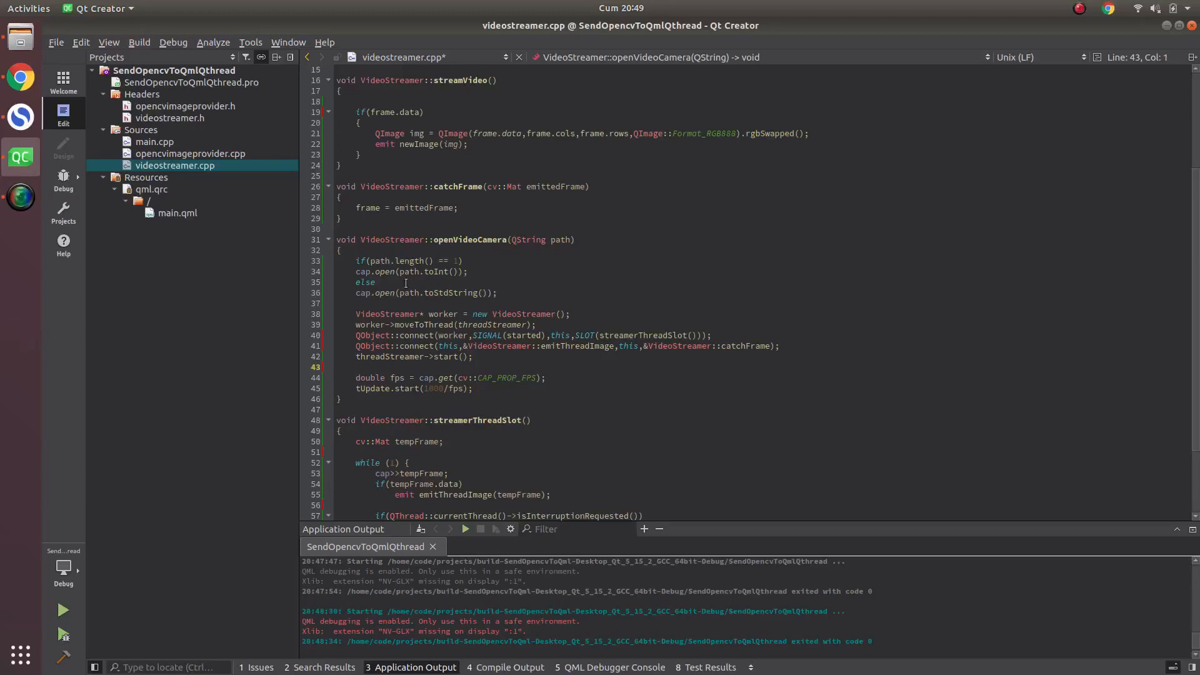
{"action": "mouse_move", "coordinate": [461, 335]}
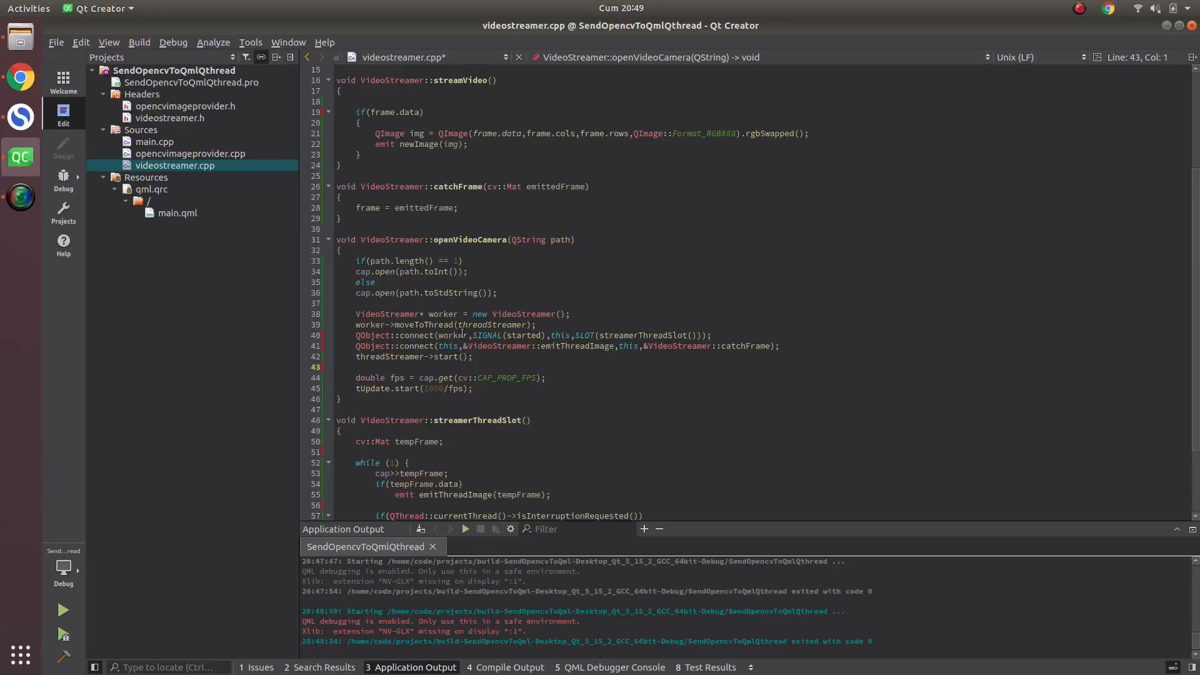
{"action": "mouse_move", "coordinate": [526, 325]}
{"action": "type", "text": "()"}
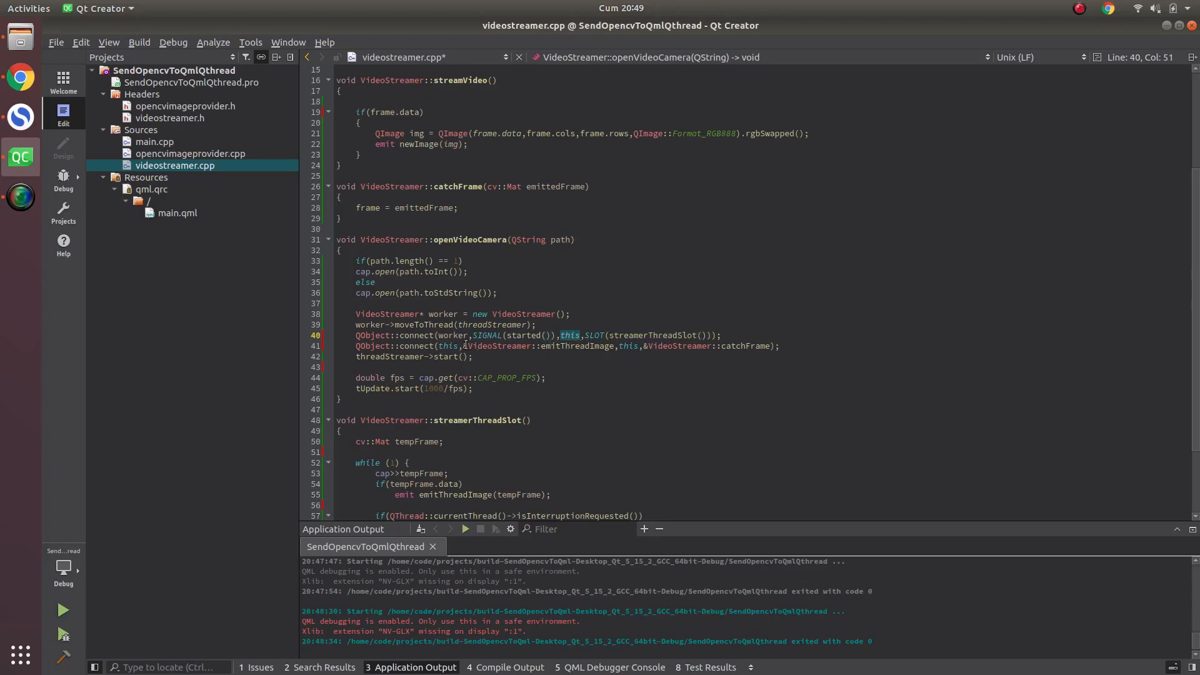
{"action": "left_click", "coordinate": [453, 335]}
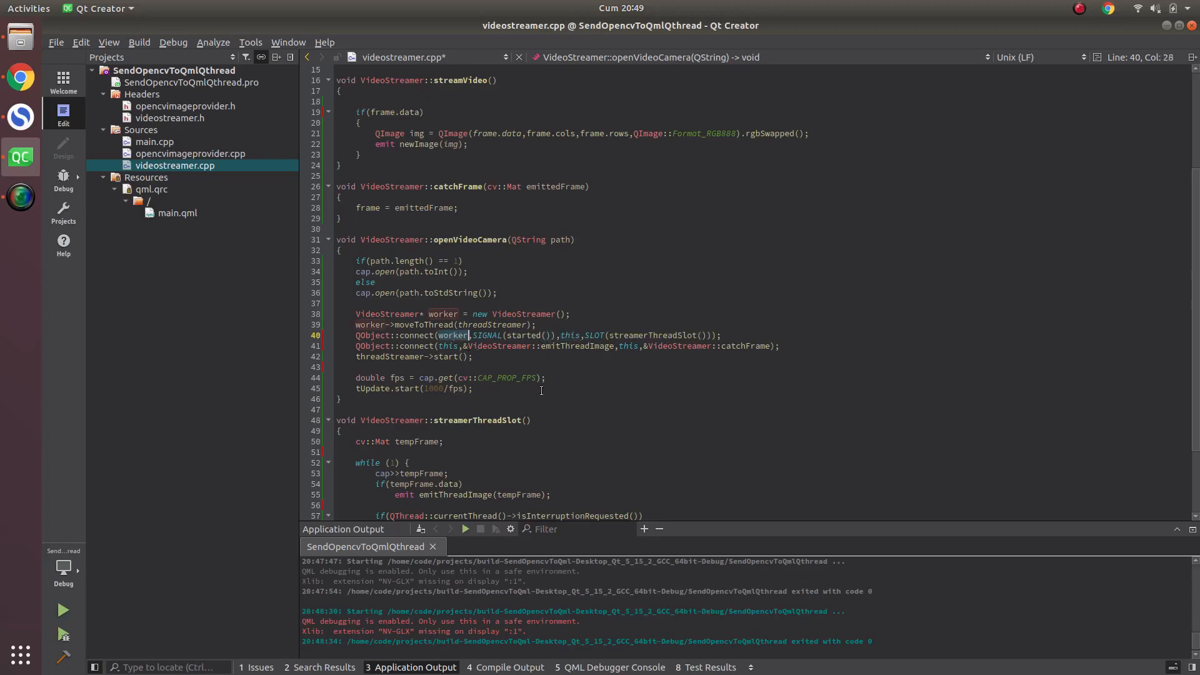
{"action": "mouse_move", "coordinate": [559, 392]}
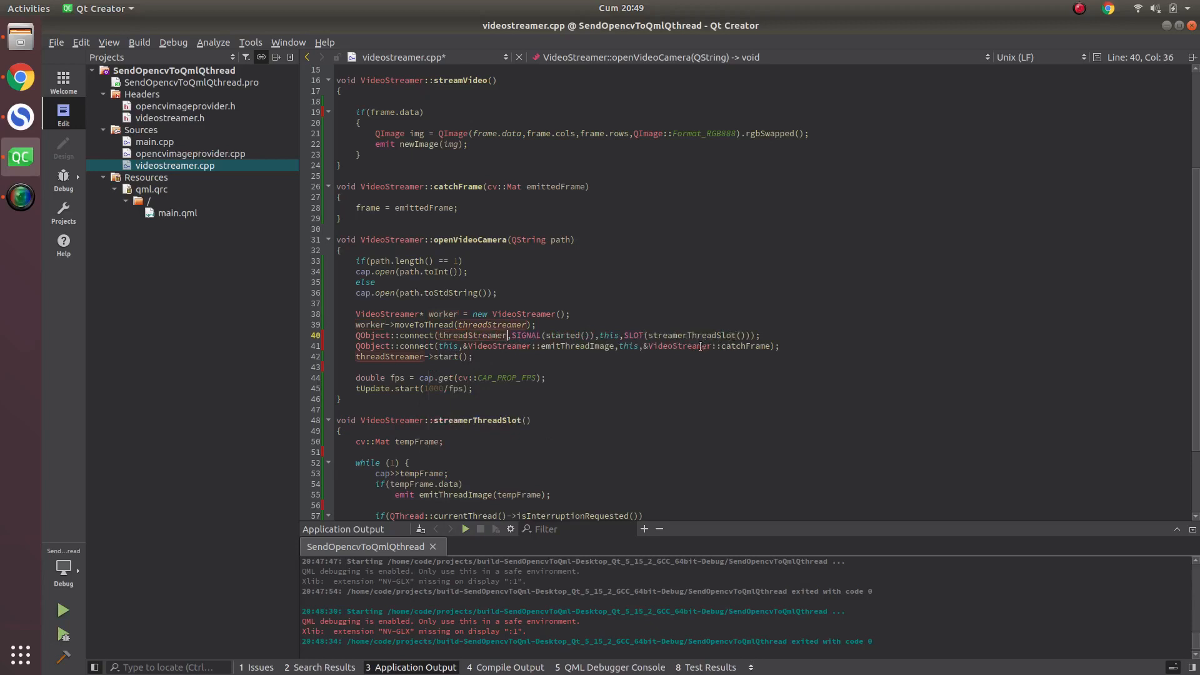
{"action": "mouse_move", "coordinate": [639, 352]}
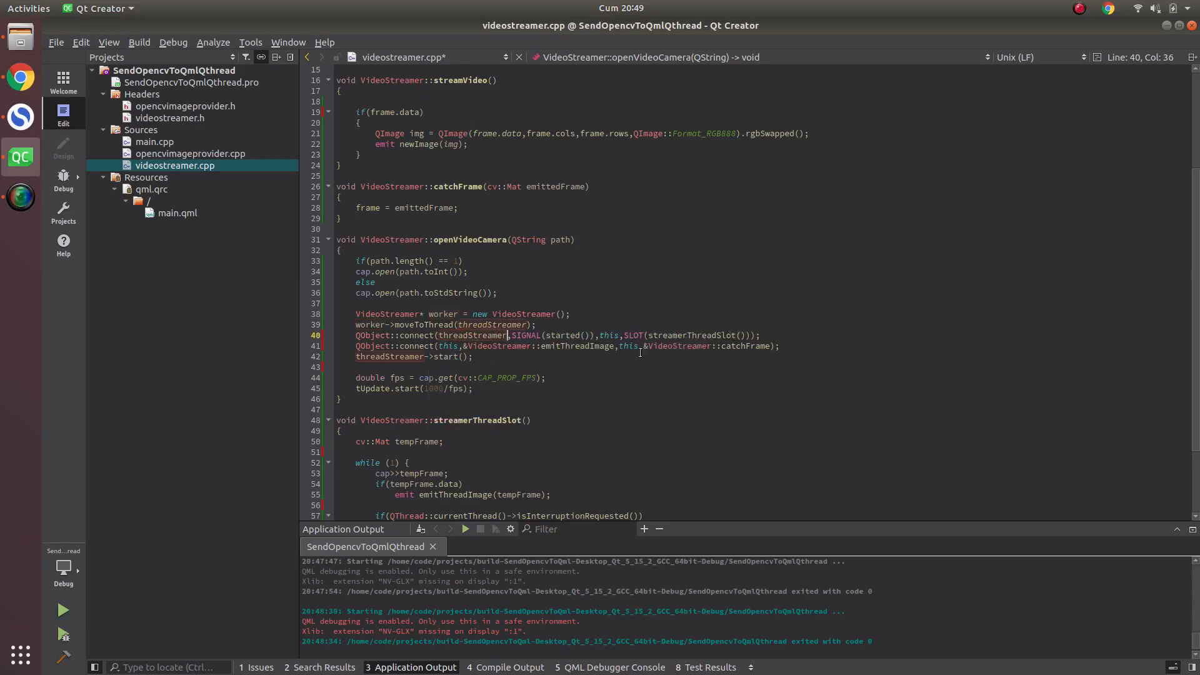
{"action": "left_click", "coordinate": [448, 345]}
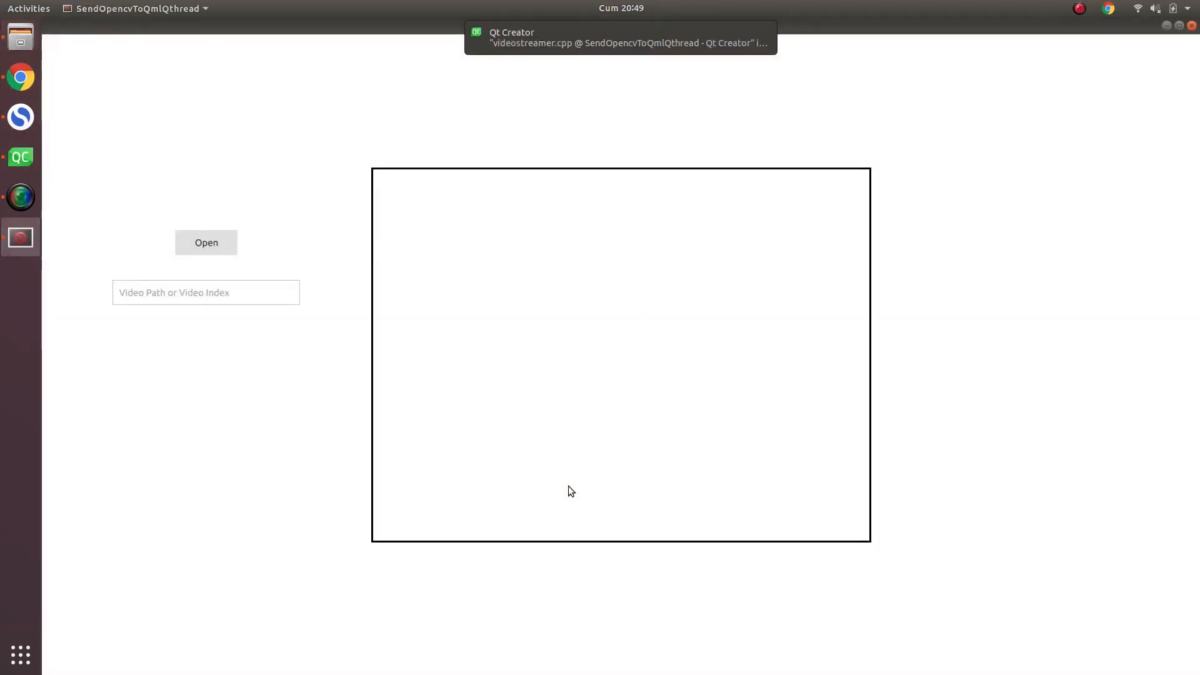
Step: Run the rebuilt OpencvToQml app, focus its video path field, then close it
{"action": "left_click", "coordinate": [206, 293]}
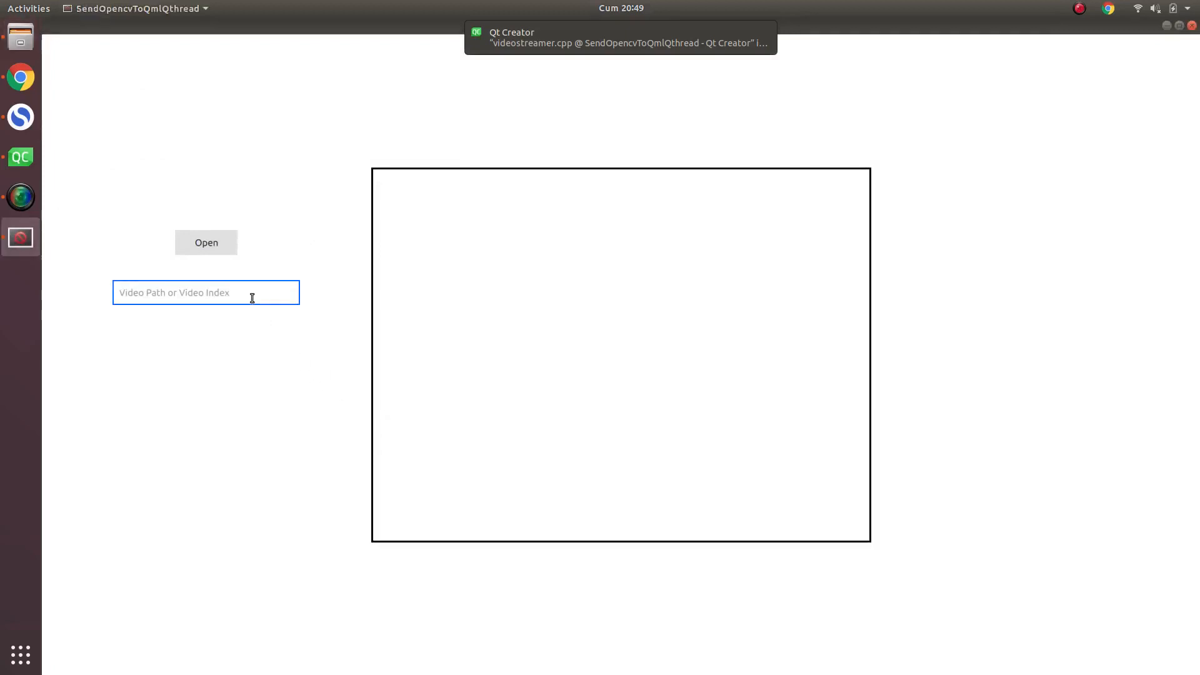
{"action": "left_click", "coordinate": [206, 243]}
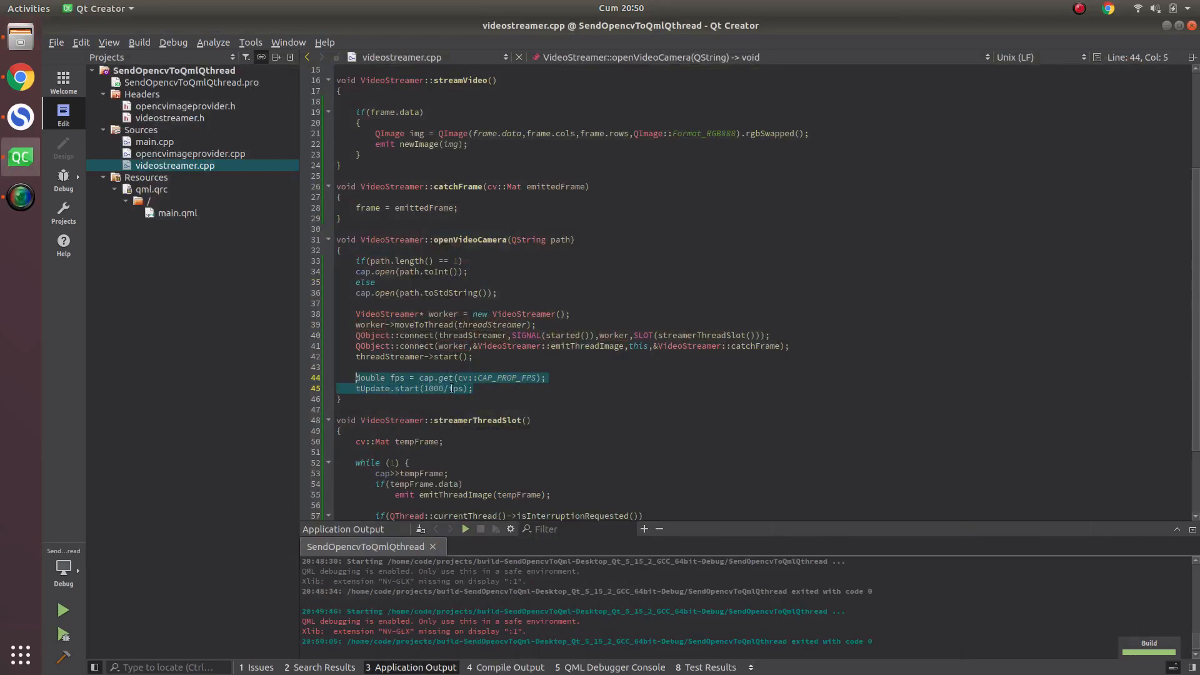
{"action": "left_click", "coordinate": [482, 388]}
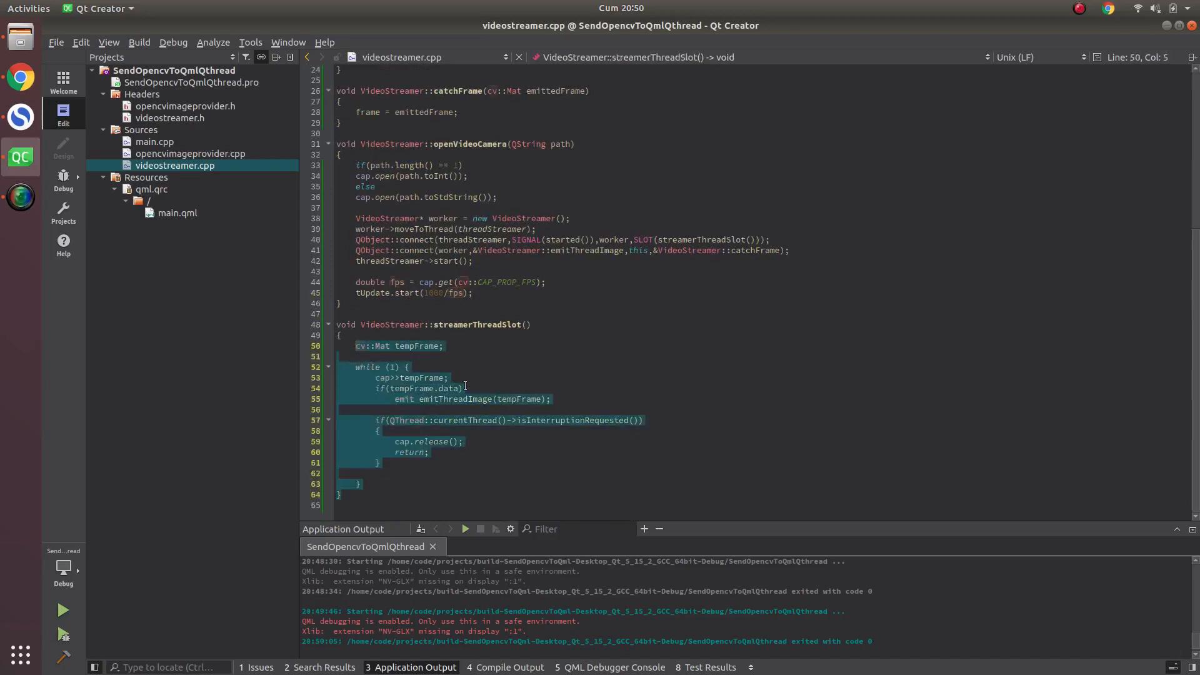
{"action": "scroll", "scroll_direction": "up", "scroll_amount": 3}
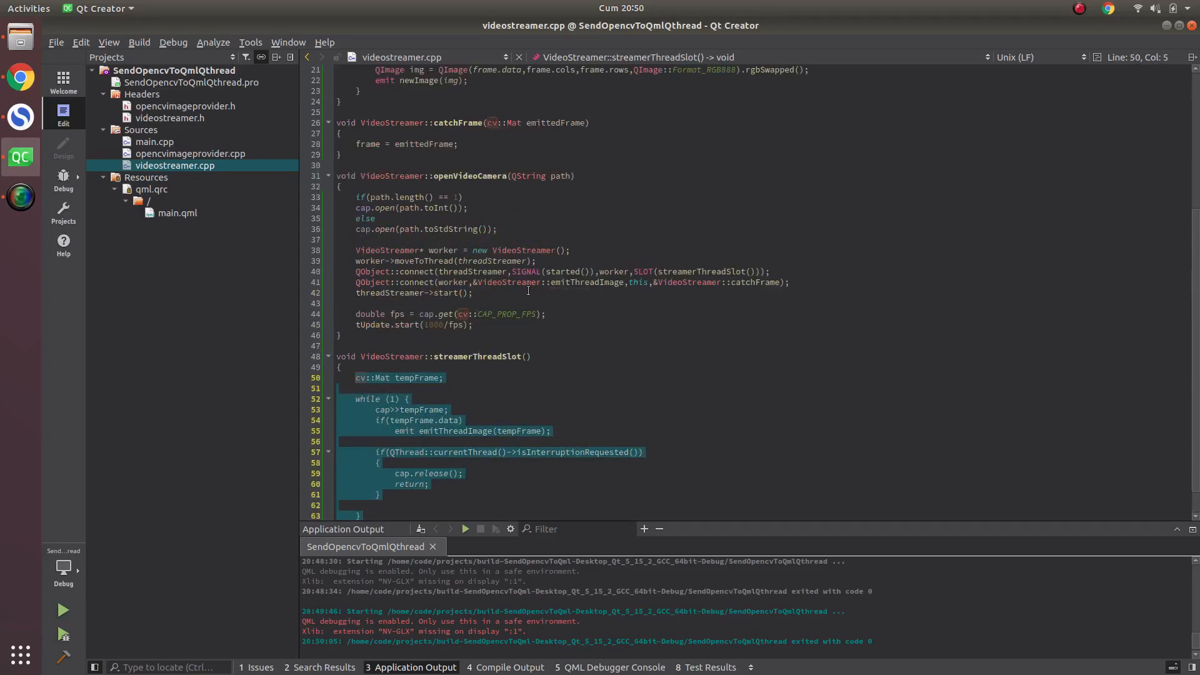
{"action": "left_click", "coordinate": [450, 409]}
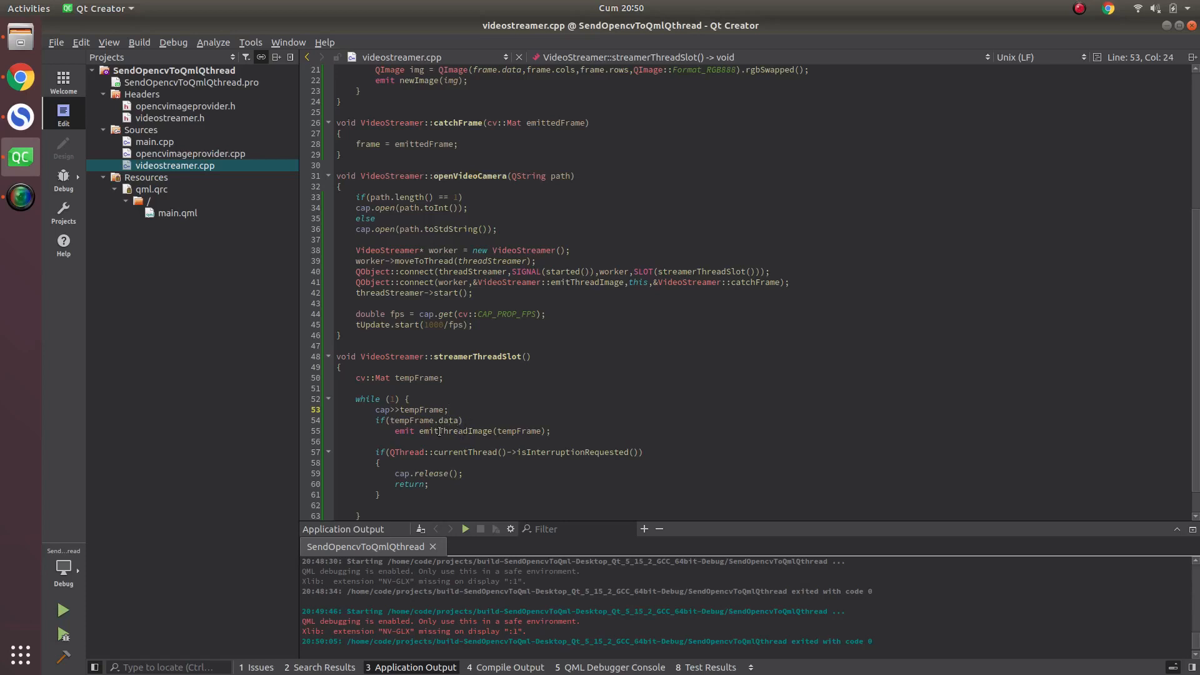
{"action": "mouse_move", "coordinate": [437, 431]}
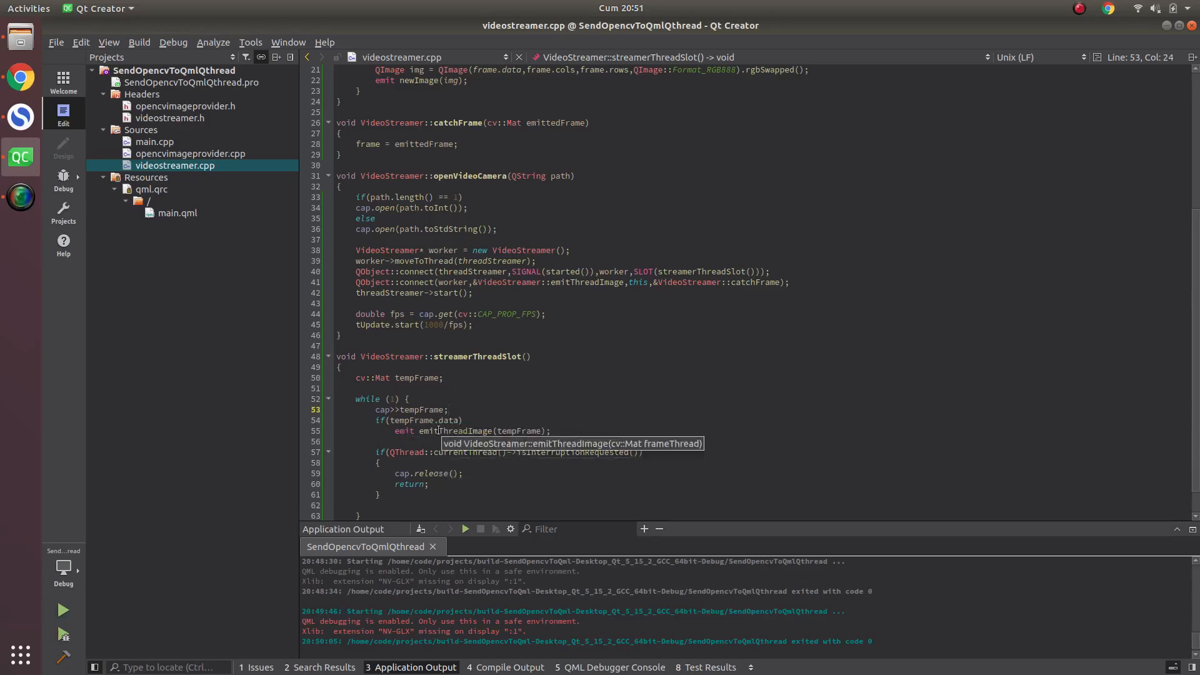
{"action": "left_click", "coordinate": [448, 410]}
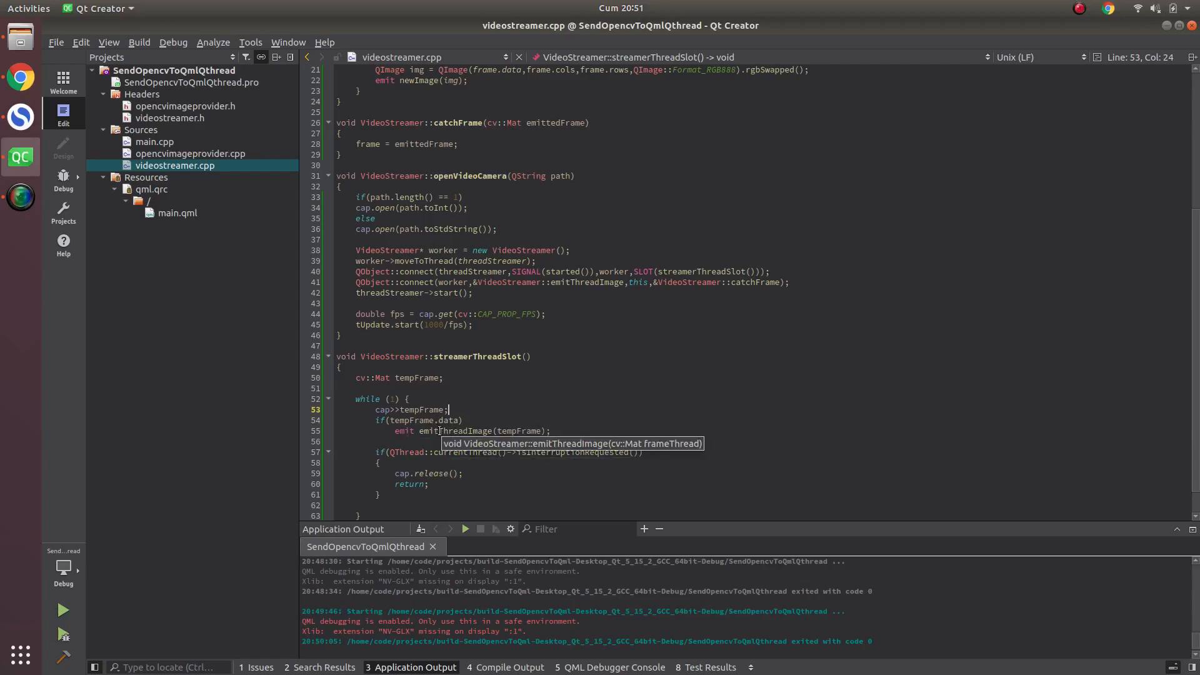
{"action": "mouse_move", "coordinate": [450, 440]}
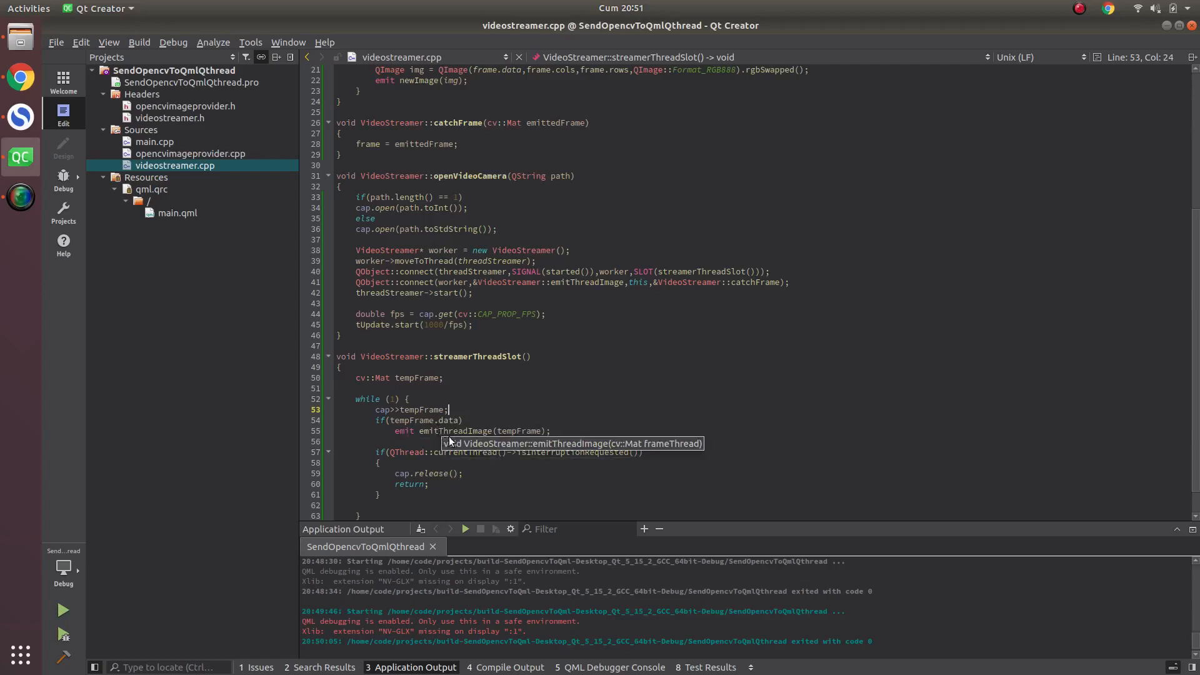
{"action": "mouse_move", "coordinate": [433, 409]}
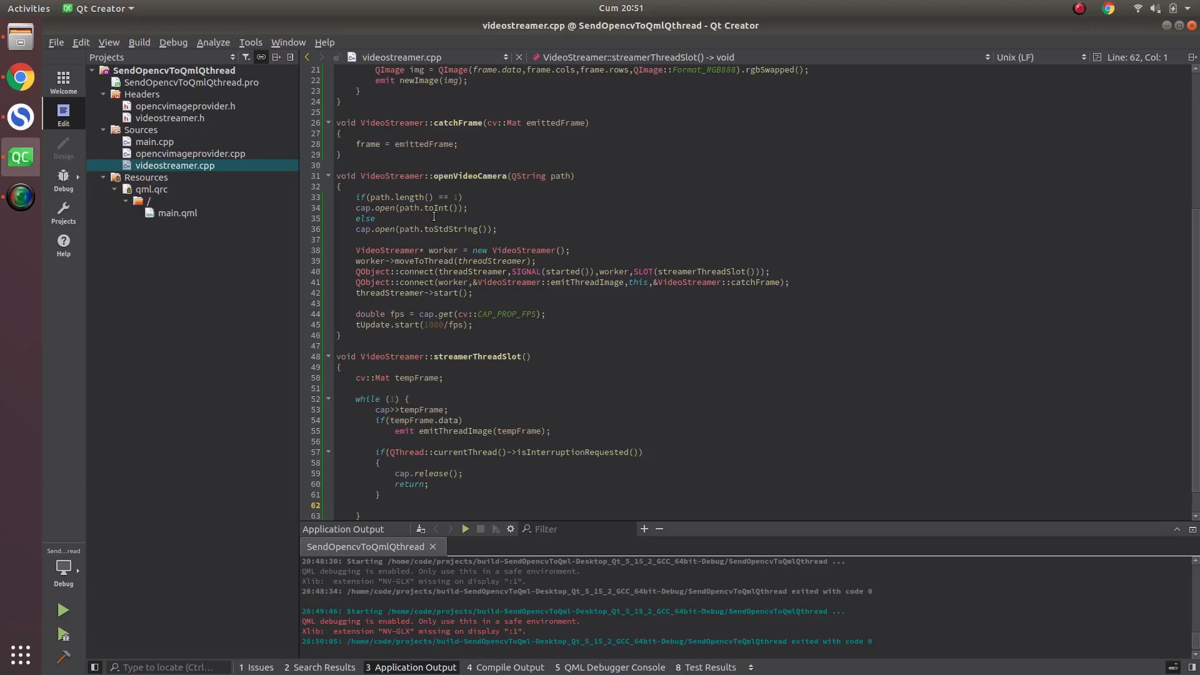
{"action": "left_click", "coordinate": [337, 506]}
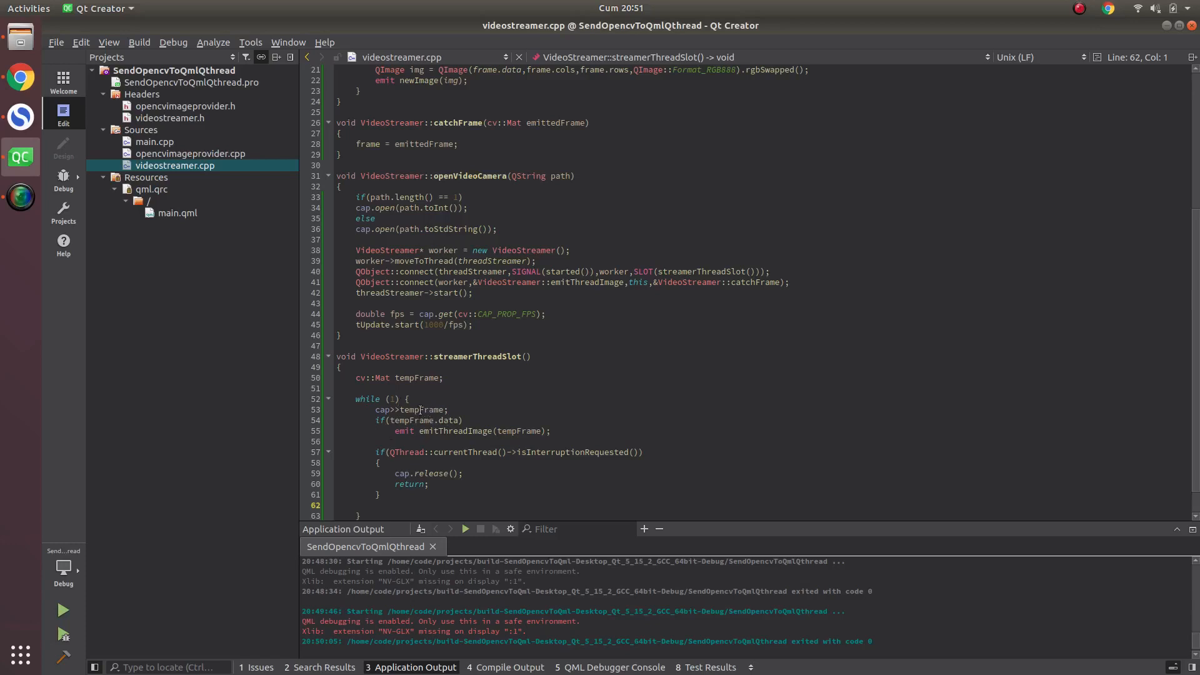
Step: Insert blank lines after cap>>tempFrame; in streamerThreadSlot's while loop
{"action": "left_click", "coordinate": [448, 409]}
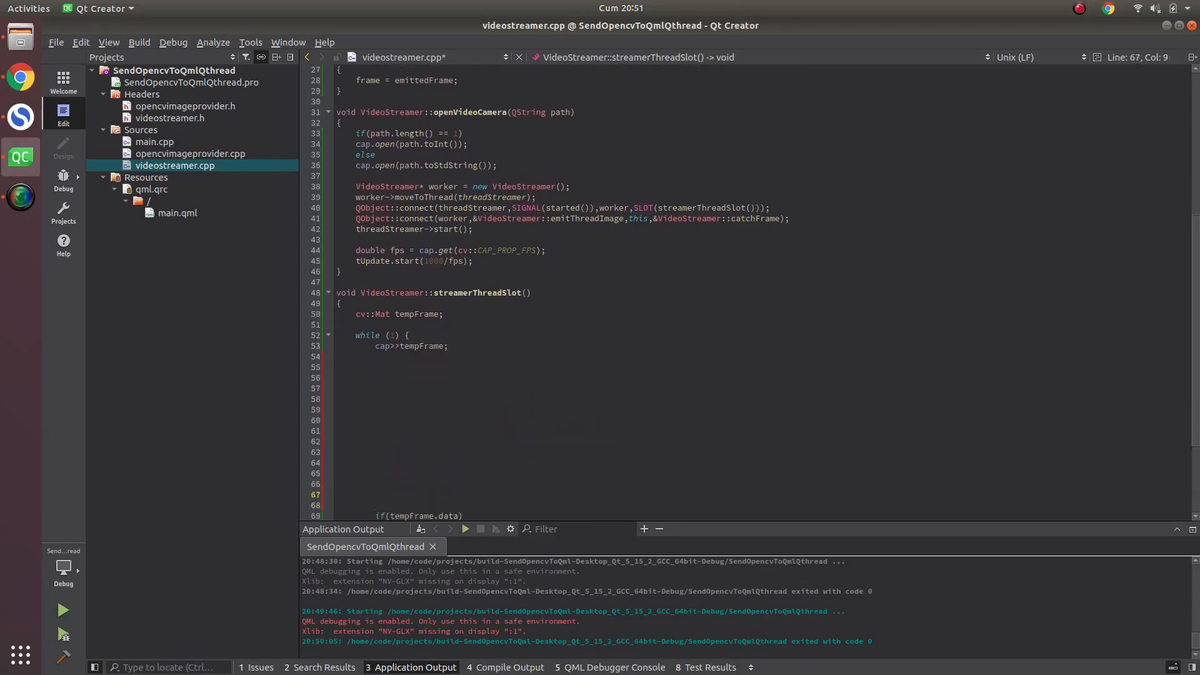
{"action": "left_click", "coordinate": [375, 377]}
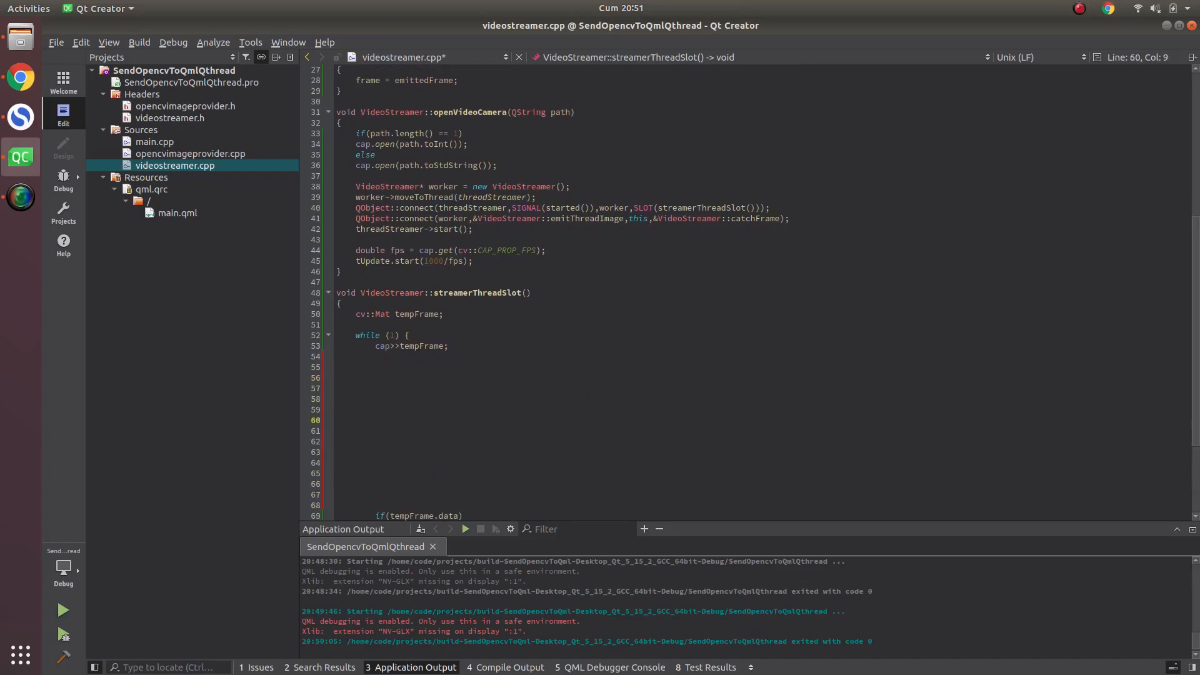
{"action": "scroll", "scroll_direction": "down", "scroll_amount": 3}
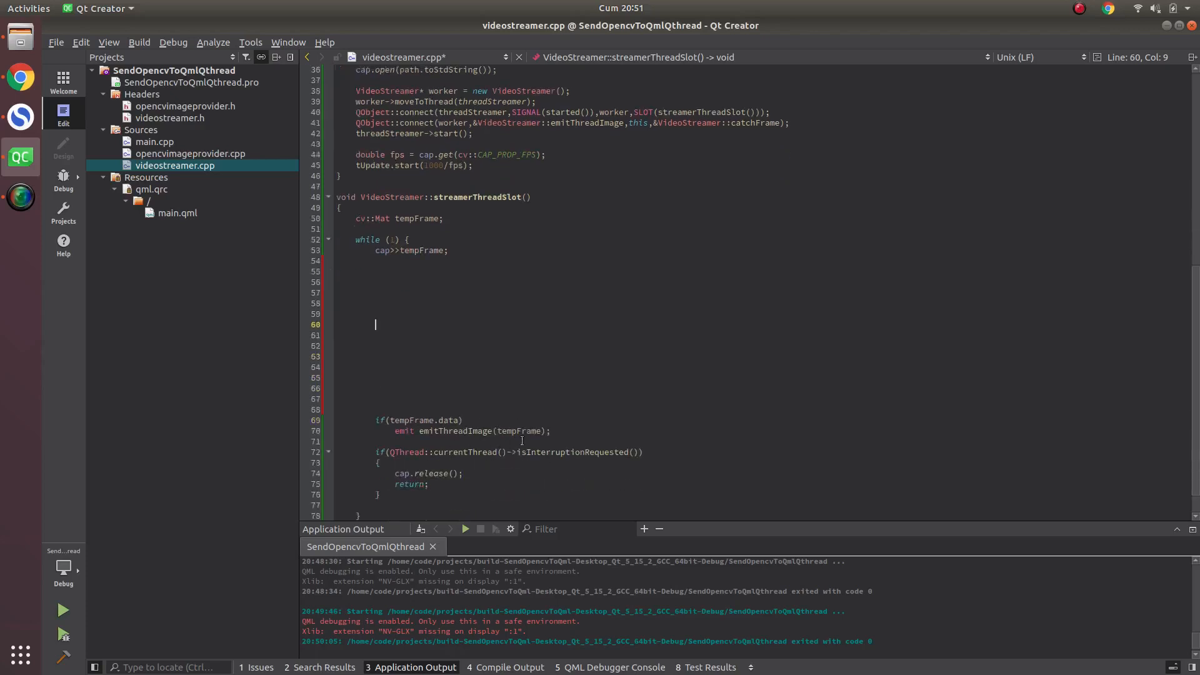
{"action": "scroll", "scroll_direction": "up", "scroll_amount": 3}
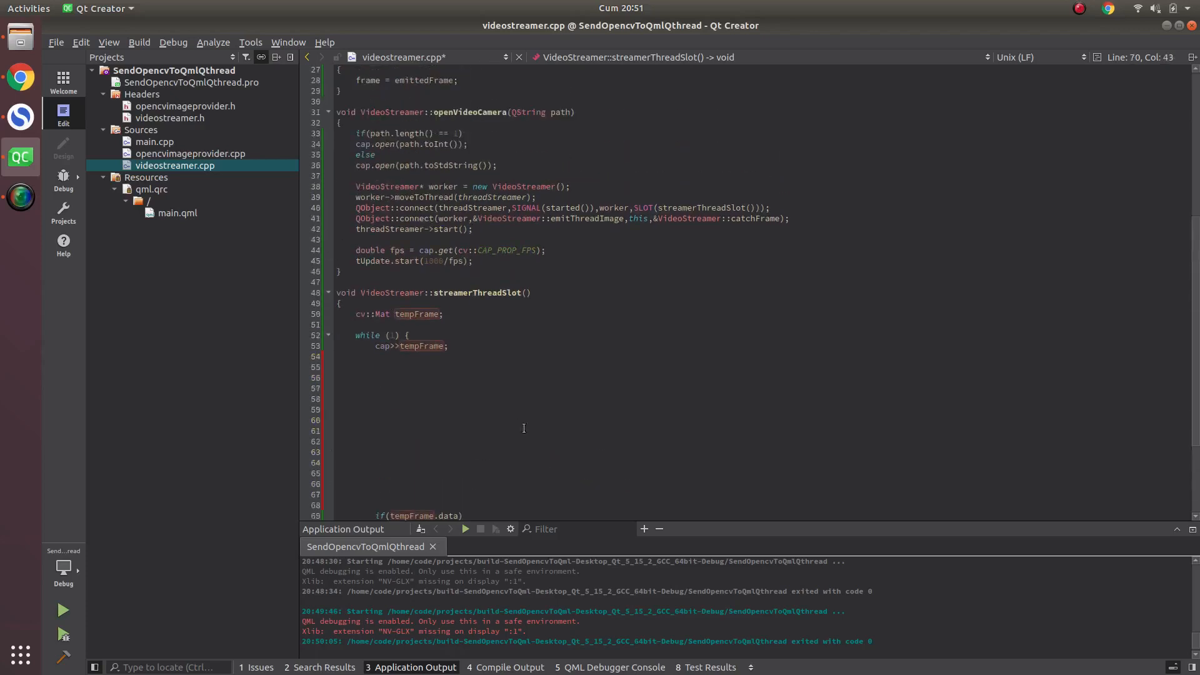
{"action": "scroll", "scroll_direction": "up", "scroll_amount": 3}
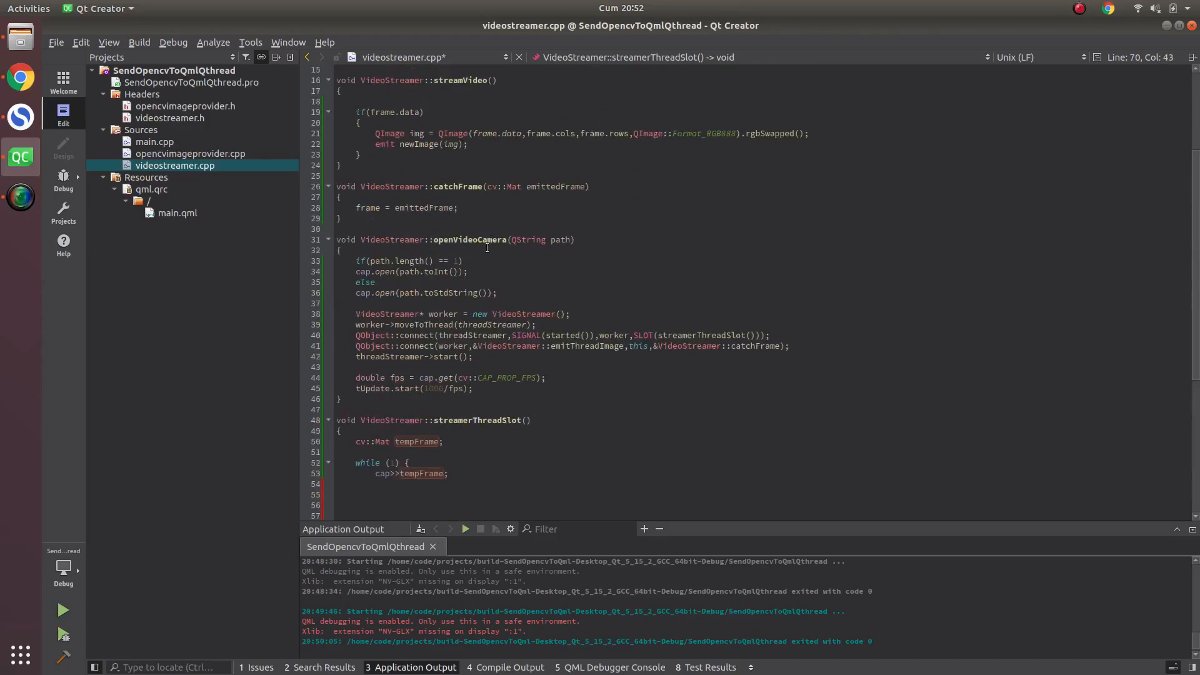
{"action": "mouse_move", "coordinate": [578, 254]}
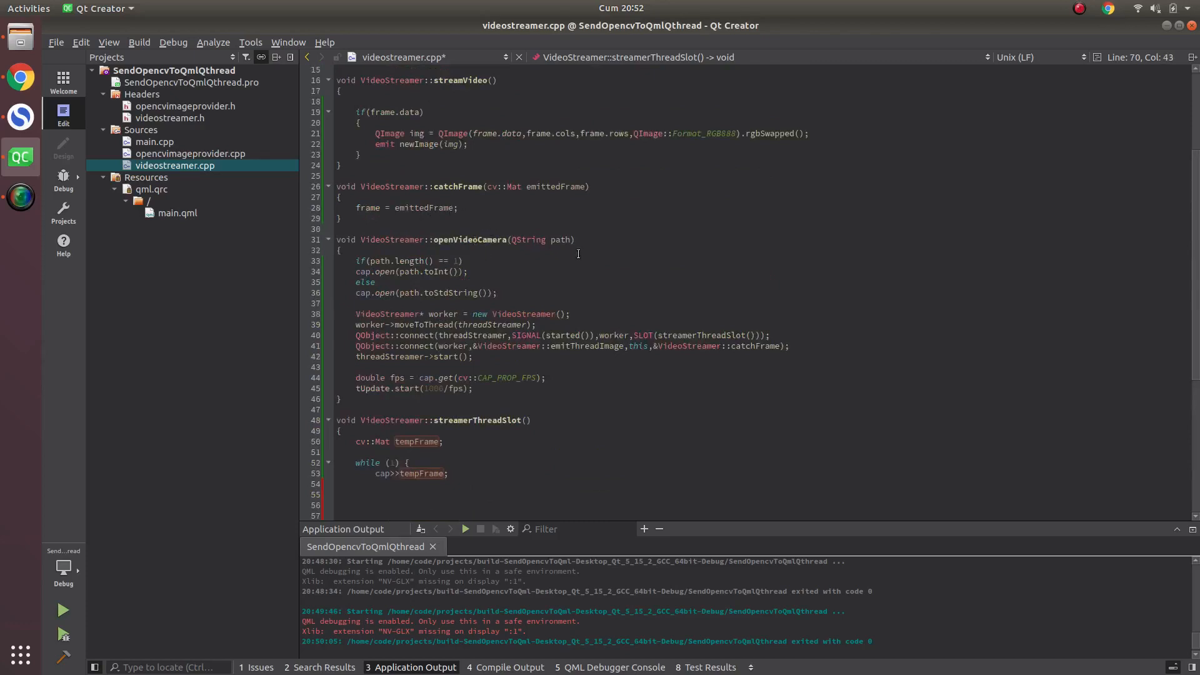
{"action": "mouse_move", "coordinate": [581, 259]}
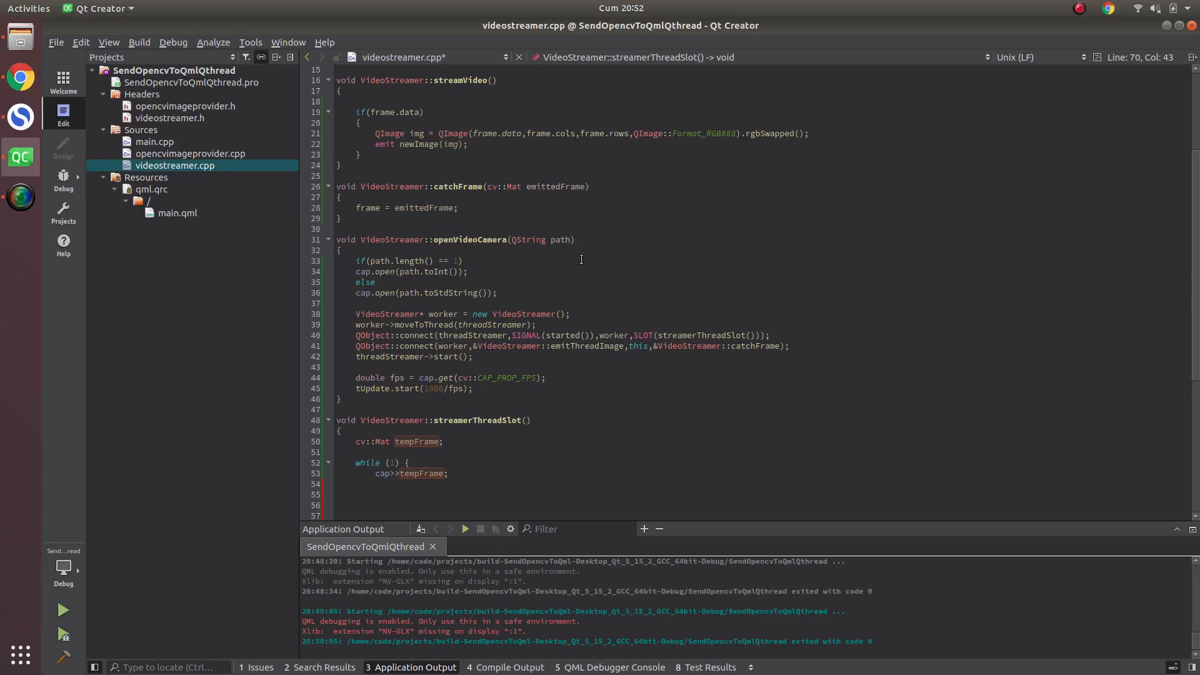
{"action": "scroll", "scroll_direction": "down", "scroll_amount": 3}
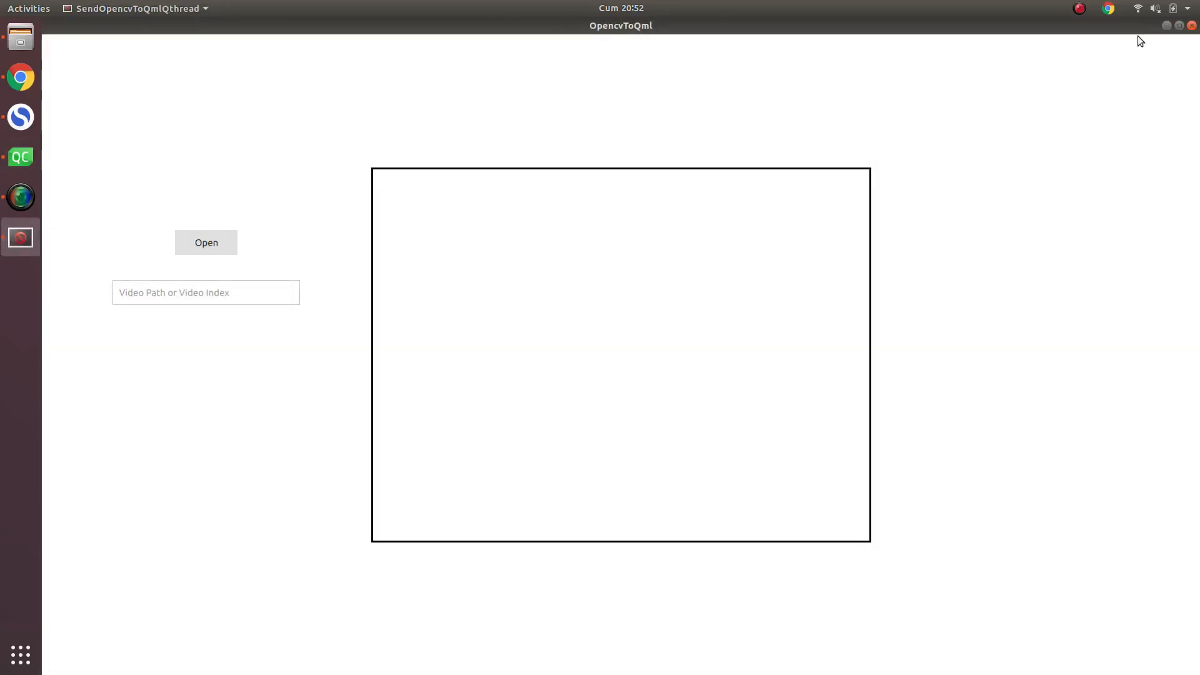
{"action": "mouse_move", "coordinate": [1052, 62]}
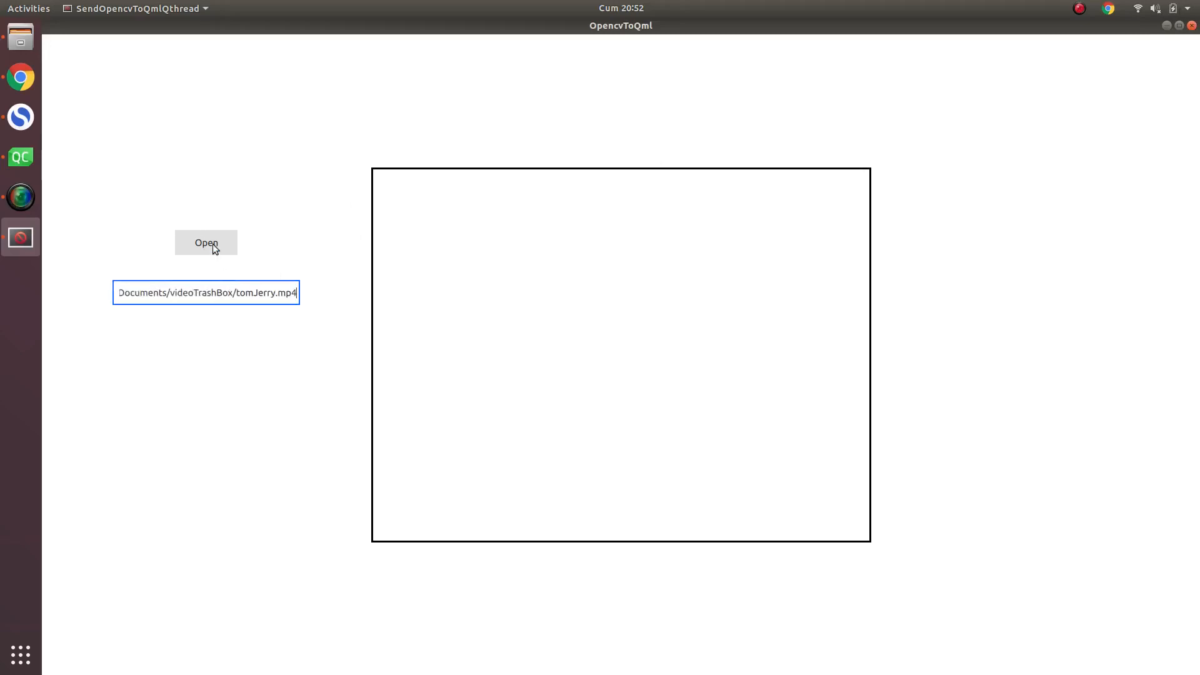
Step: Open the tomJerry.mp4 video in the running app, then return to the loop's blank lines
{"action": "left_click", "coordinate": [205, 242]}
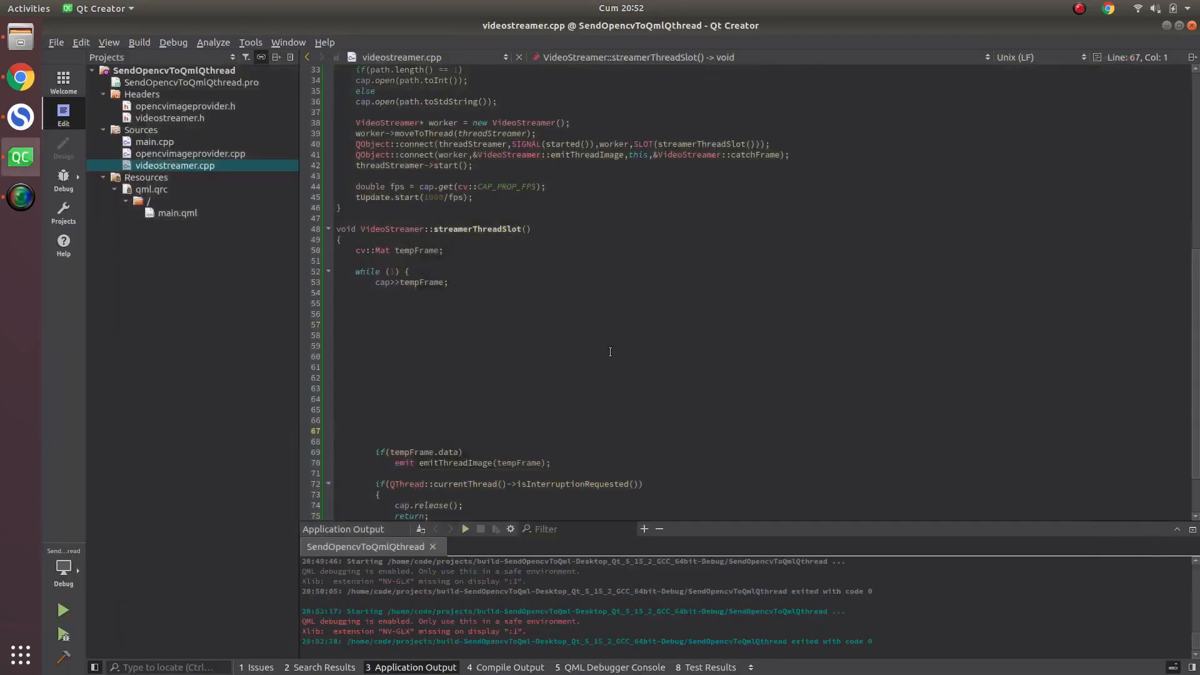
{"action": "left_click", "coordinate": [512, 399]}
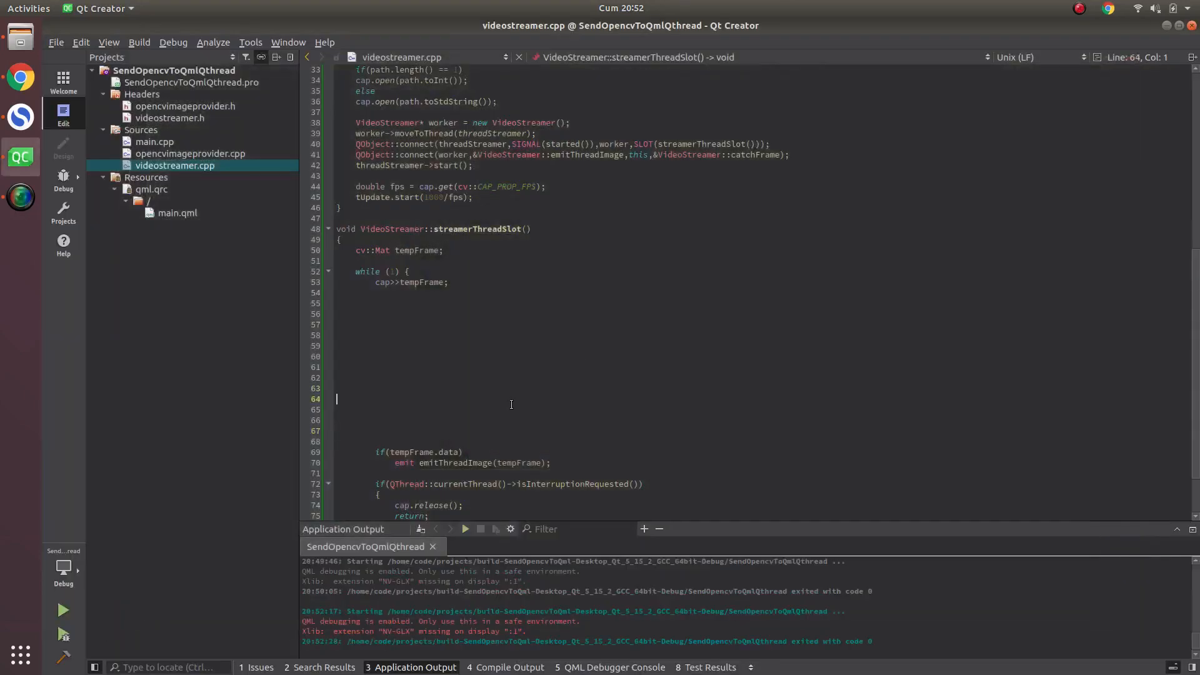